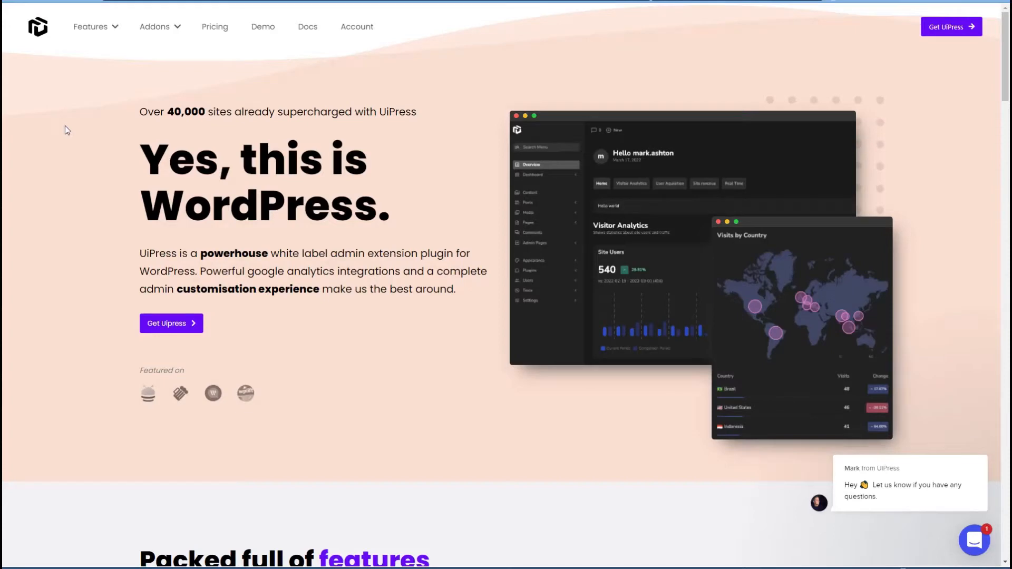
Step: Scroll to the features carousel and step it back one card to the Admin Menu Creator
scroll("down", 3)
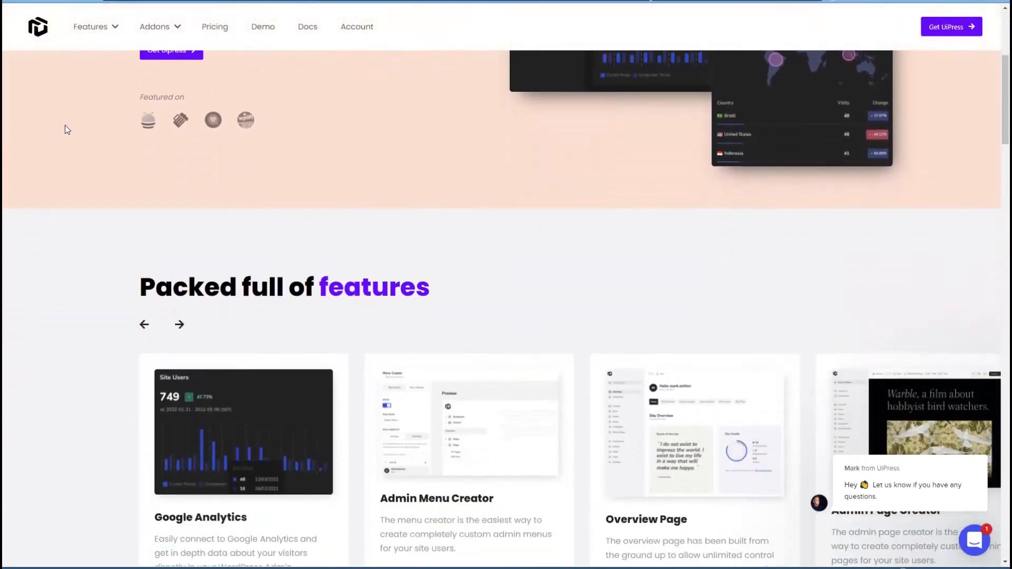
scroll("down", 3)
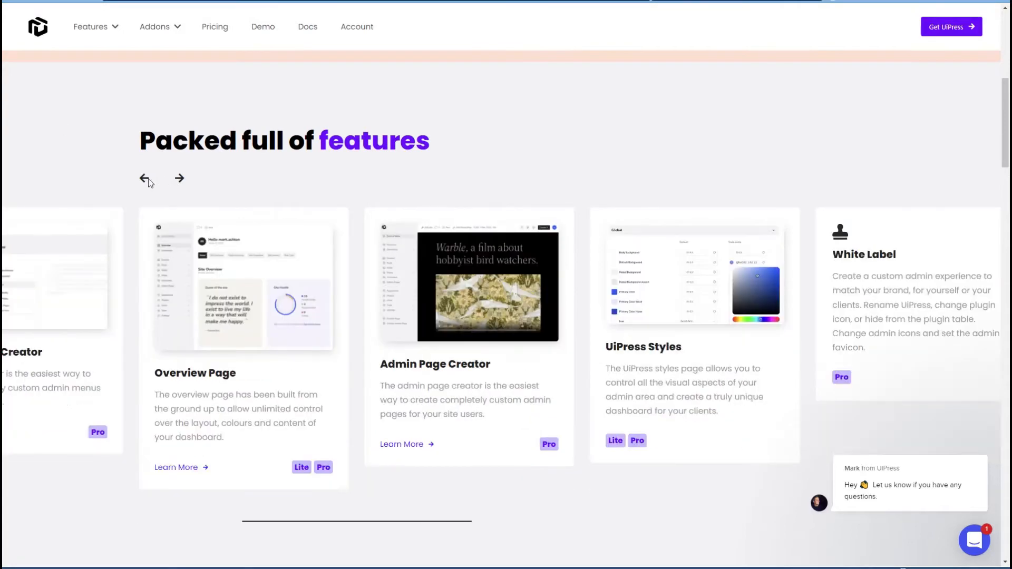
left_click(144, 178)
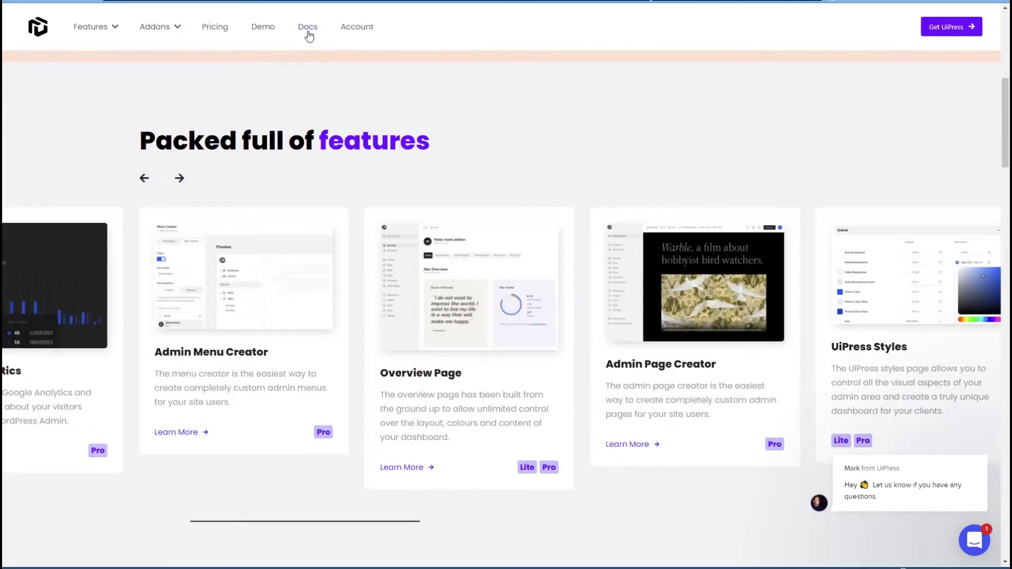
left_click(308, 26)
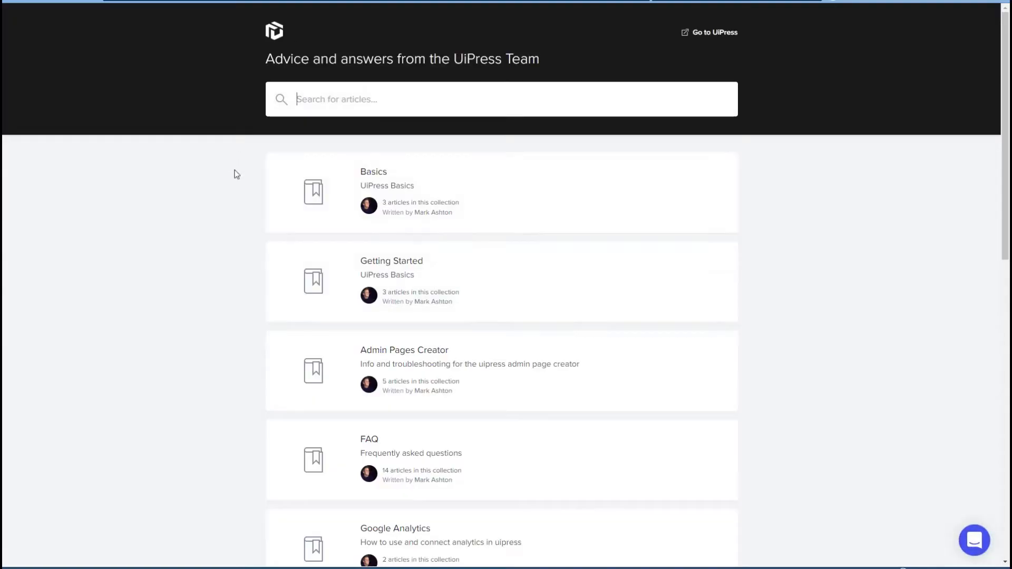
left_click(974, 541)
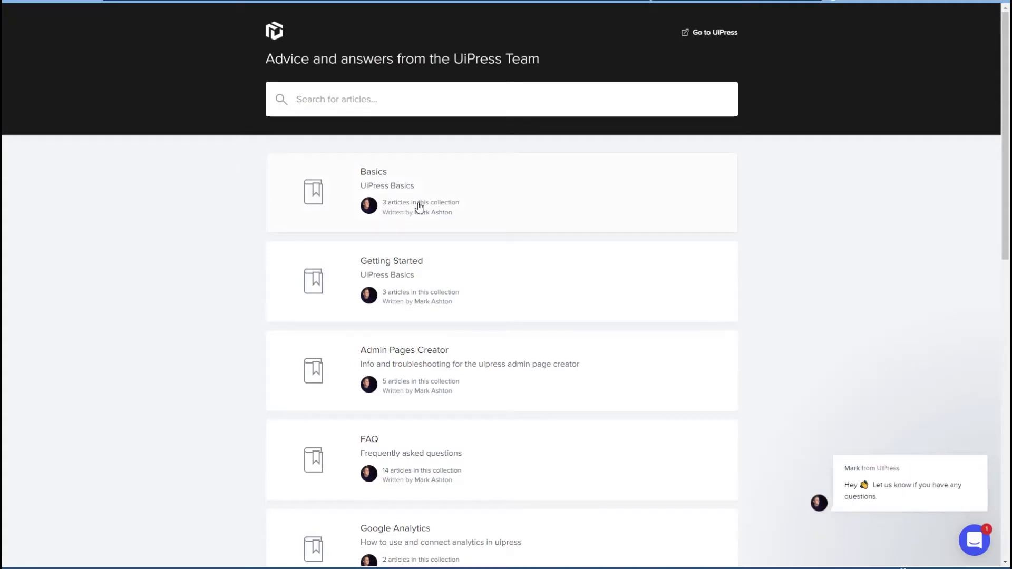
scroll("down", 3)
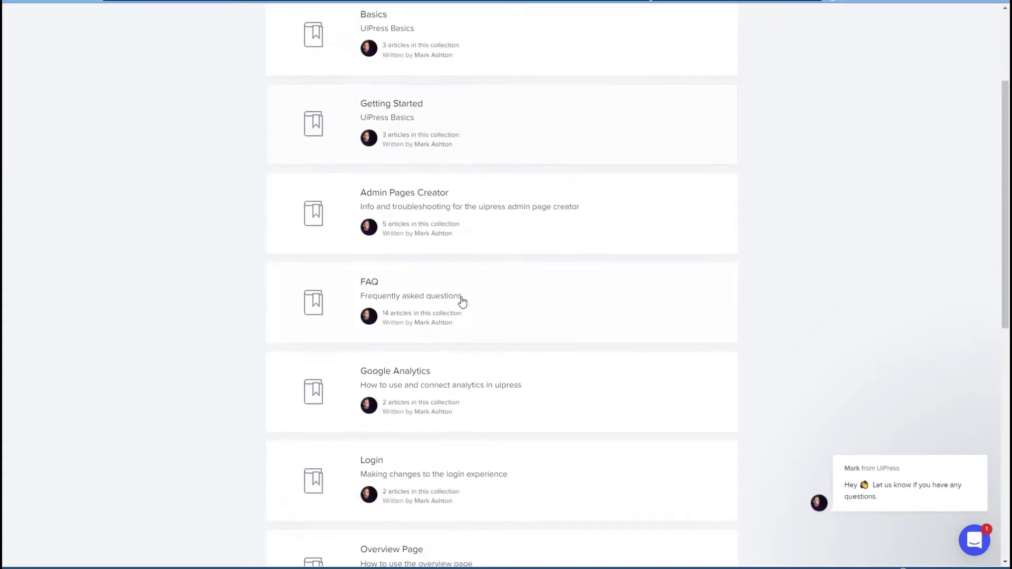
scroll("down", 3)
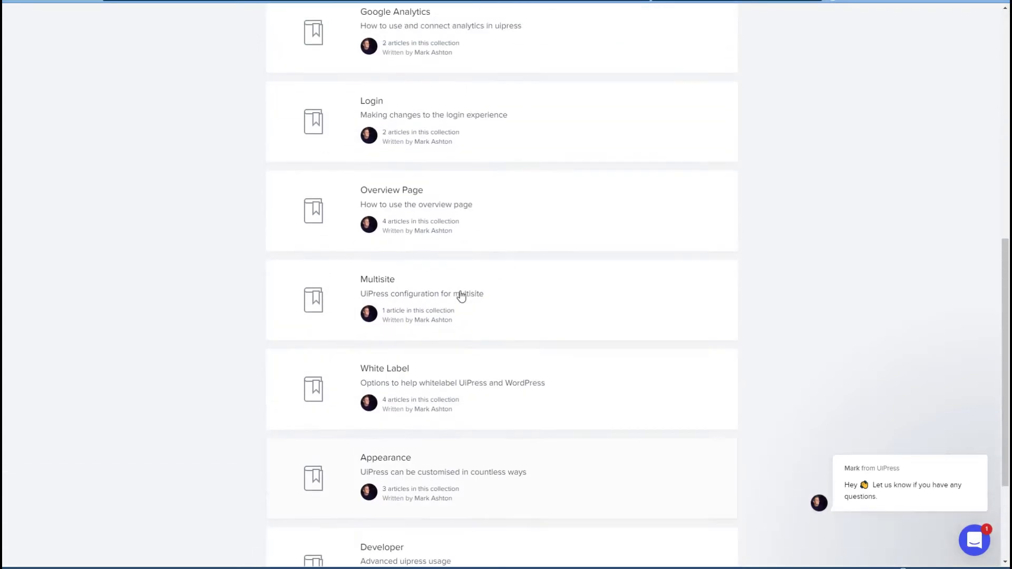
scroll("up", 3)
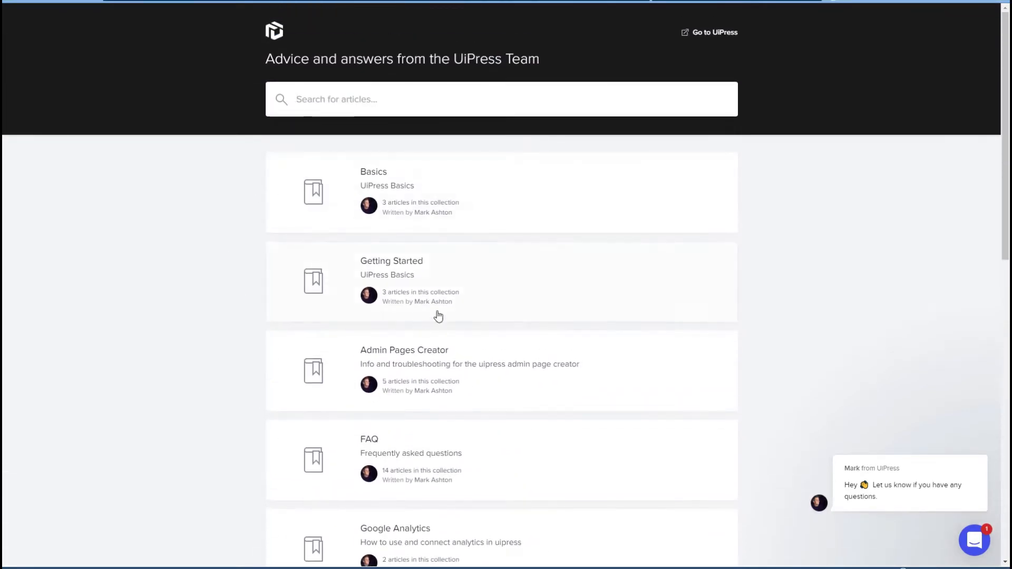
left_click(713, 33)
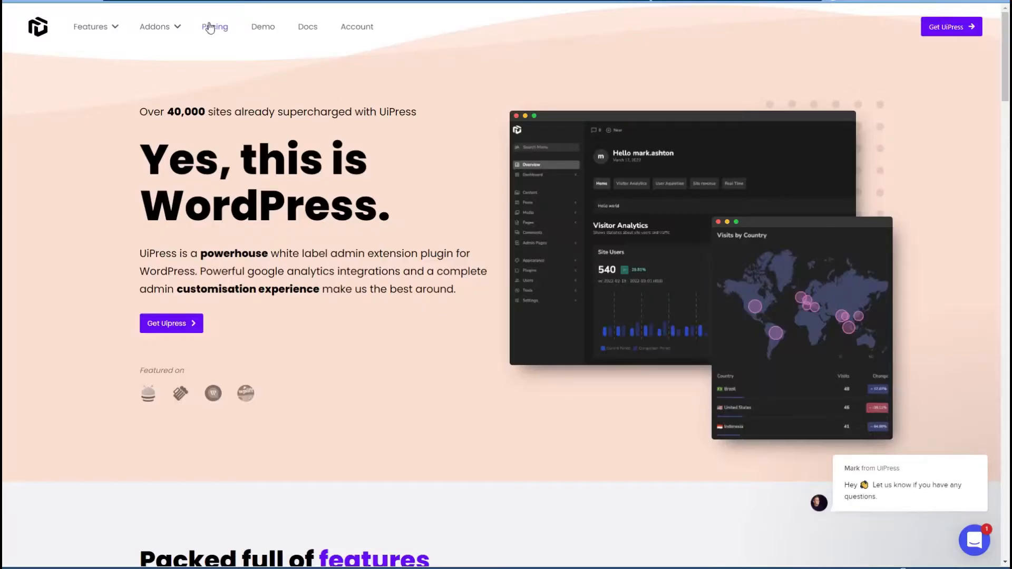
Step: Go to the Pricing page and review the yearly plans
left_click(215, 27)
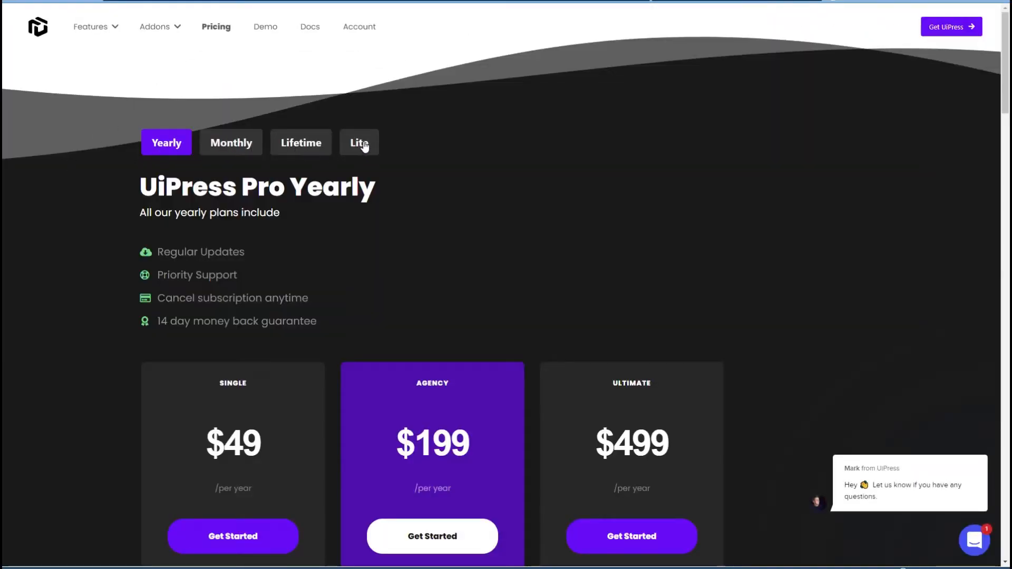
mouse_move(443, 151)
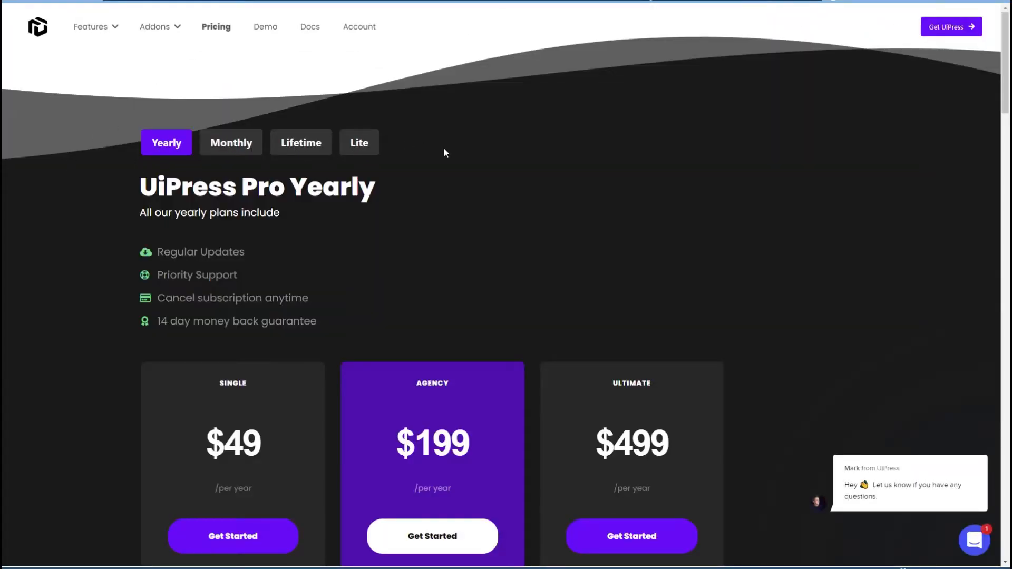
scroll("down", 3)
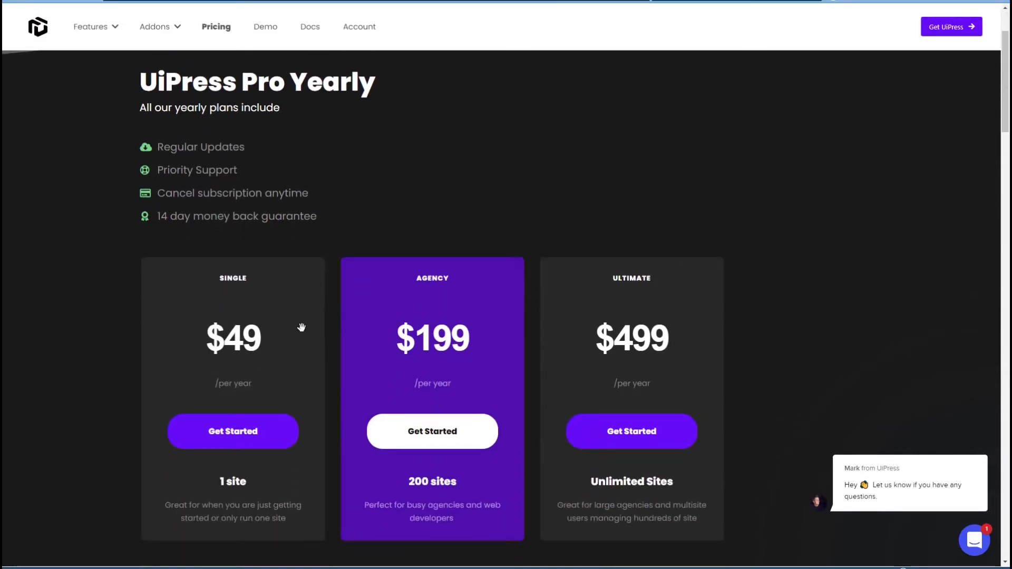
mouse_move(274, 342)
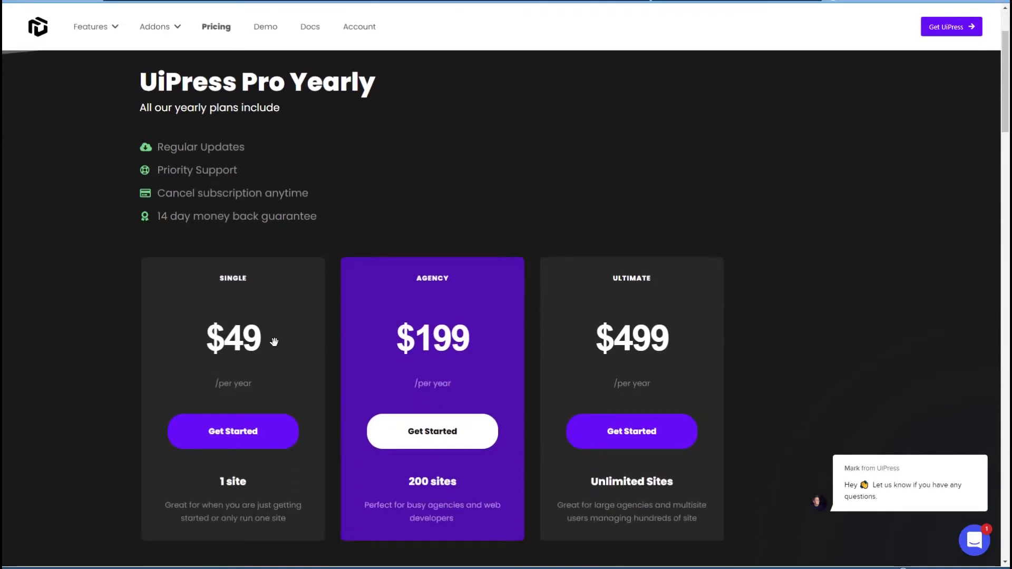
mouse_move(477, 347)
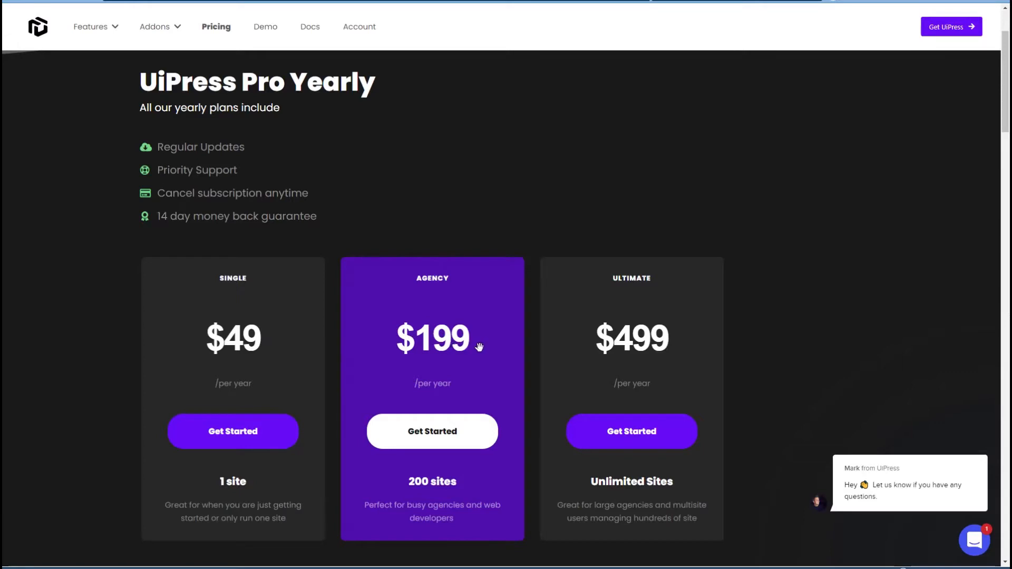
mouse_move(594, 340)
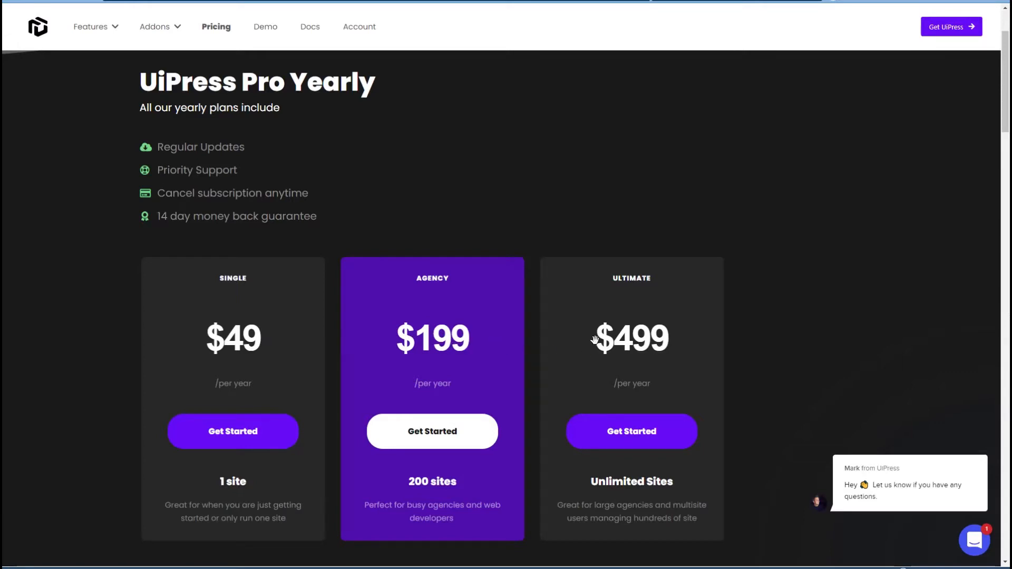
Step: View the Lifetime plans, Agency at $599 and Ultimate at $999
left_click(300, 142)
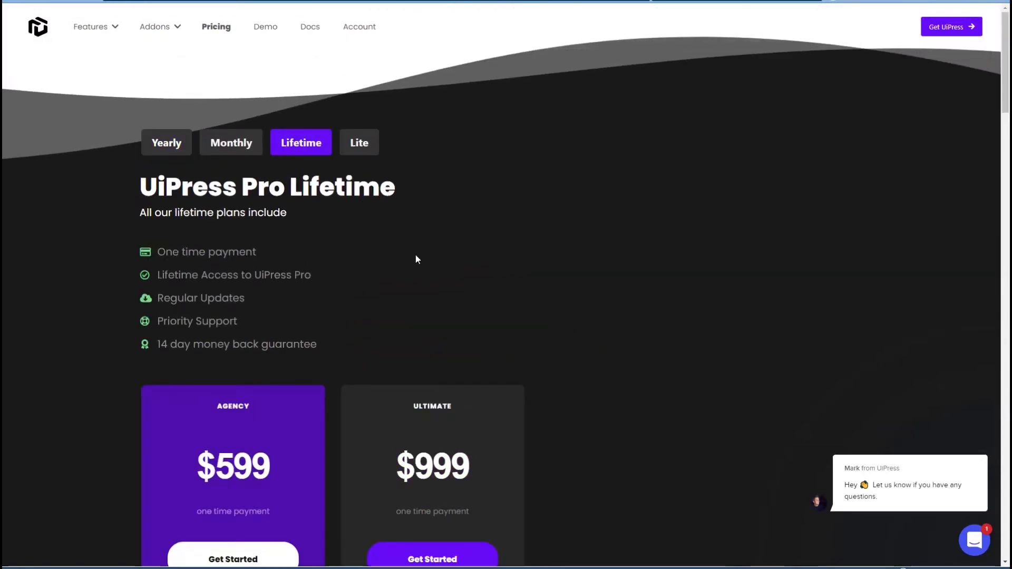
scroll("down", 3)
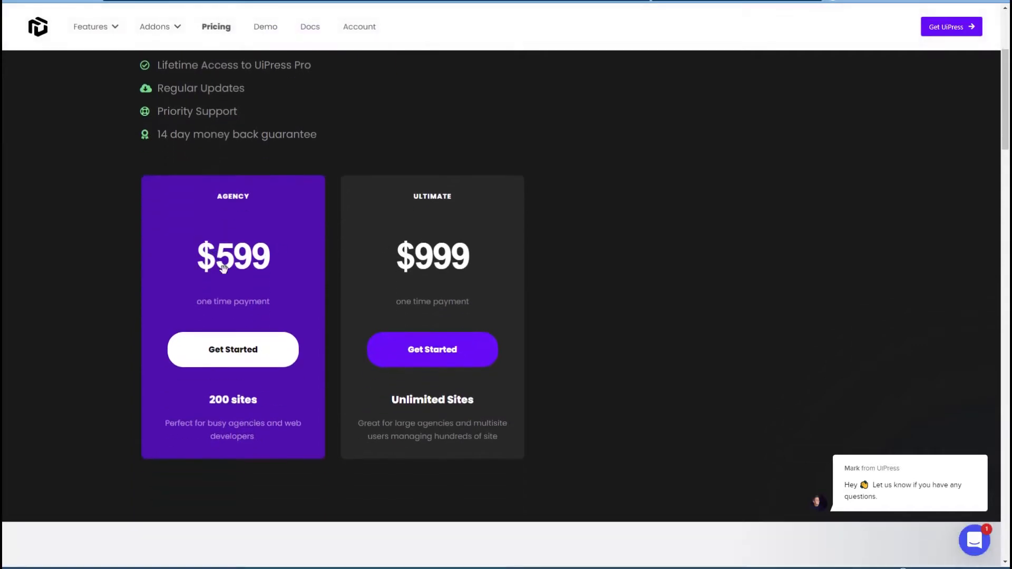
mouse_move(429, 262)
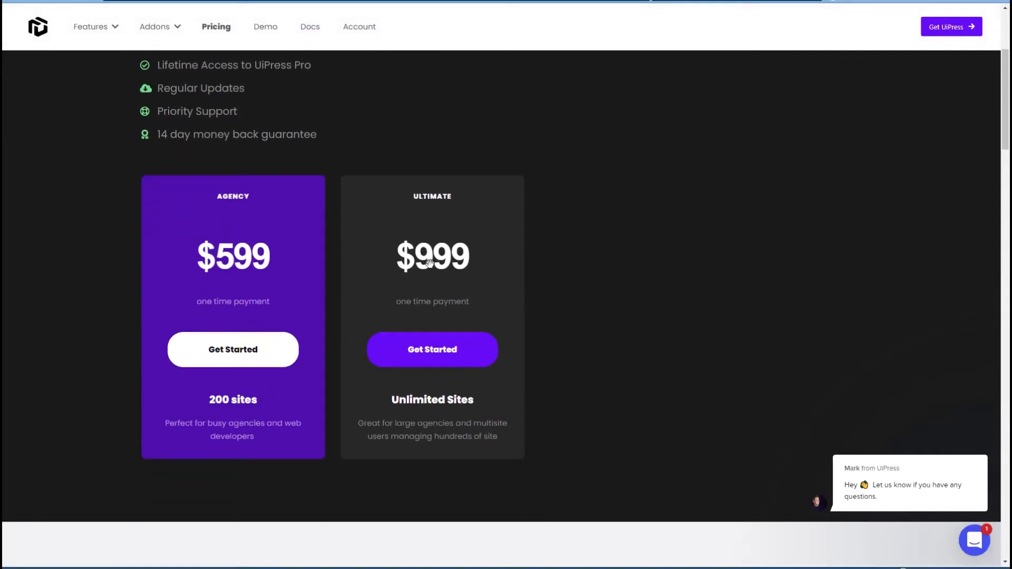
scroll("up", 3)
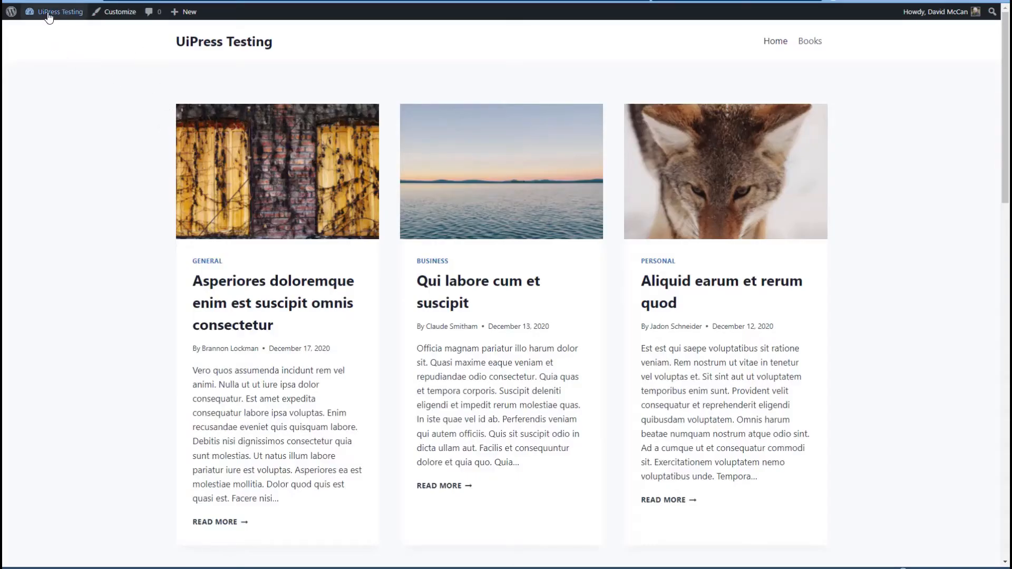
Step: Go to the test site's admin Plugins list, where UiPress sits inactive
left_click(60, 12)
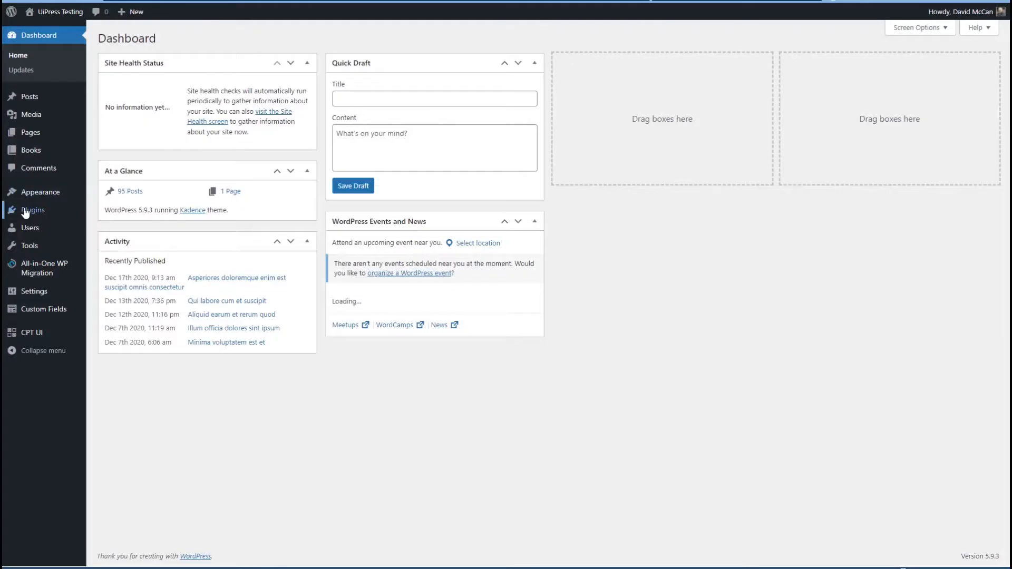
left_click(33, 210)
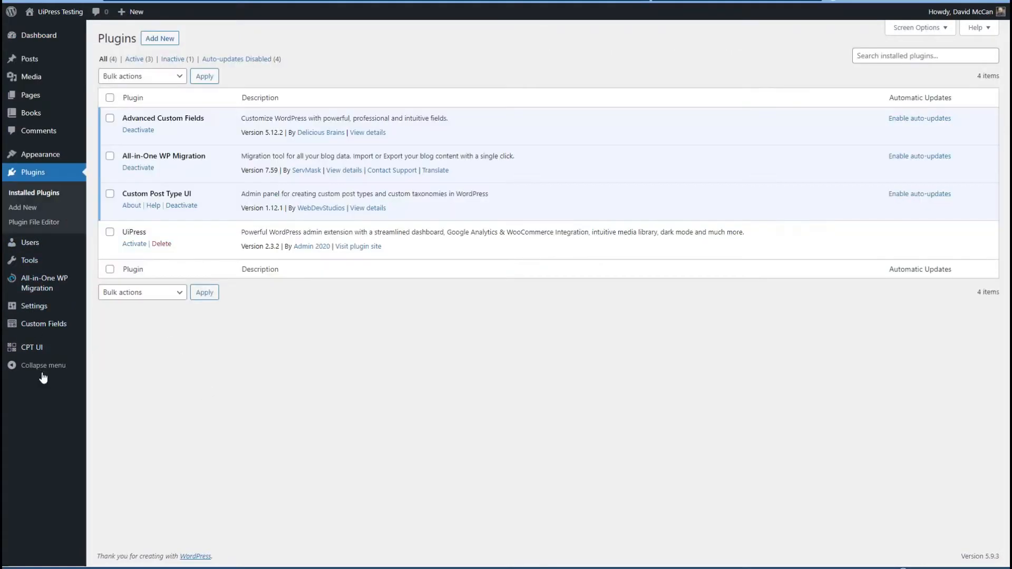
mouse_move(137, 232)
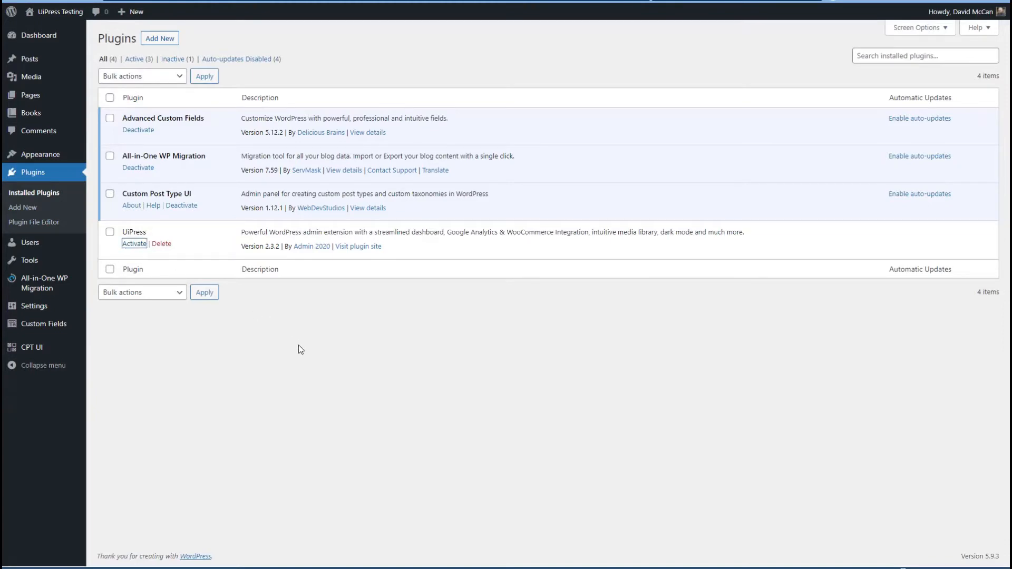
Step: Activate UiPress and update it to version 3.3.3, then expand Settings
left_click(133, 244)
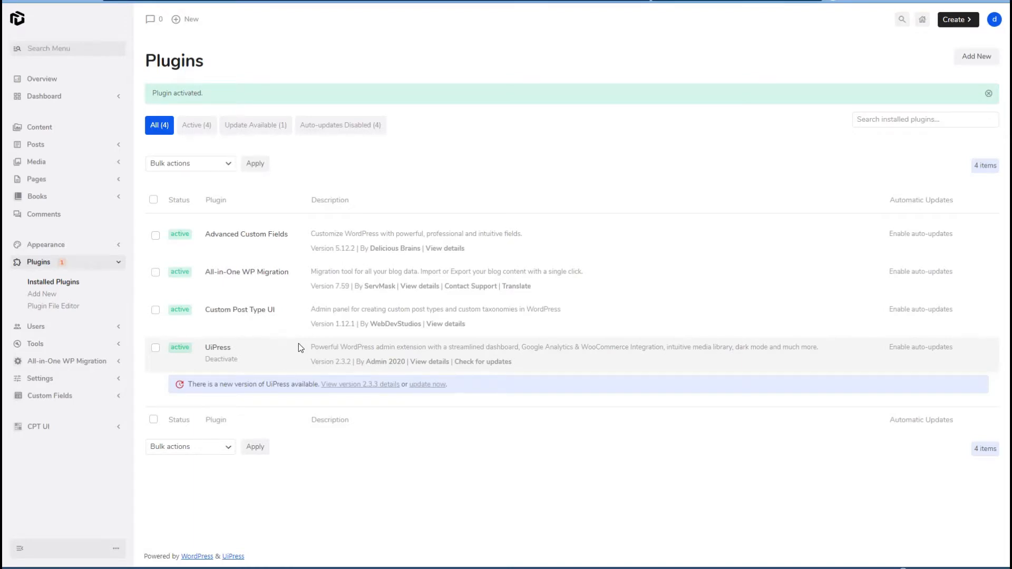
mouse_move(425, 386)
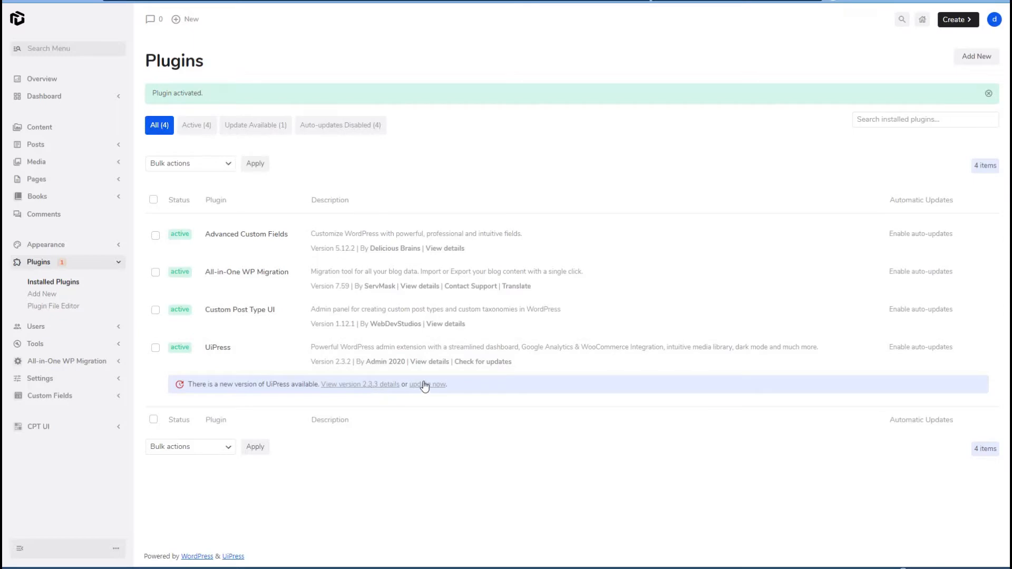
left_click(426, 383)
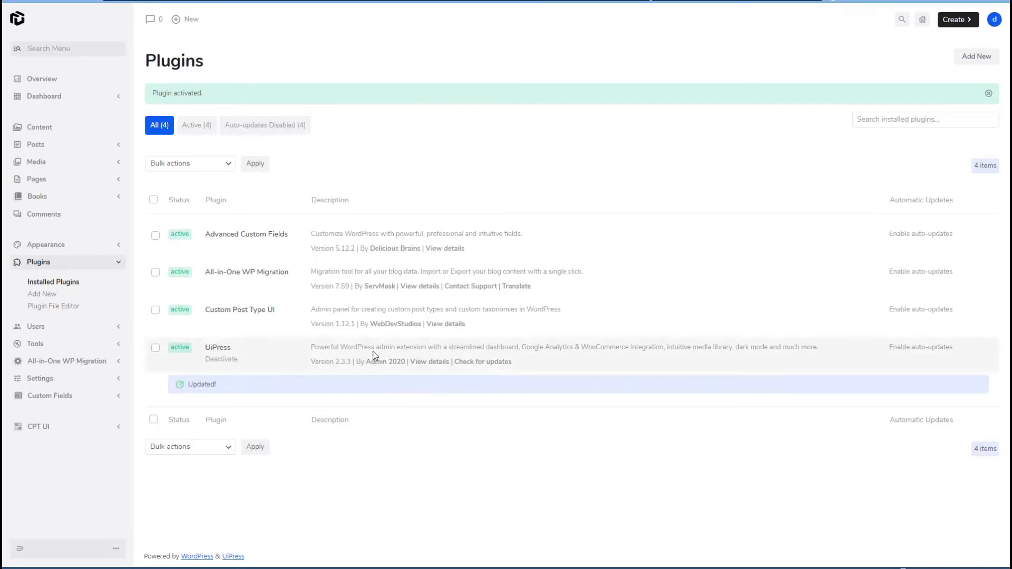
mouse_move(283, 316)
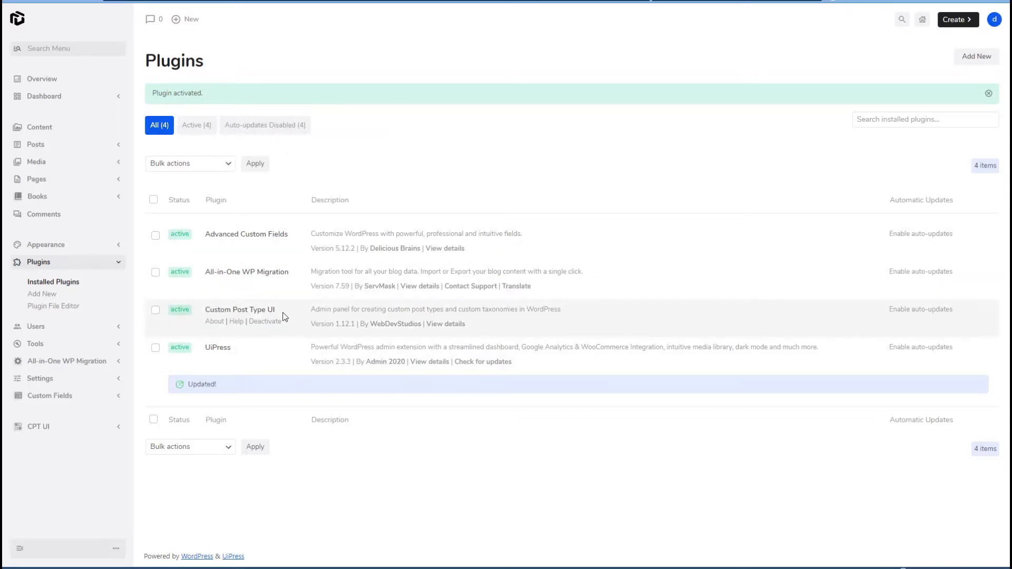
mouse_move(133, 206)
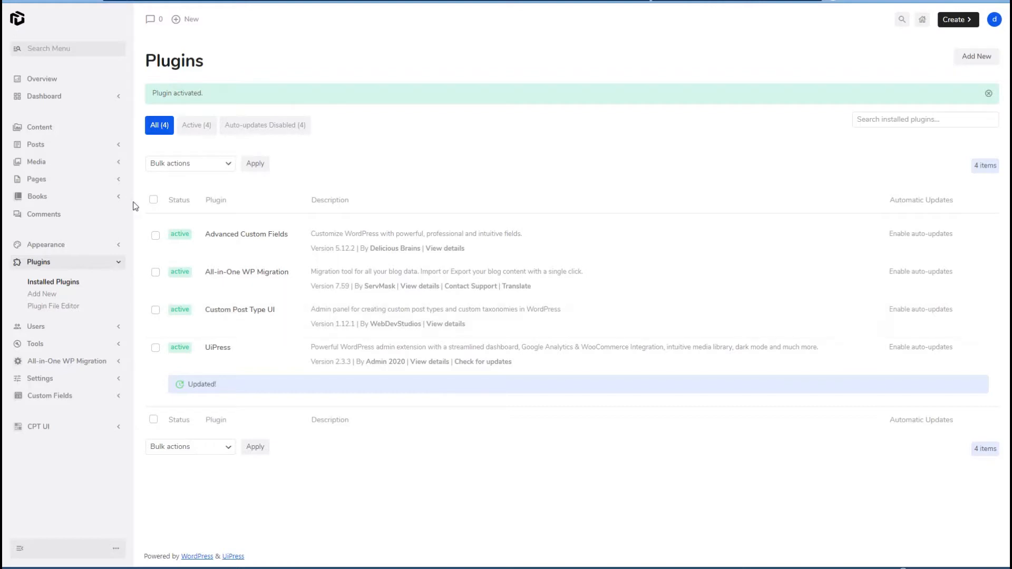
mouse_move(101, 177)
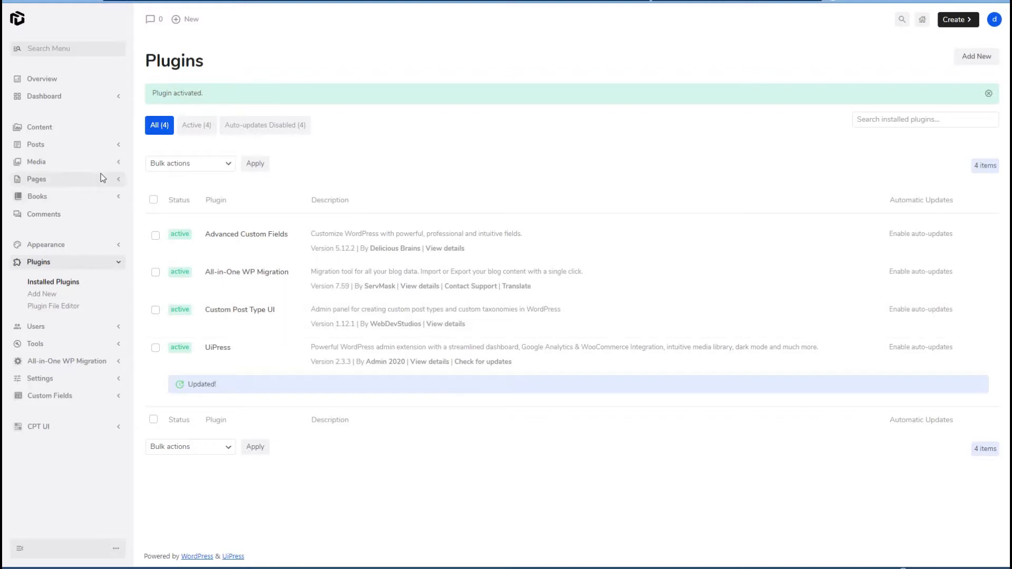
left_click(39, 332)
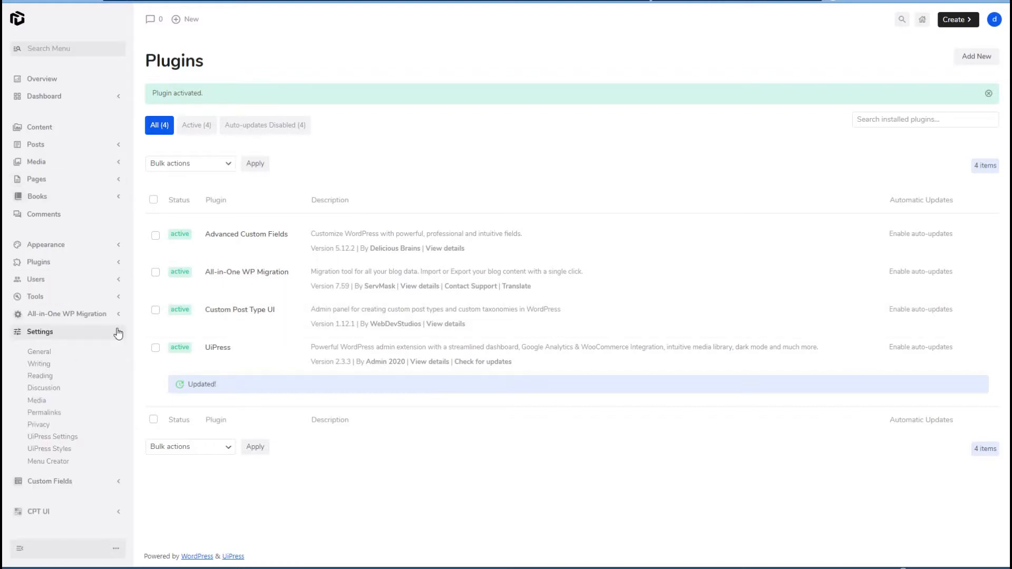
mouse_move(27, 449)
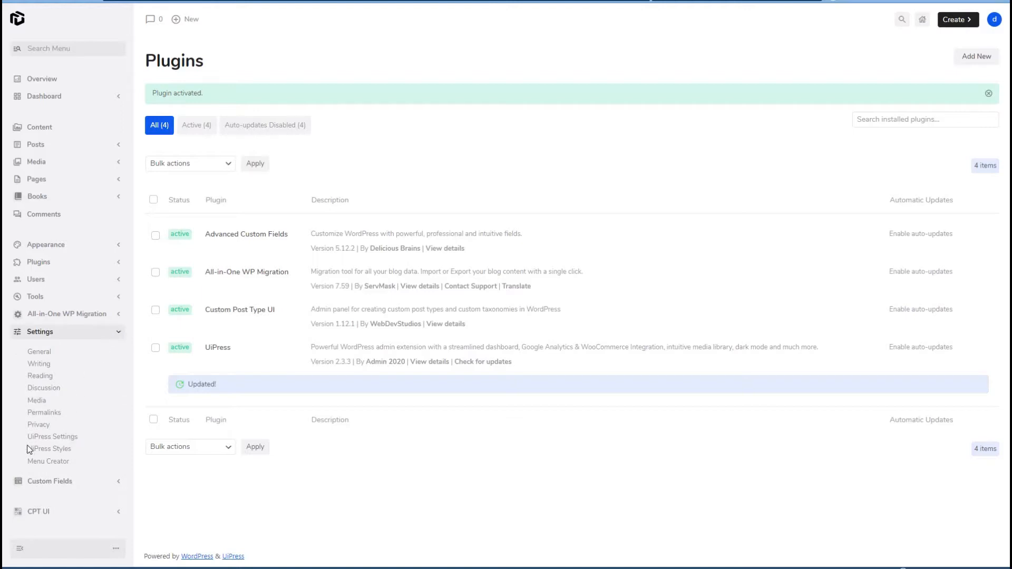
mouse_move(68, 467)
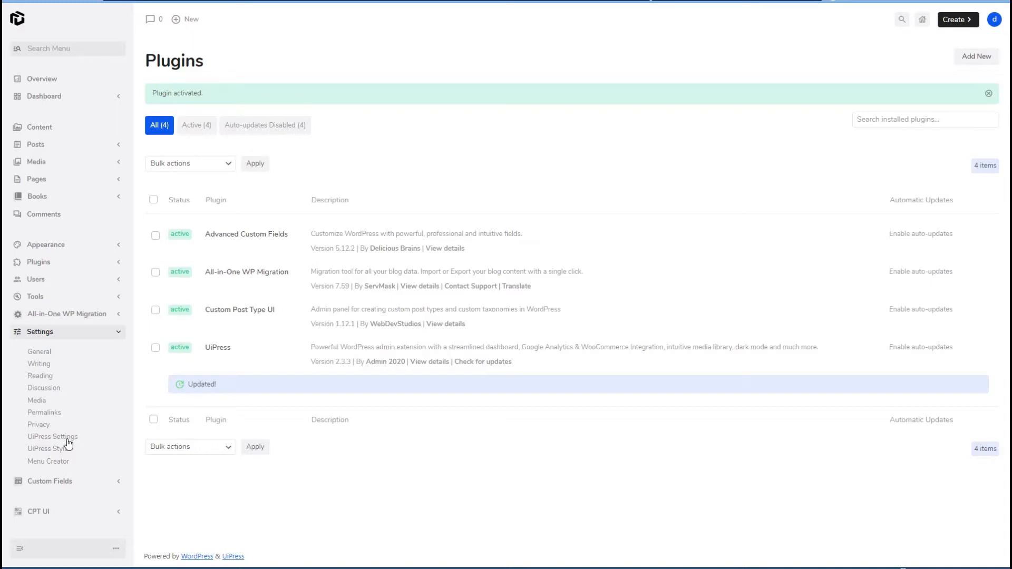
mouse_move(464, 465)
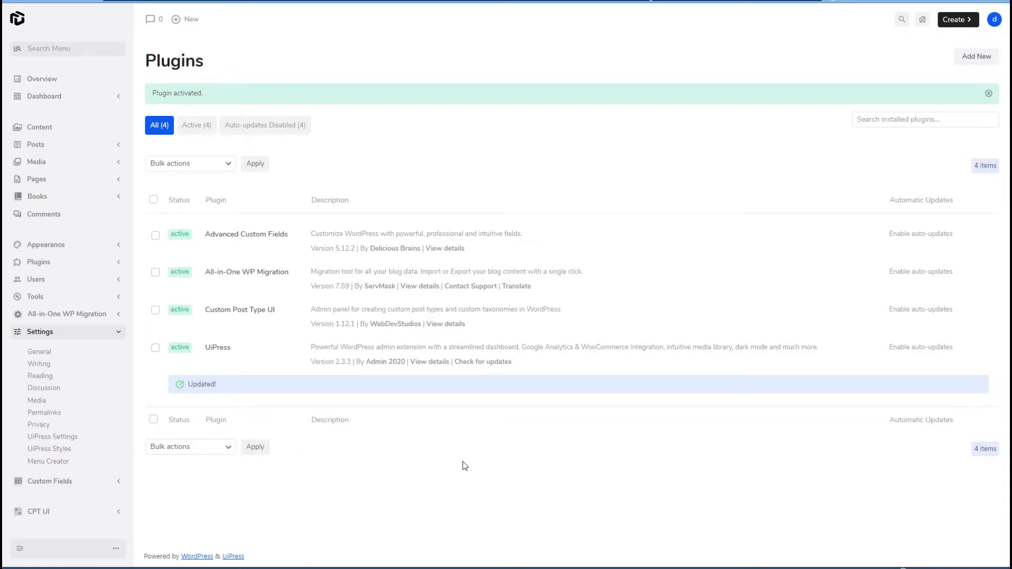
Step: In UiPress Settings, activate the Pro licence and save Dark Mode as the default
left_click(53, 436)
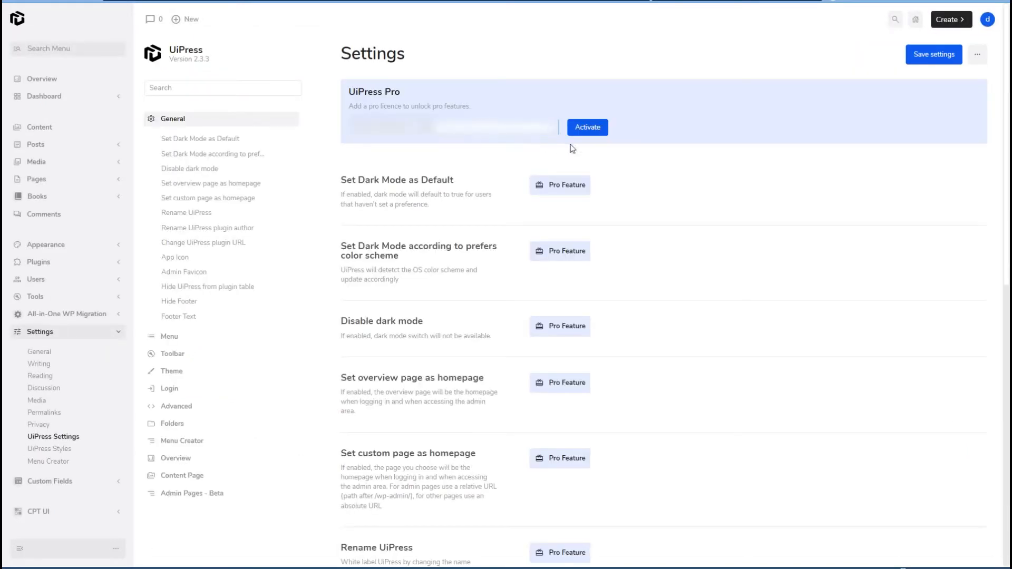
left_click(586, 127)
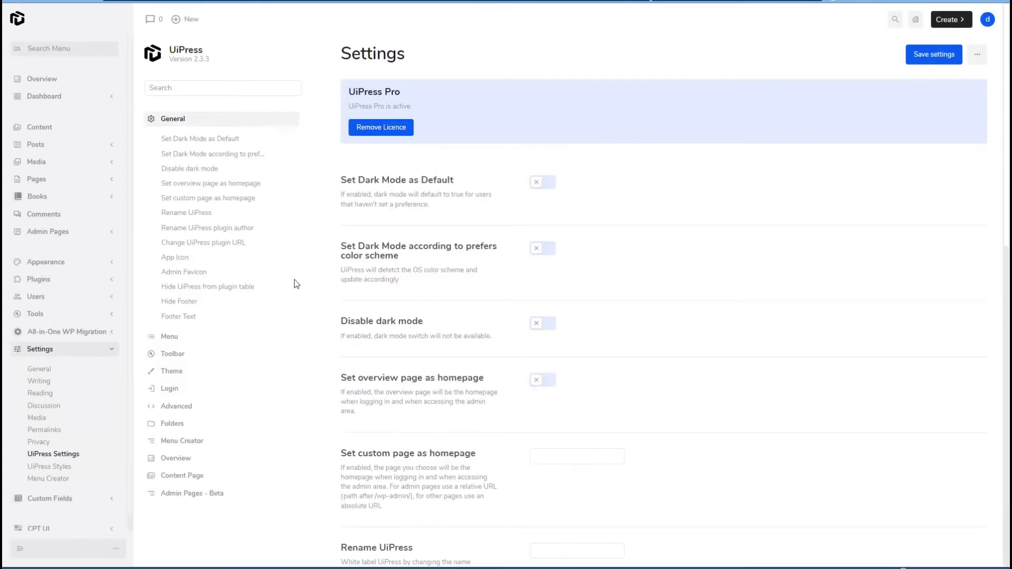
mouse_move(136, 227)
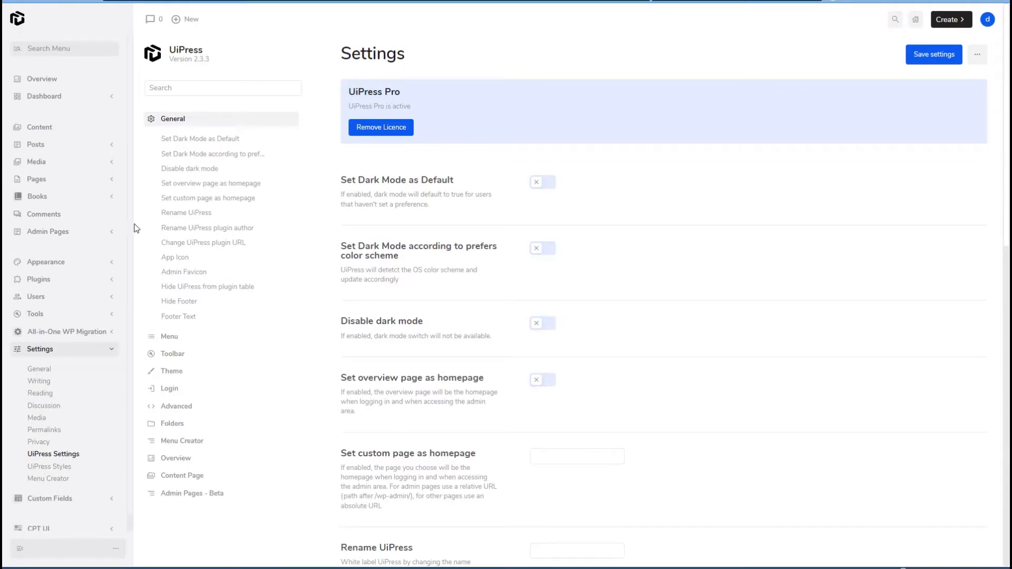
mouse_move(48, 231)
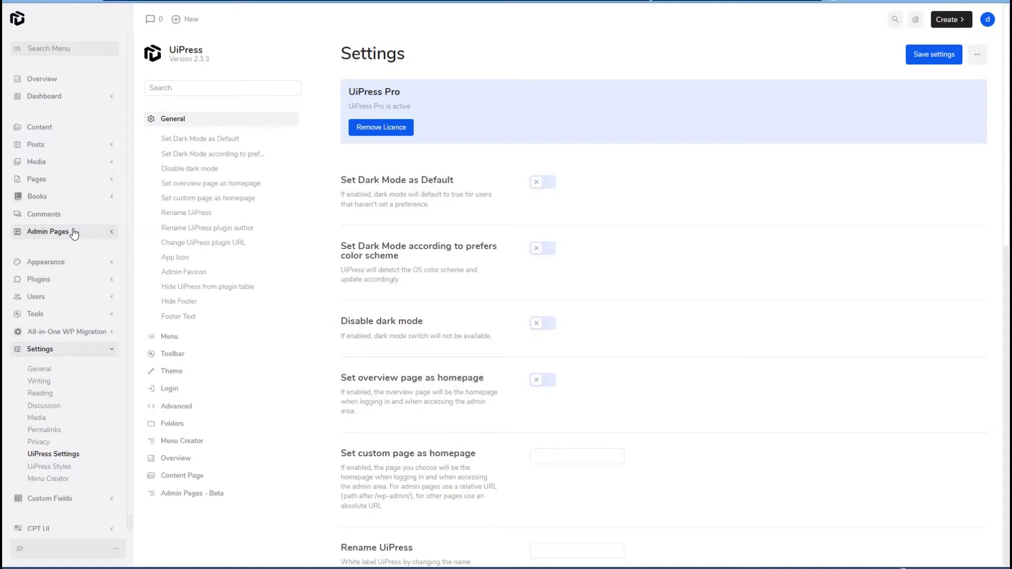
mouse_move(297, 304)
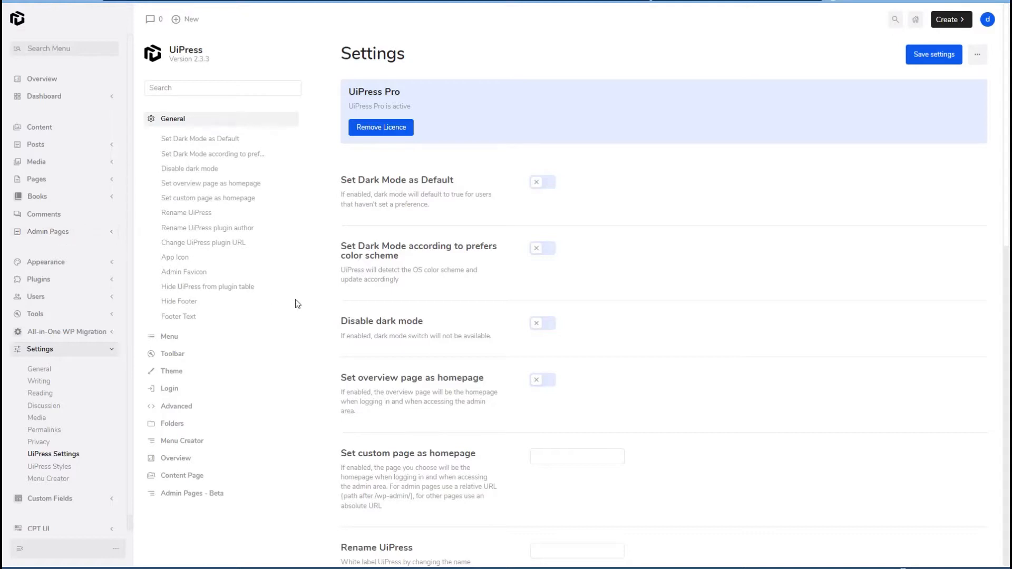
mouse_move(299, 304)
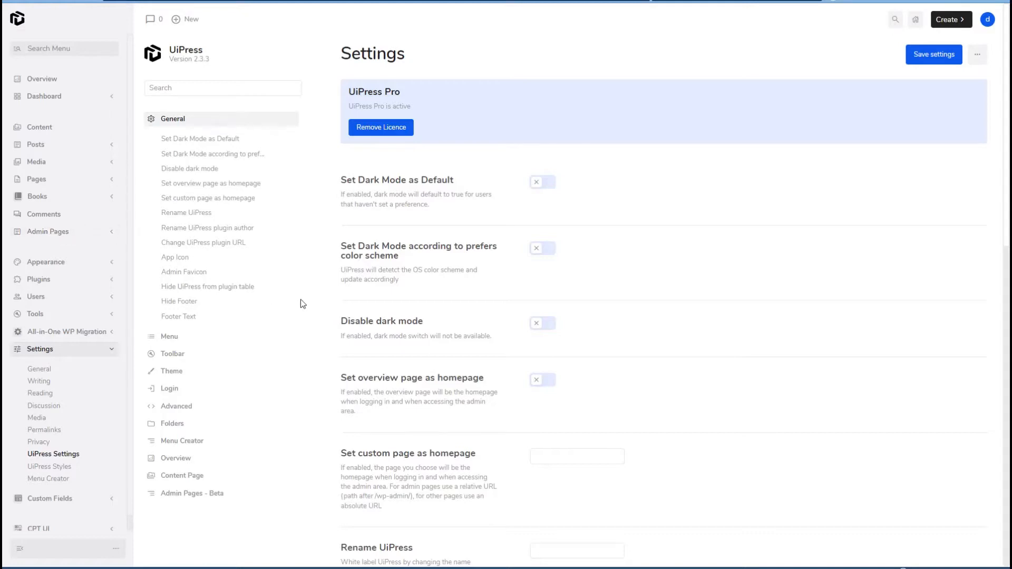
mouse_move(308, 299)
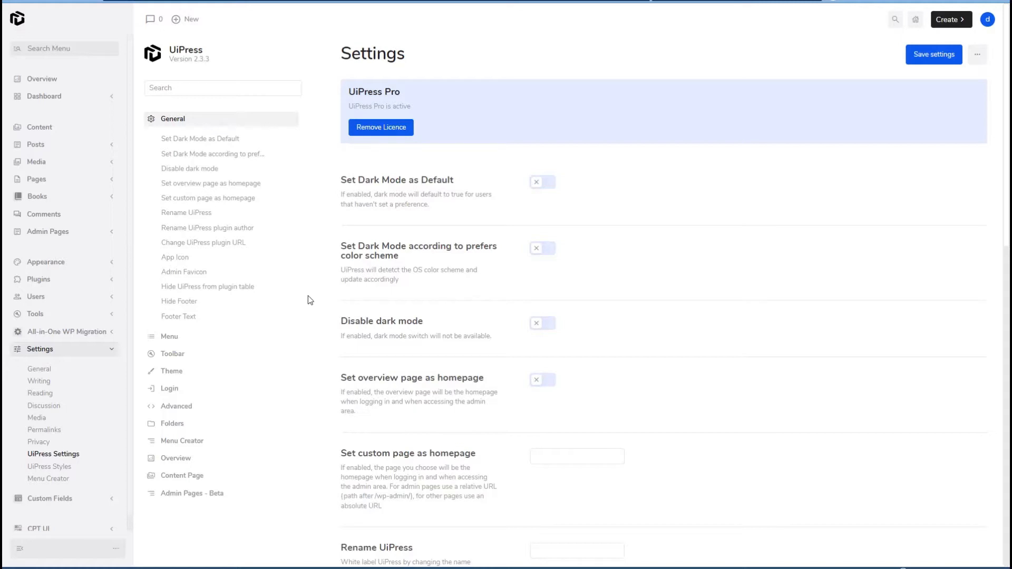
mouse_move(392, 219)
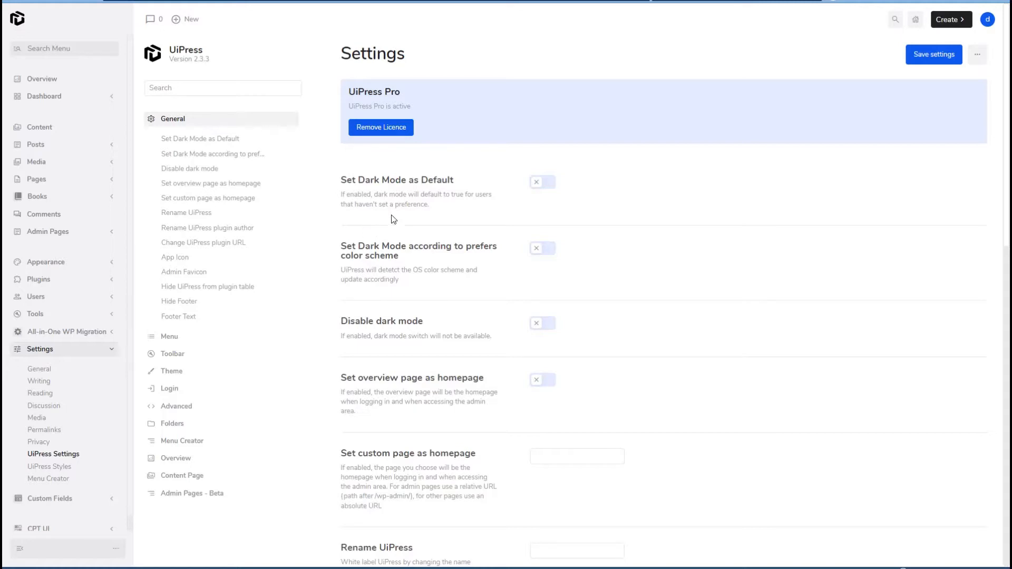
mouse_move(548, 187)
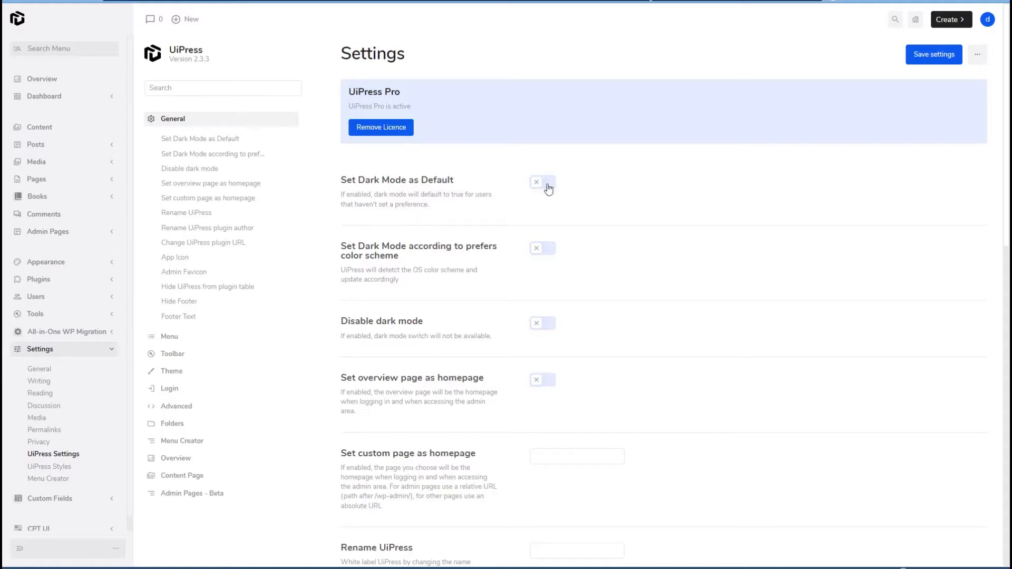
left_click(542, 181)
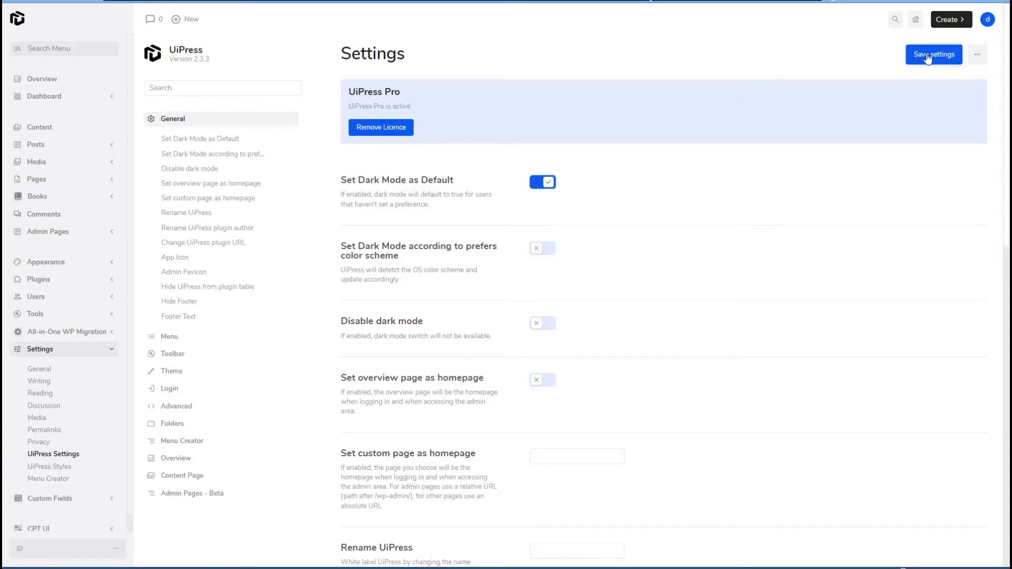
left_click(933, 54)
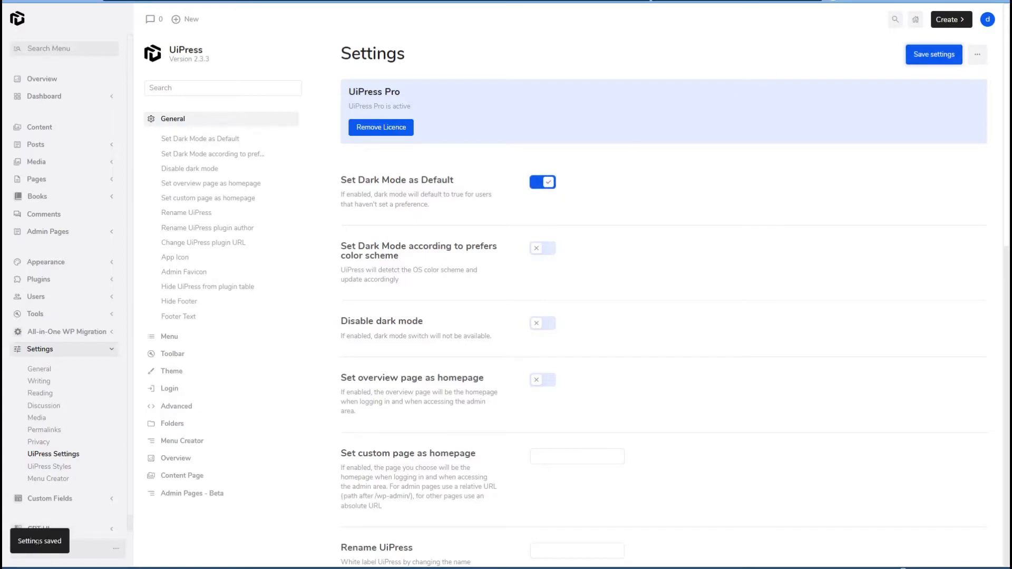
mouse_move(121, 30)
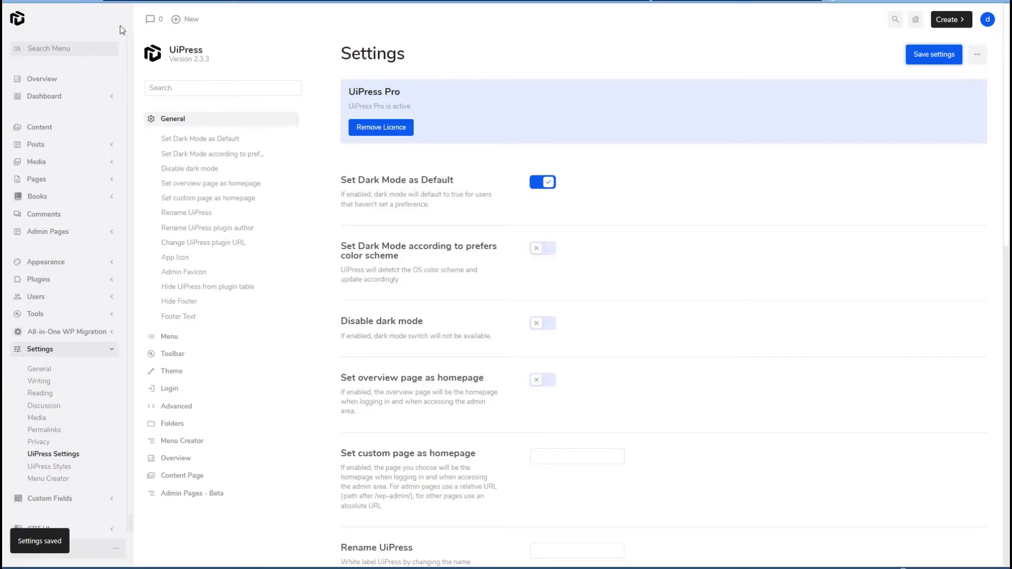
mouse_move(231, 26)
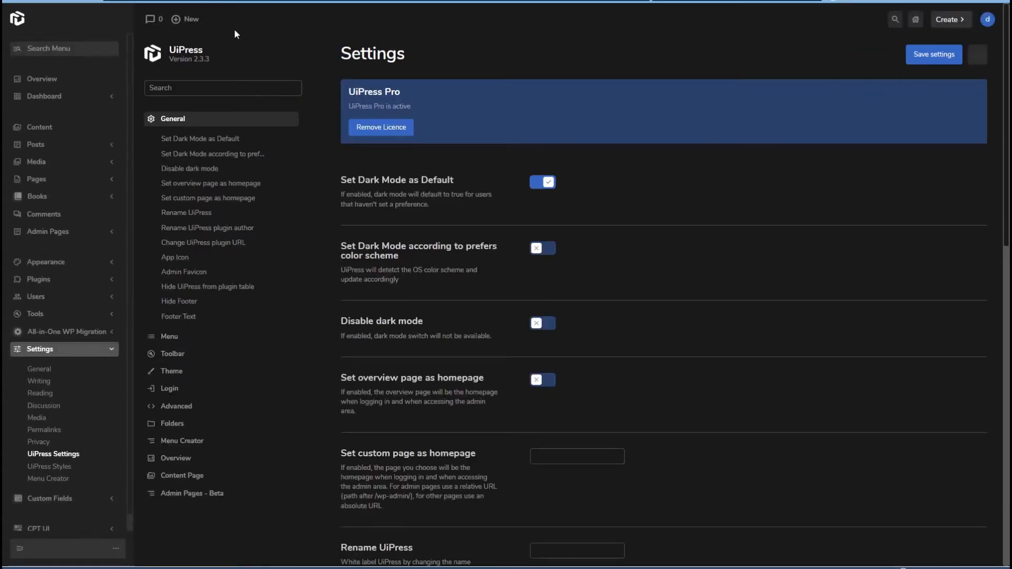
mouse_move(292, 189)
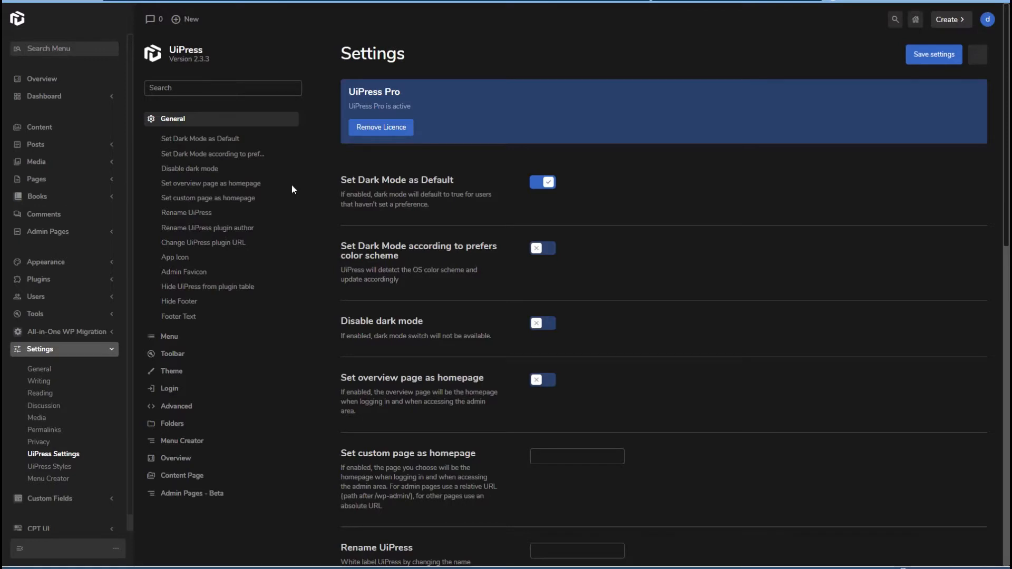
mouse_move(323, 183)
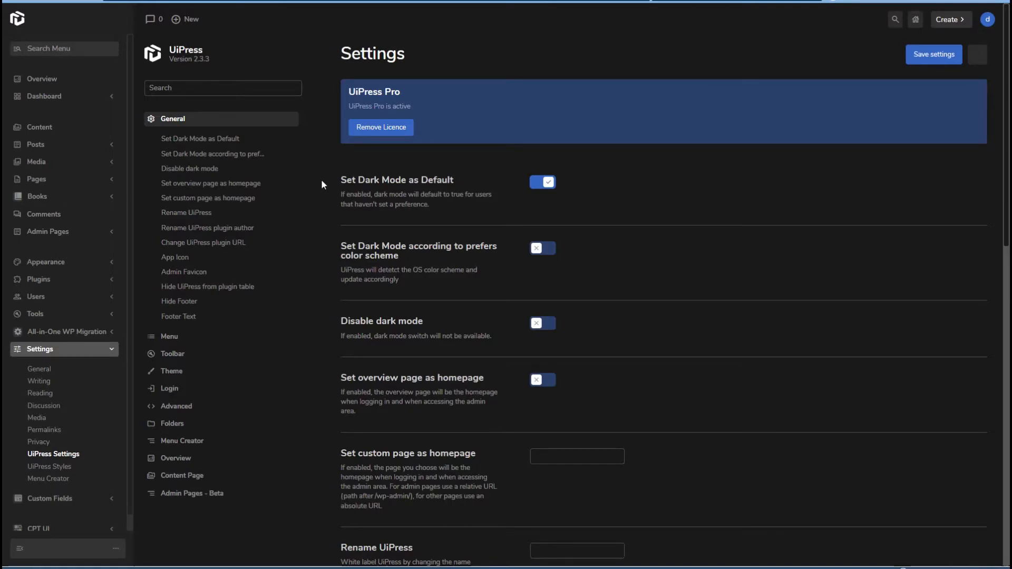
mouse_move(307, 206)
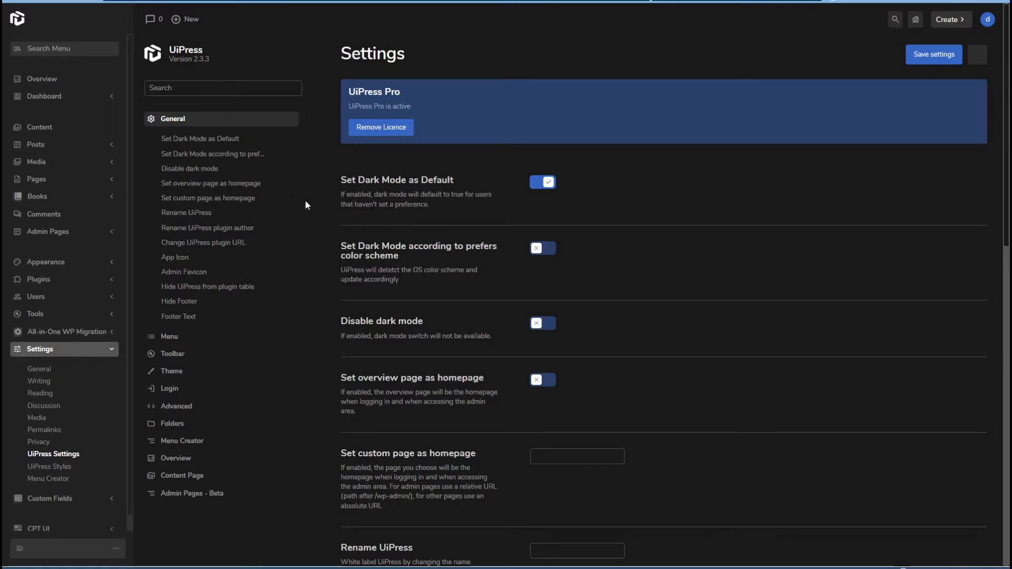
Step: Scroll through the dark-mode General settings and back to the top
scroll("down", 3)
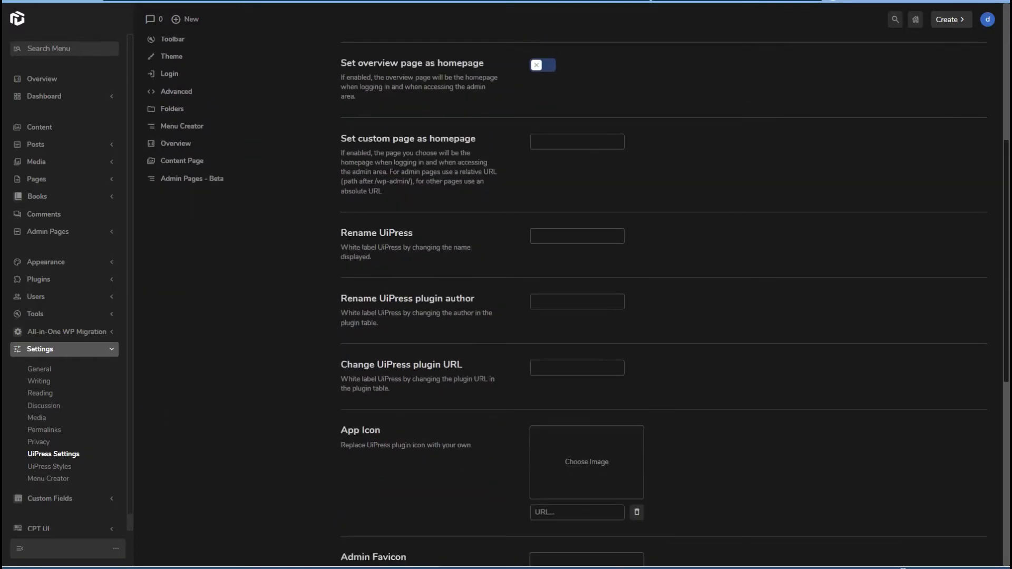
scroll("down", 3)
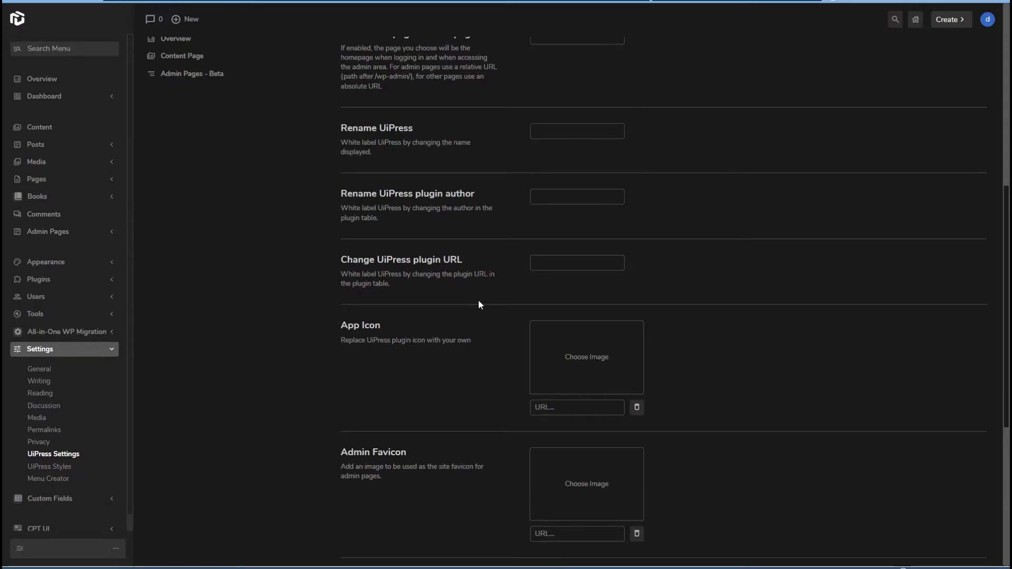
scroll("down", 3)
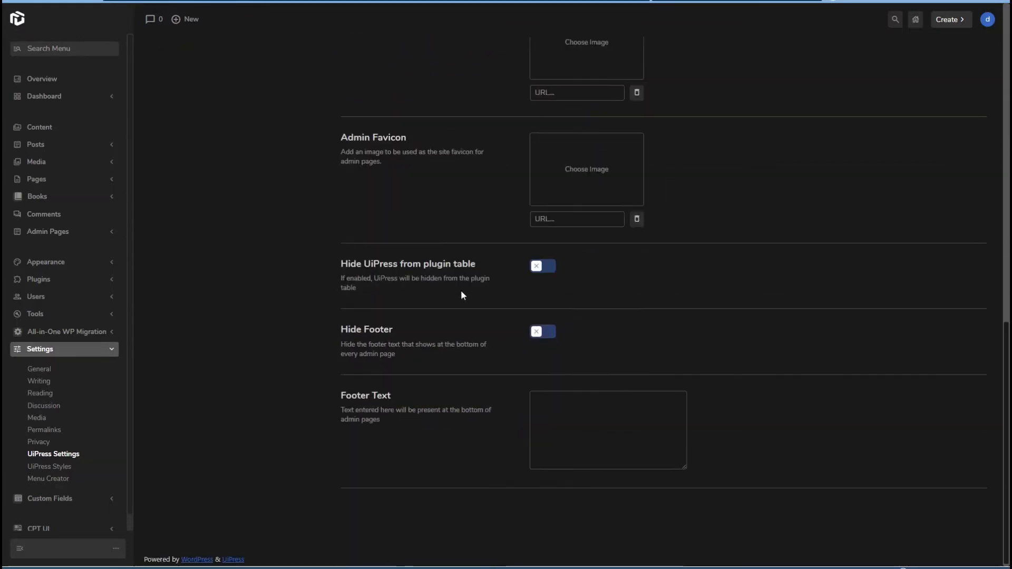
scroll("up", 3)
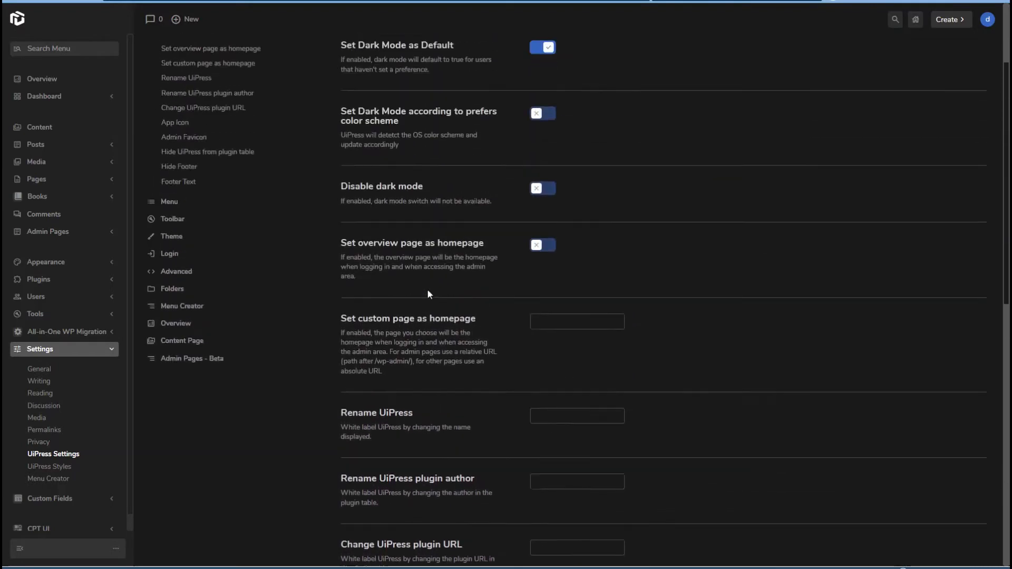
scroll("up", 3)
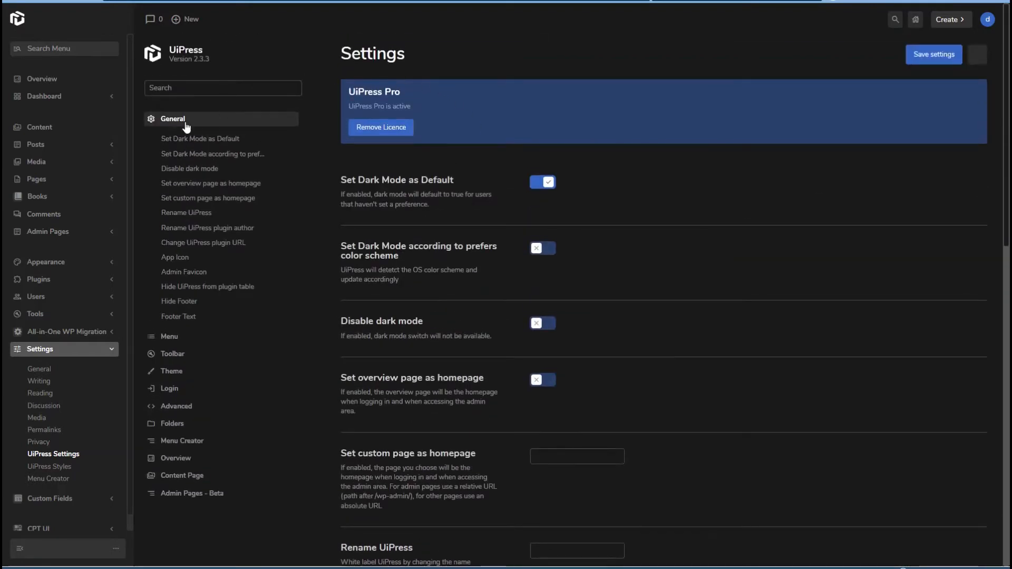
mouse_move(182, 136)
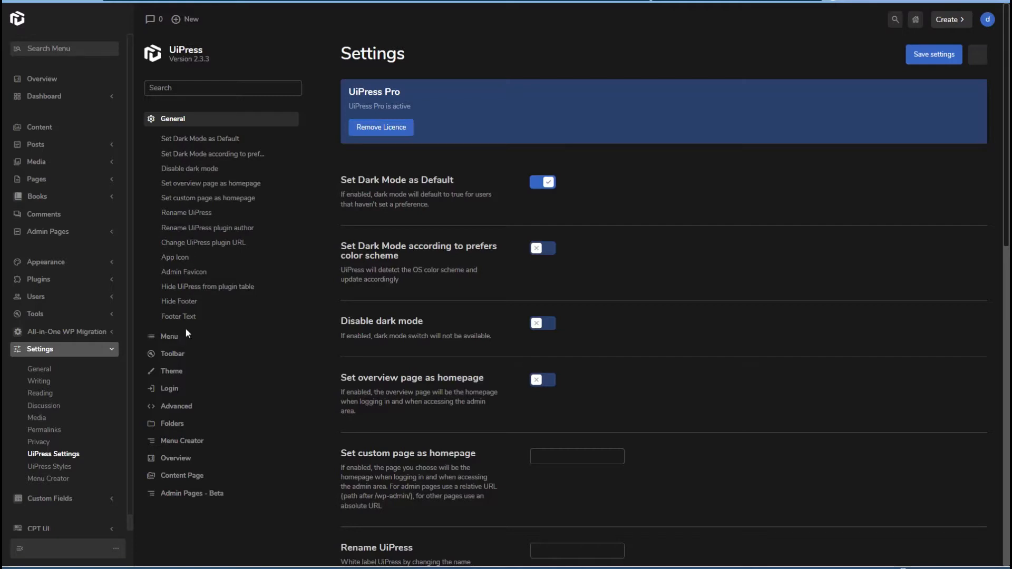
mouse_move(171, 375)
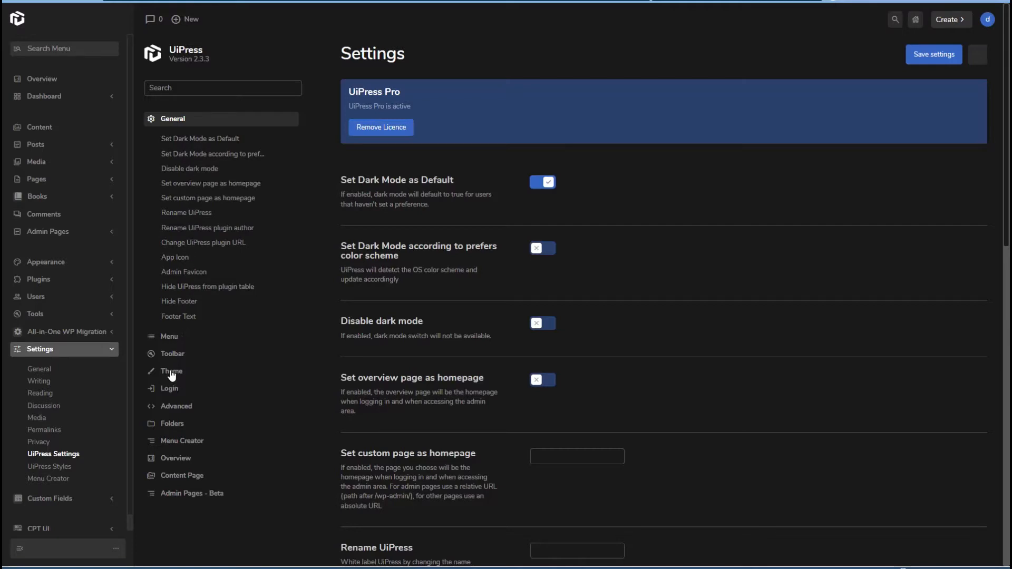
Step: Show the Theme settings with the admin theme module enabled and no roles excluded
left_click(172, 370)
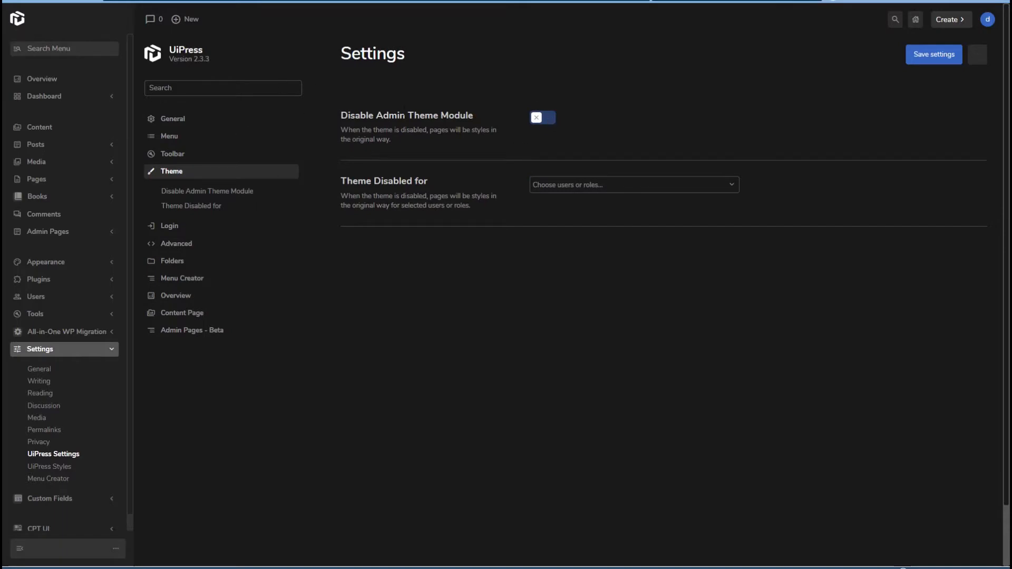
left_click(632, 185)
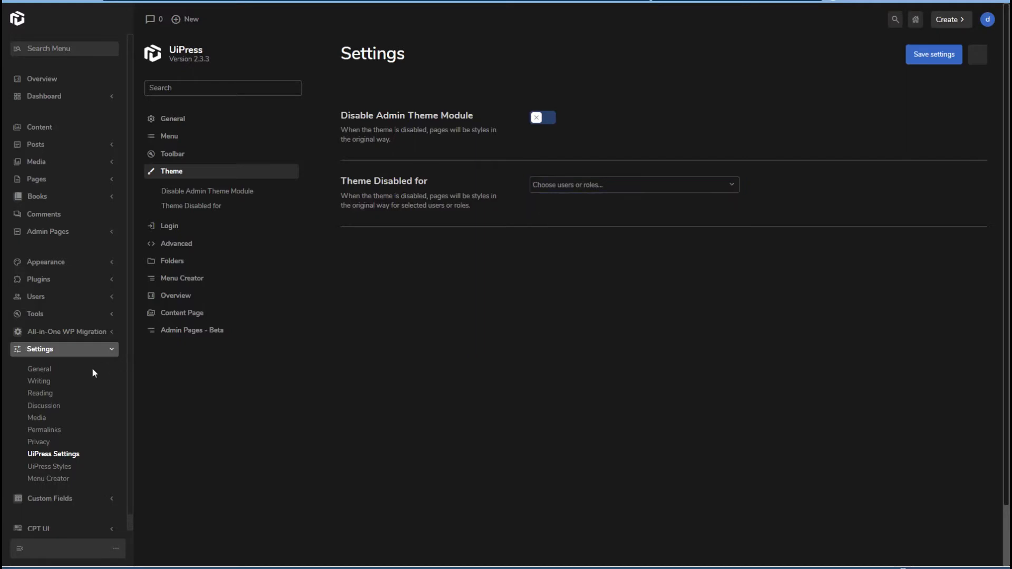
mouse_move(325, 327)
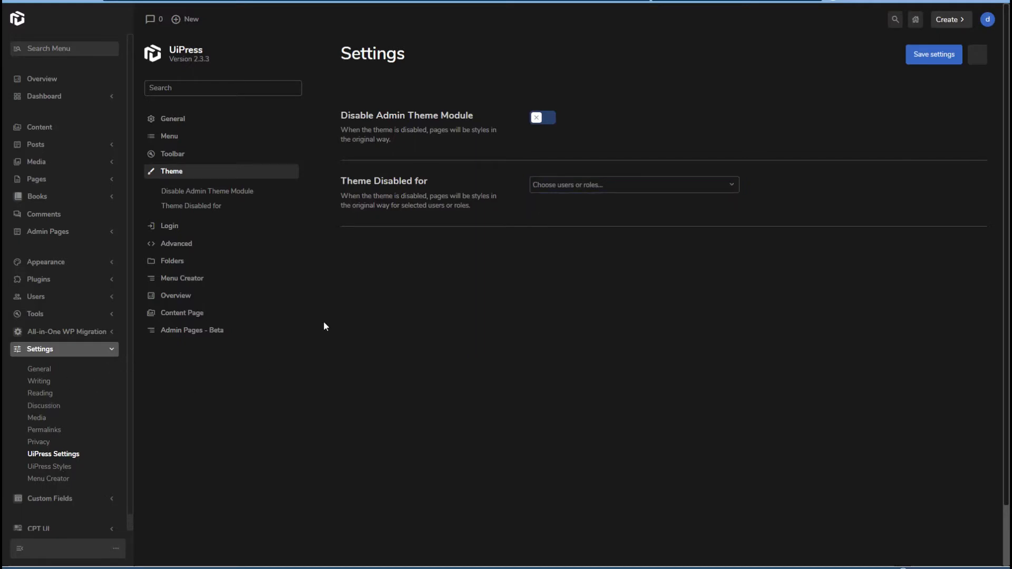
mouse_move(198, 203)
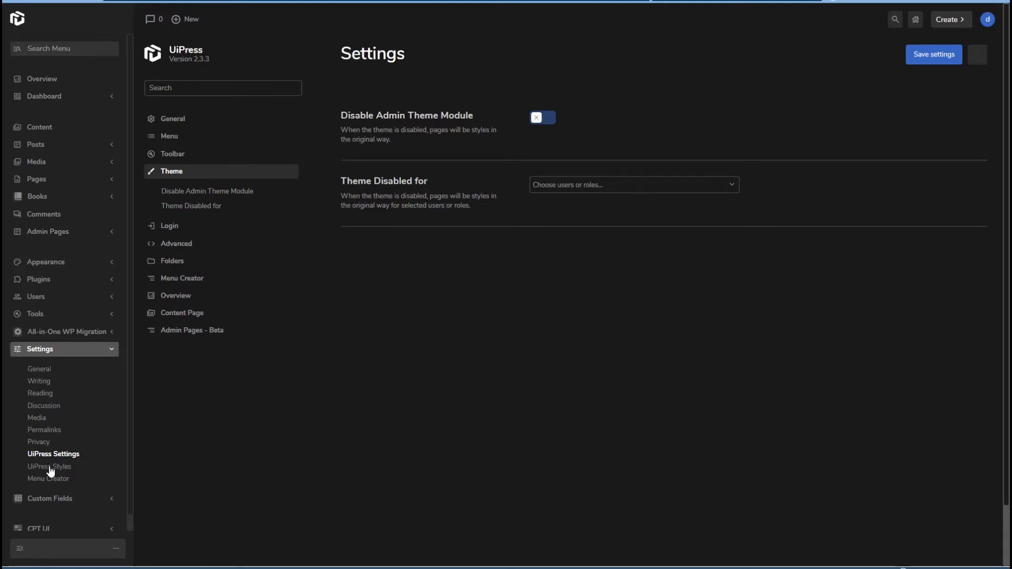
mouse_move(43, 471)
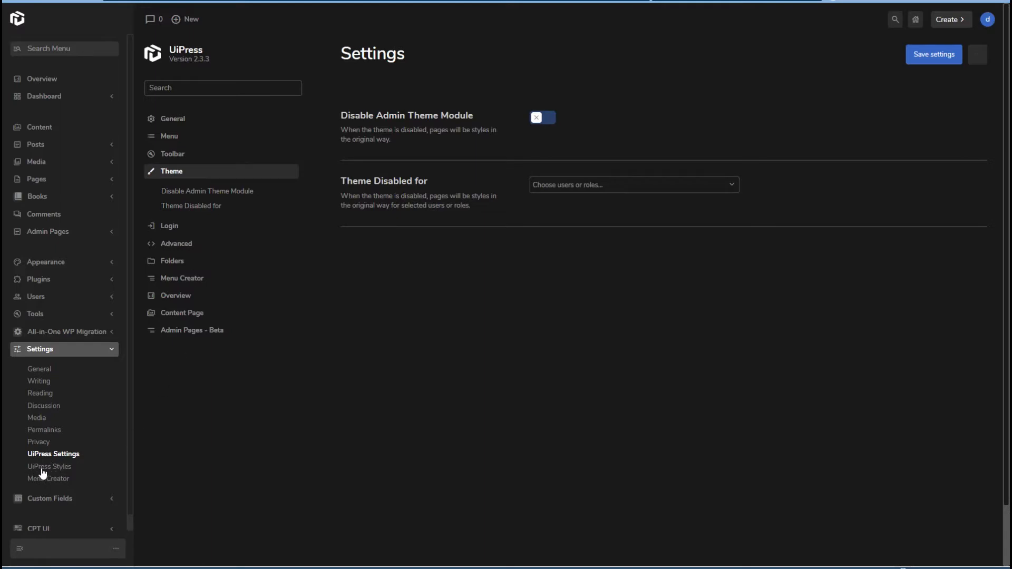
Step: Review the UiPress Styles page's Global, Text, Button, Menu, Card and Login colour groups
left_click(50, 466)
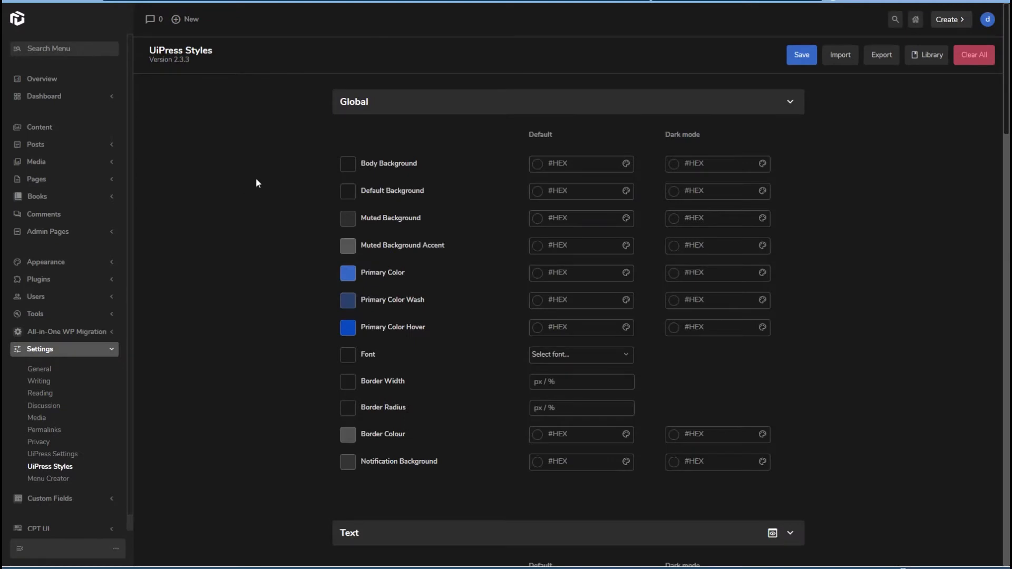
mouse_move(403, 161)
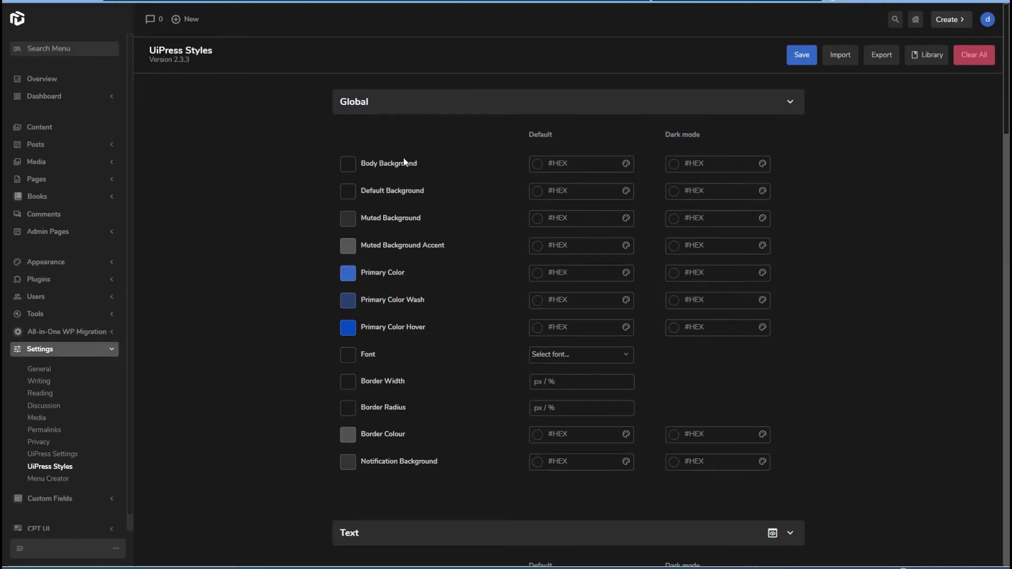
mouse_move(272, 127)
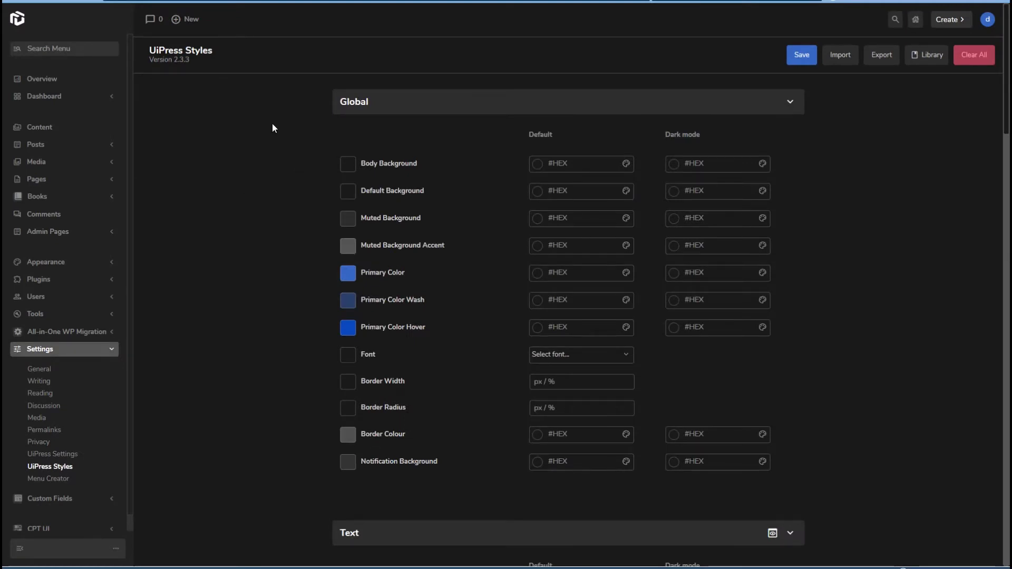
scroll("down", 3)
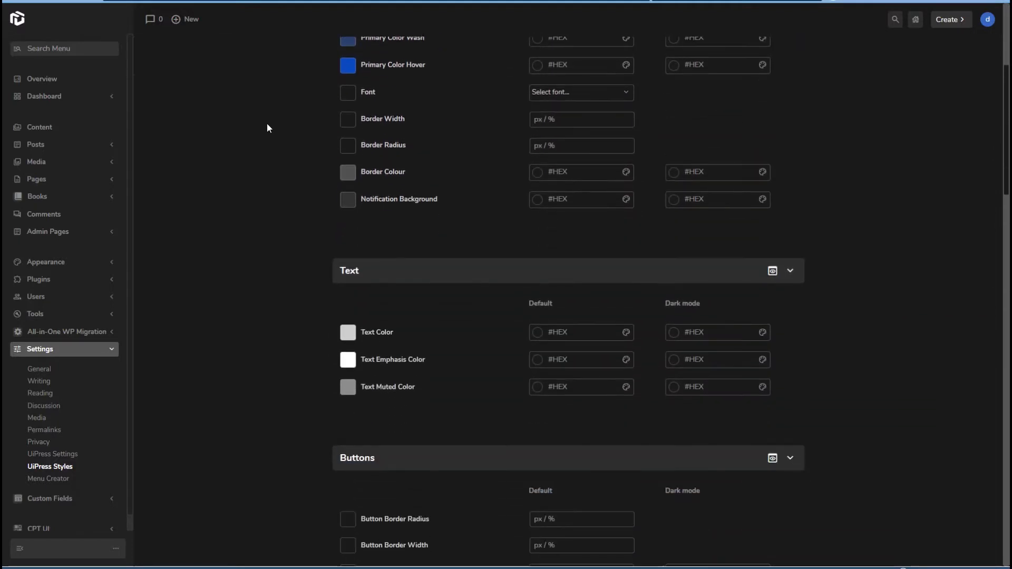
scroll("down", 3)
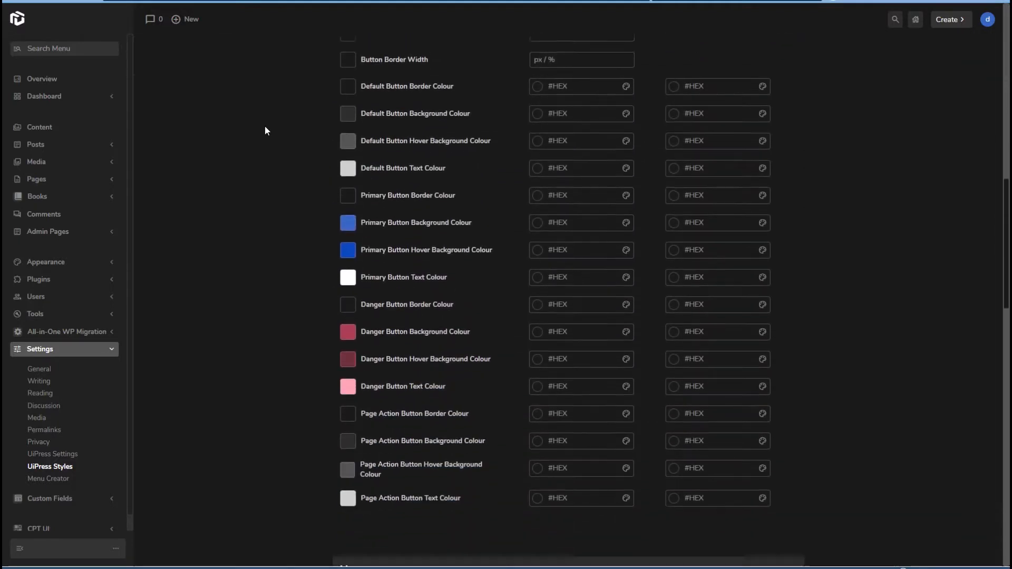
scroll("down", 3)
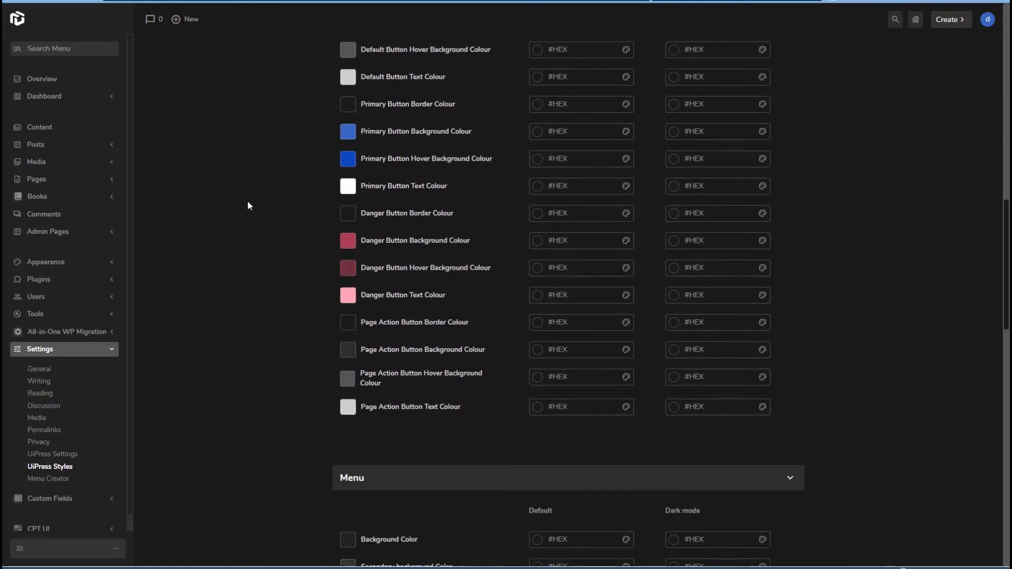
scroll("down", 3)
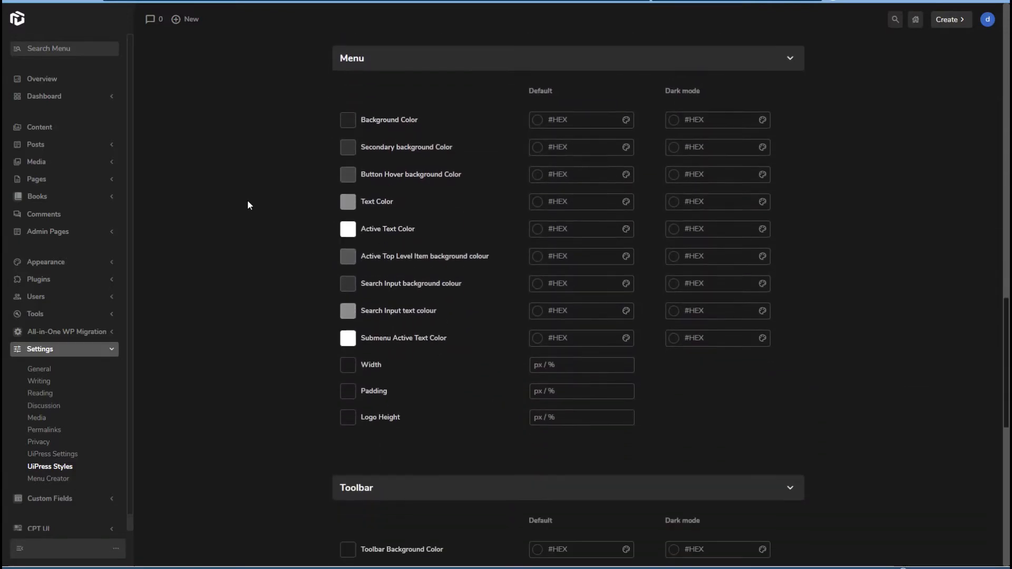
scroll("down", 3)
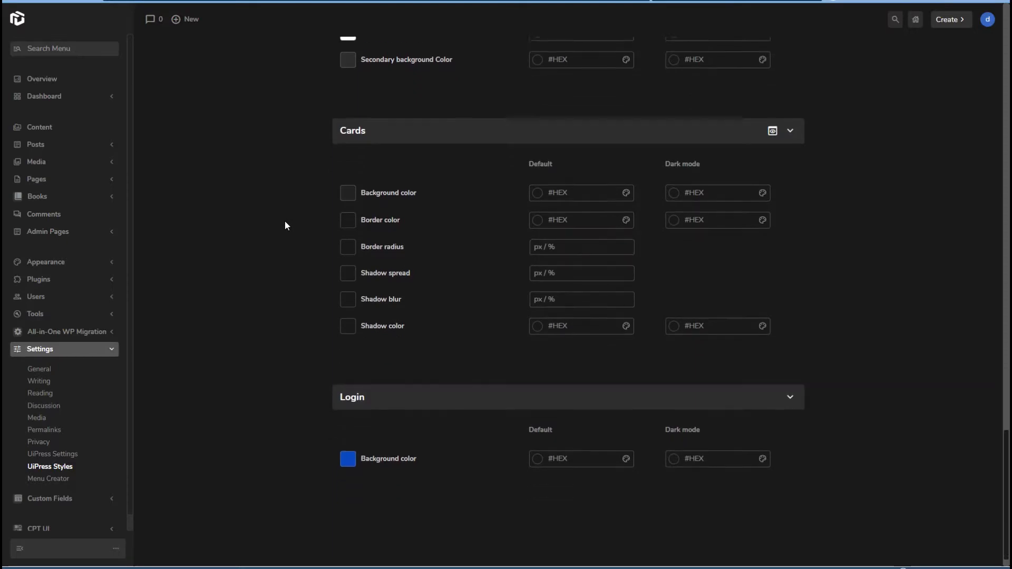
scroll("down", 3)
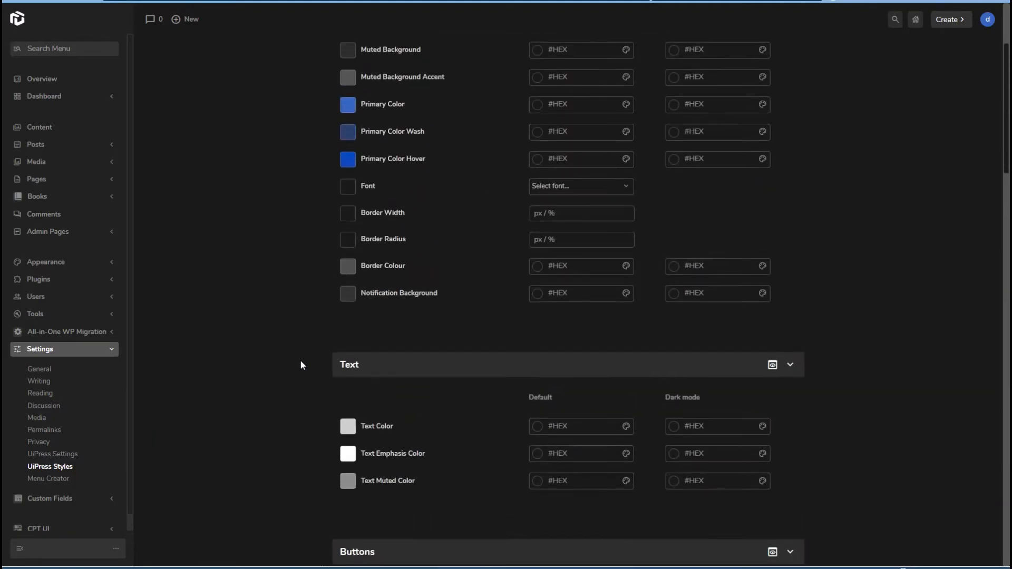
scroll("up", 3)
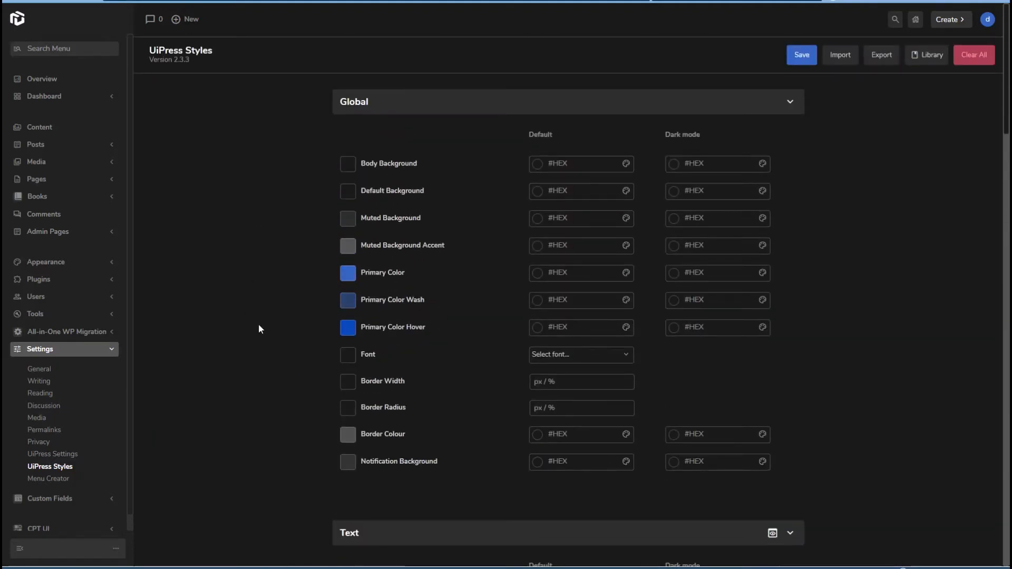
mouse_move(711, 265)
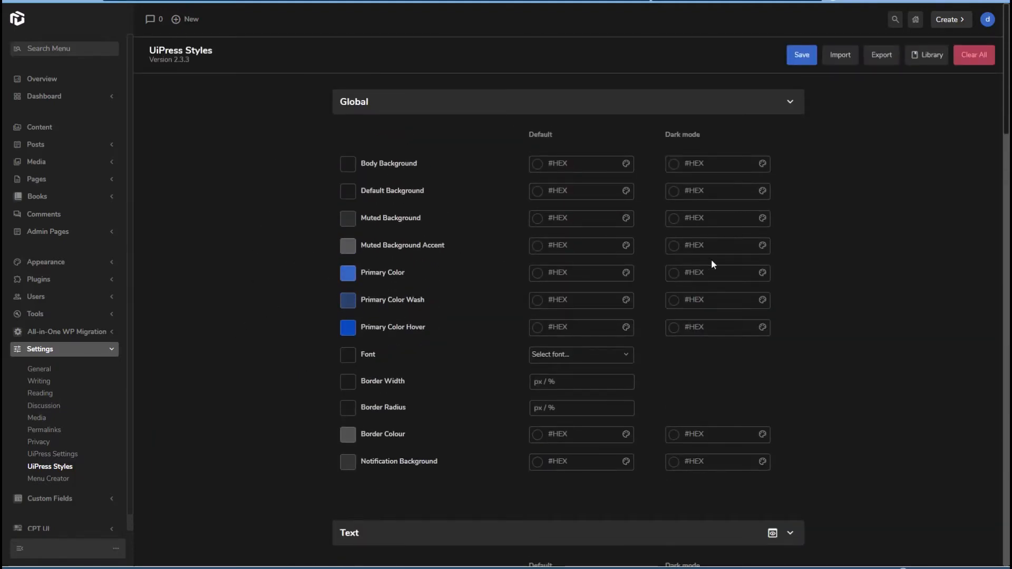
mouse_move(840, 55)
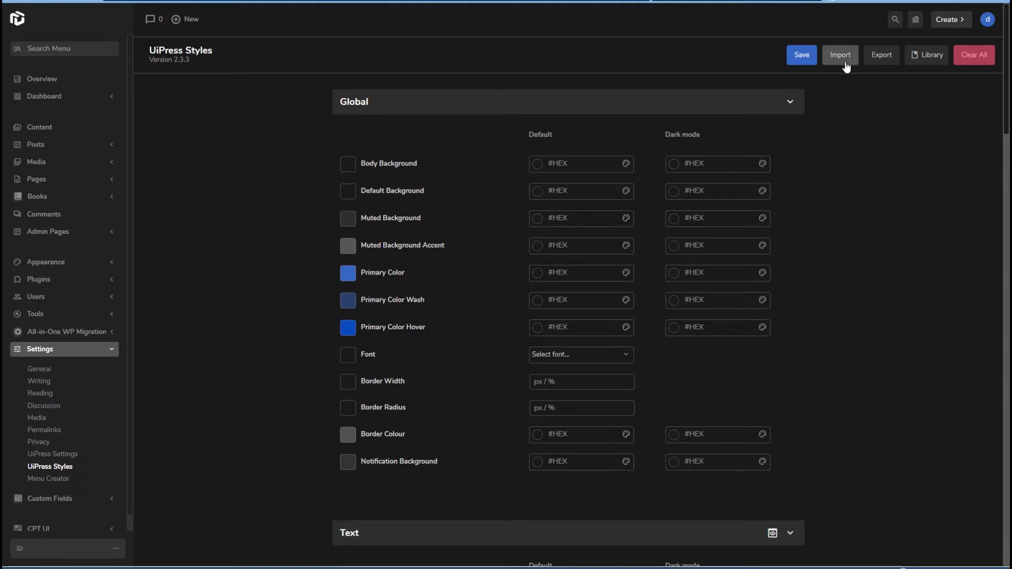
mouse_move(478, 140)
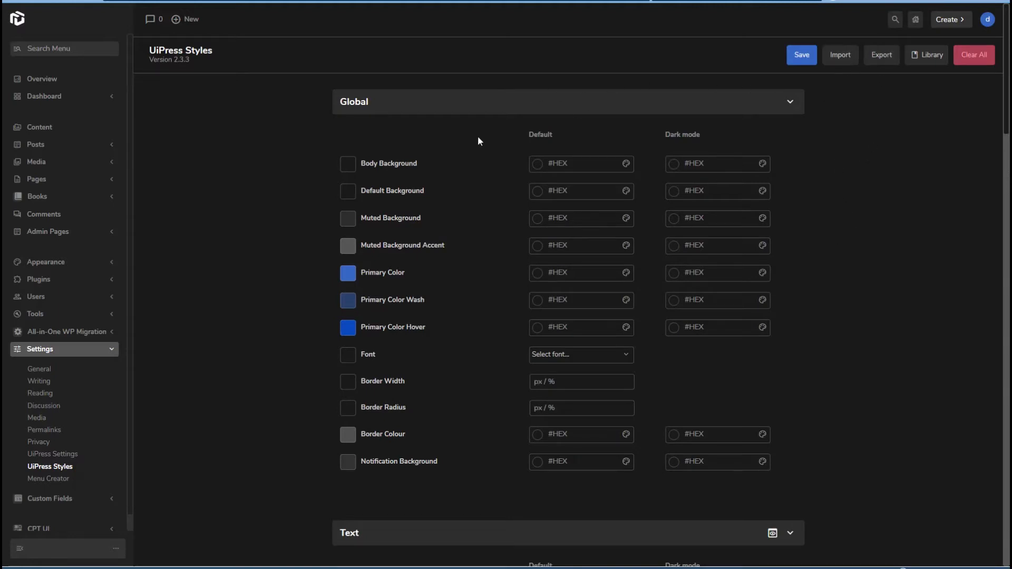
Step: Browse the Theme Library of ready-made themes such as Clean Blue, Soft Blue and Purple Rain
left_click(929, 54)
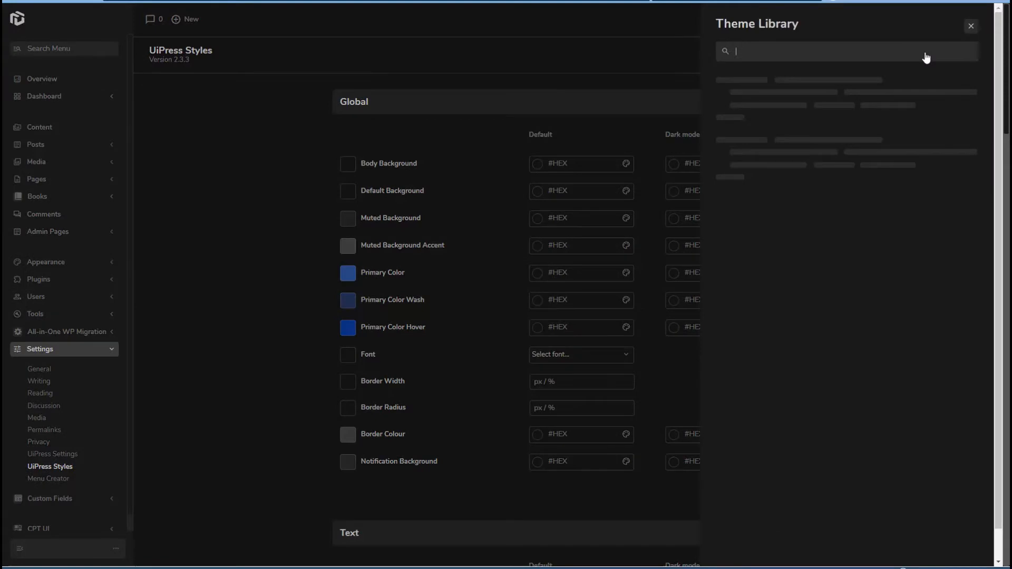
mouse_move(847, 207)
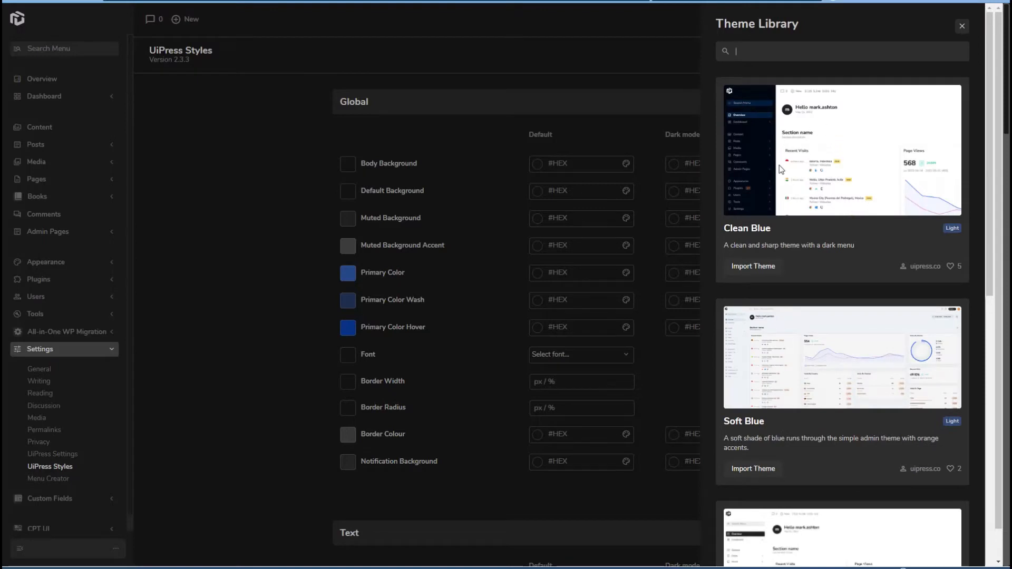
mouse_move(789, 155)
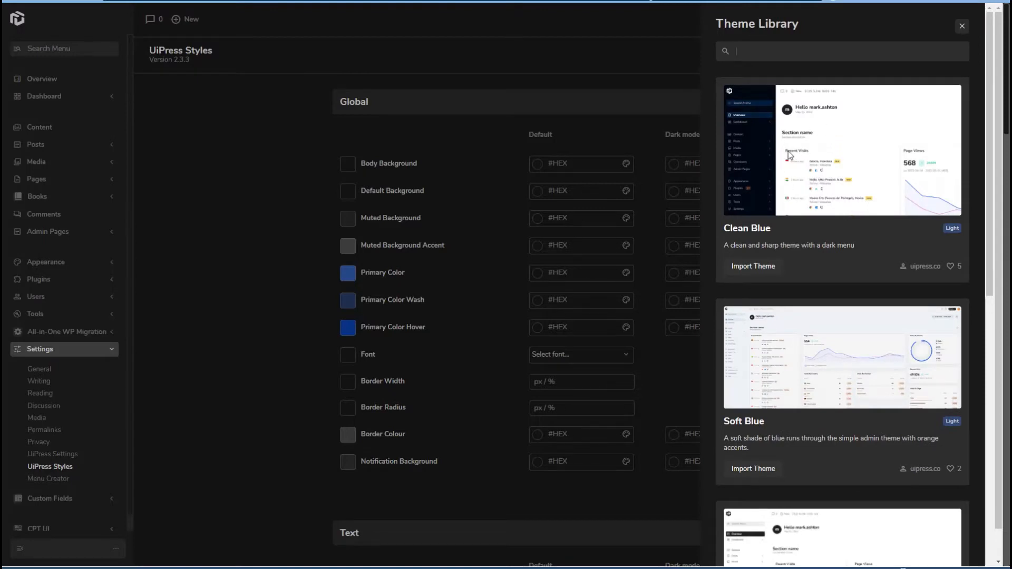
scroll("down", 3)
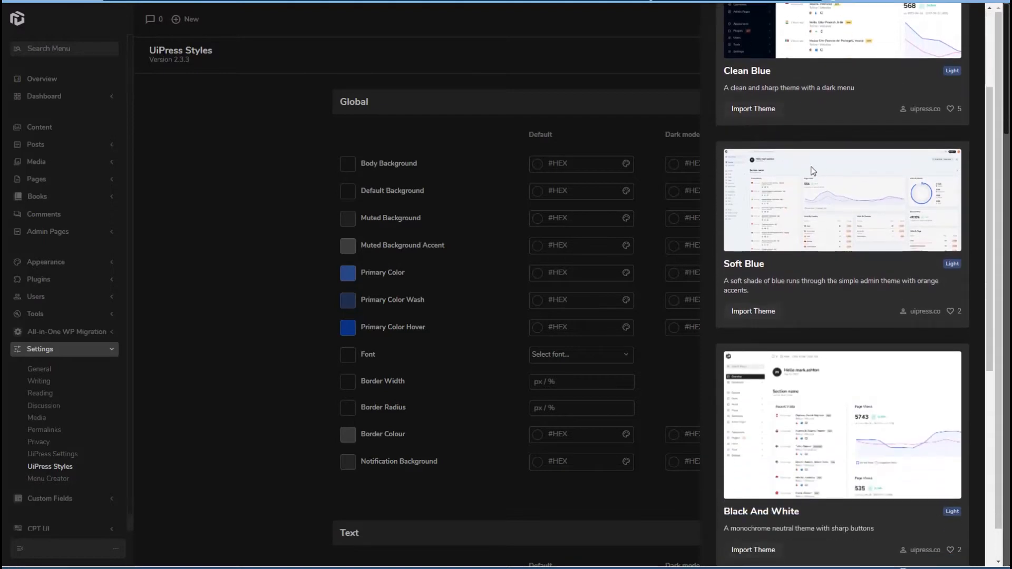
scroll("down", 3)
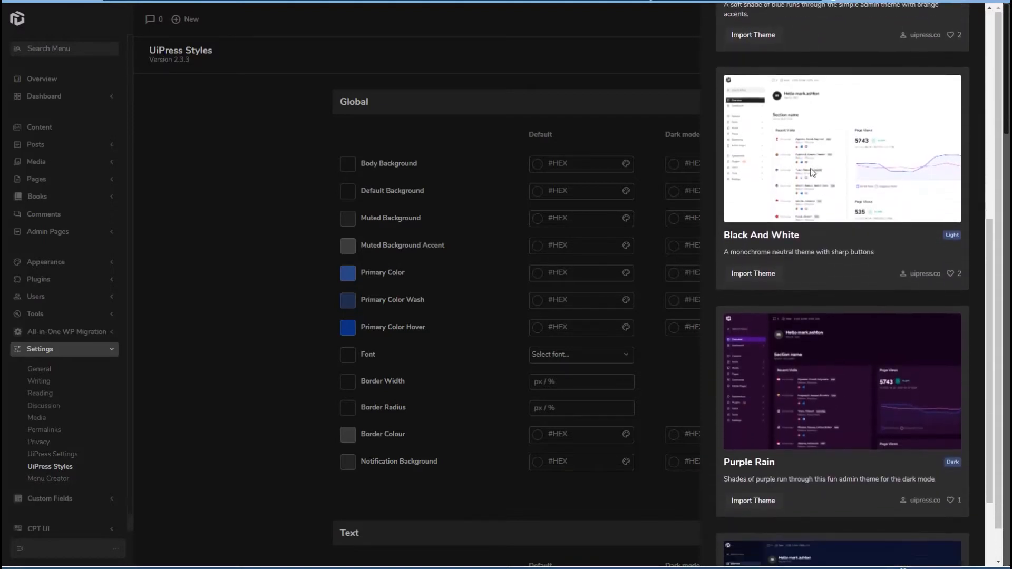
scroll("down", 3)
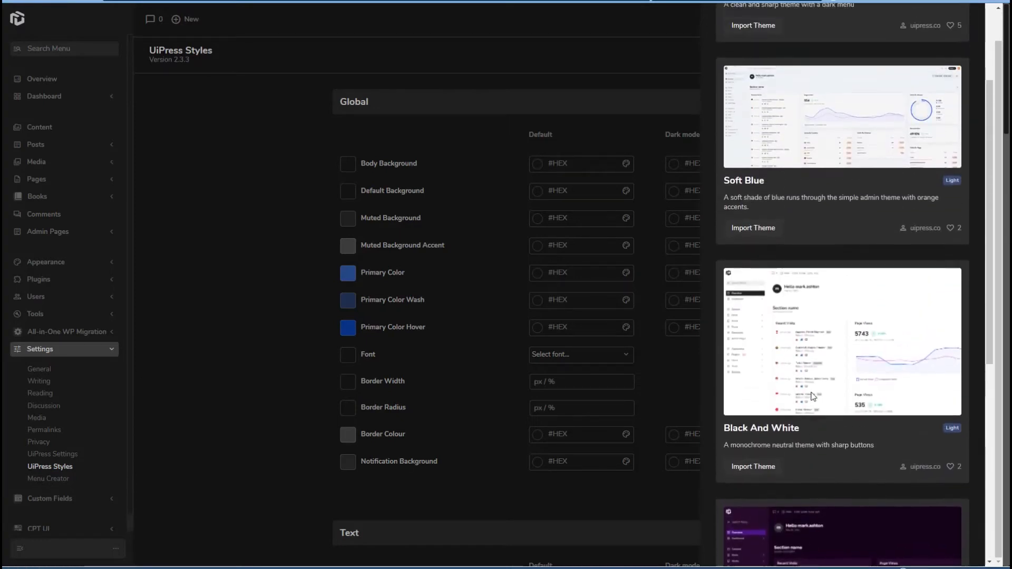
scroll("up", 3)
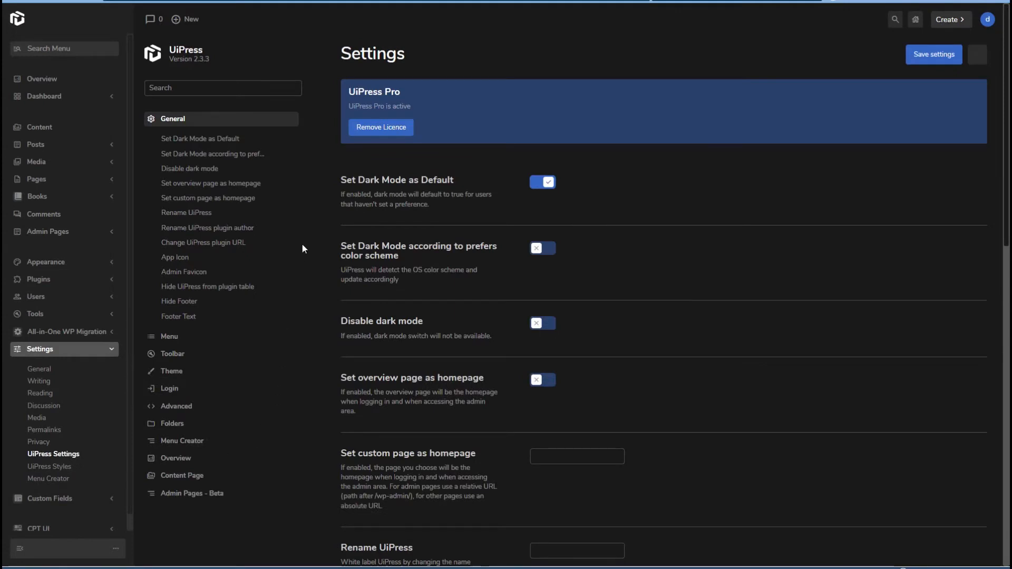
mouse_move(169, 388)
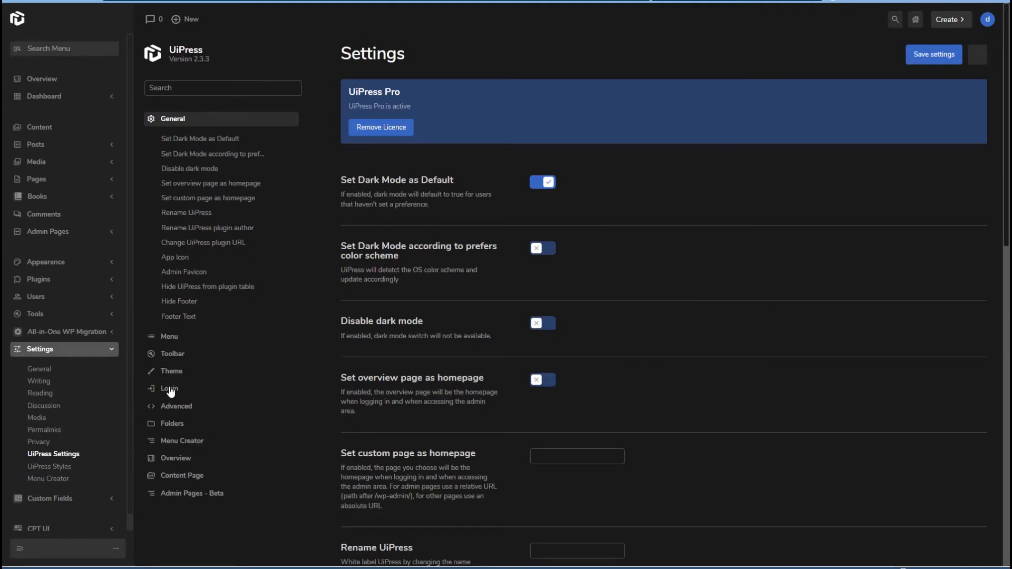
Step: Show the Login settings for the login module, dark mode, language selector, logo and background
left_click(169, 388)
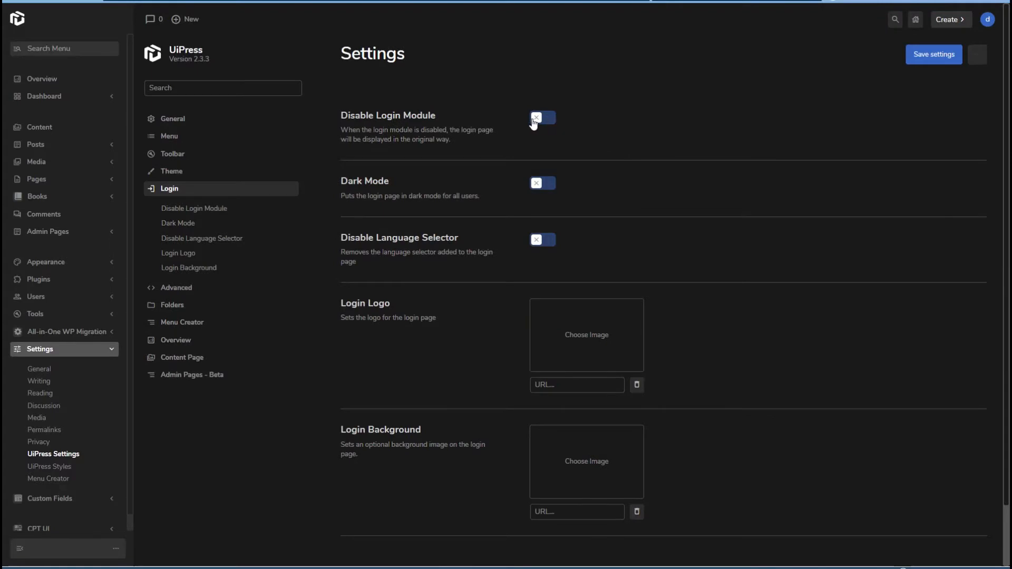
mouse_move(523, 211)
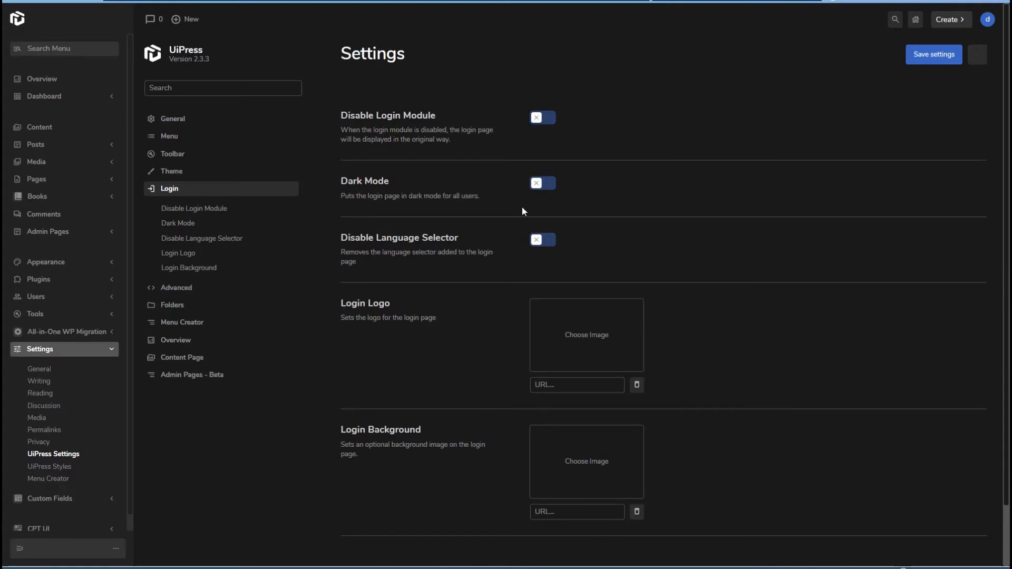
mouse_move(565, 251)
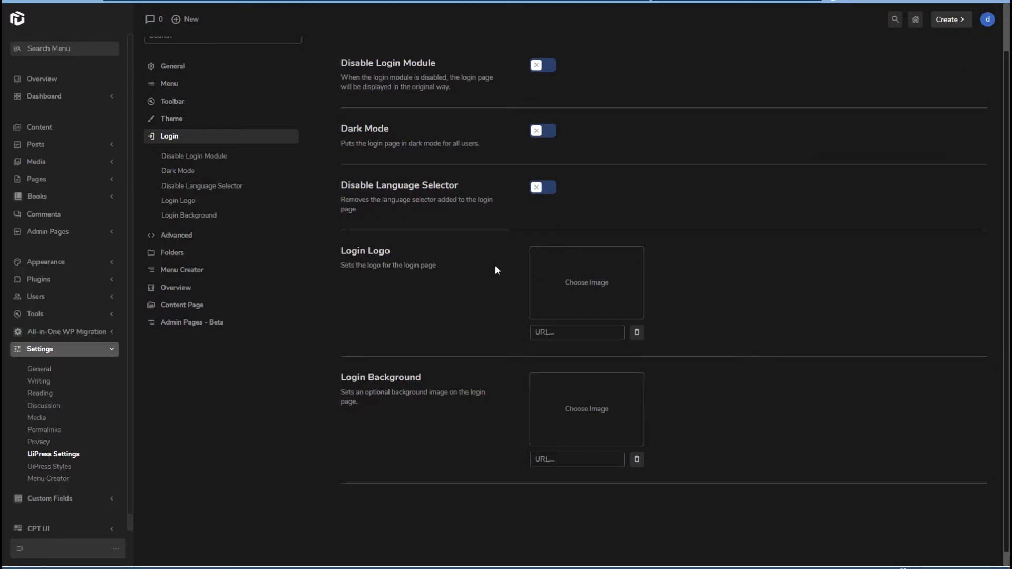
mouse_move(433, 386)
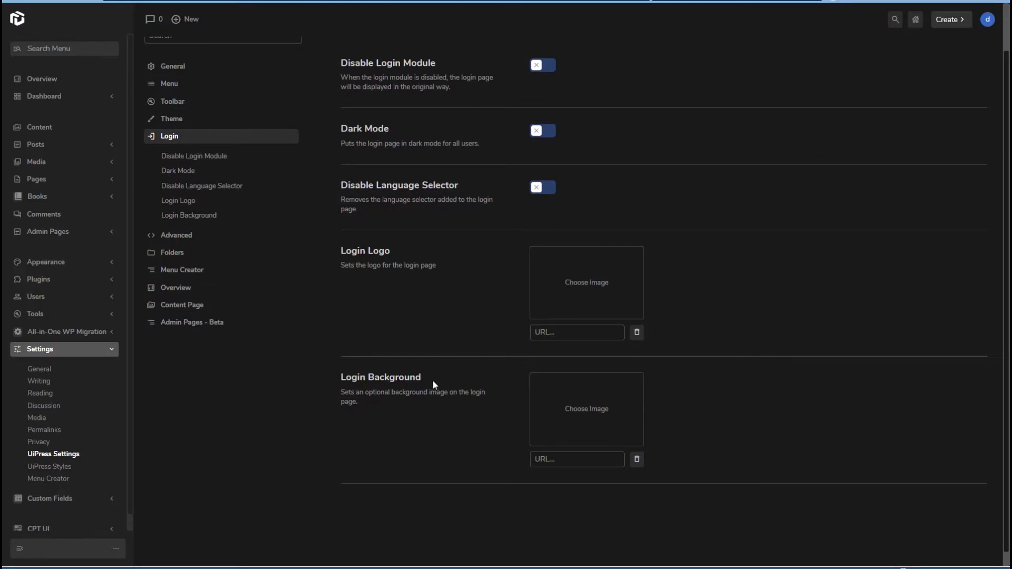
scroll("up", 3)
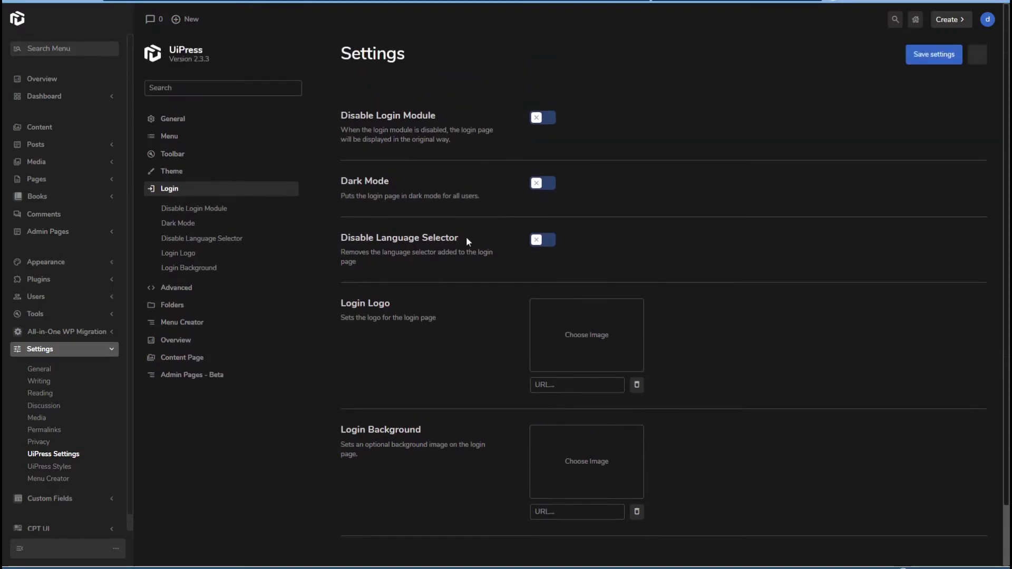
mouse_move(458, 149)
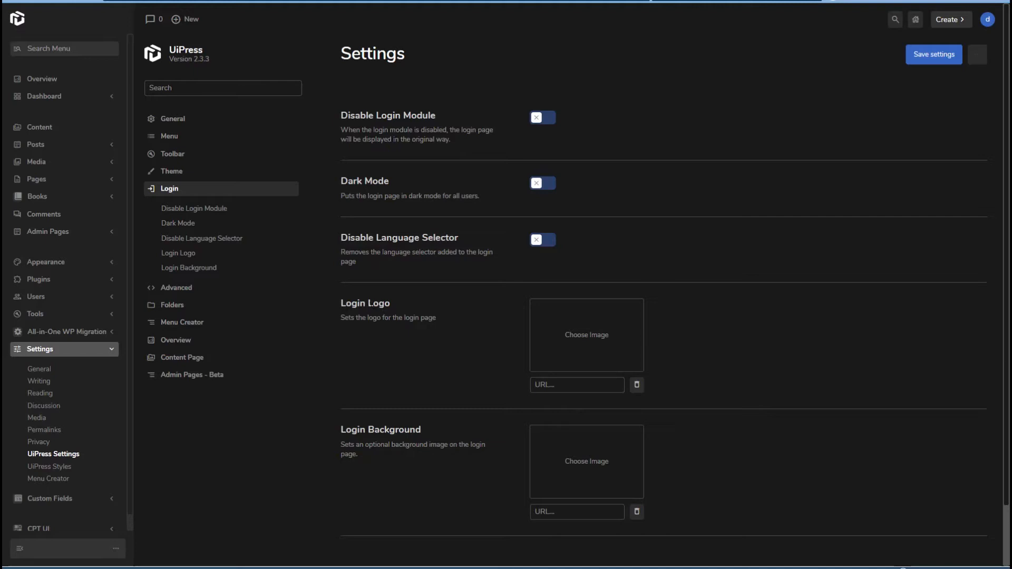
mouse_move(396, 304)
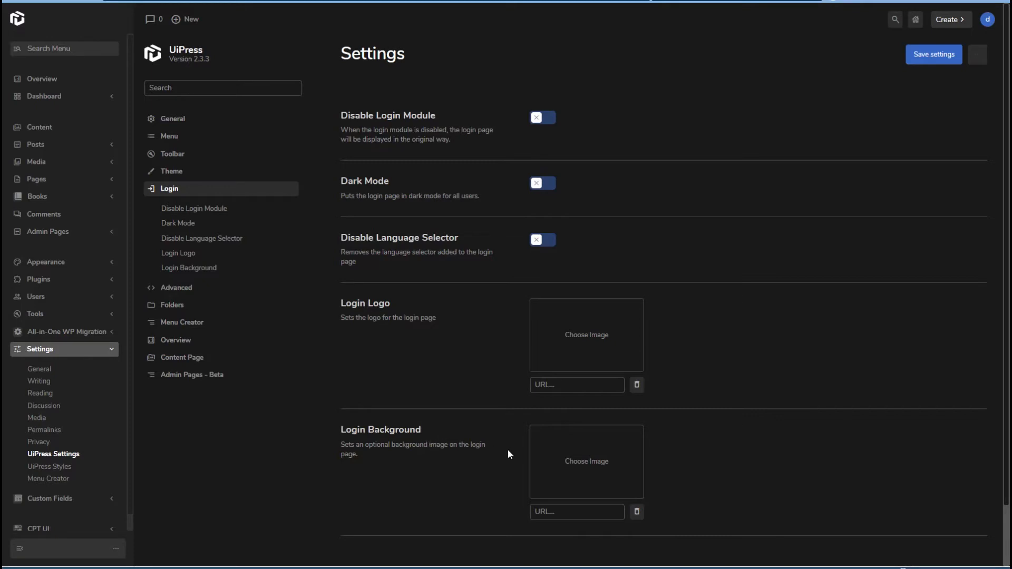
mouse_move(168, 326)
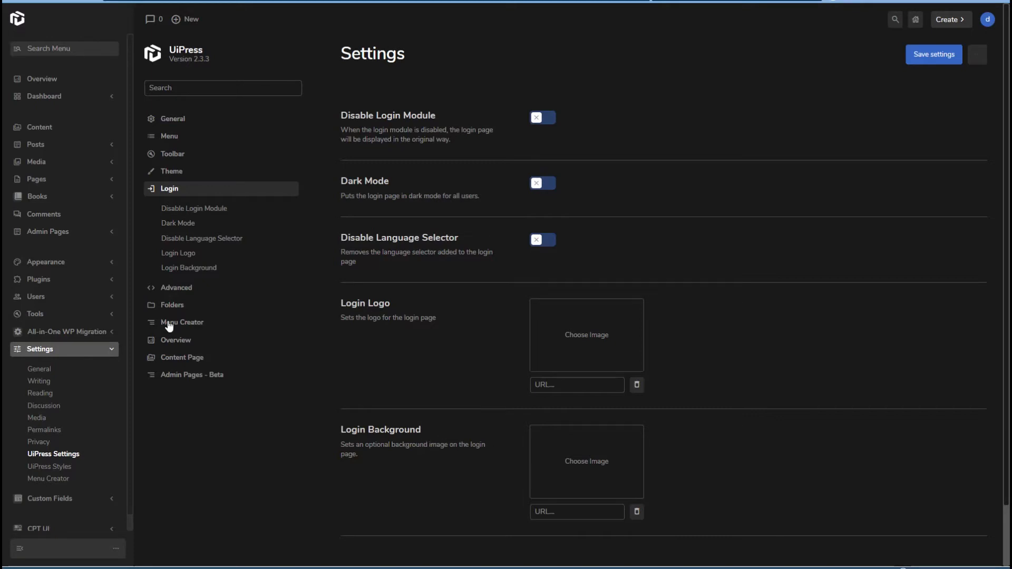
Step: Go to Settings > Menu Creator, which lists no admin menus yet
left_click(182, 323)
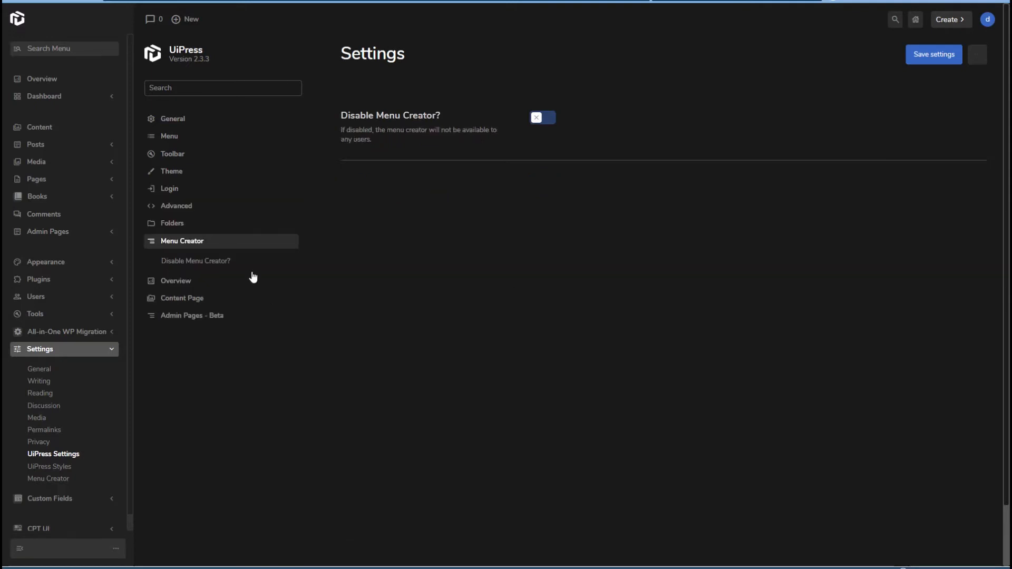
mouse_move(55, 485)
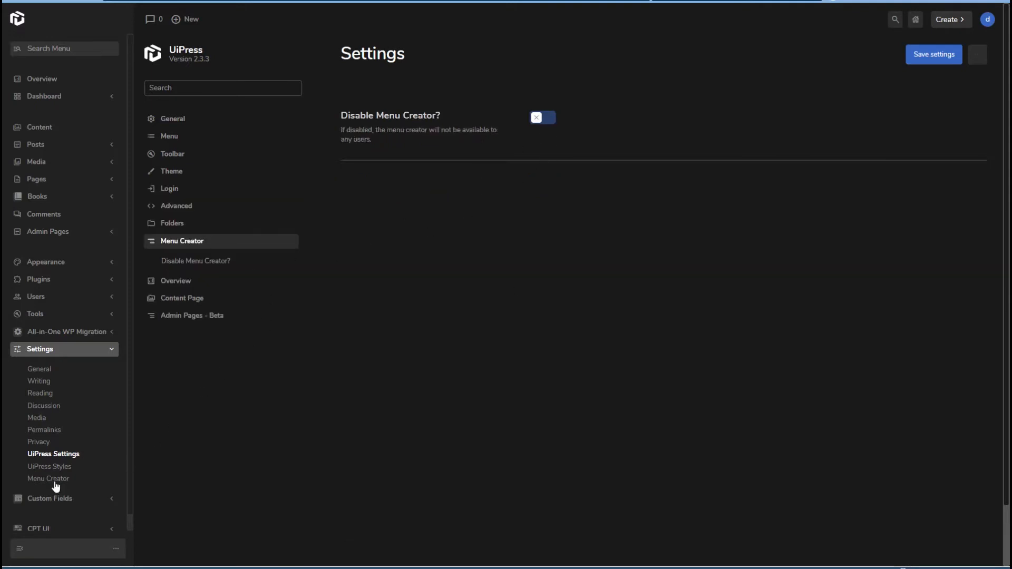
left_click(47, 479)
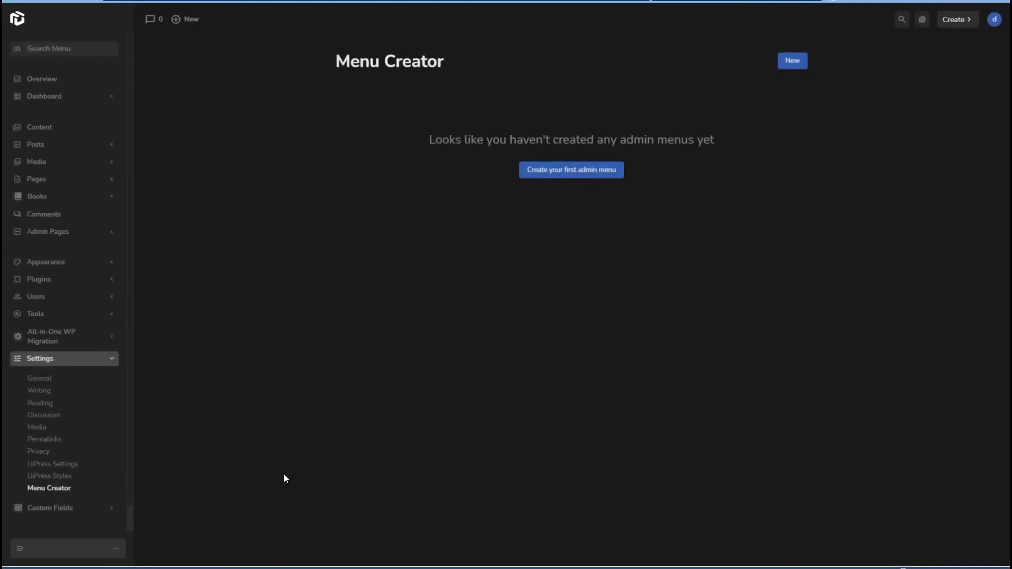
Step: Create the first admin menu and look through the Available Menu Items list
left_click(570, 168)
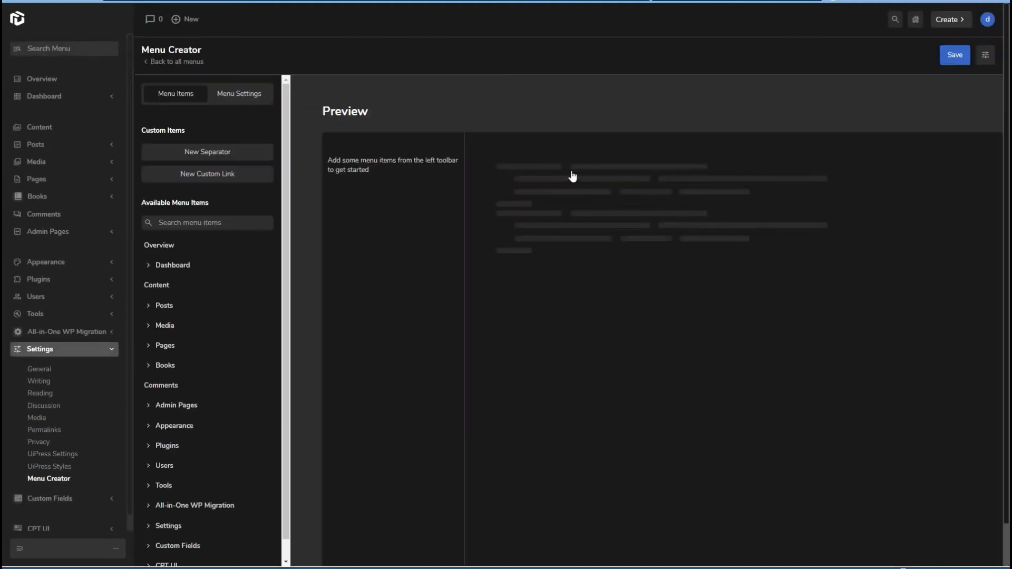
mouse_move(225, 120)
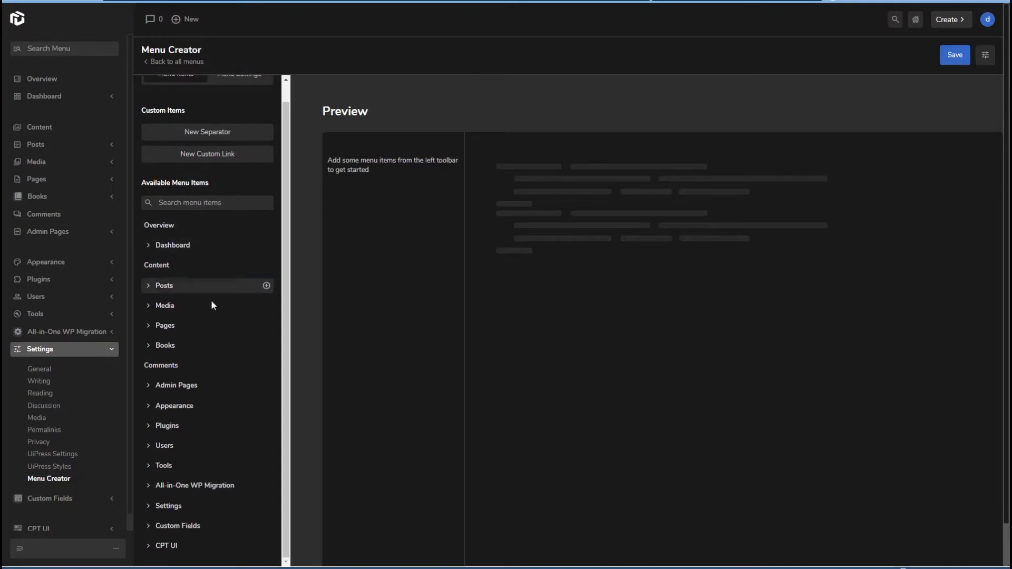
mouse_move(213, 464)
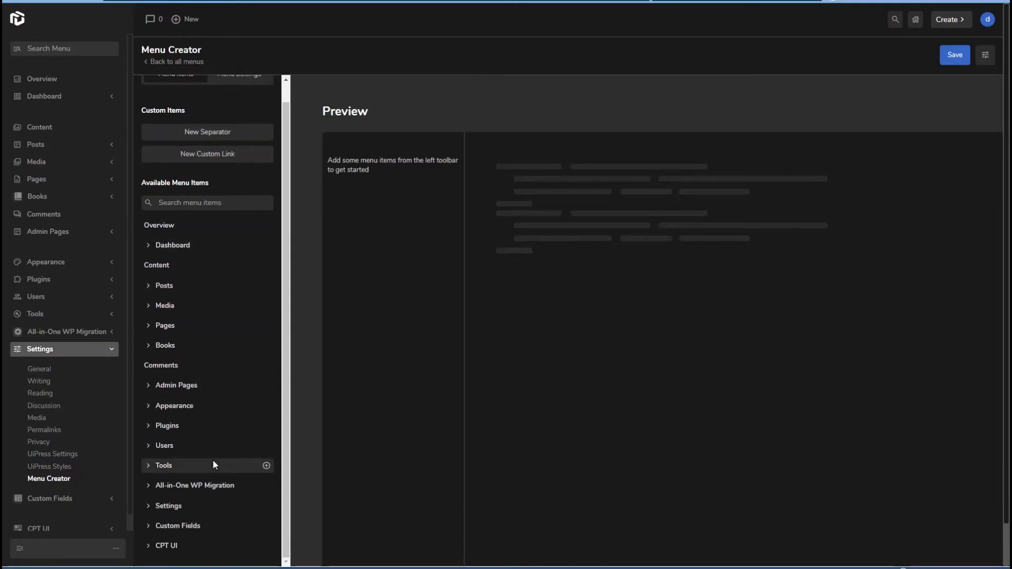
scroll("up", 3)
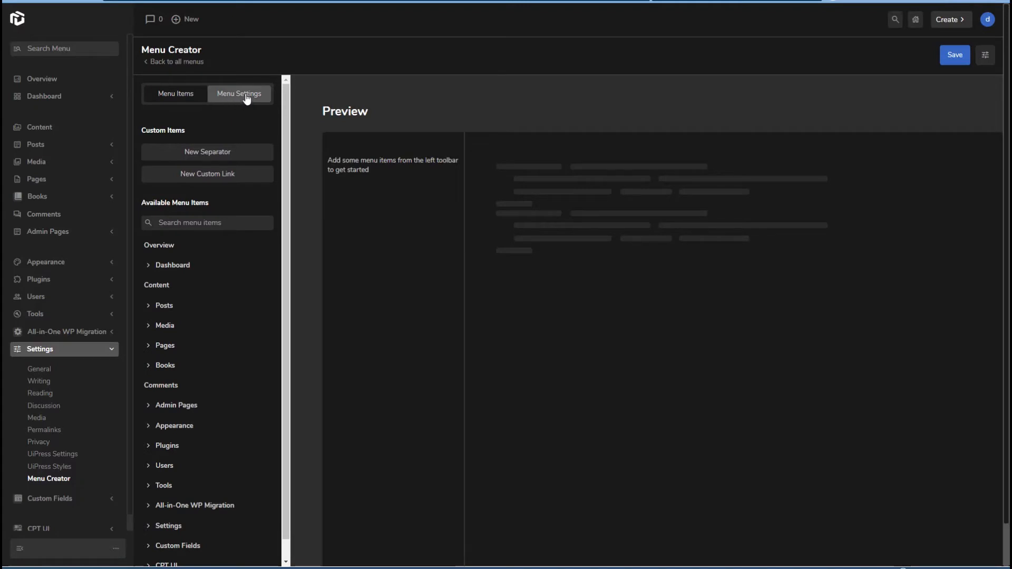
Step: In Menu Settings, name the new menu 'Default Admin'
left_click(246, 94)
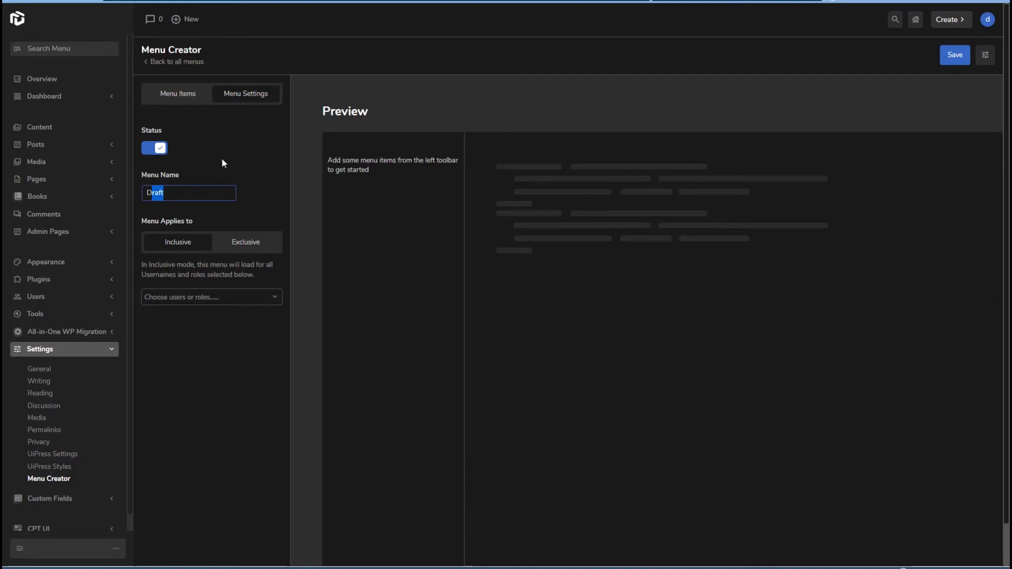
type("Def")
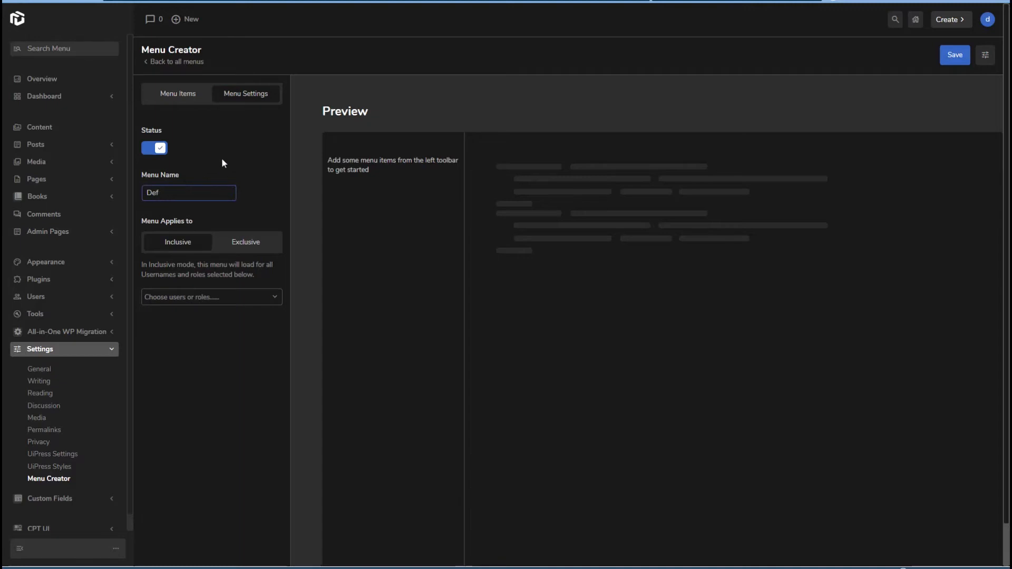
type("Default Admin")
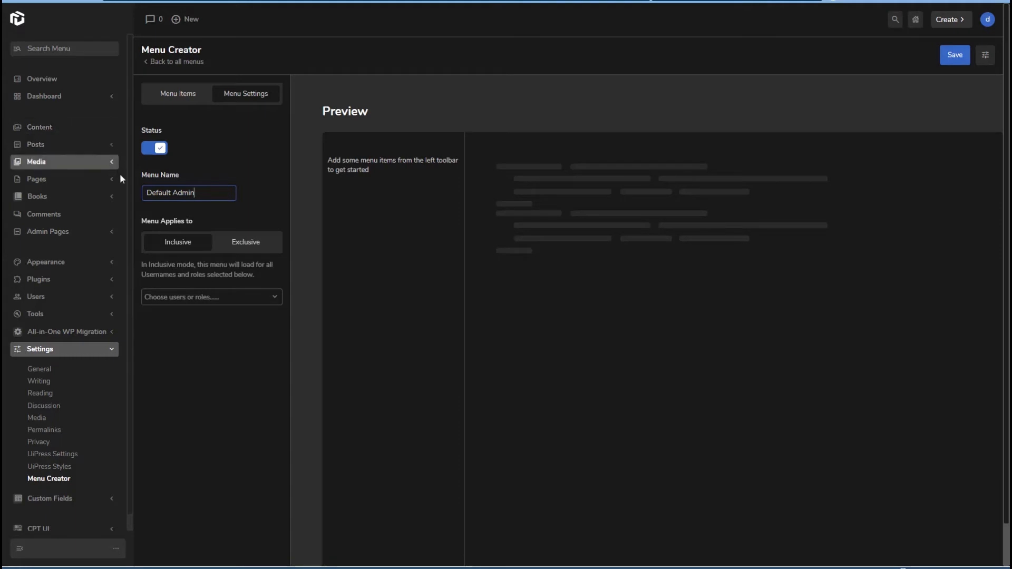
Step: Keep the menu Inclusive and assign it to the Administrator and Super Admin roles
left_click(245, 242)
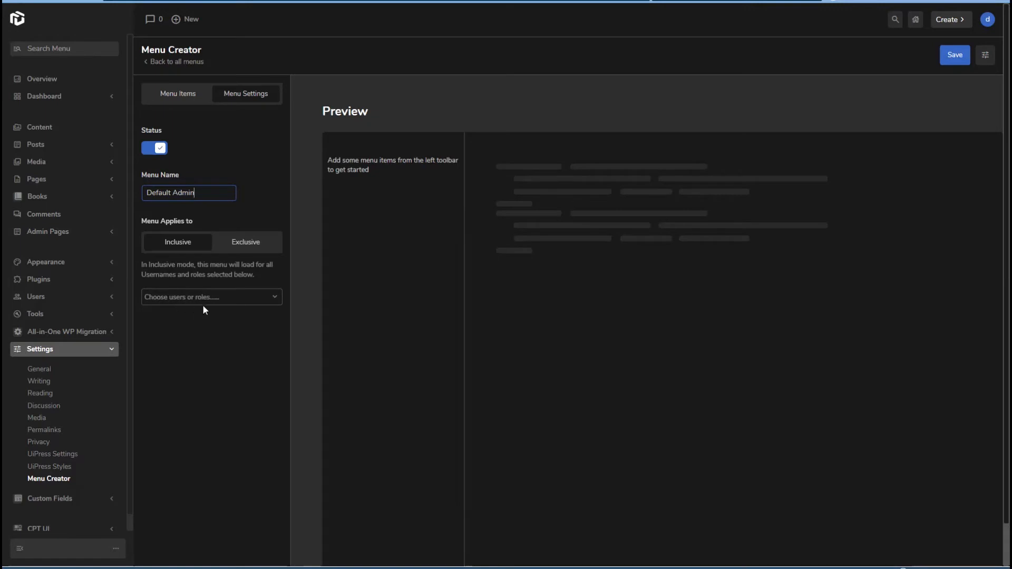
left_click(246, 242)
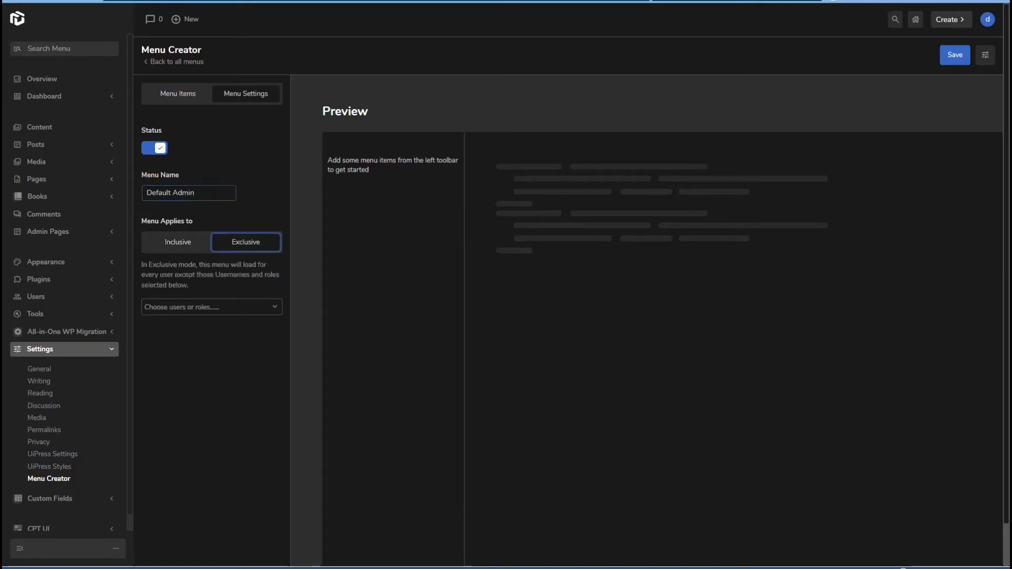
mouse_move(230, 288)
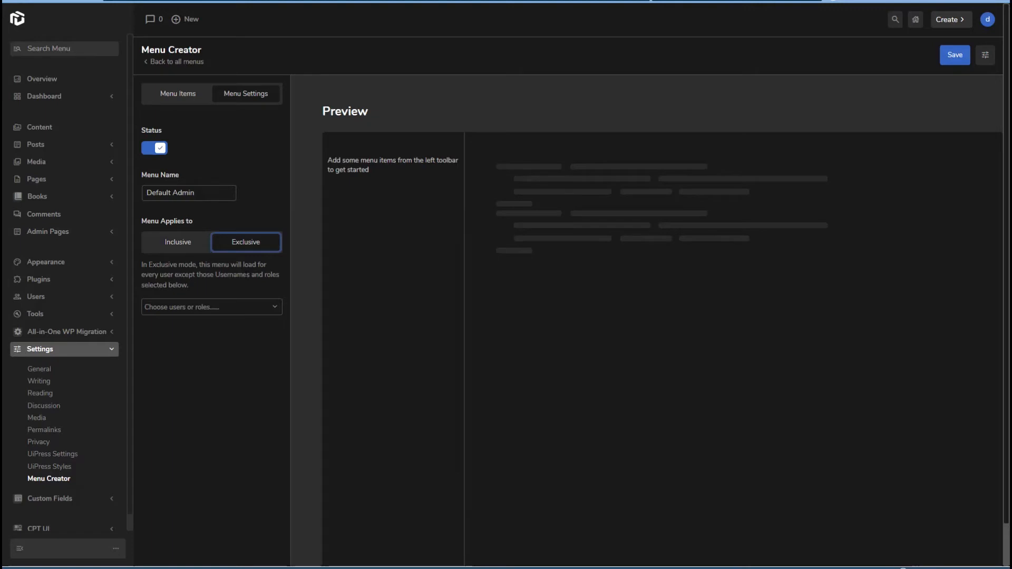
left_click(177, 242)
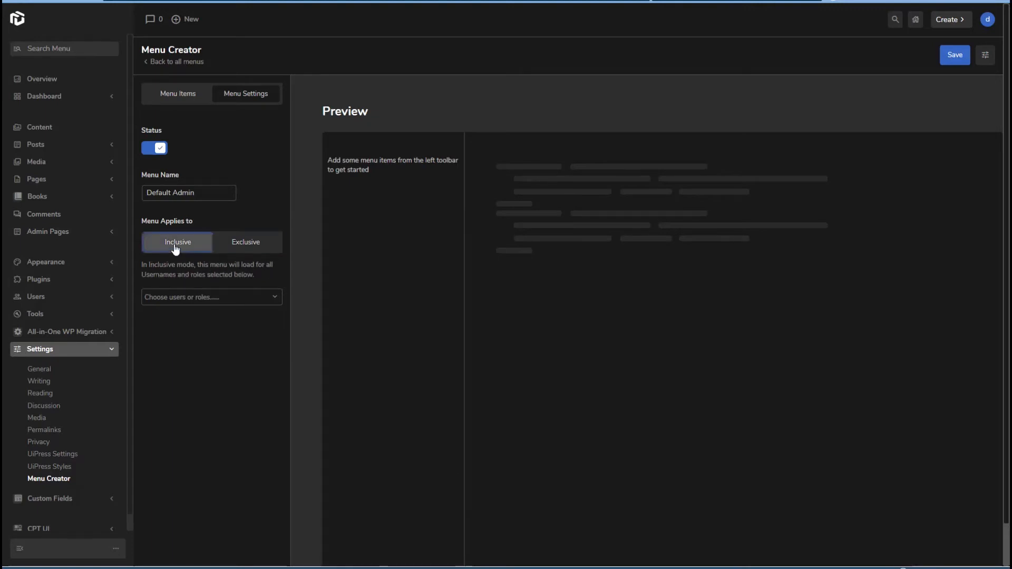
left_click(211, 297)
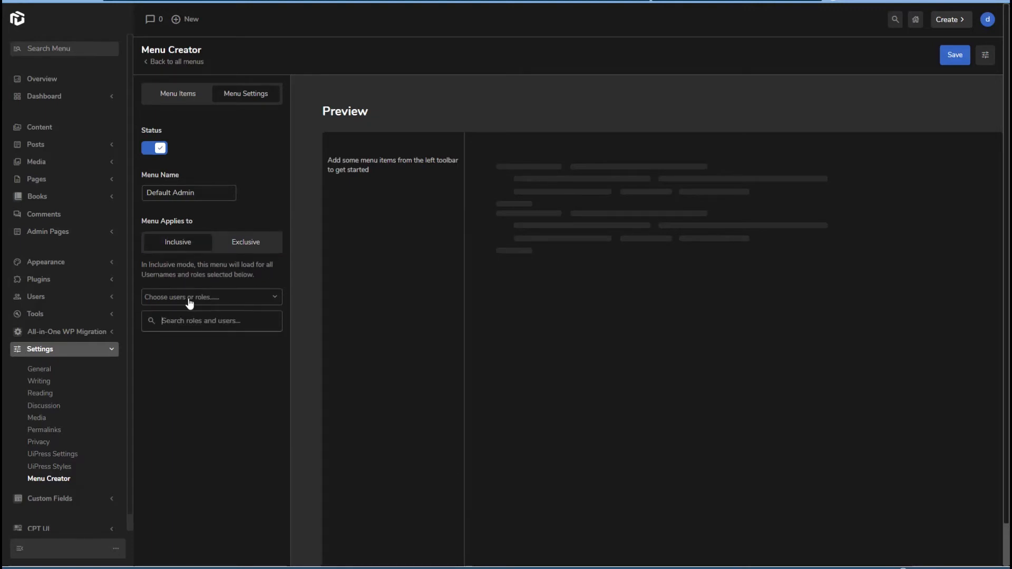
type("admin")
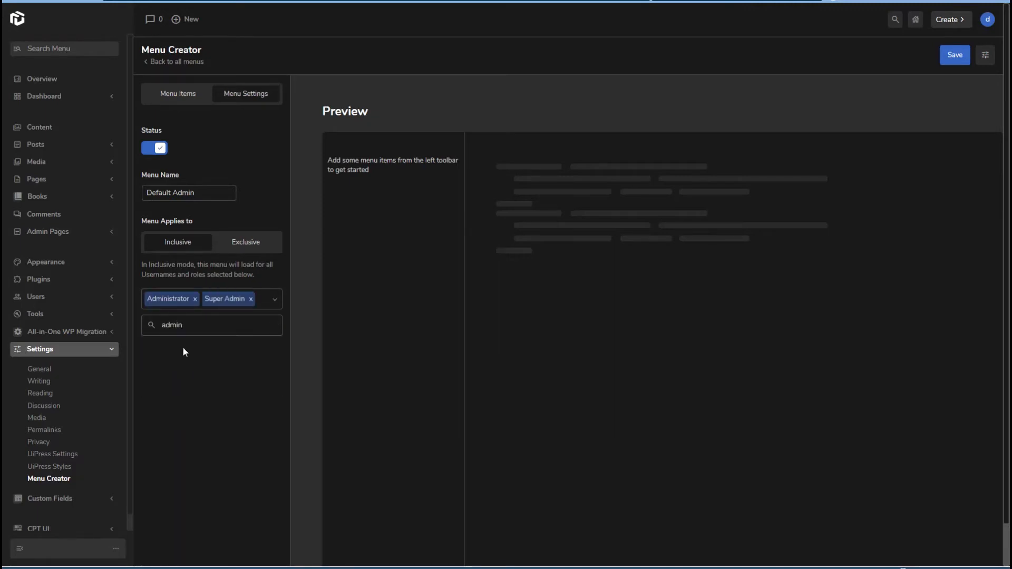
mouse_move(177, 94)
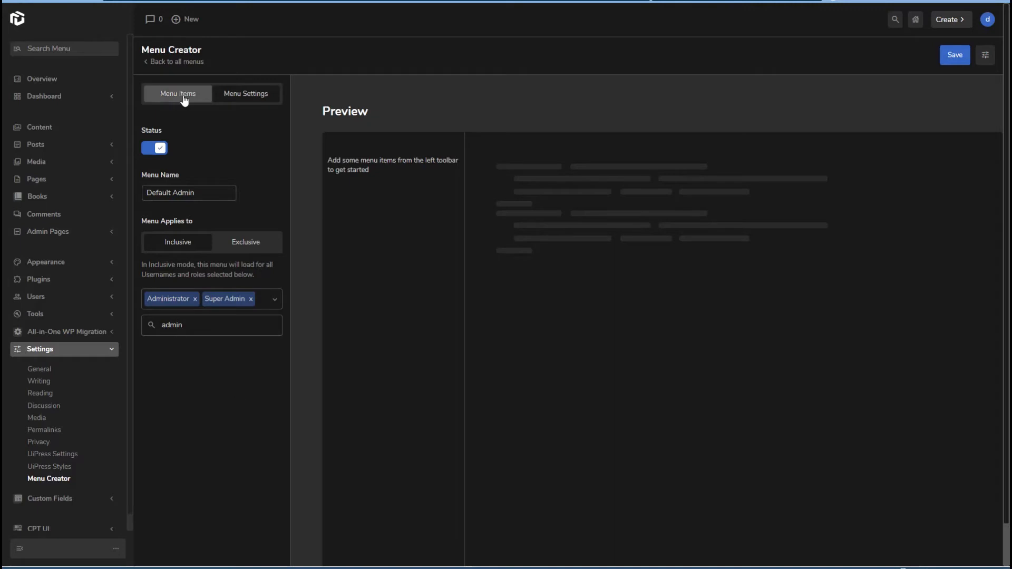
Step: Add Overview, Comments, Plugins, Settings, Custom Fields and CPT UI as top-level menu items
left_click(175, 93)
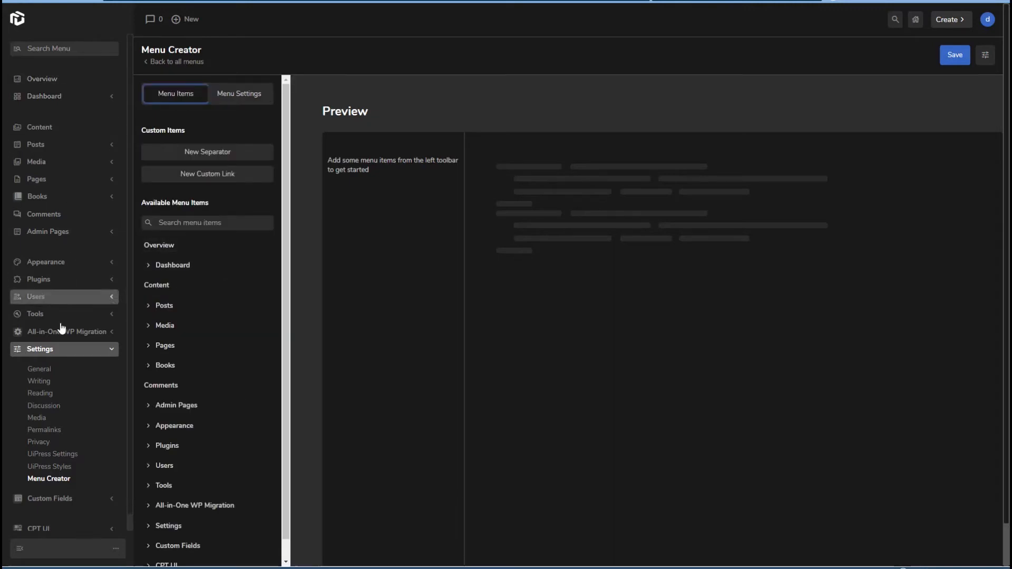
mouse_move(64, 410)
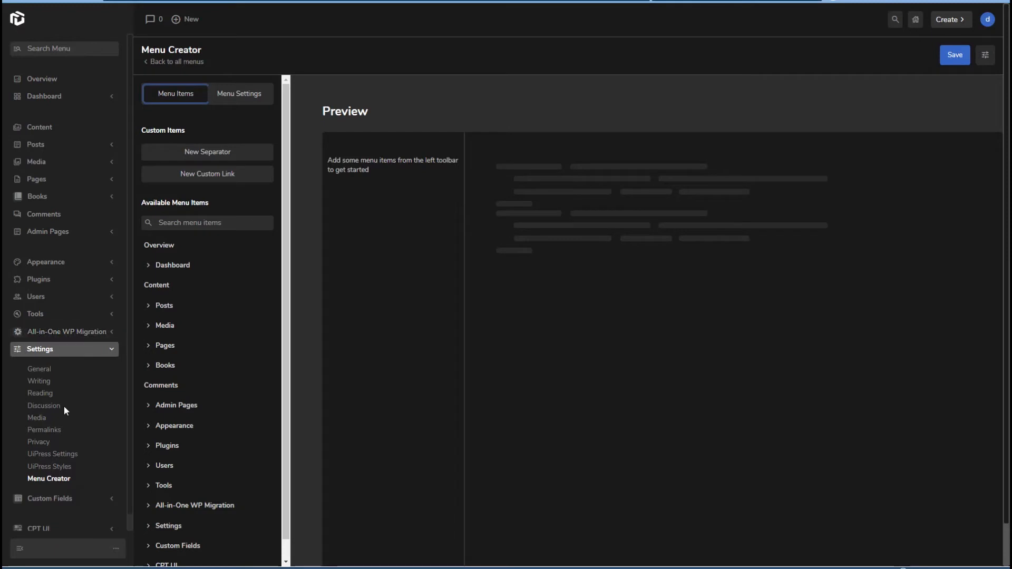
mouse_move(158, 245)
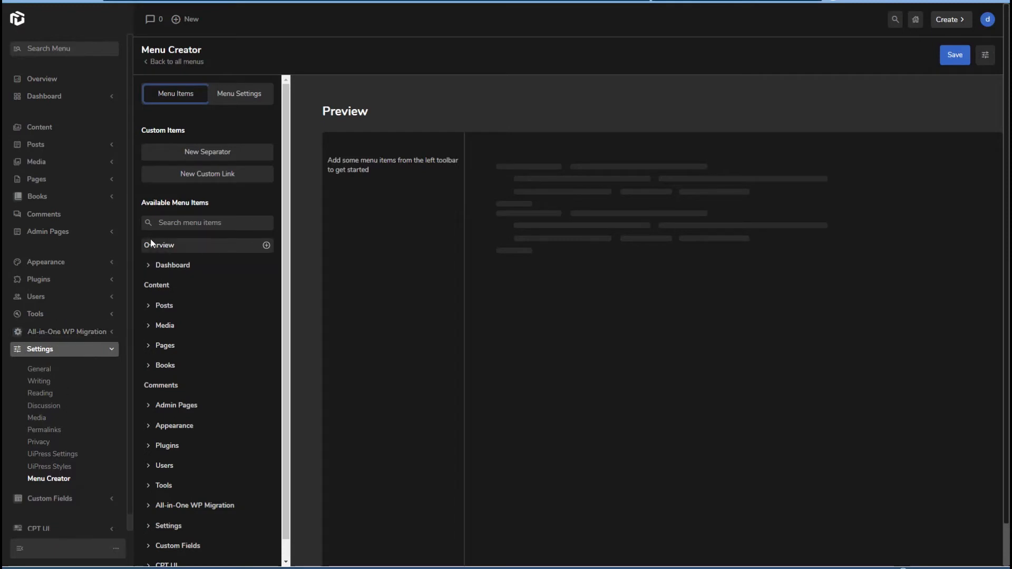
mouse_move(227, 254)
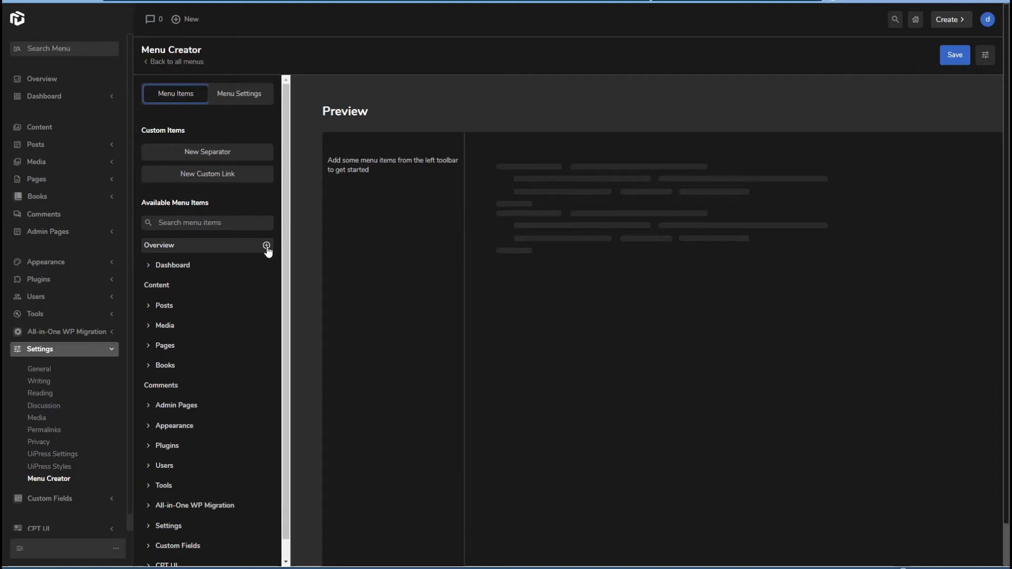
left_click(265, 245)
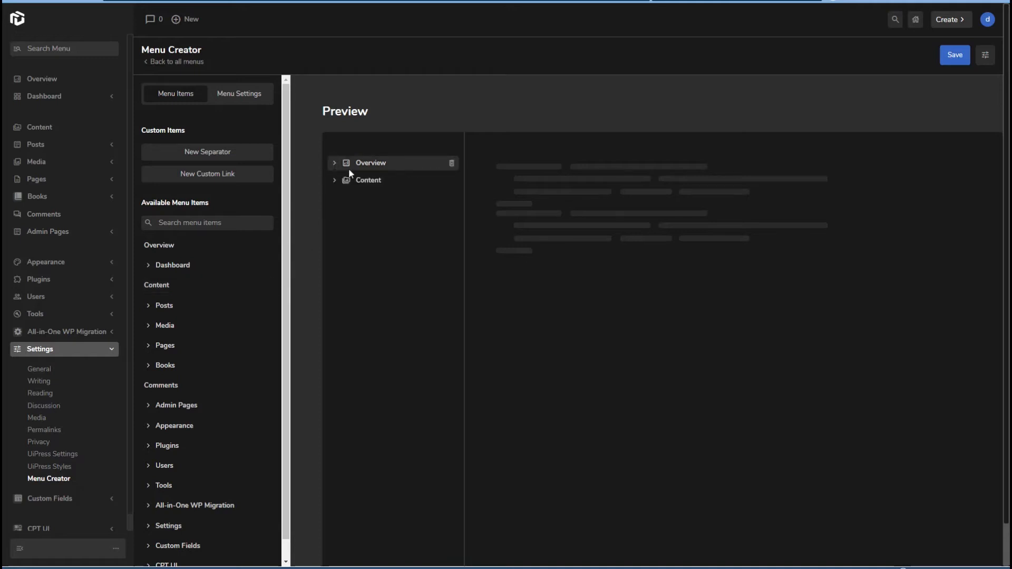
mouse_move(335, 179)
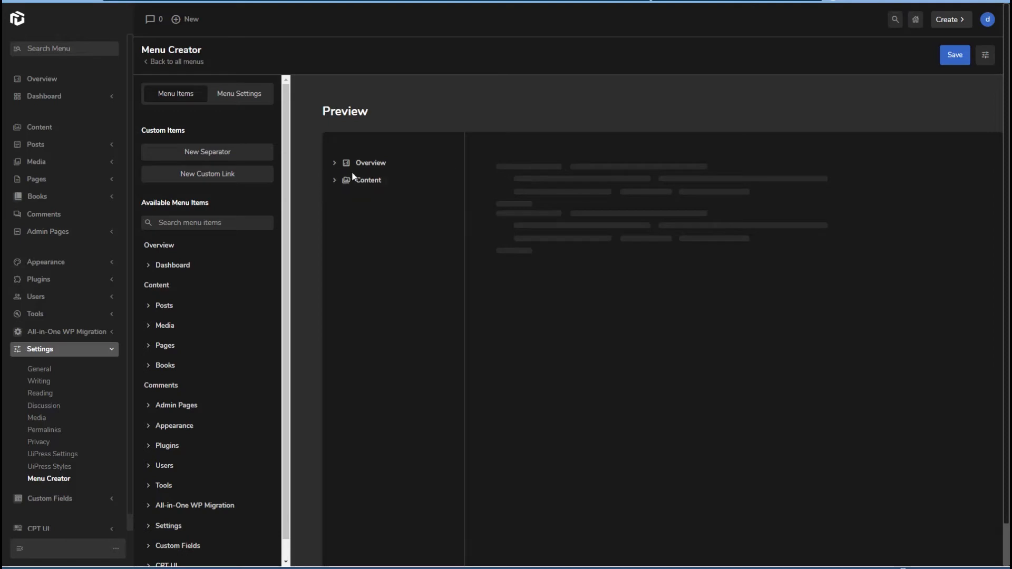
mouse_move(265, 239)
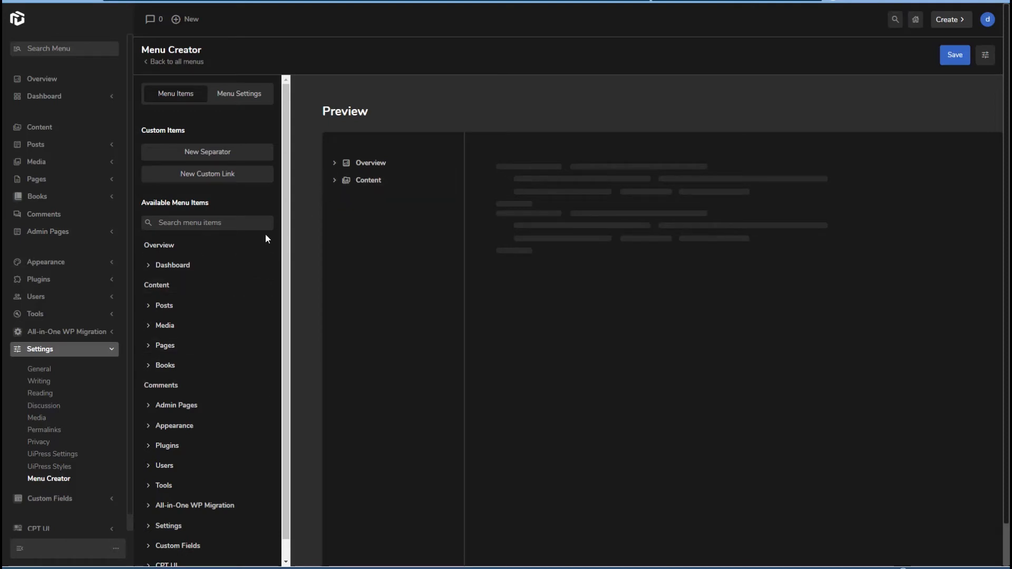
mouse_move(370, 162)
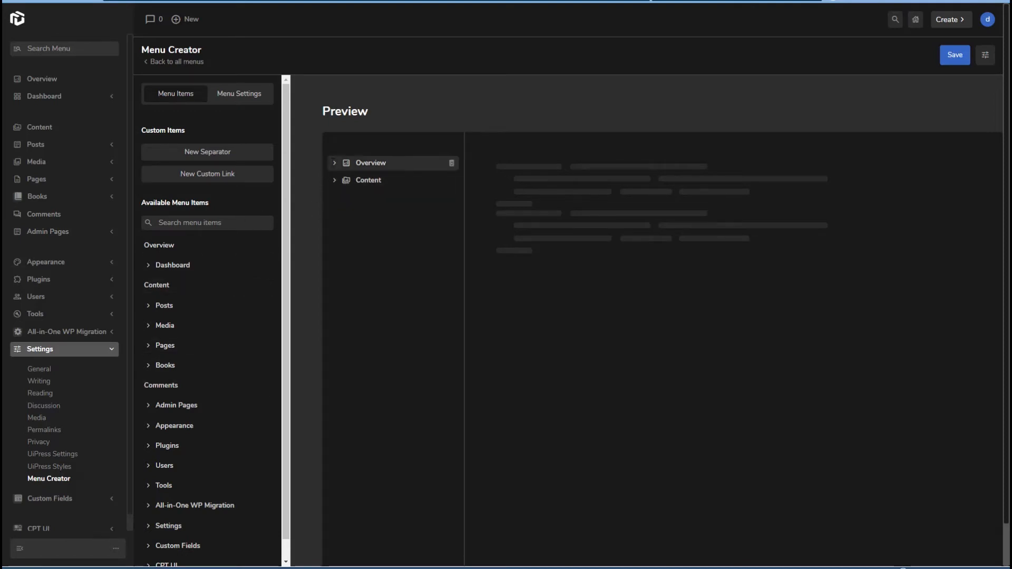
mouse_move(275, 207)
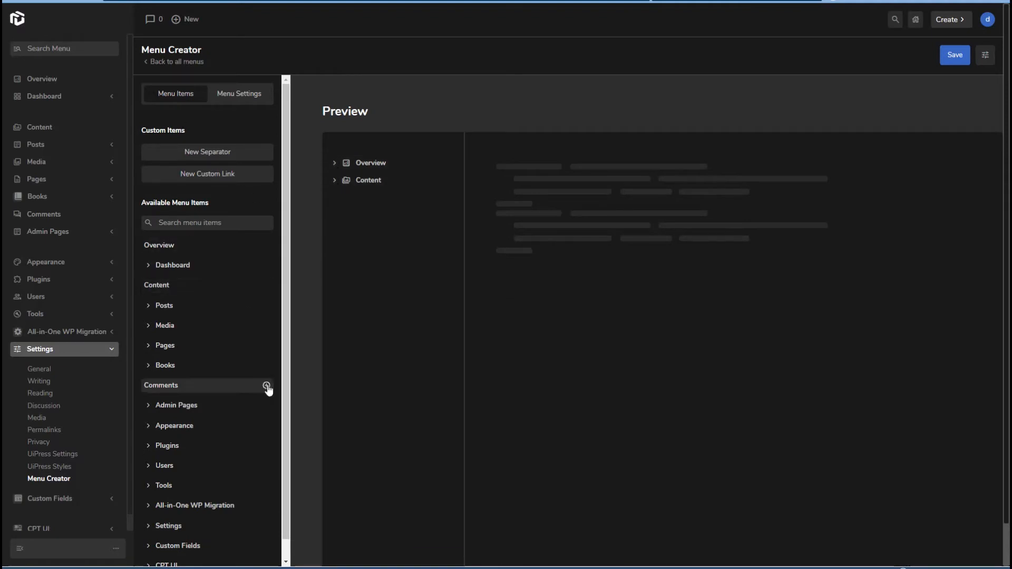
left_click(266, 385)
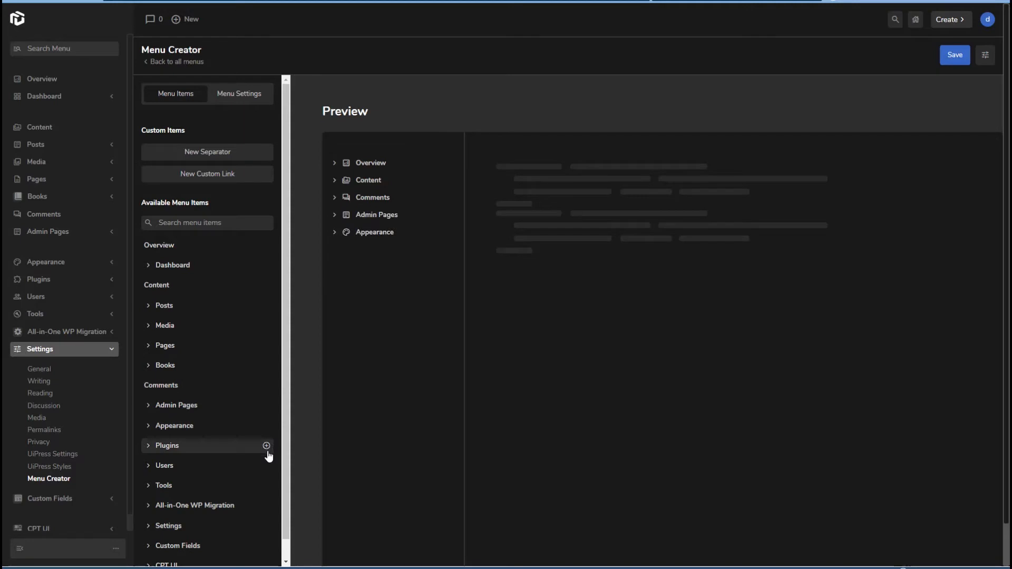
left_click(266, 444)
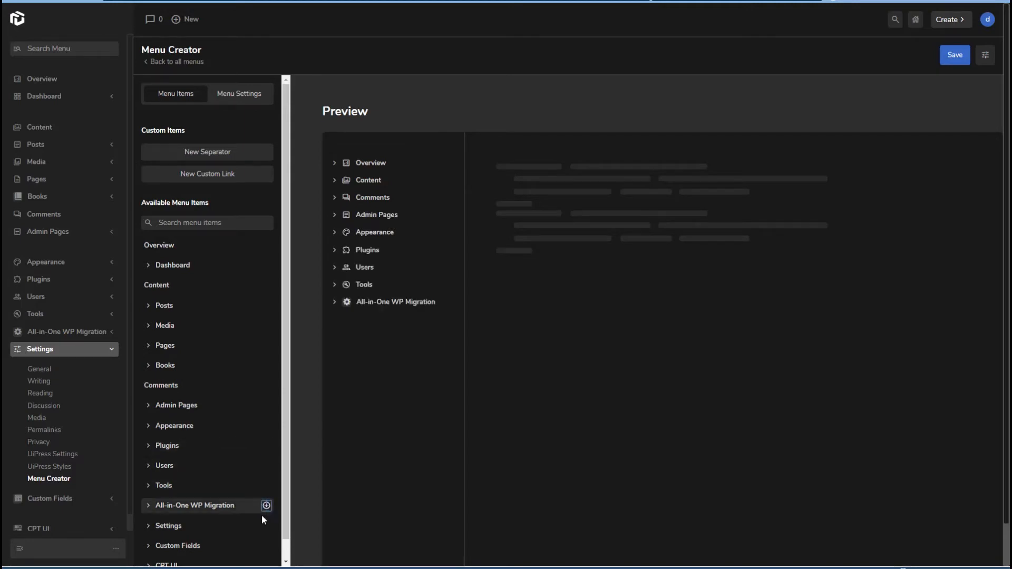
left_click(265, 505)
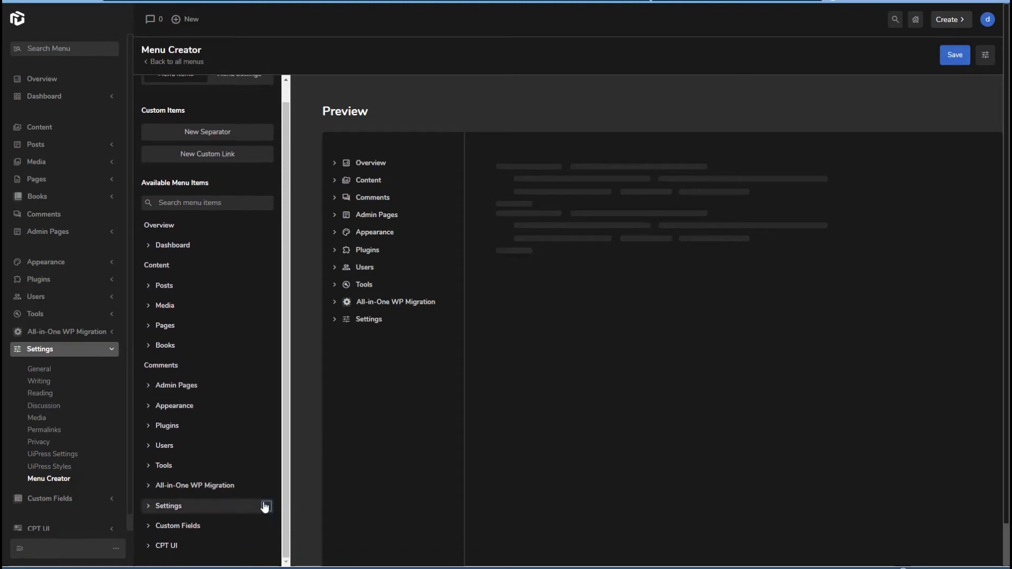
left_click(266, 528)
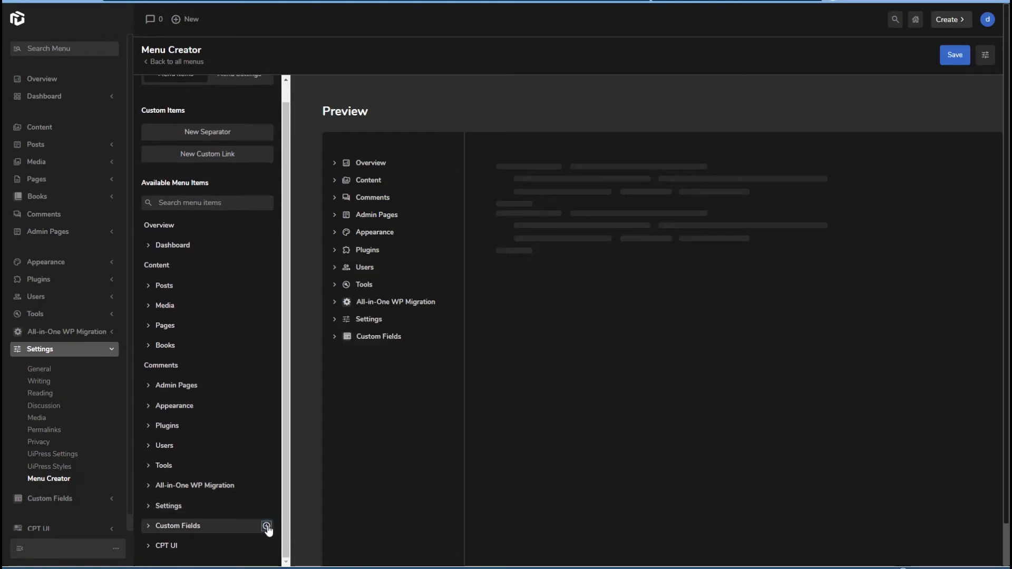
left_click(265, 525)
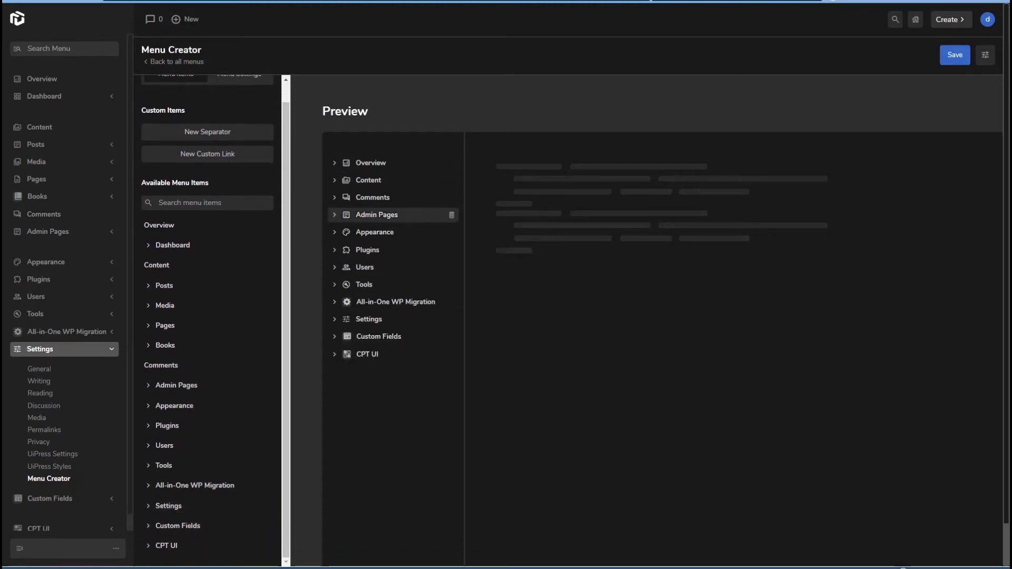
mouse_move(335, 370)
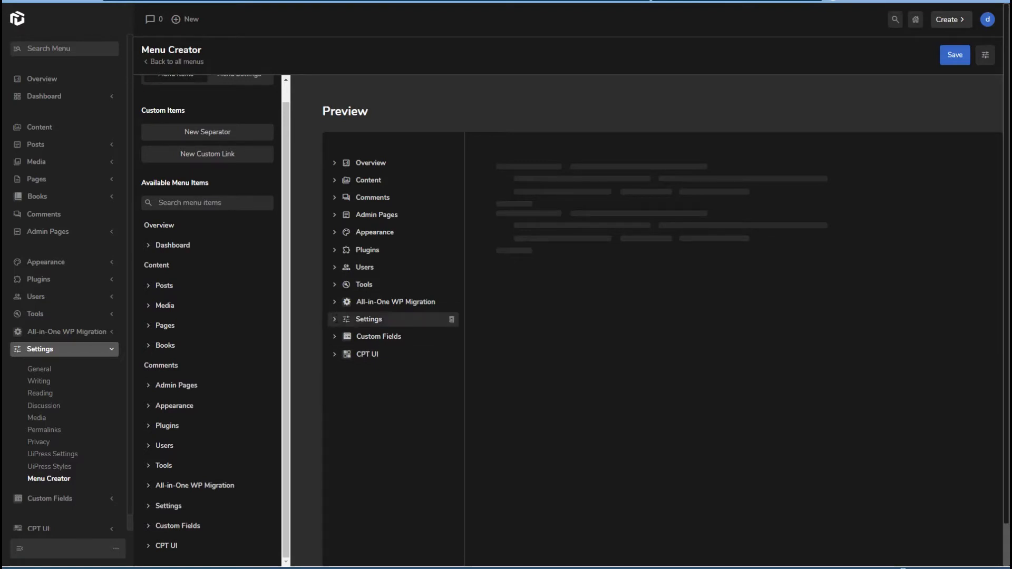
Step: Expand the Settings entry in the preview to reveal its subpages
left_click(334, 319)
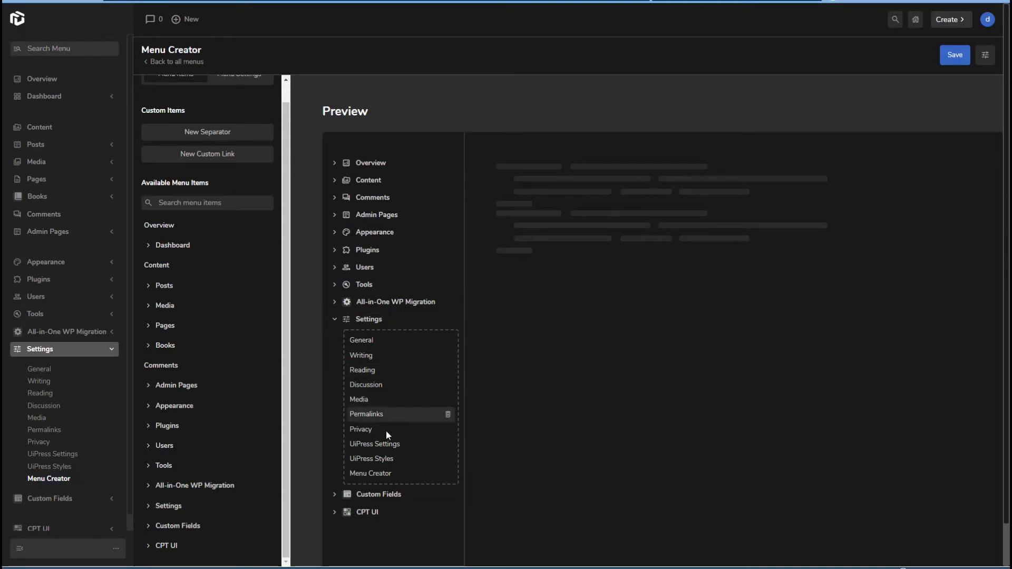
mouse_move(350, 303)
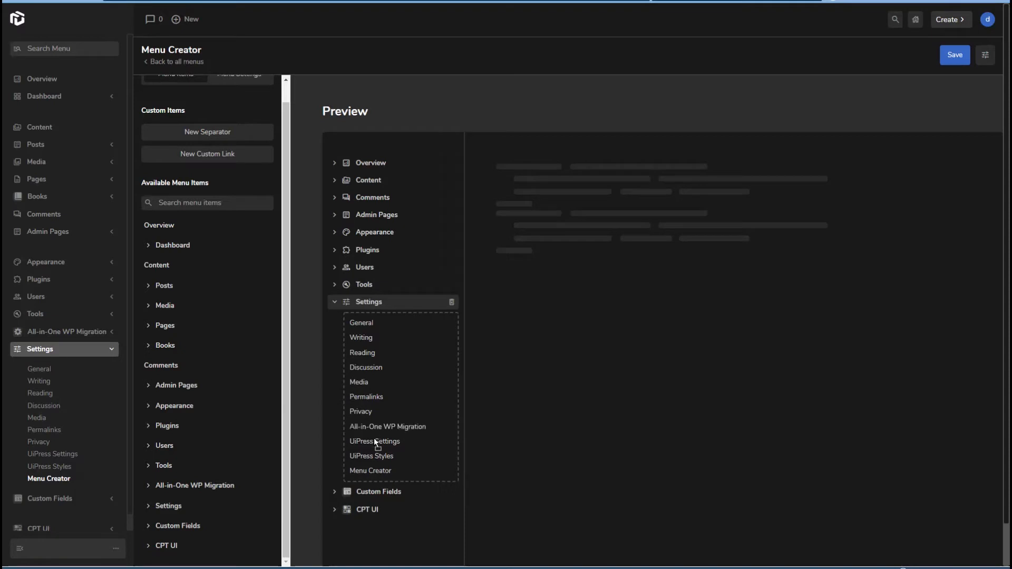
mouse_move(387, 426)
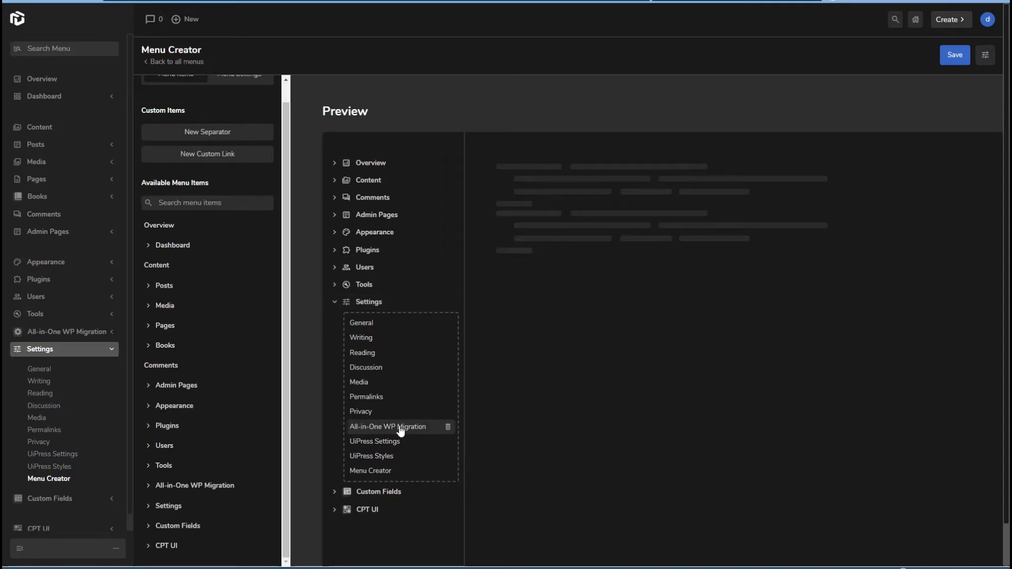
mouse_move(389, 413)
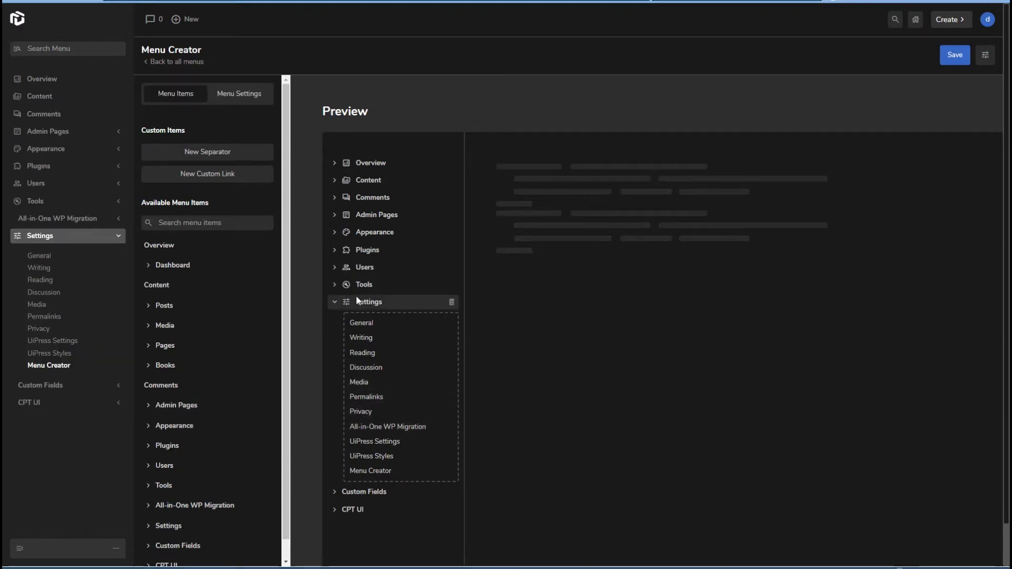
mouse_move(363, 284)
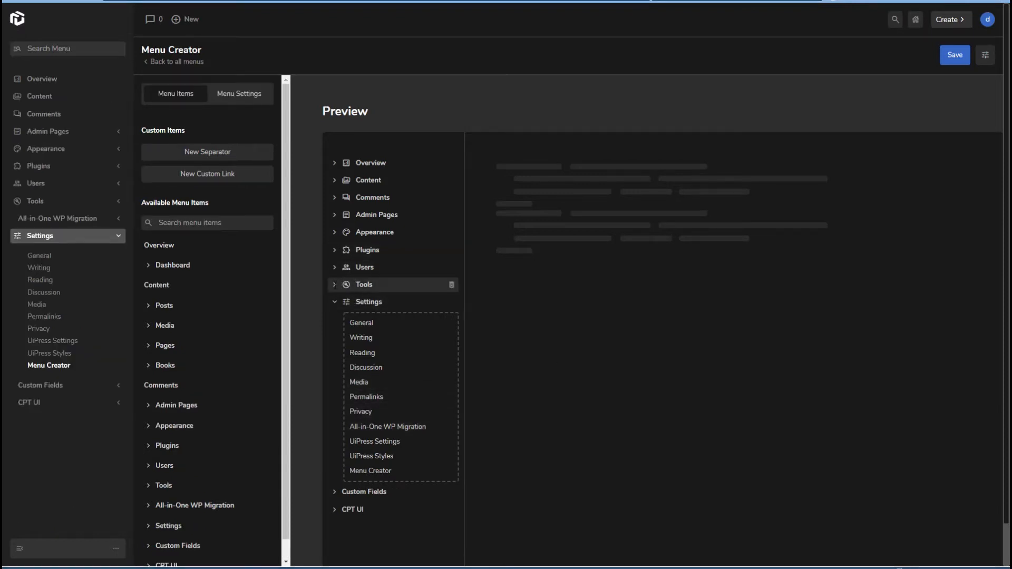
Step: Nest Dashboard under Overview and the content pages under Content, then save the menu
left_click(334, 266)
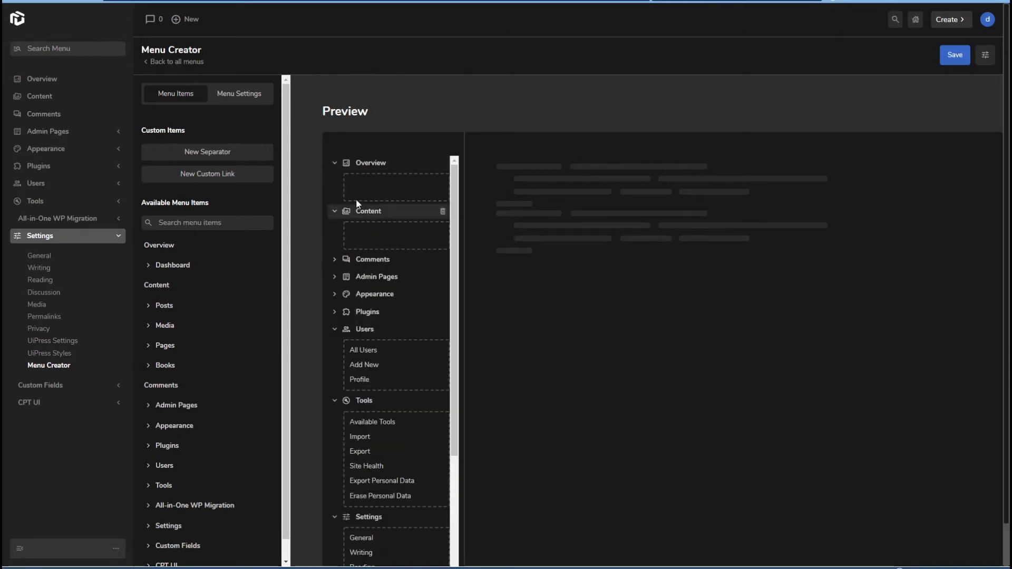
mouse_move(168, 265)
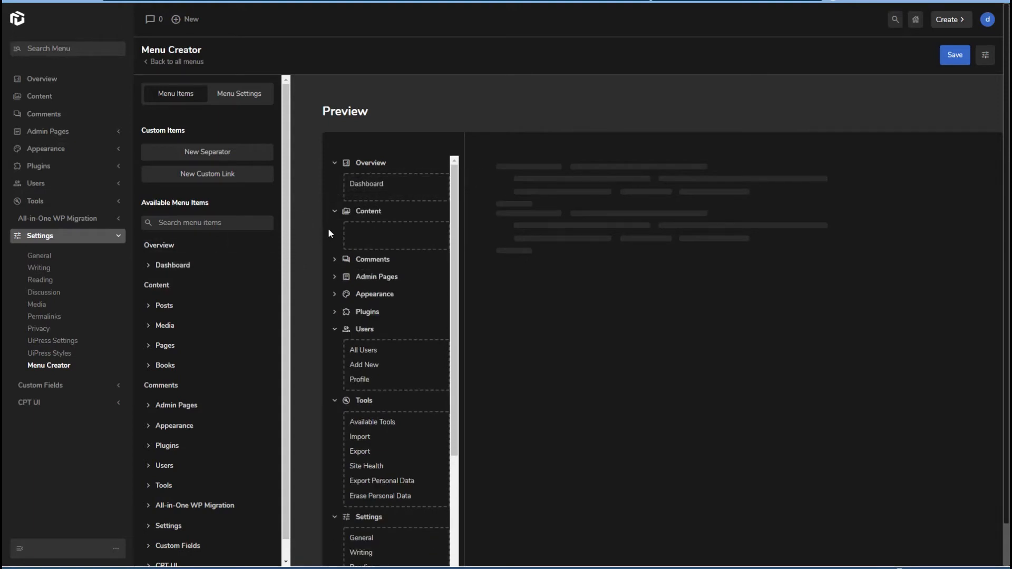
left_click(334, 162)
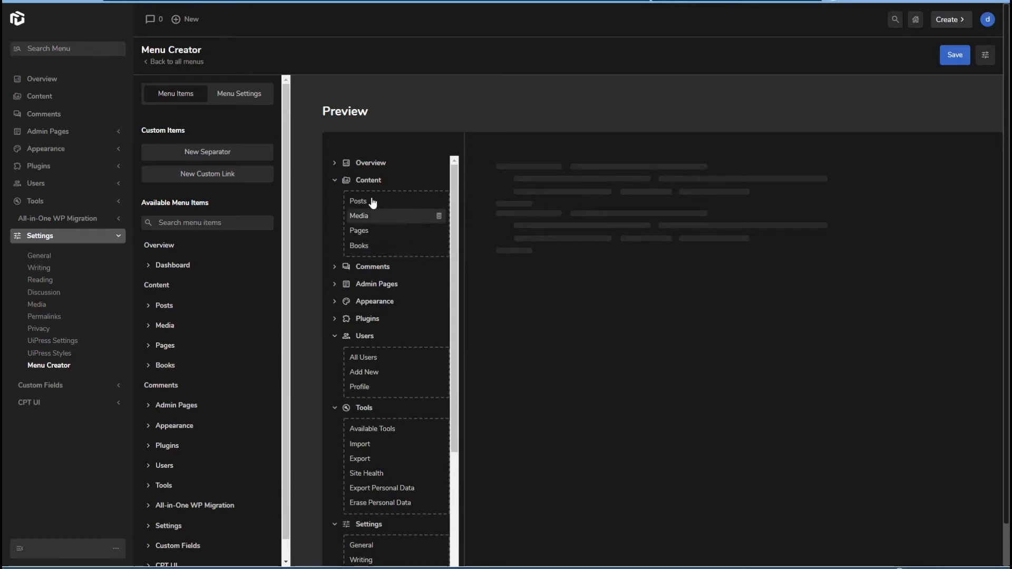
left_click(334, 179)
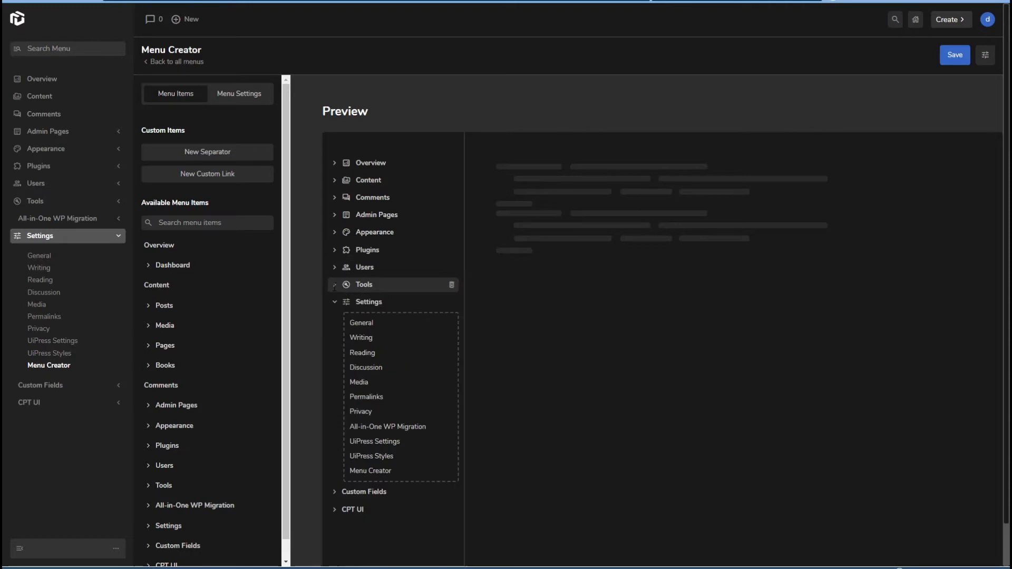
mouse_move(655, 231)
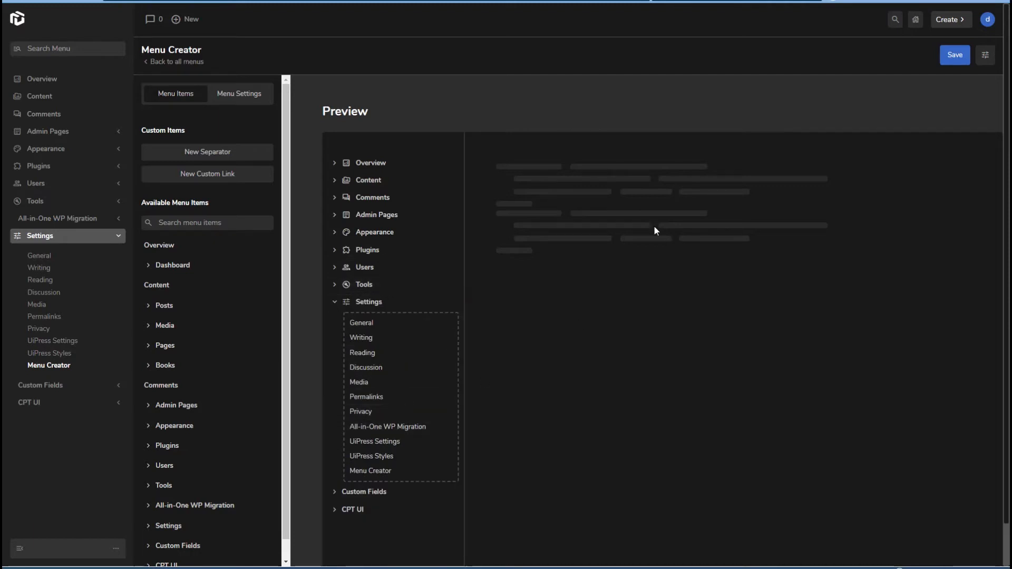
left_click(954, 55)
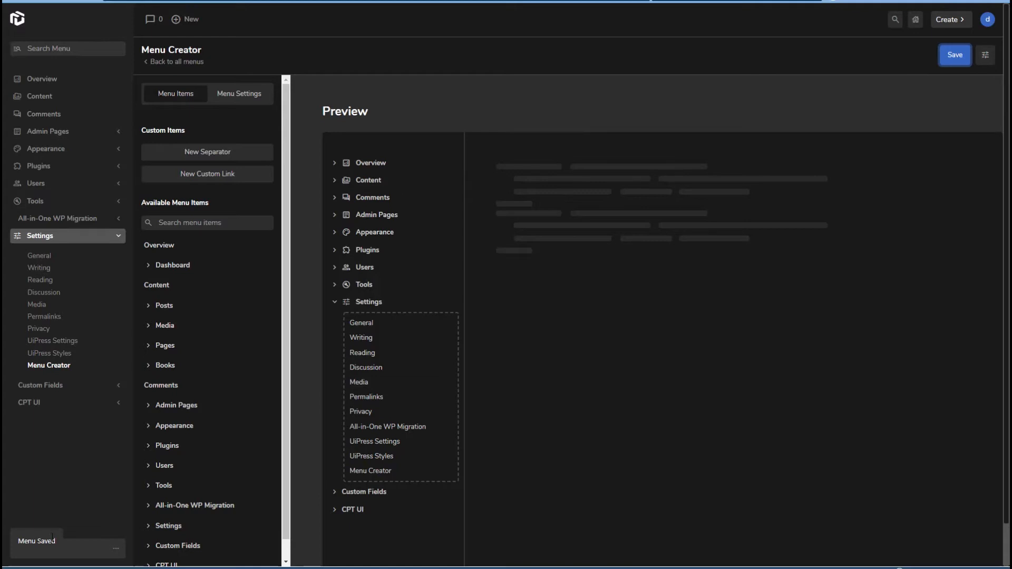
Step: Visit the Plugins page and expand Settings to confirm All-in-One WP Migration appears there
left_click(38, 166)
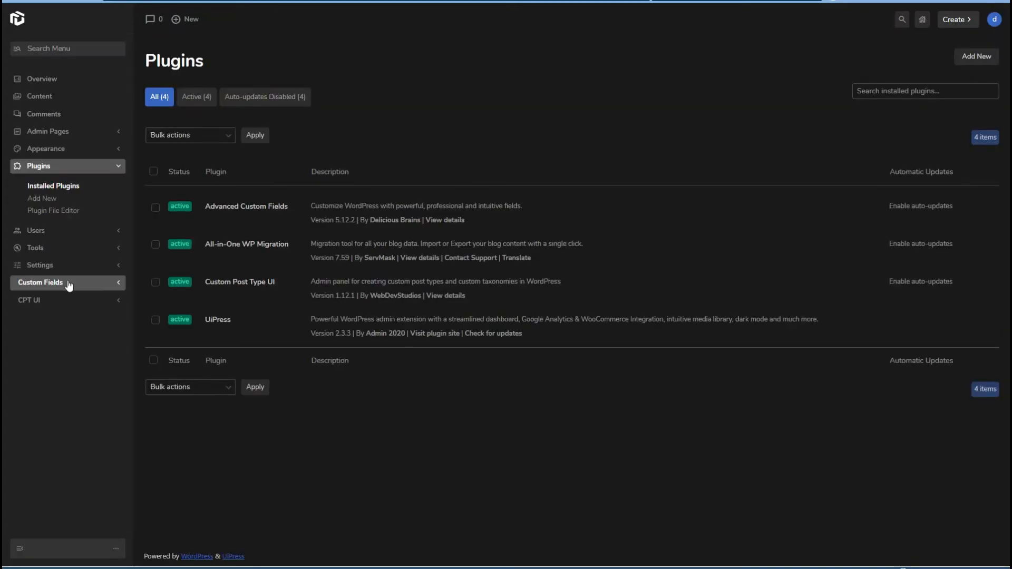
mouse_move(49, 286)
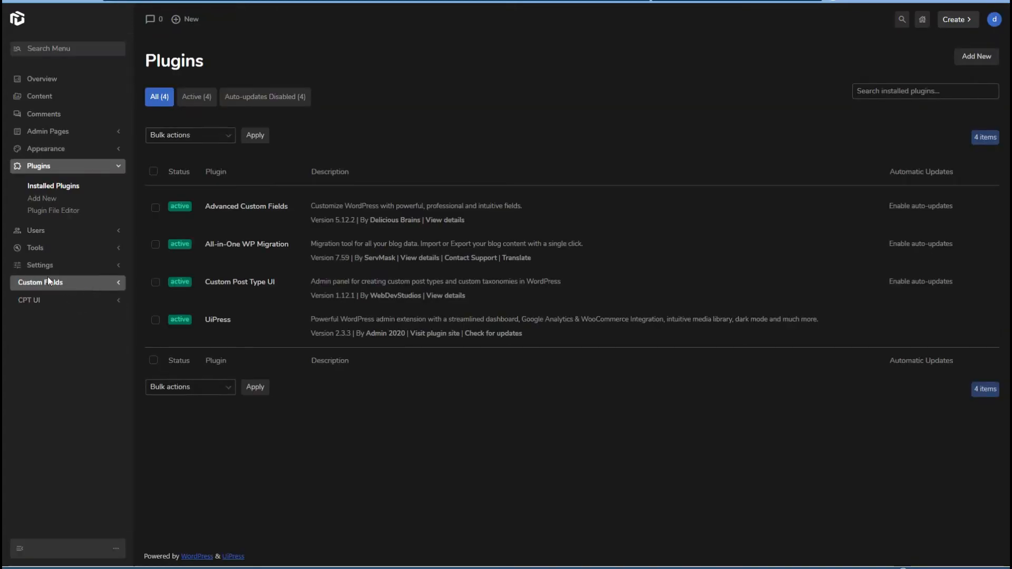
mouse_move(35, 247)
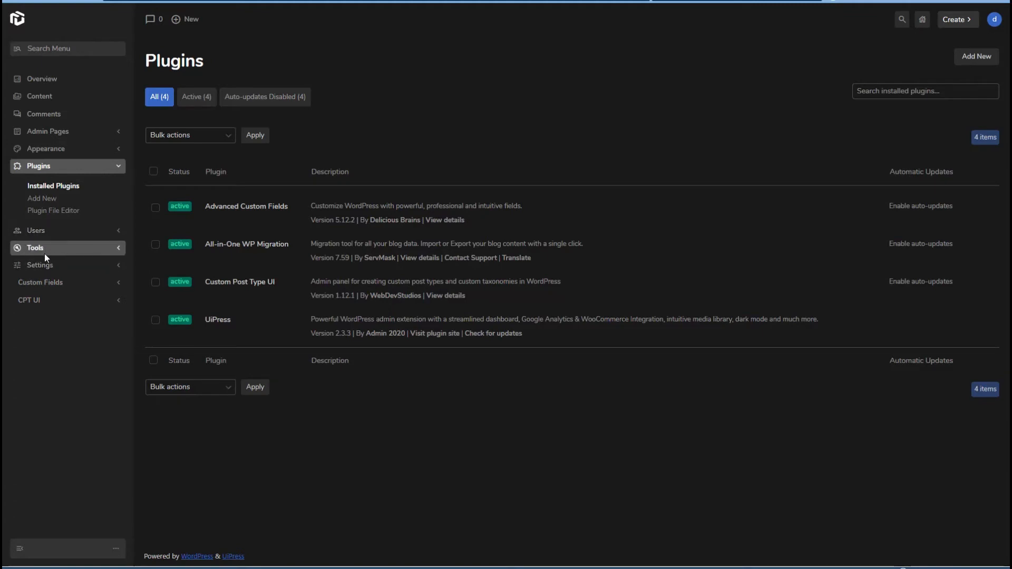
mouse_move(40, 264)
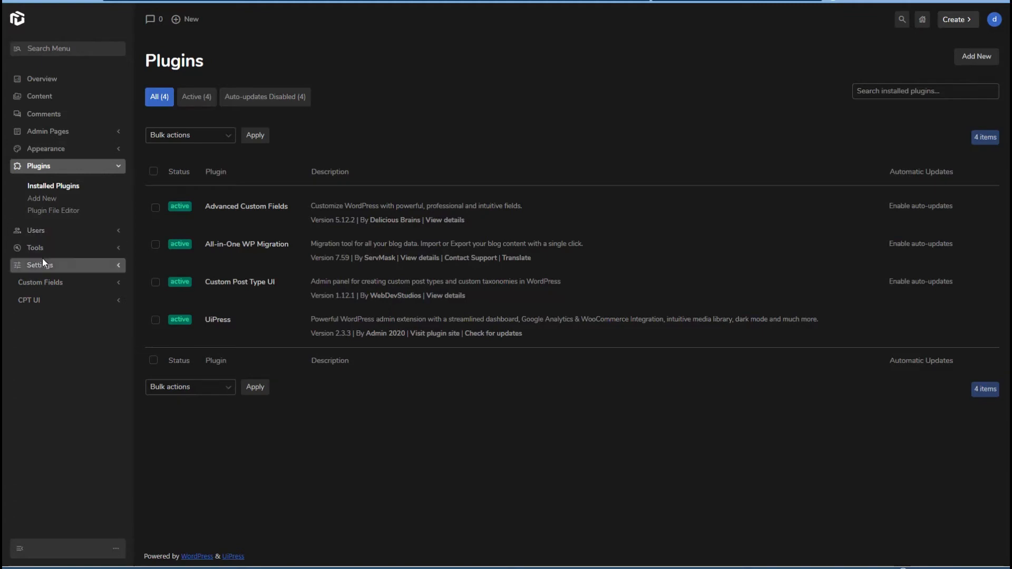
left_click(39, 264)
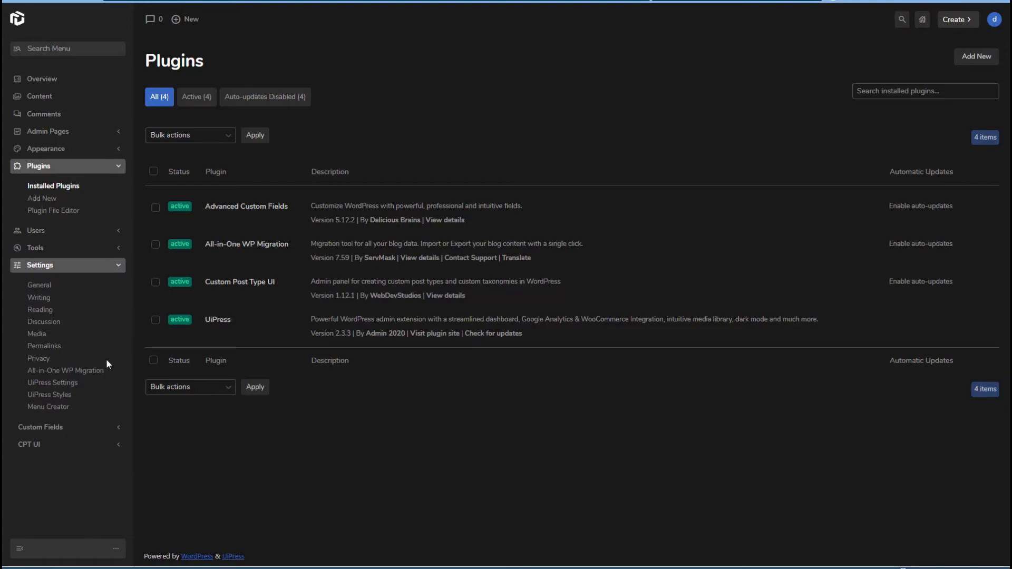
mouse_move(88, 373)
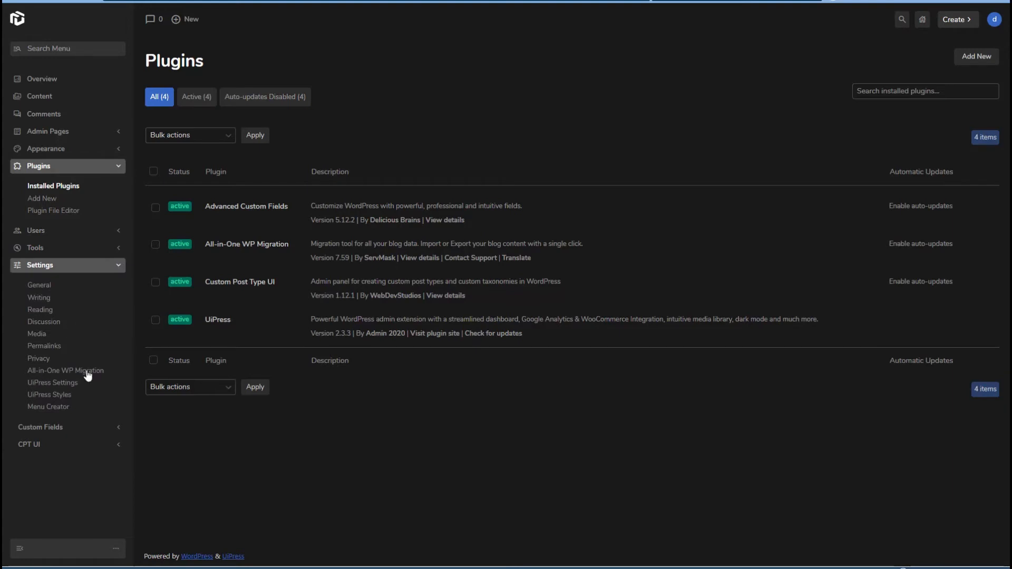
mouse_move(70, 387)
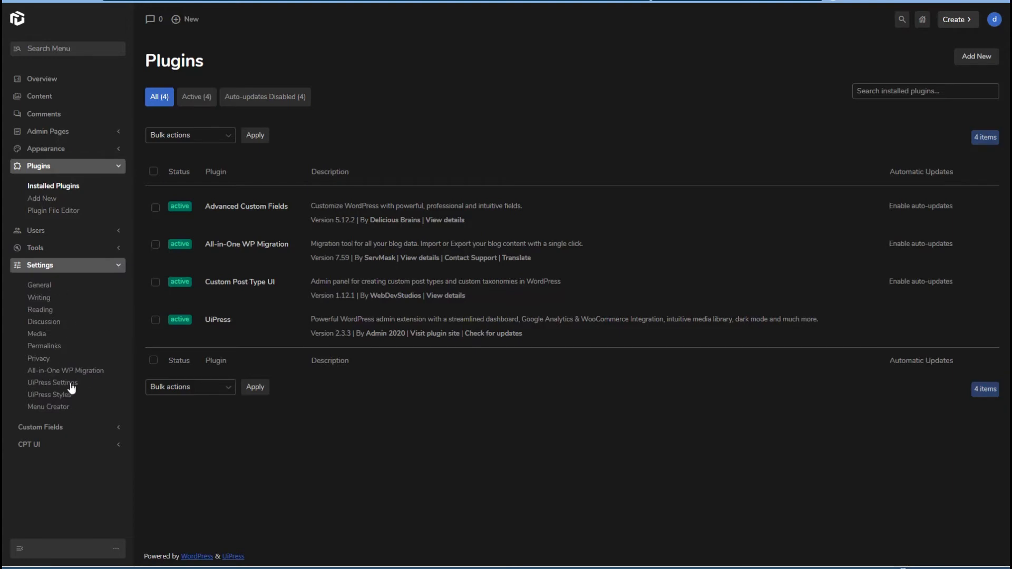
Step: Return to the Menu Creator list and show the Default Admin menu's actions
left_click(47, 407)
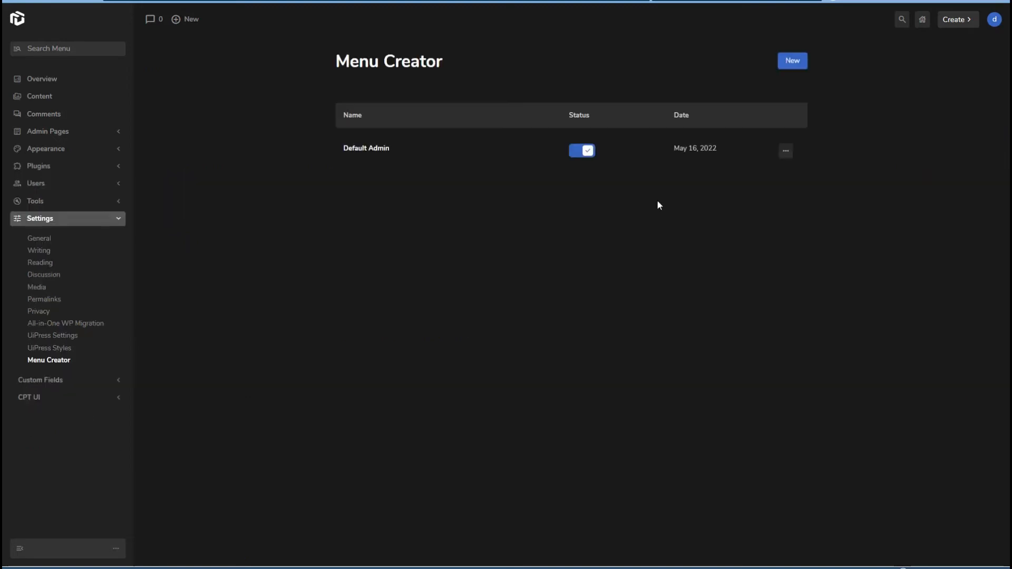
mouse_move(437, 147)
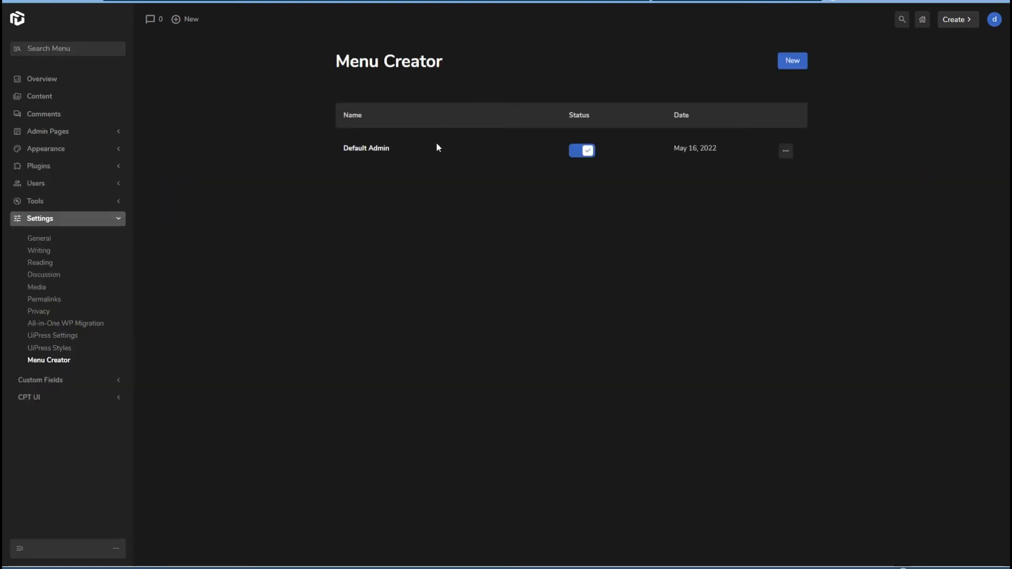
mouse_move(650, 154)
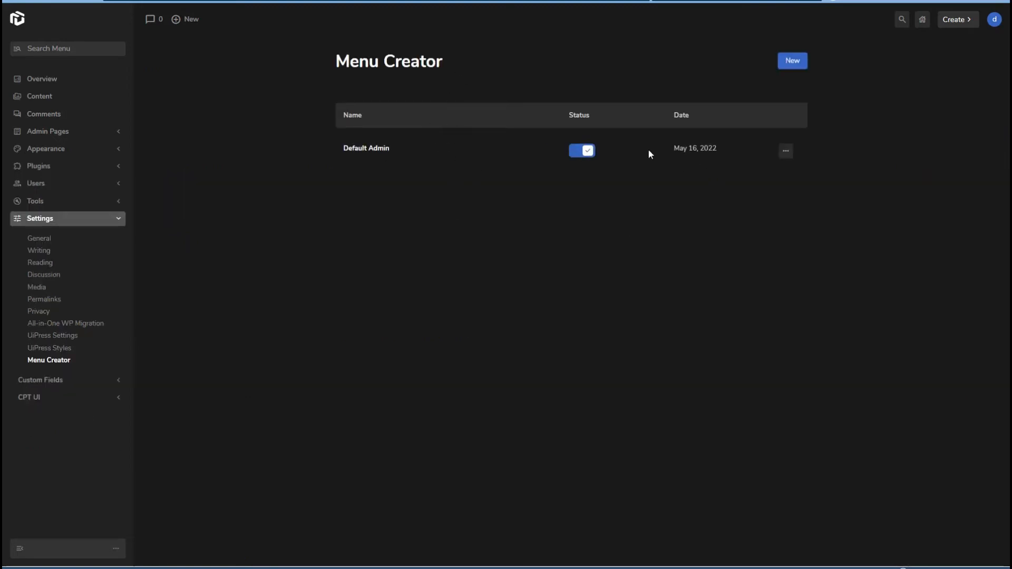
left_click(785, 150)
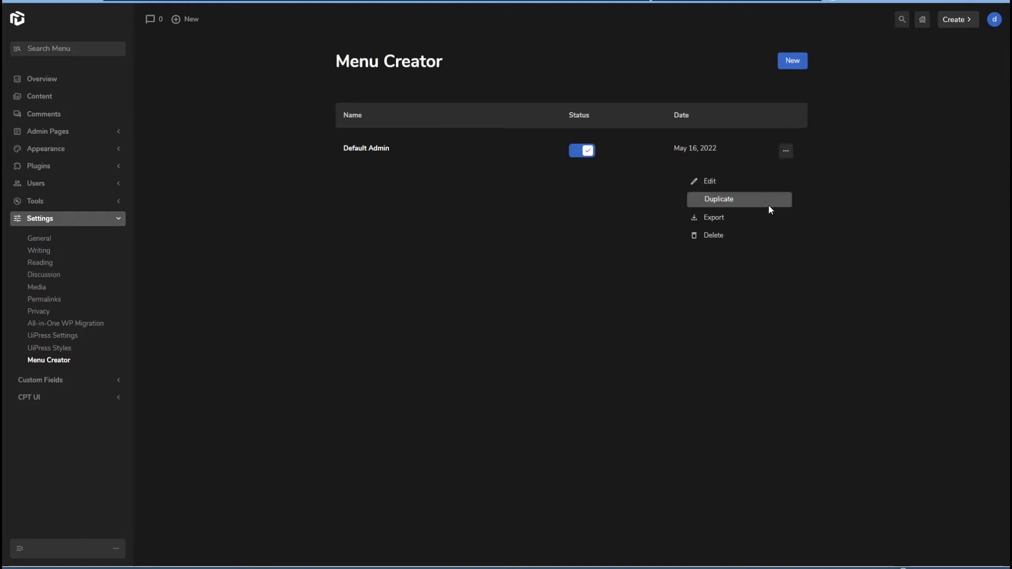
mouse_move(714, 203)
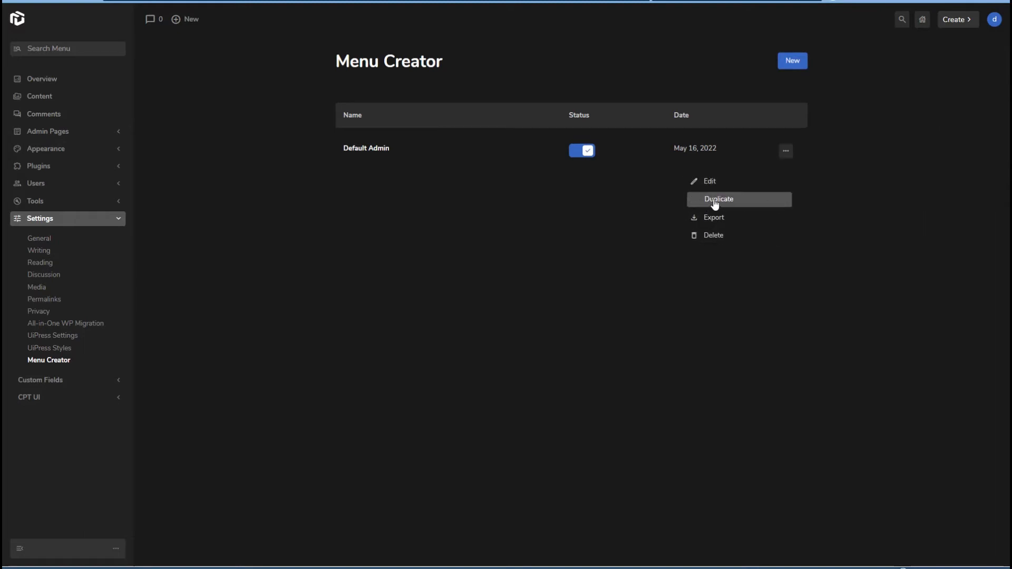
mouse_move(631, 206)
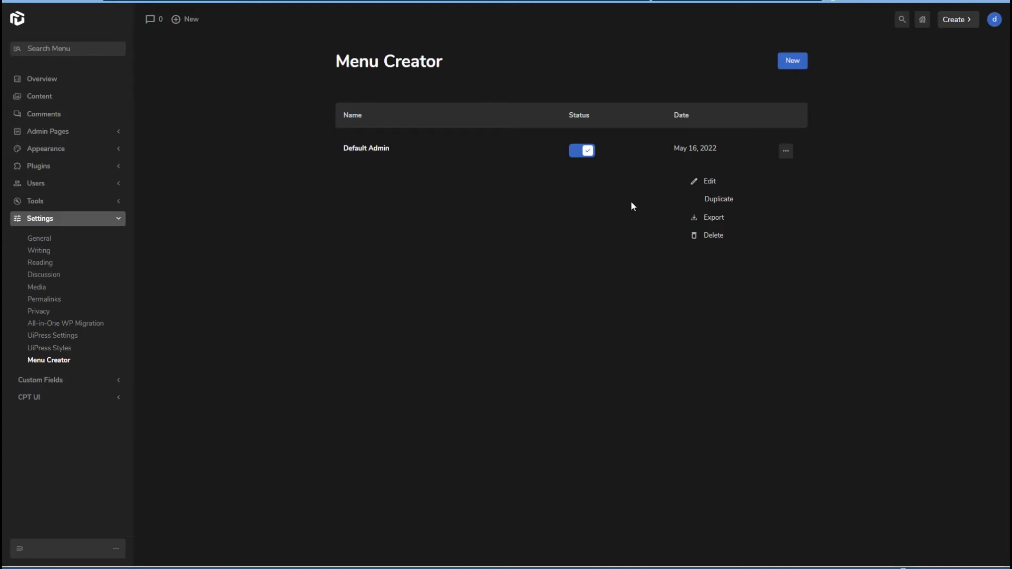
Step: Reopen the Default Admin menu for editing and close the item's edit details panel
left_click(709, 180)
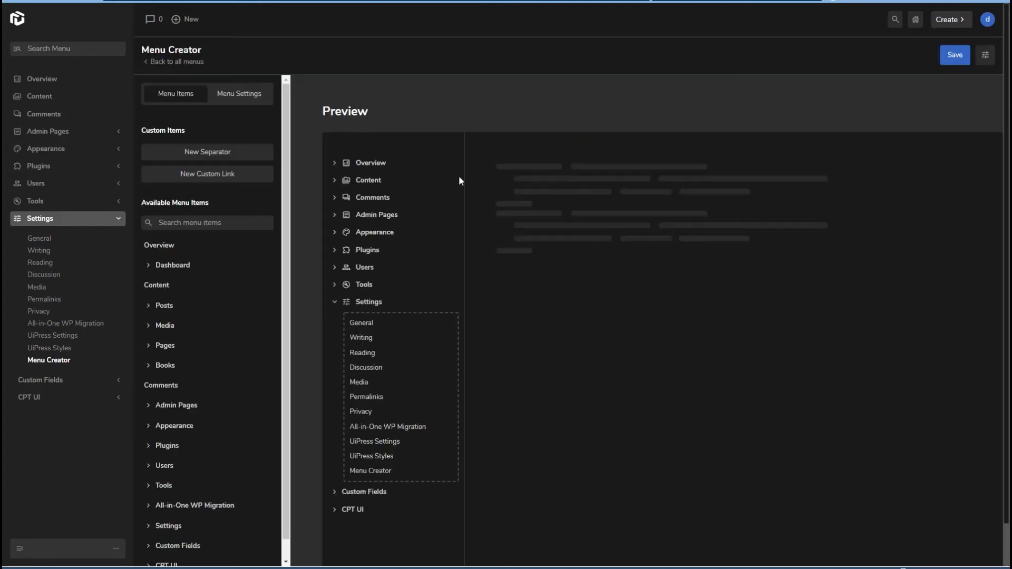
mouse_move(379, 431)
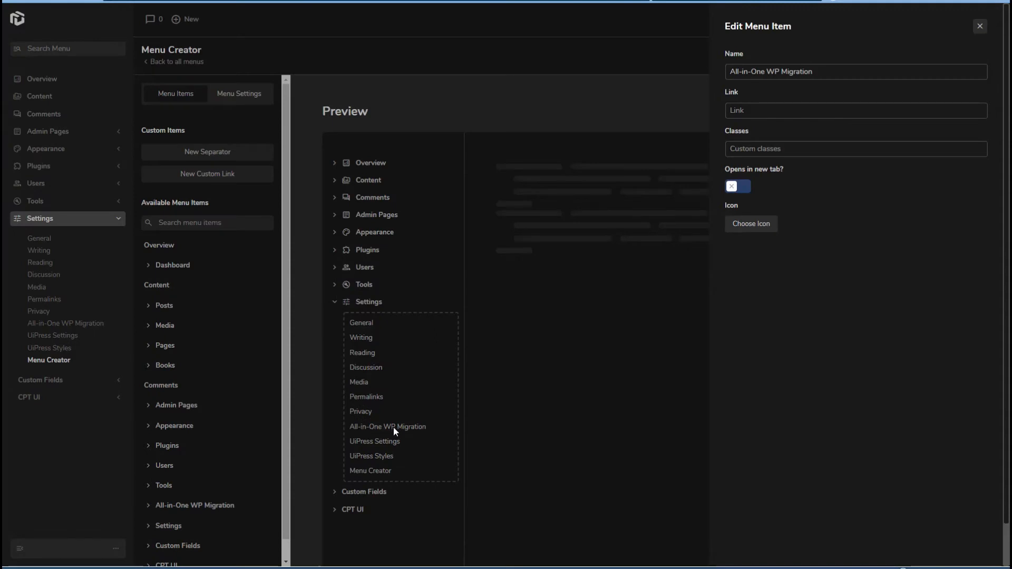
mouse_move(394, 432)
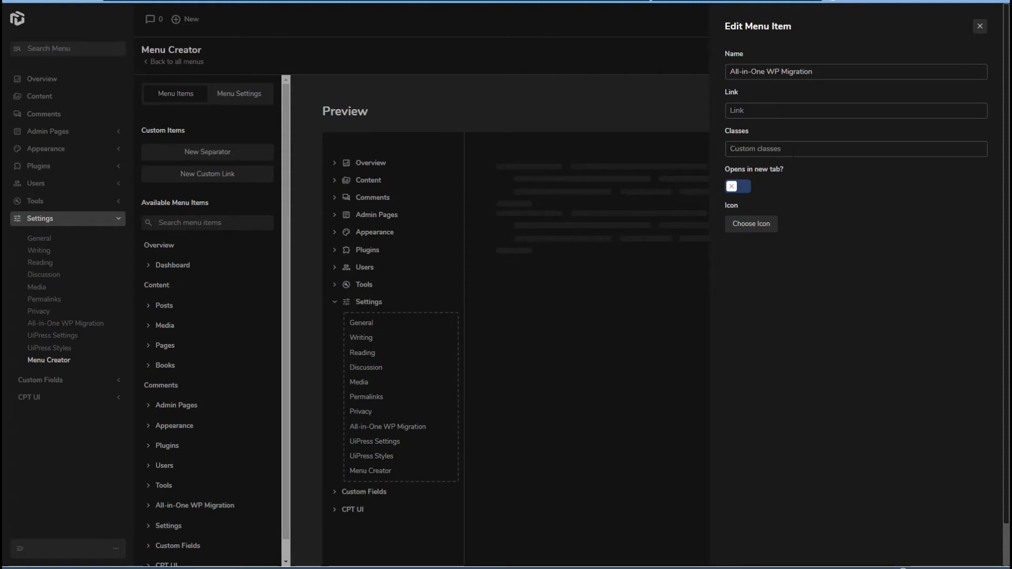
mouse_move(761, 190)
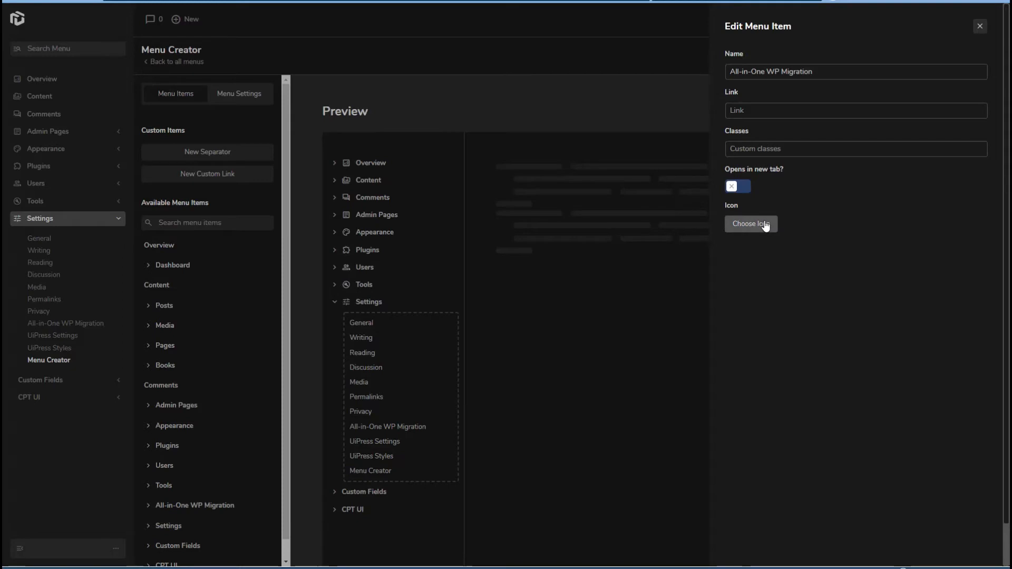
mouse_move(978, 30)
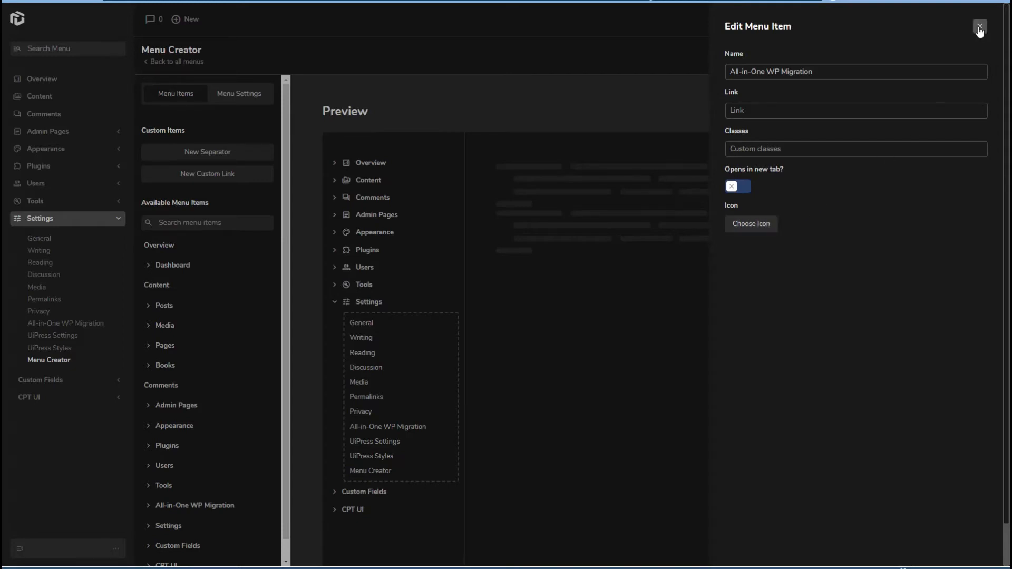
left_click(978, 30)
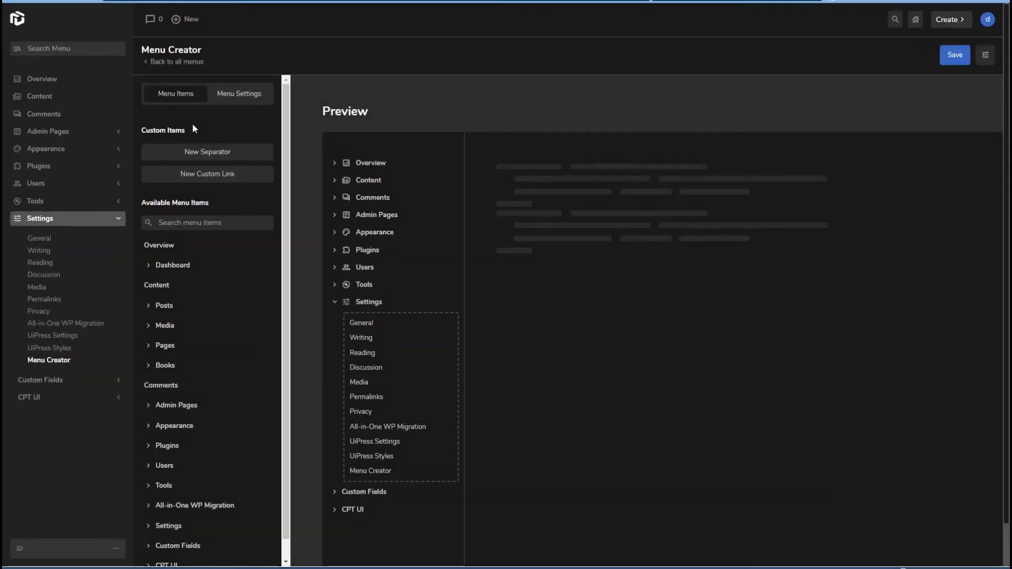
mouse_move(207, 153)
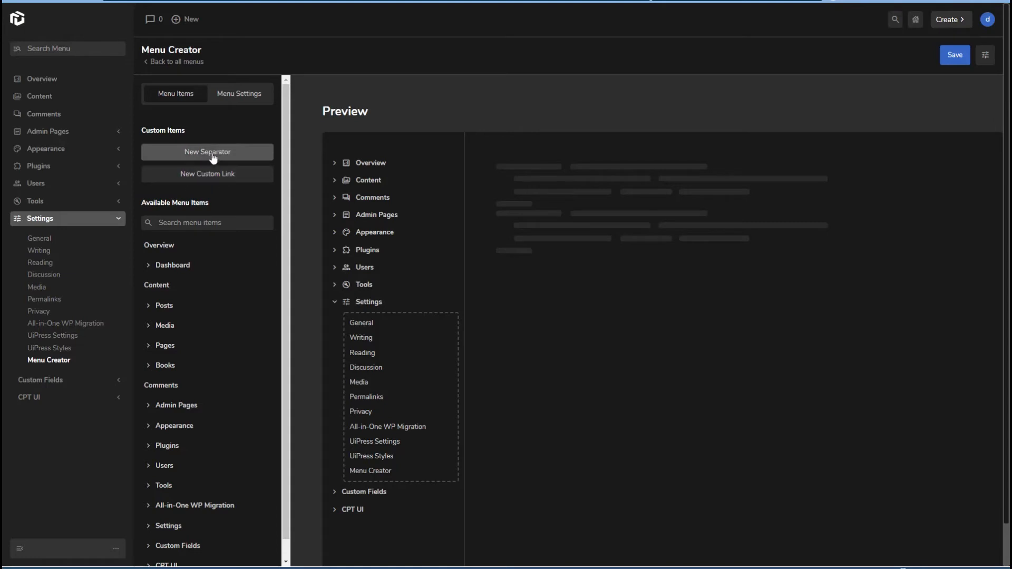
mouse_move(206, 174)
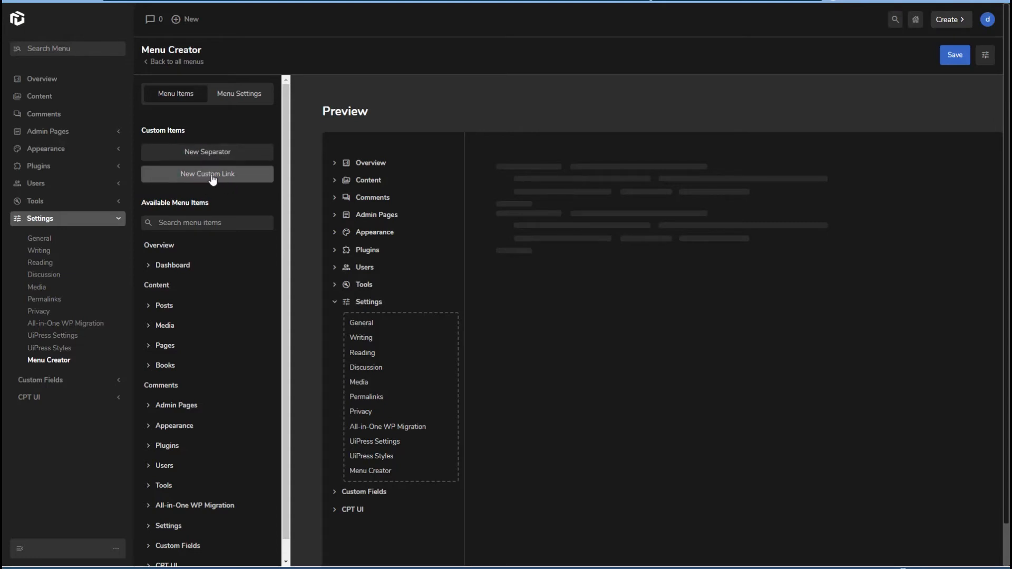
mouse_move(303, 191)
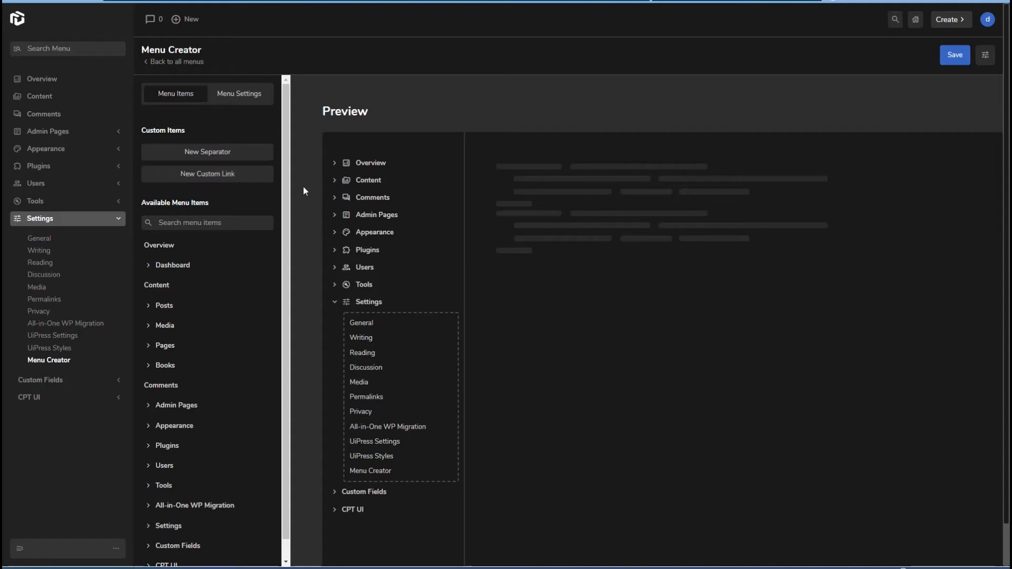
mouse_move(262, 330)
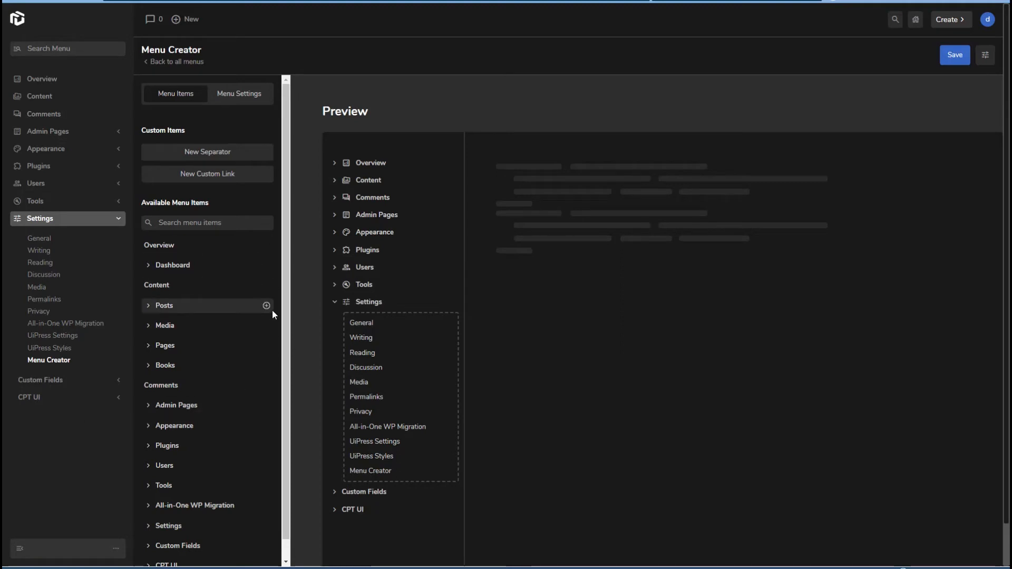
mouse_move(77, 430)
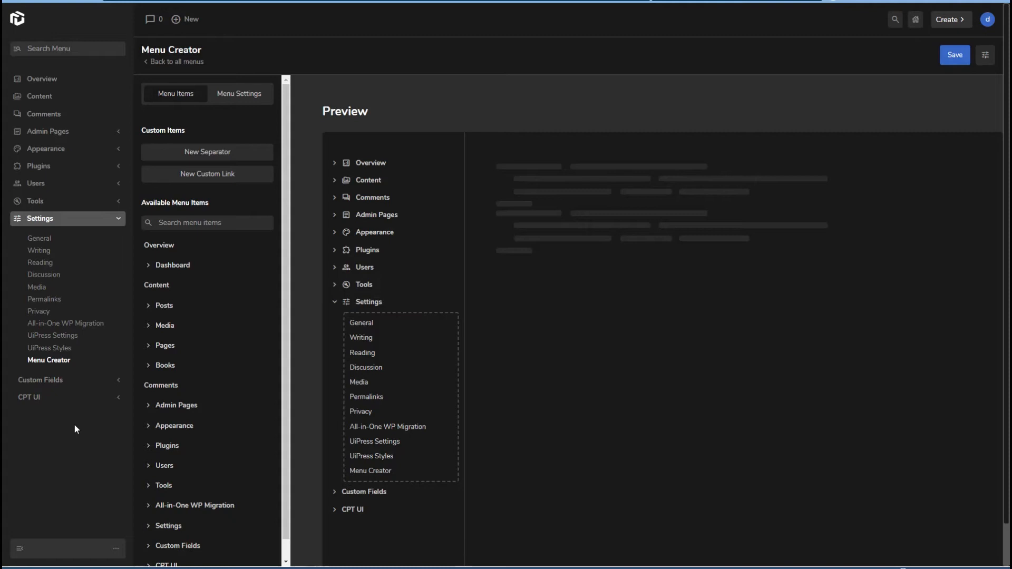
mouse_move(30, 422)
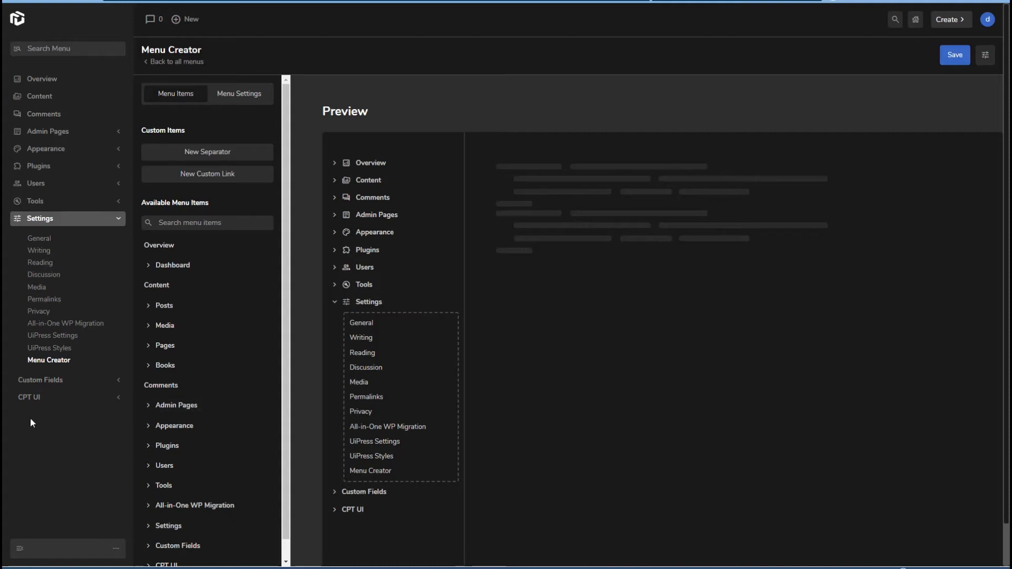
mouse_move(52, 424)
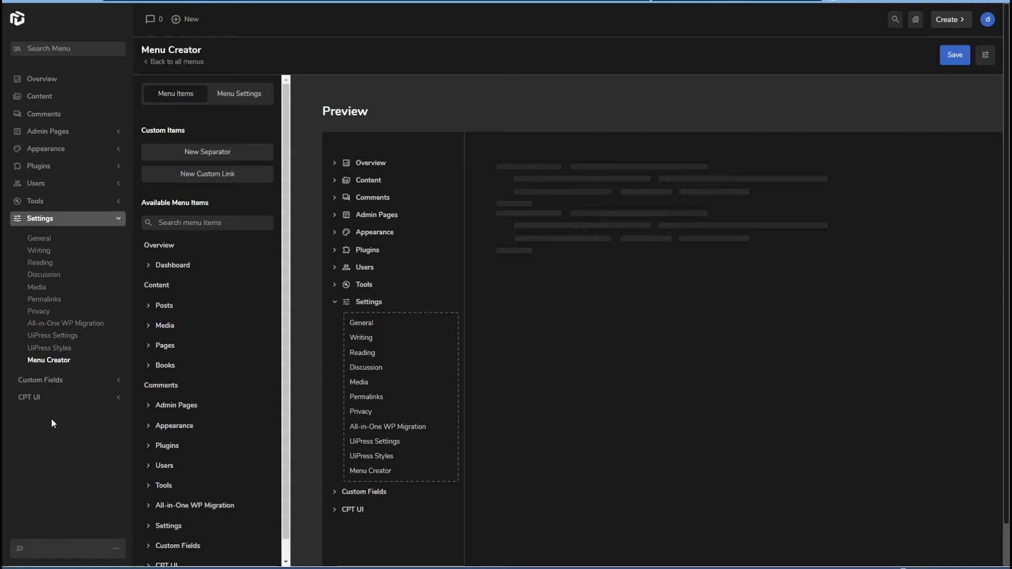
mouse_move(61, 361)
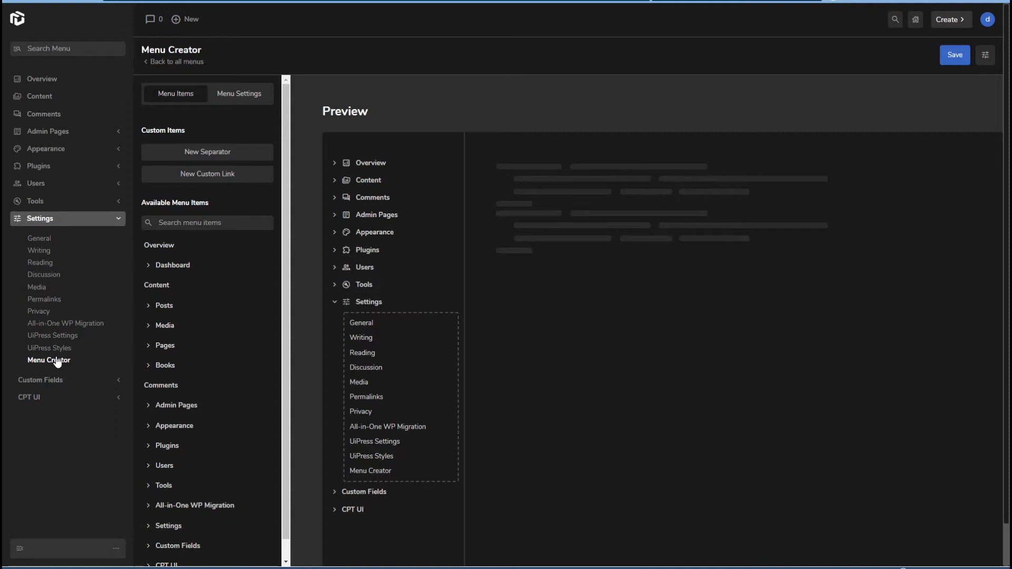
mouse_move(125, 351)
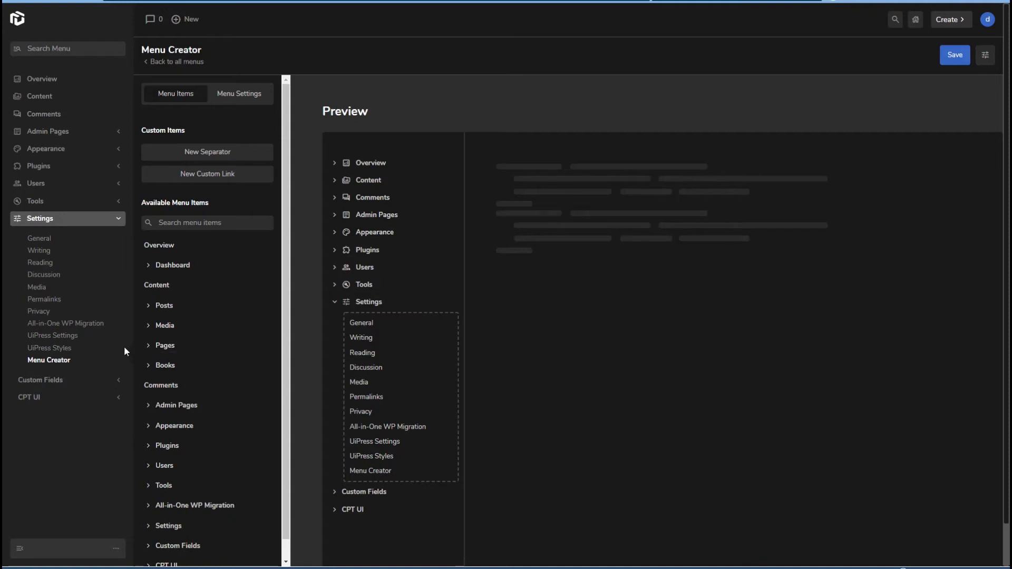
mouse_move(115, 343)
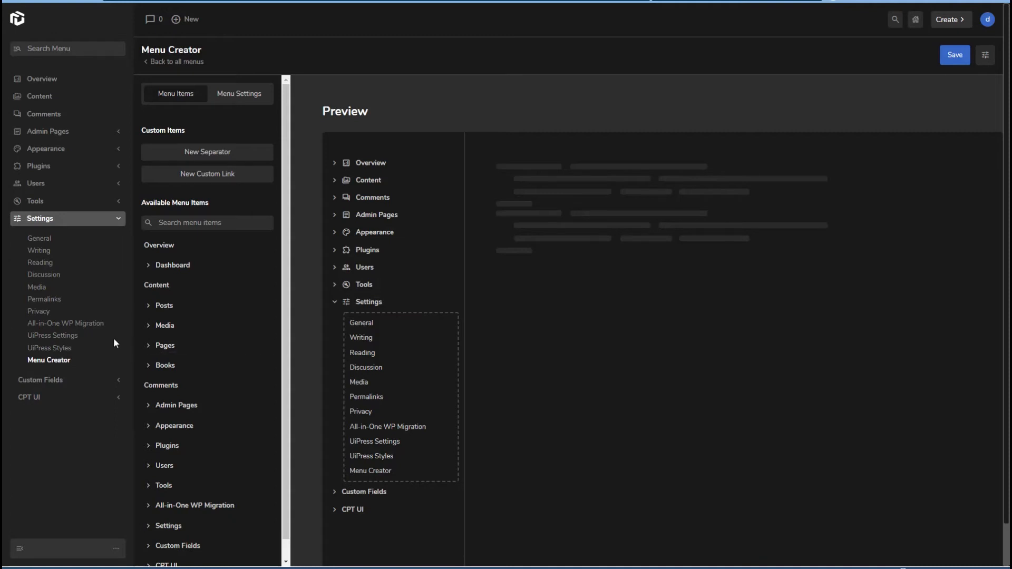
Step: In UiPress Settings, review the Toolbar options, all toggles off and no roles chosen
left_click(53, 335)
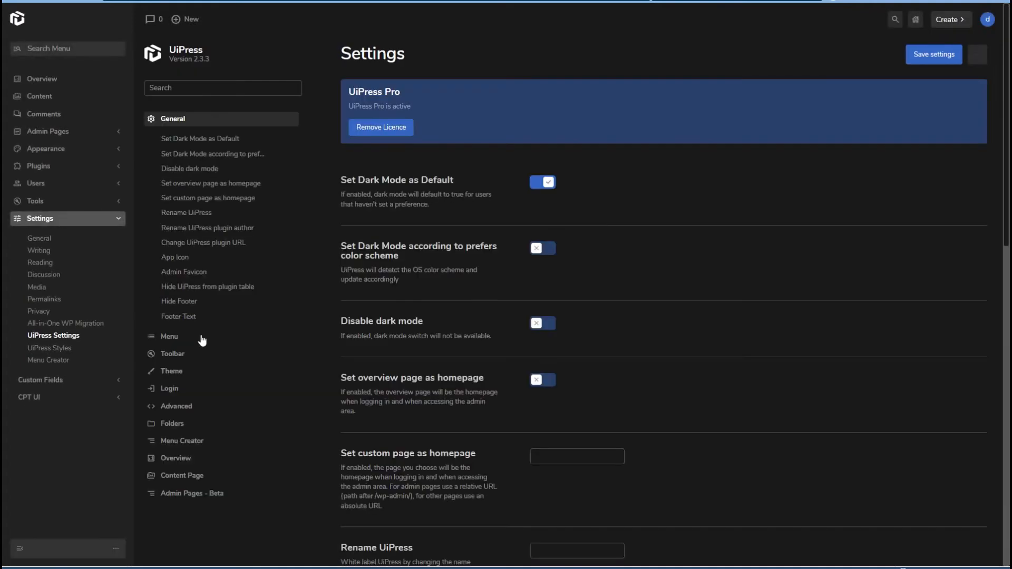
mouse_move(170, 358)
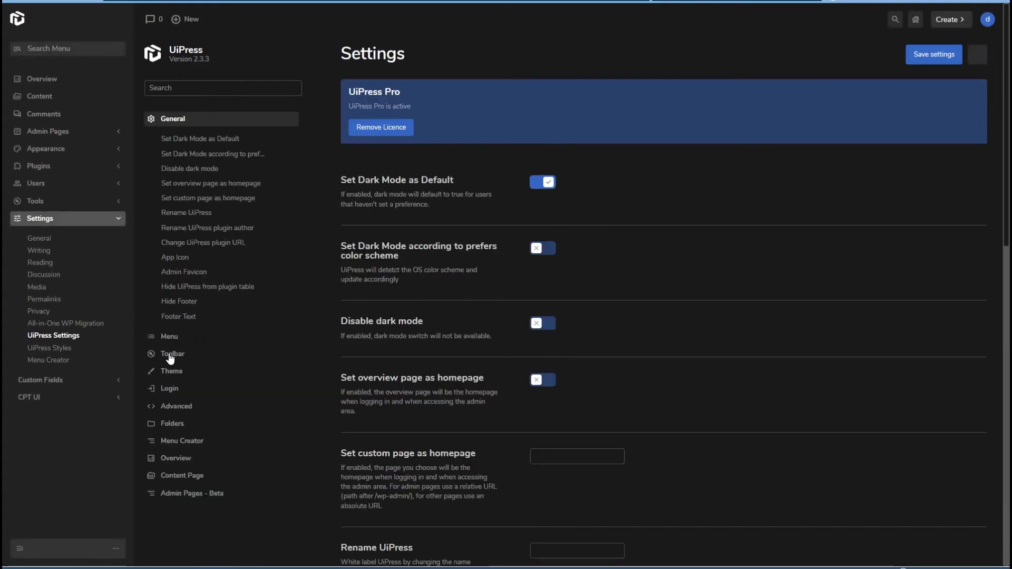
left_click(172, 354)
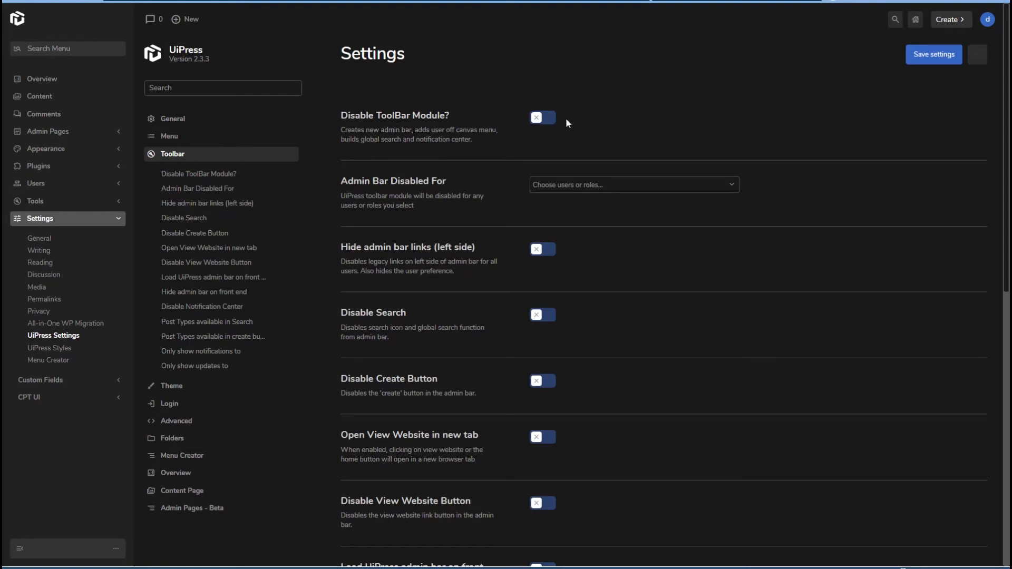
mouse_move(488, 38)
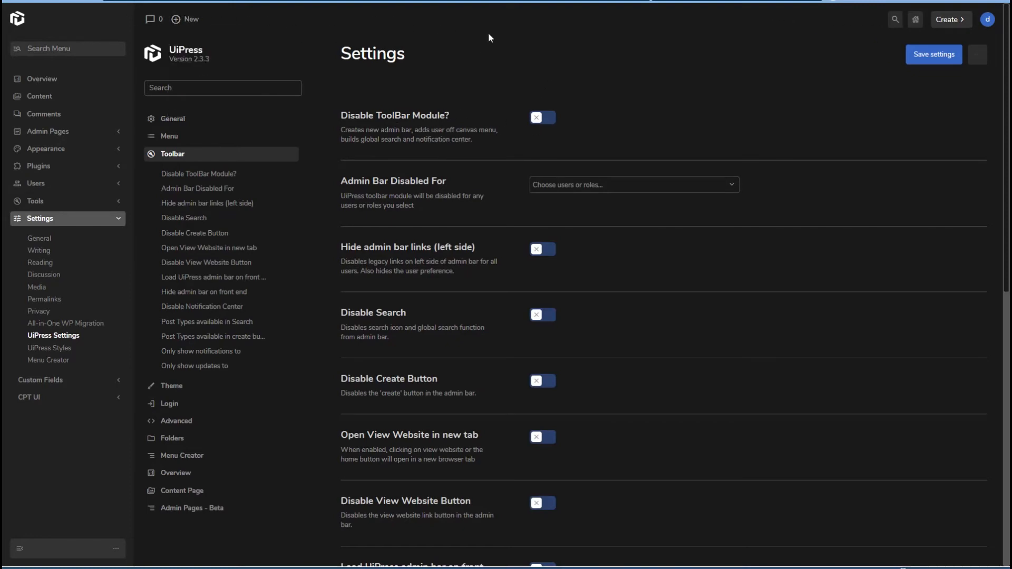
mouse_move(567, 189)
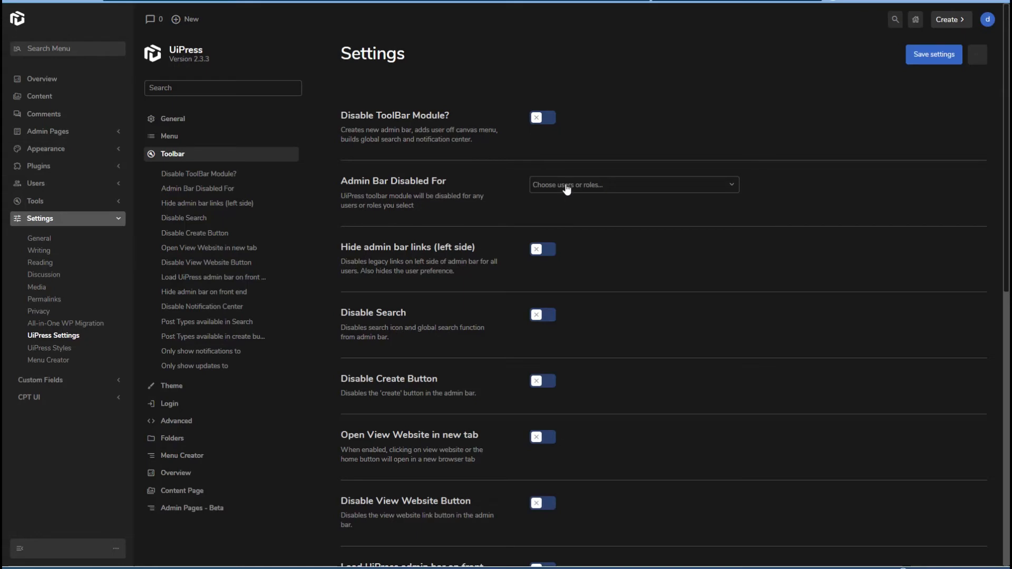
mouse_move(607, 187)
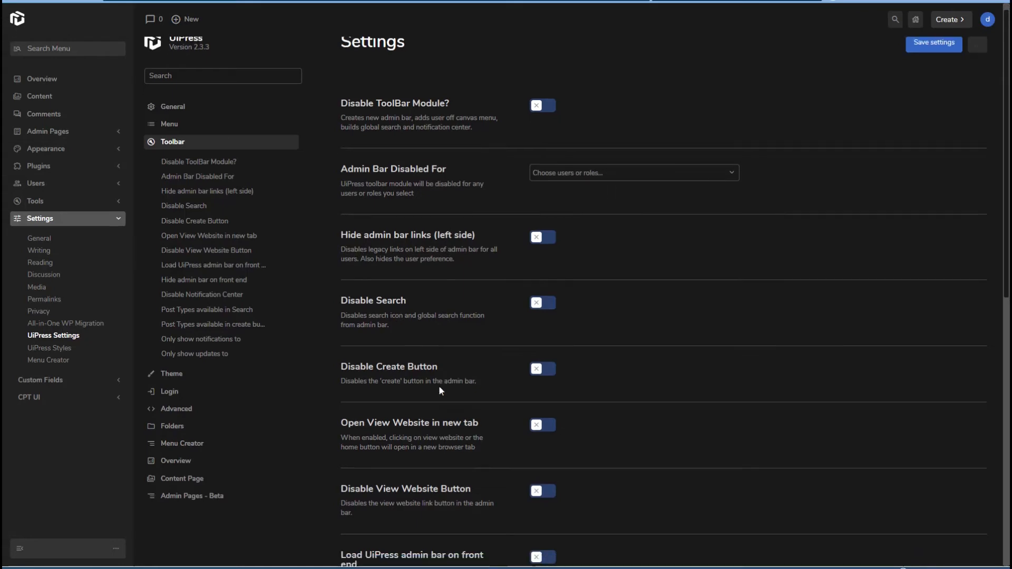
scroll("down", 3)
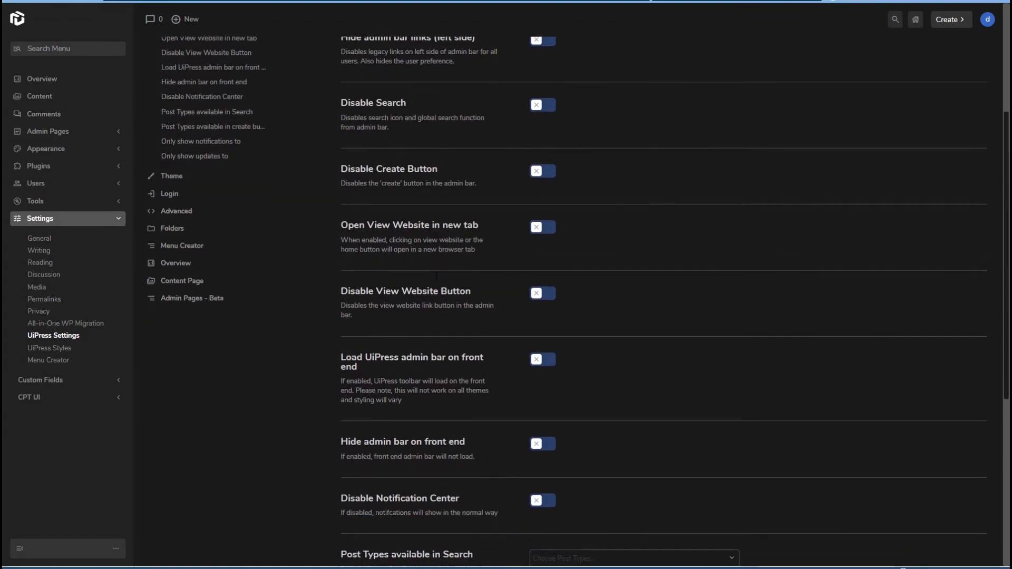
scroll("down", 3)
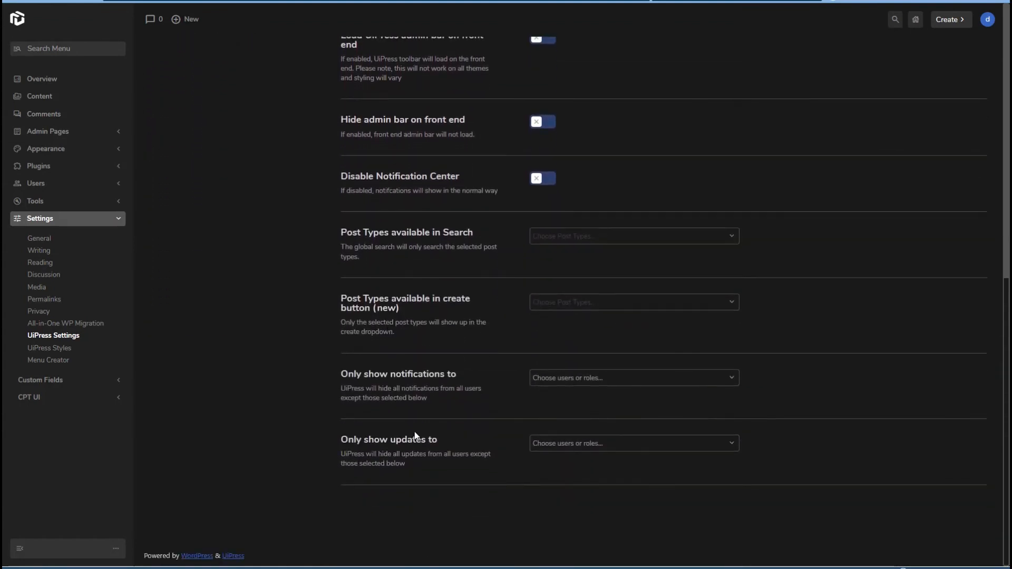
scroll("up", 3)
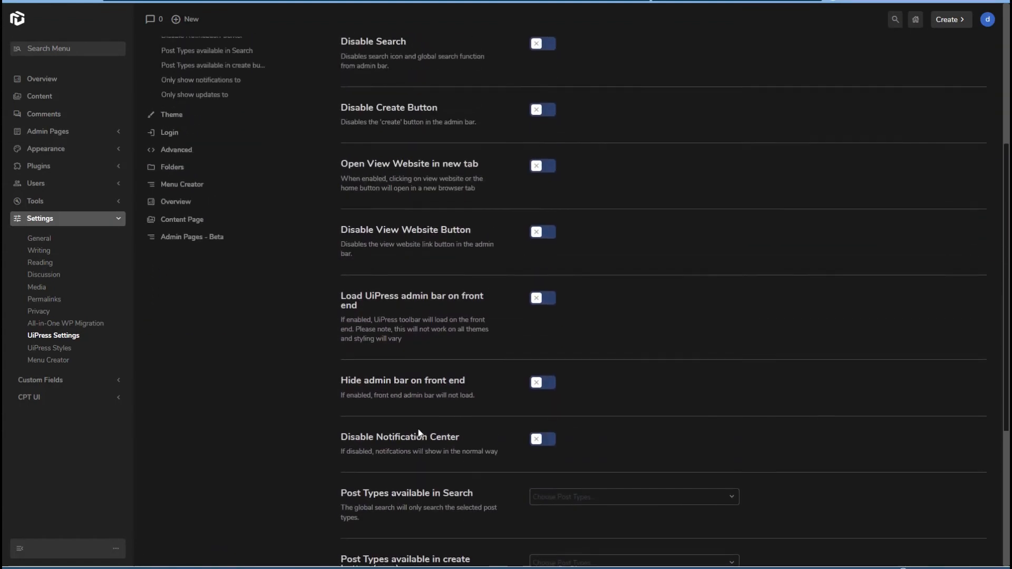
scroll("up", 3)
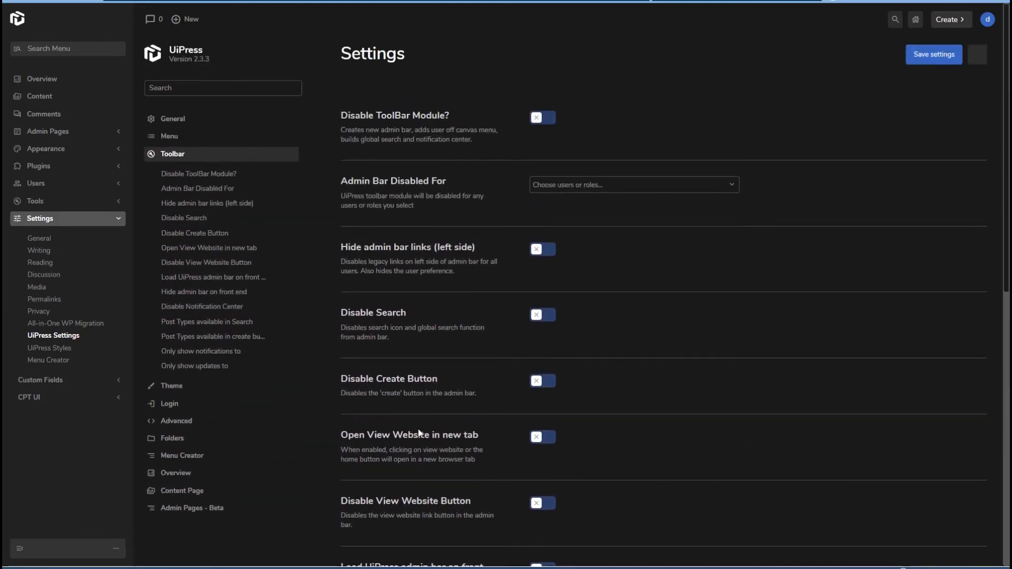
mouse_move(548, 93)
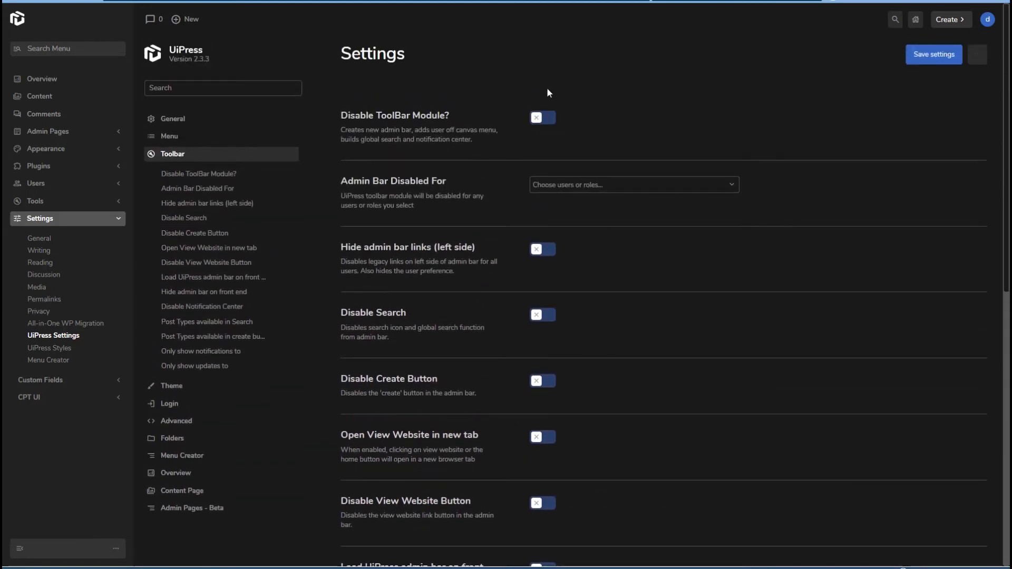
mouse_move(443, 21)
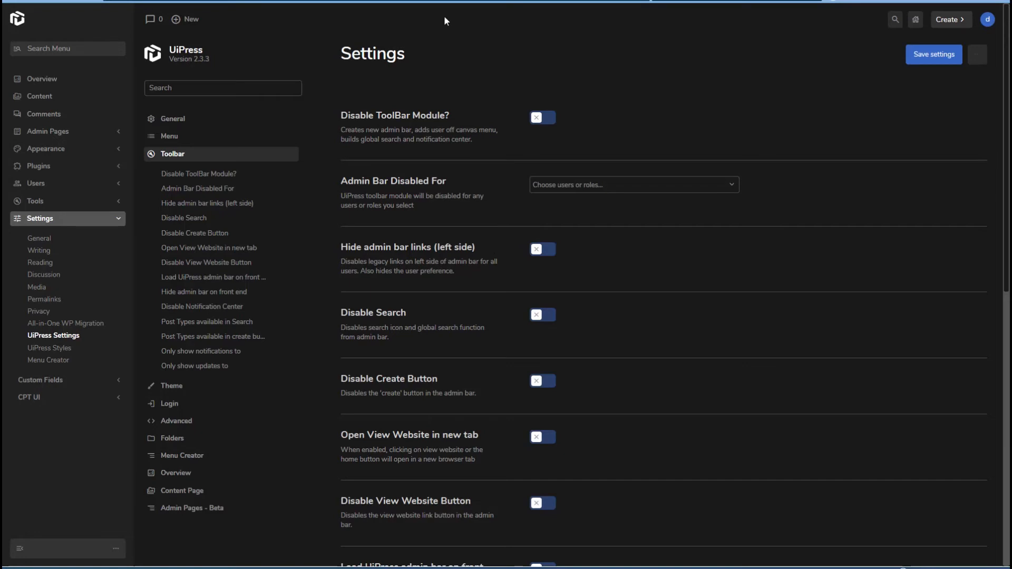
left_click(947, 19)
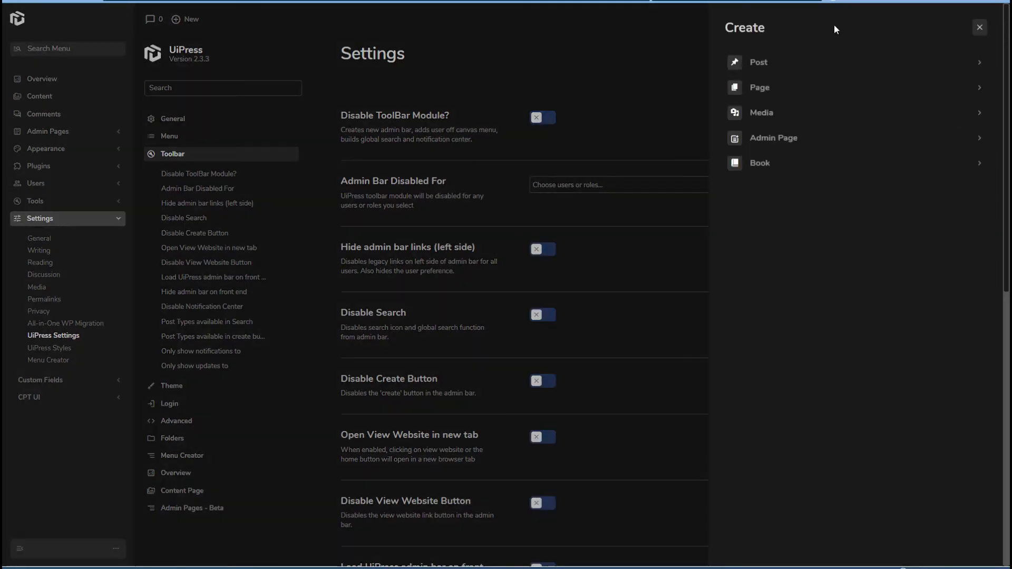
mouse_move(768, 179)
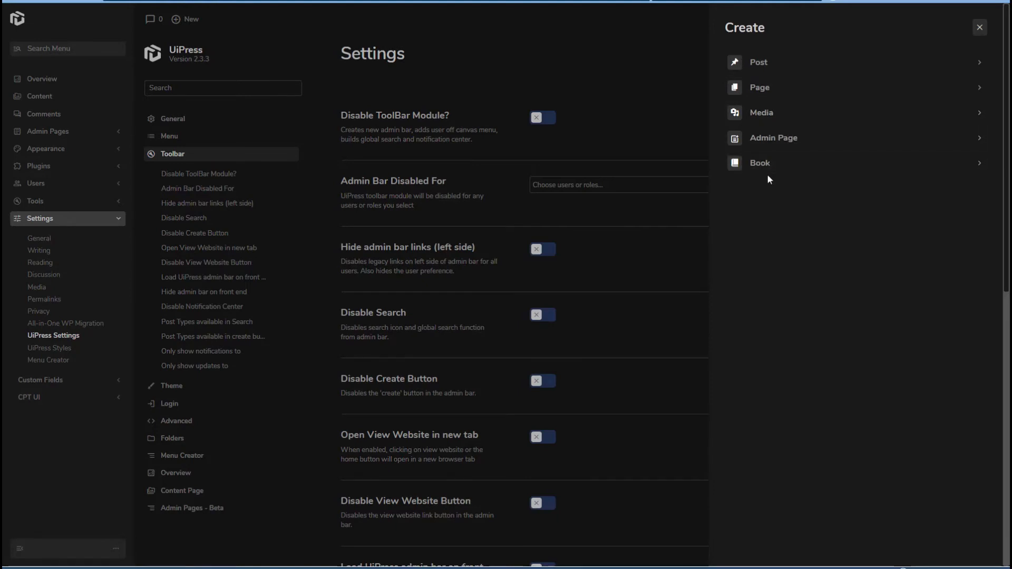
mouse_move(761, 64)
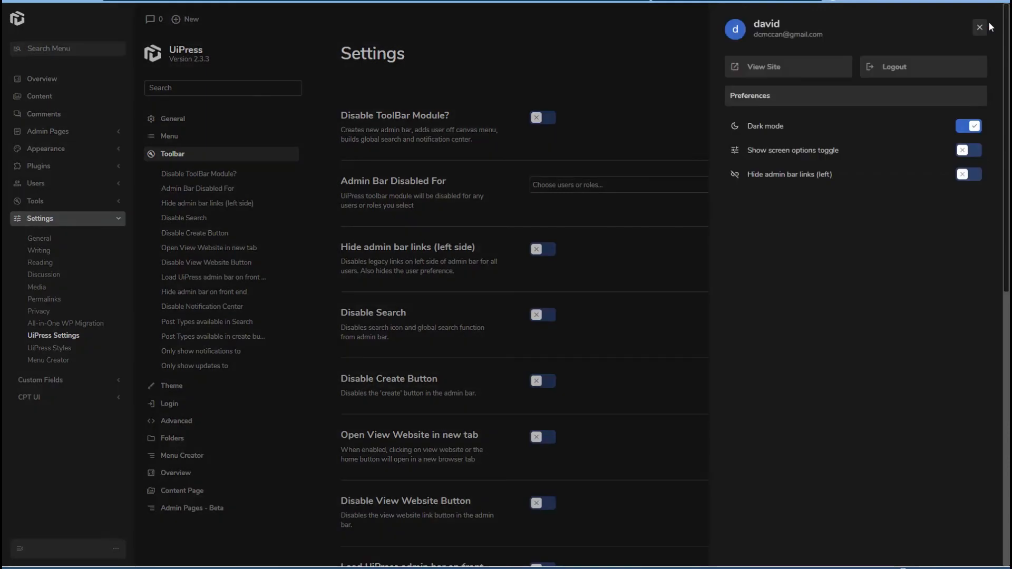
left_click(979, 28)
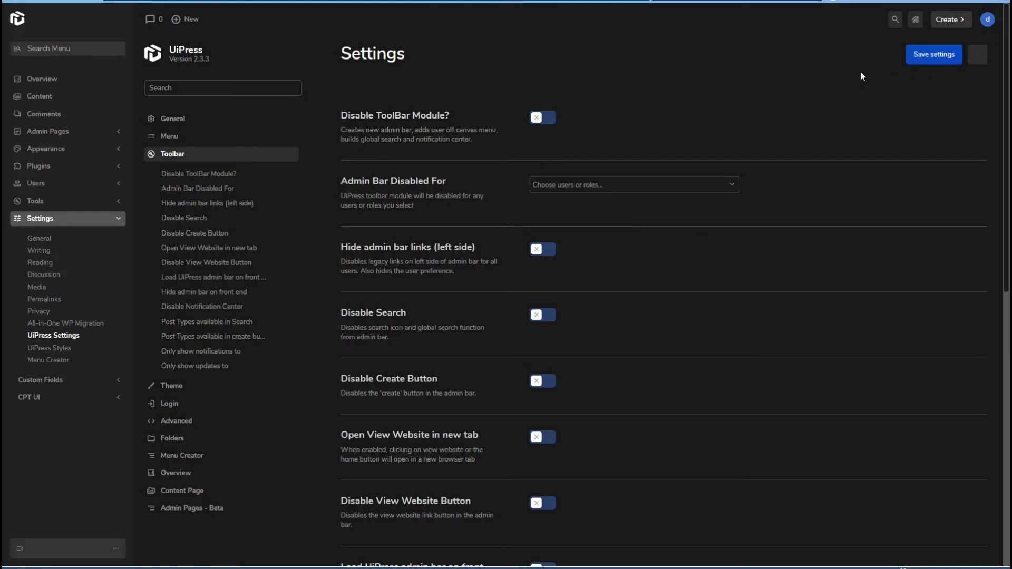
mouse_move(184, 158)
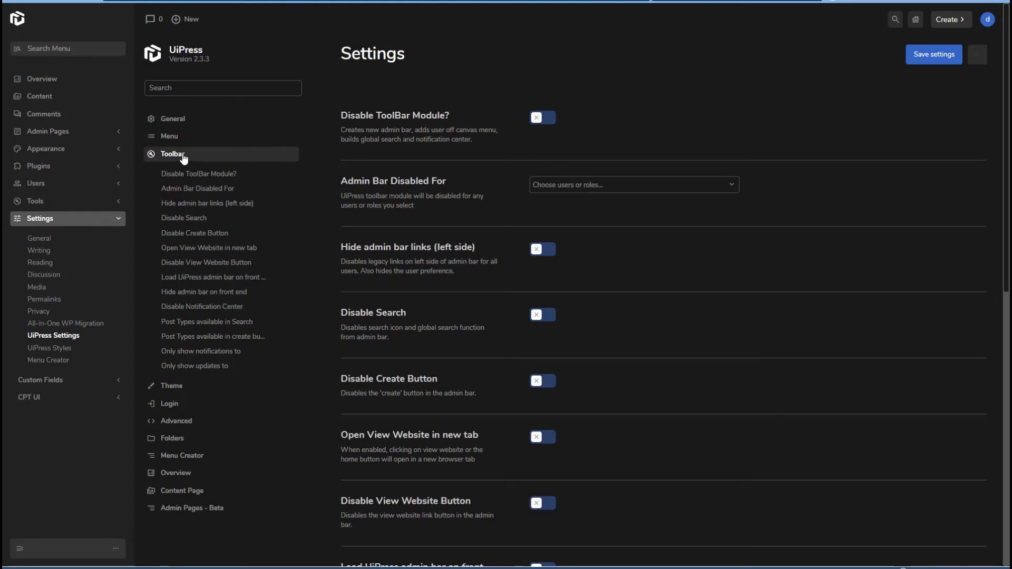
Step: View Folders settings, then in the Media Library preview the New Folder form and dismiss it without creating a folder
left_click(172, 439)
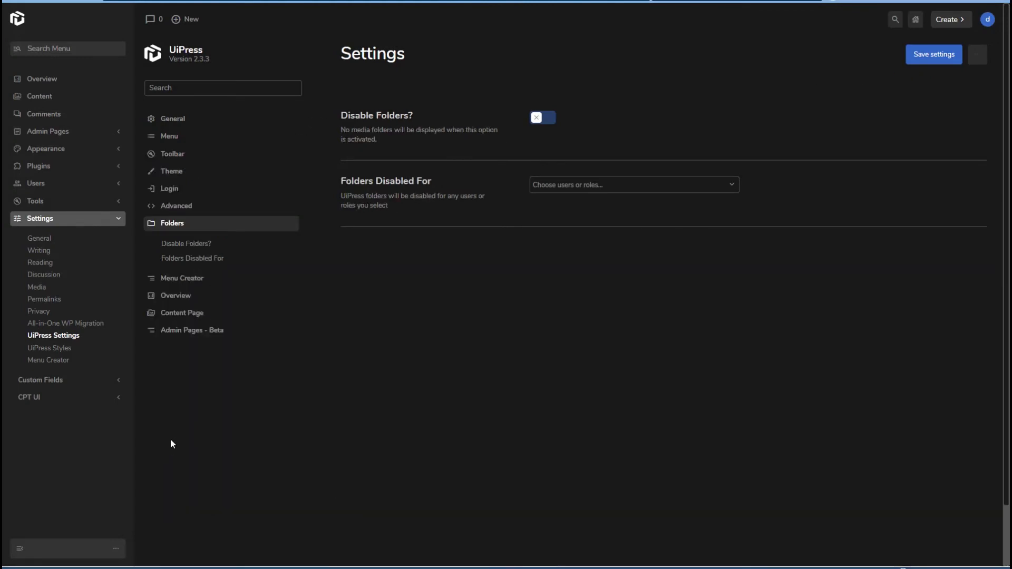
left_click(41, 96)
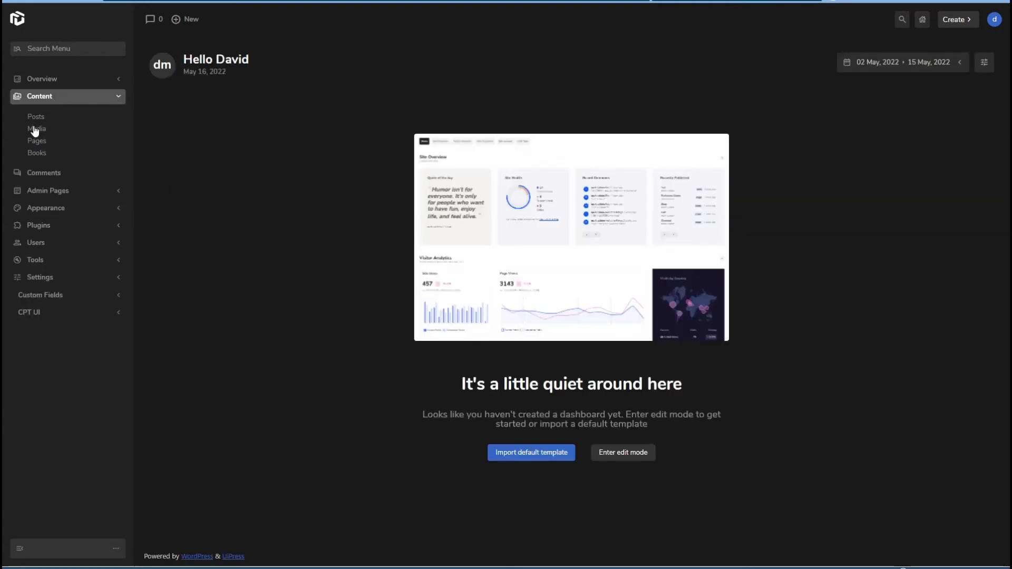
left_click(36, 129)
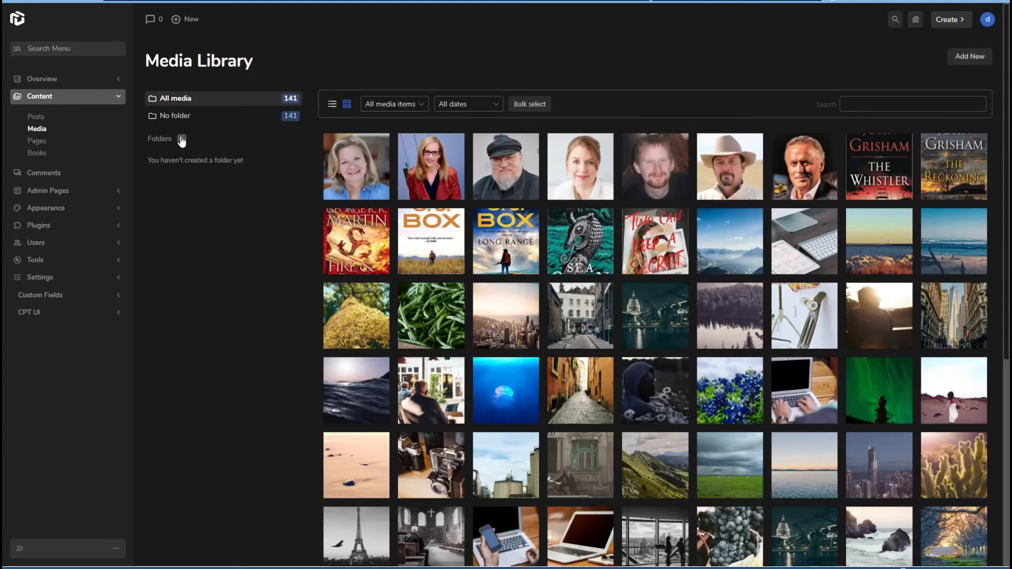
left_click(181, 139)
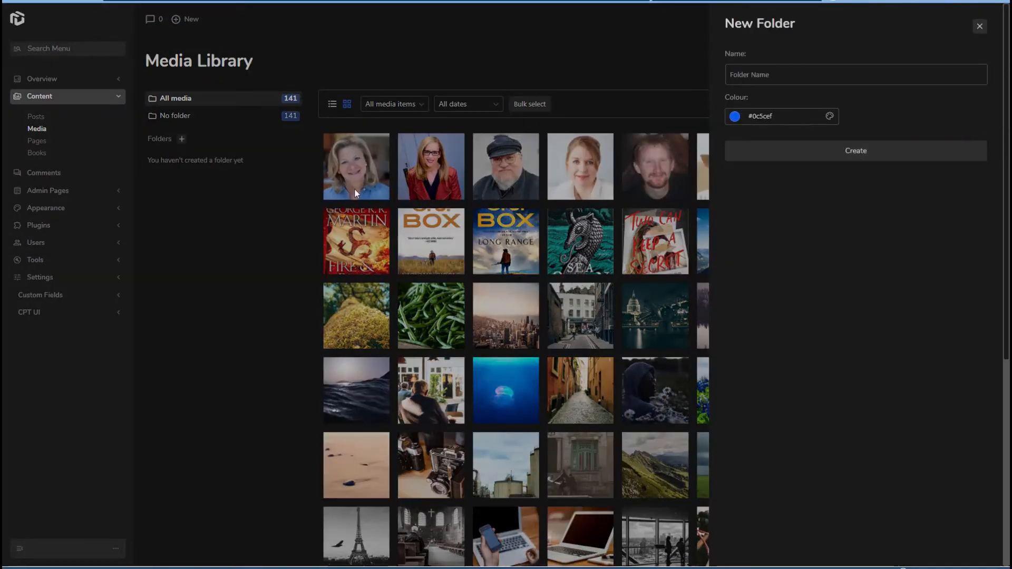
mouse_move(425, 195)
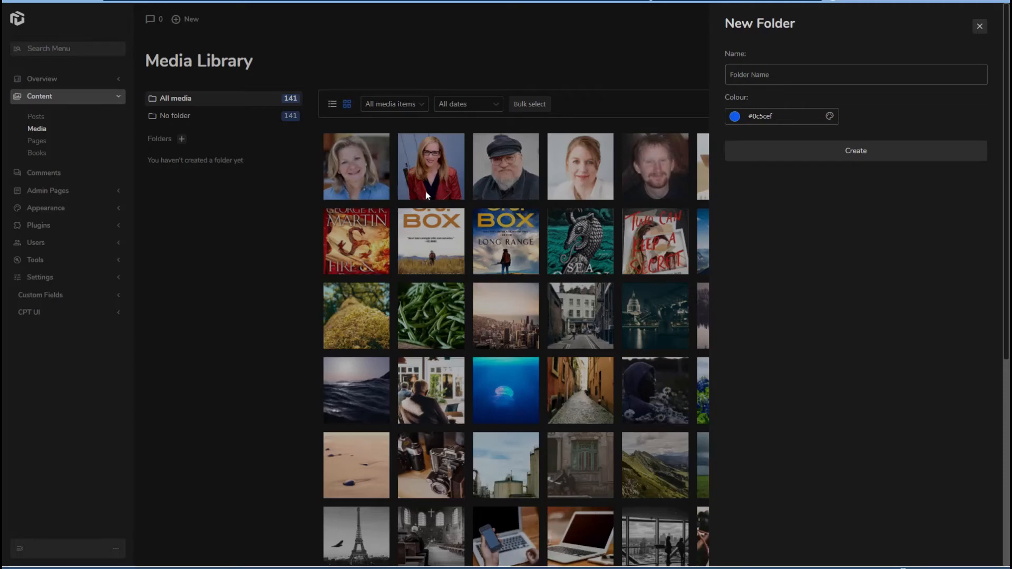
left_click(978, 27)
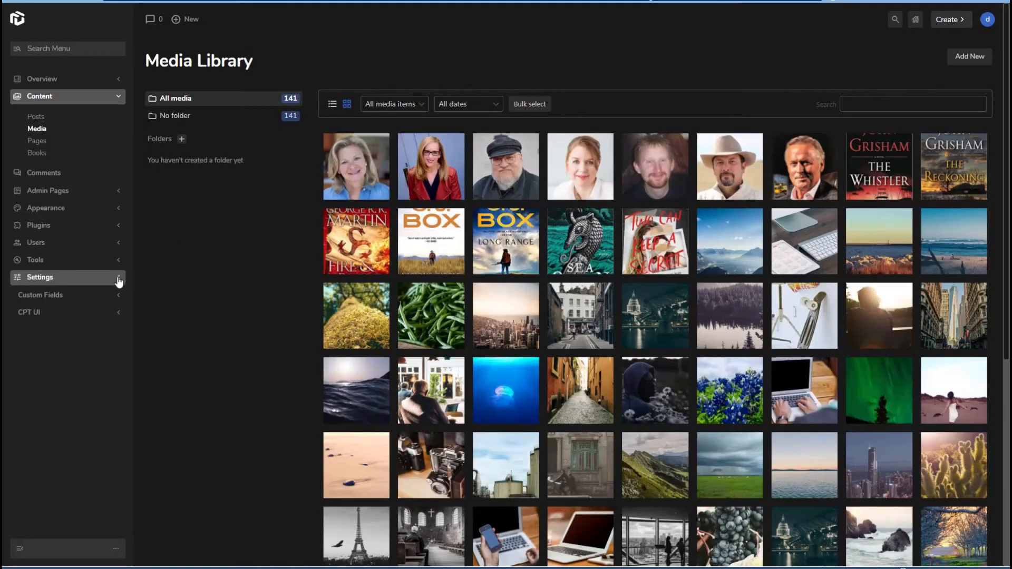
Step: Review the UiPress Advanced section: enqueued scripts, styles, admin CSS and JavaScript fields, all left empty
left_click(39, 277)
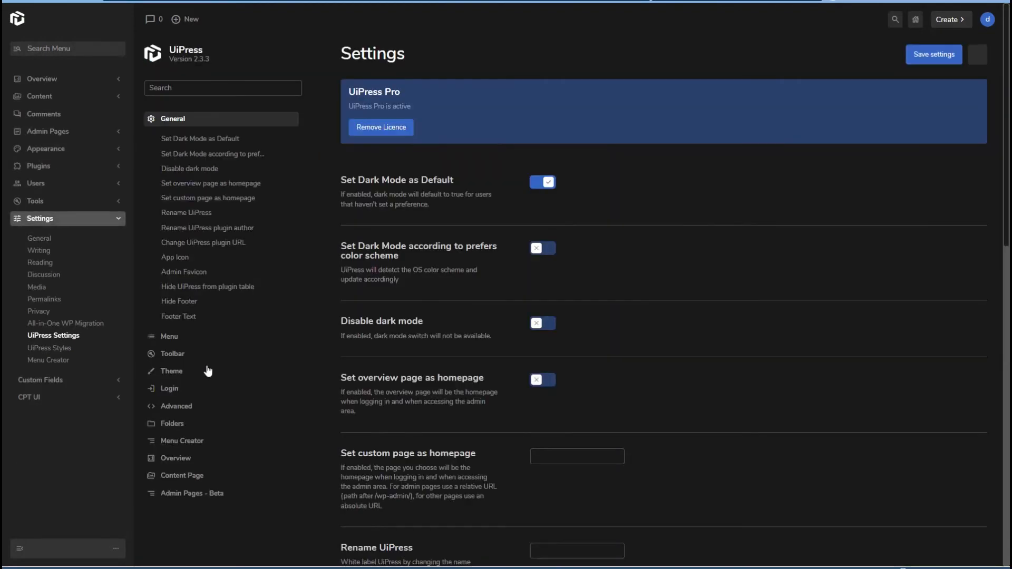
mouse_move(252, 349)
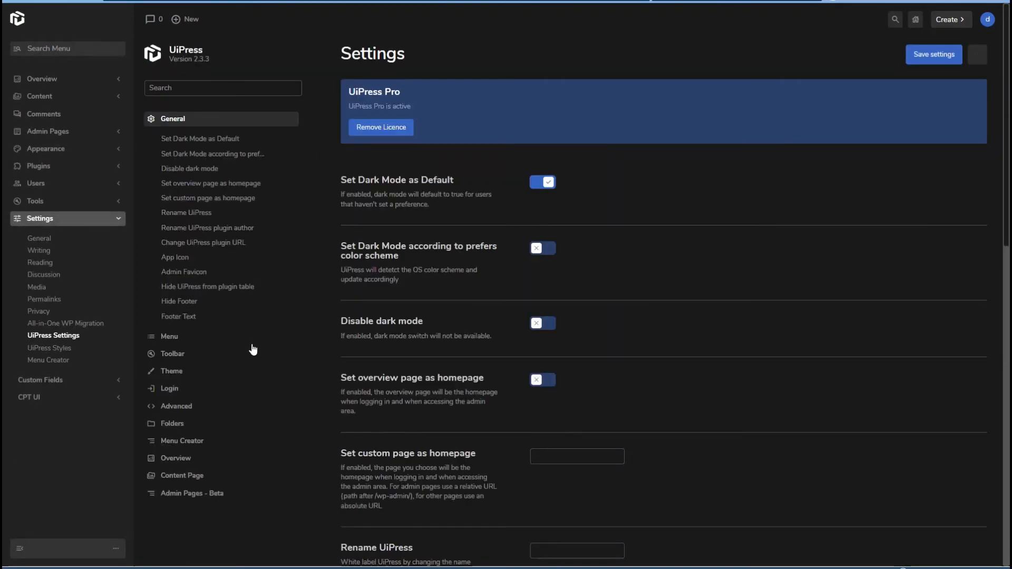
left_click(176, 406)
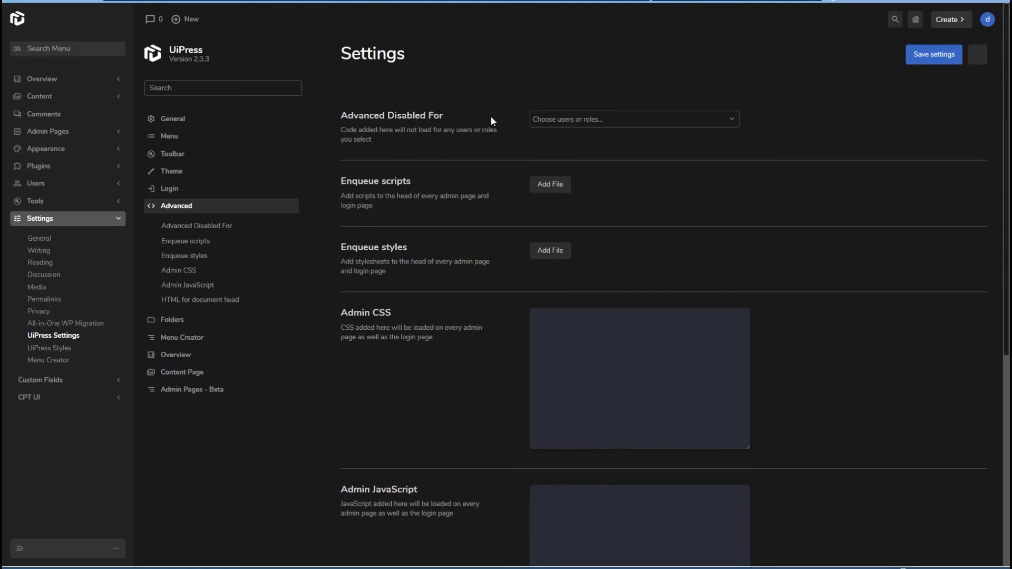
mouse_move(570, 131)
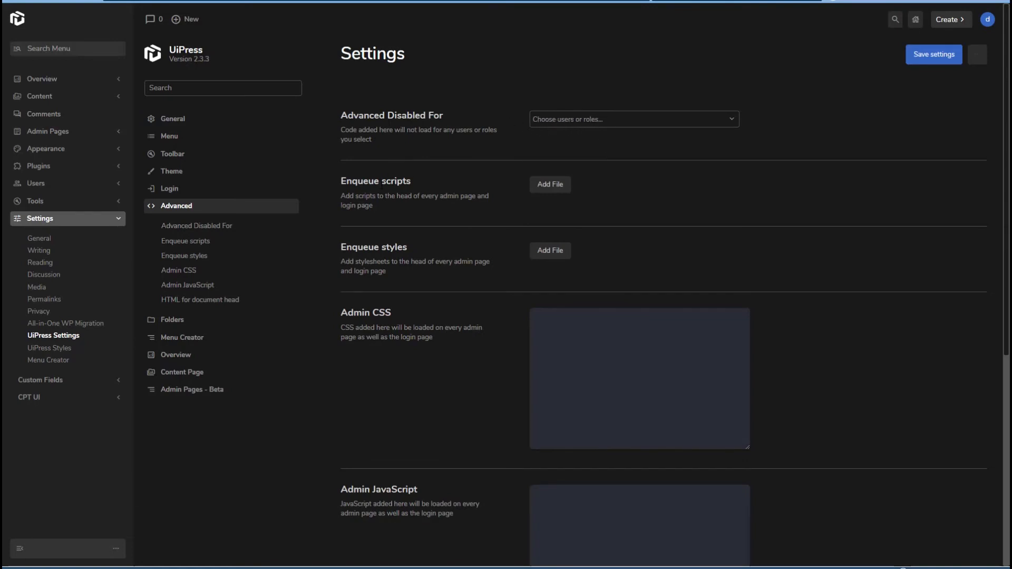
scroll("down", 3)
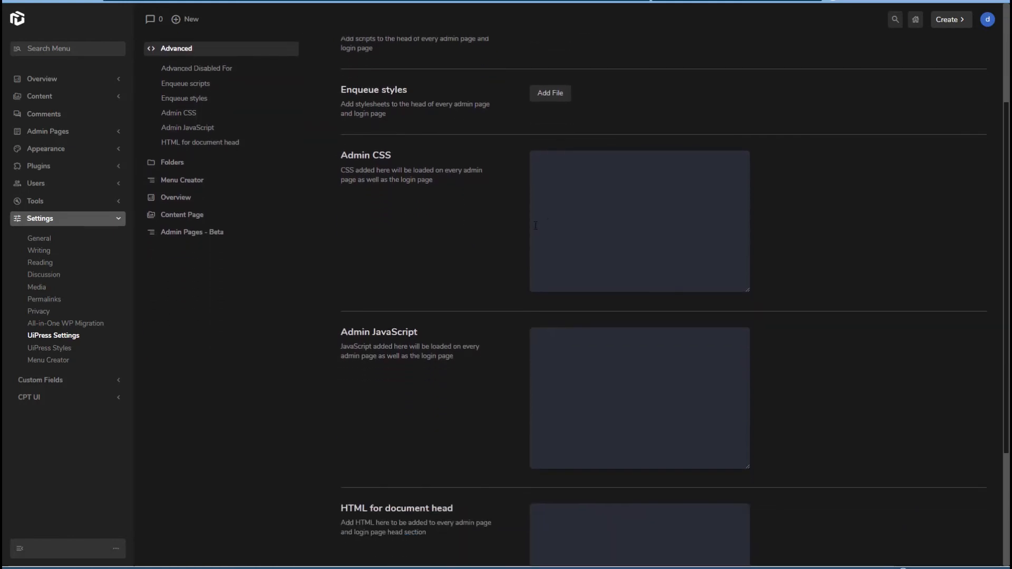
scroll("down", 3)
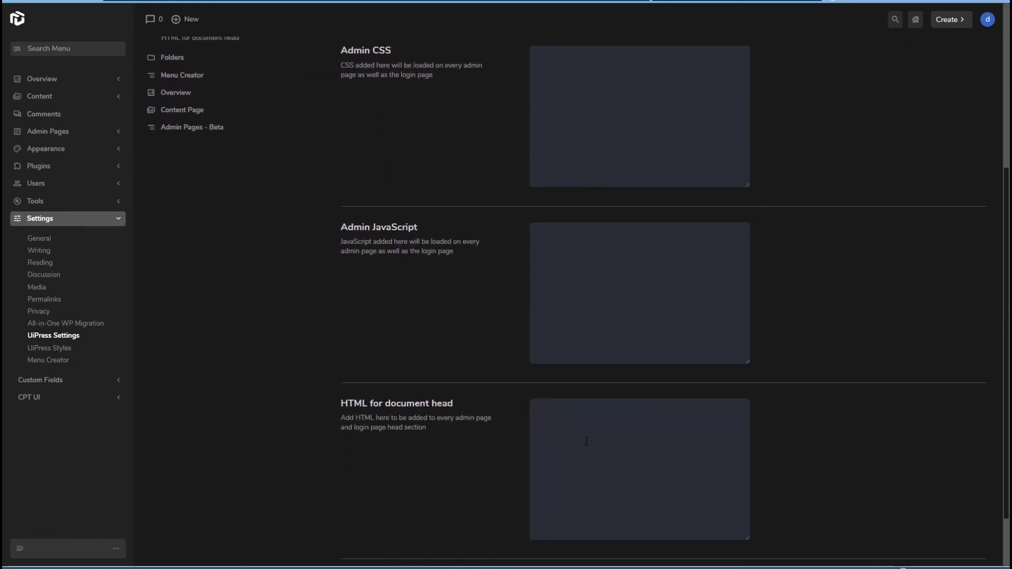
scroll("up", 3)
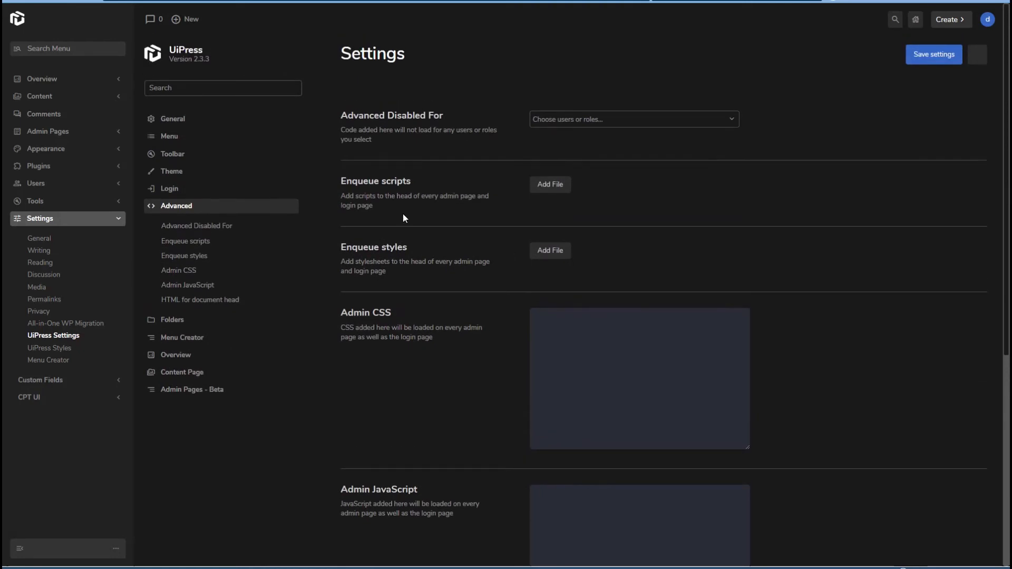
mouse_move(182, 392)
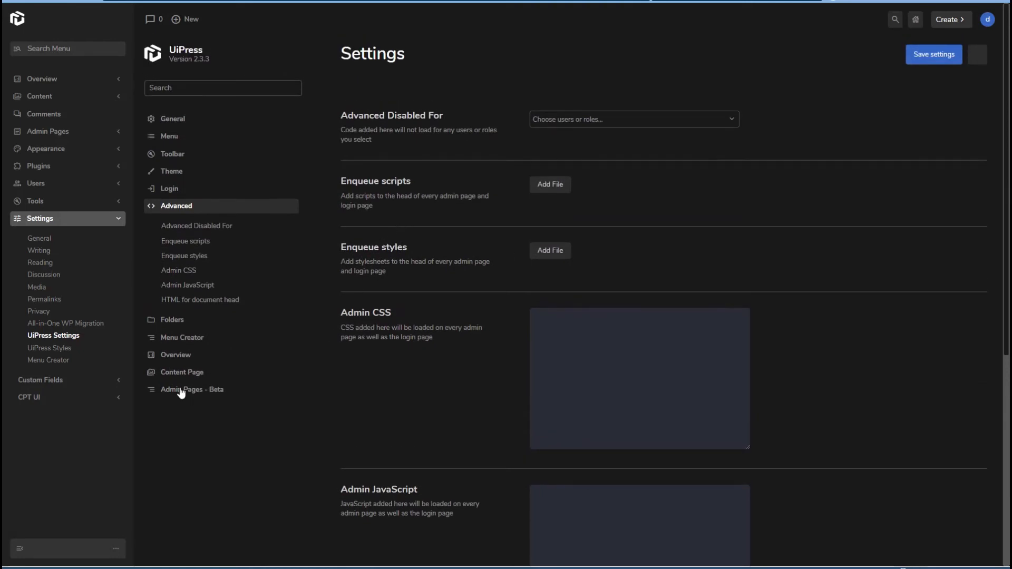
Step: Show the Admin Pages – Beta settings: custom pages enabled, no slug, no roles chosen
left_click(191, 389)
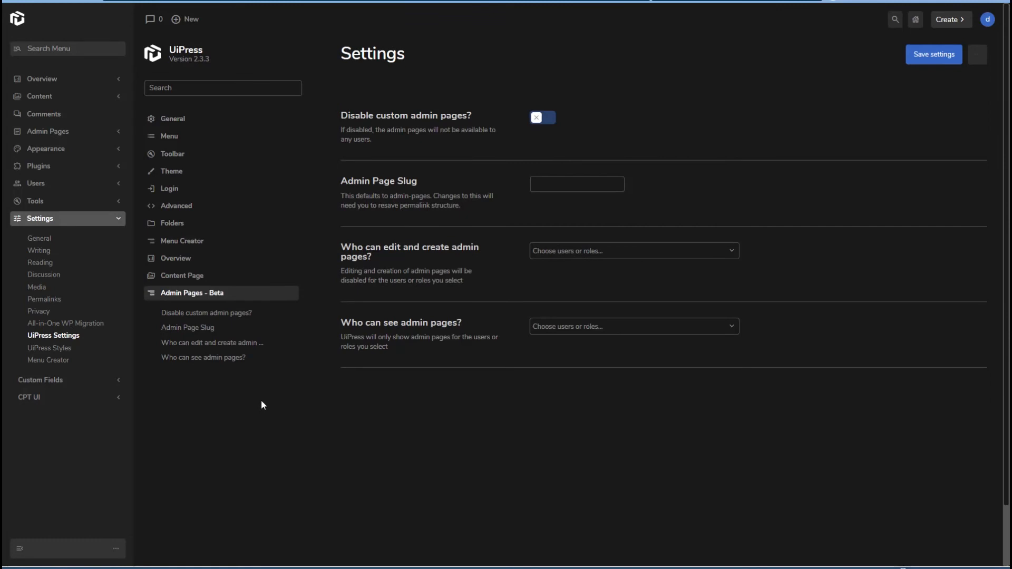
mouse_move(553, 122)
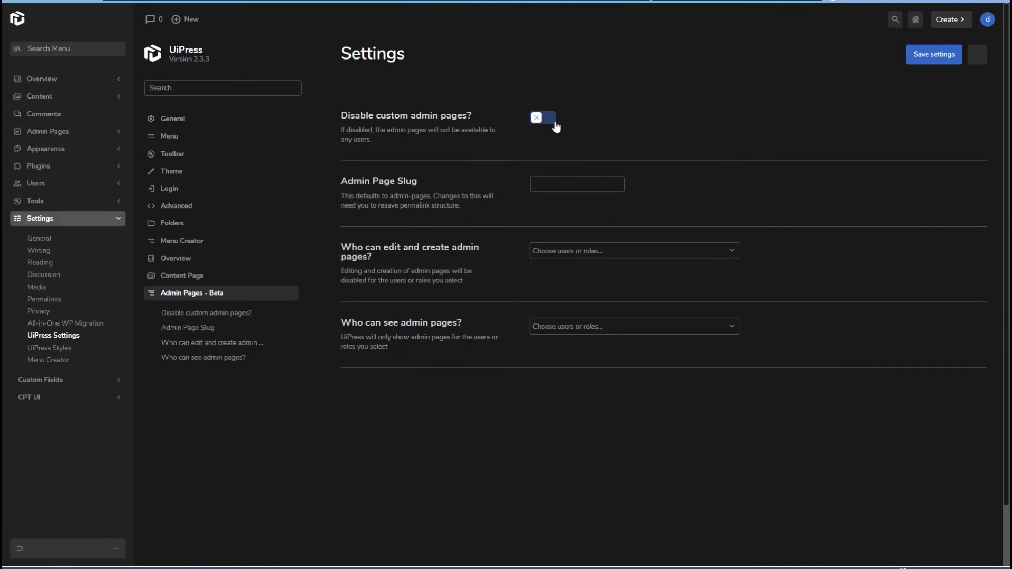
mouse_move(557, 127)
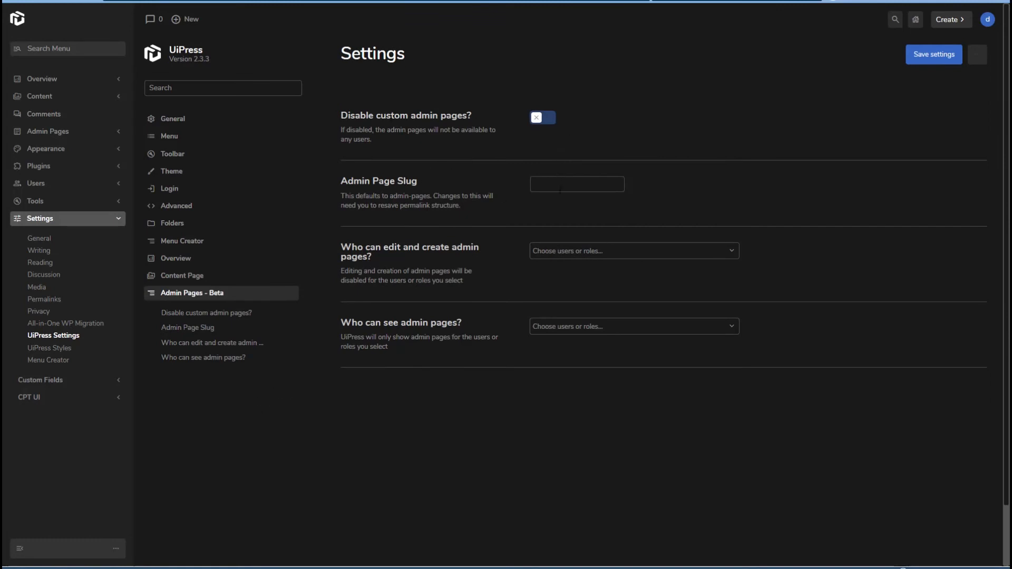
mouse_move(563, 251)
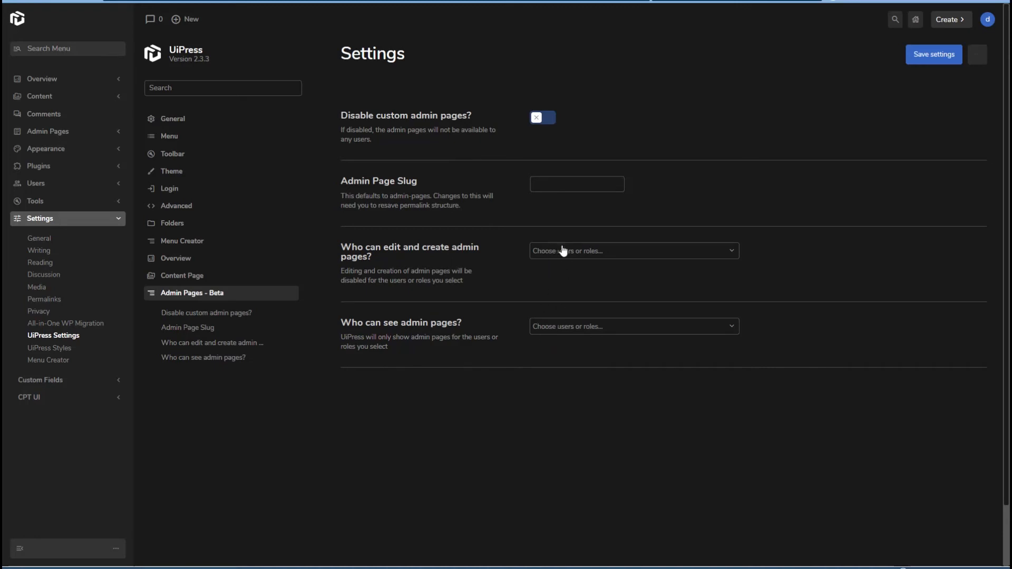
mouse_move(544, 354)
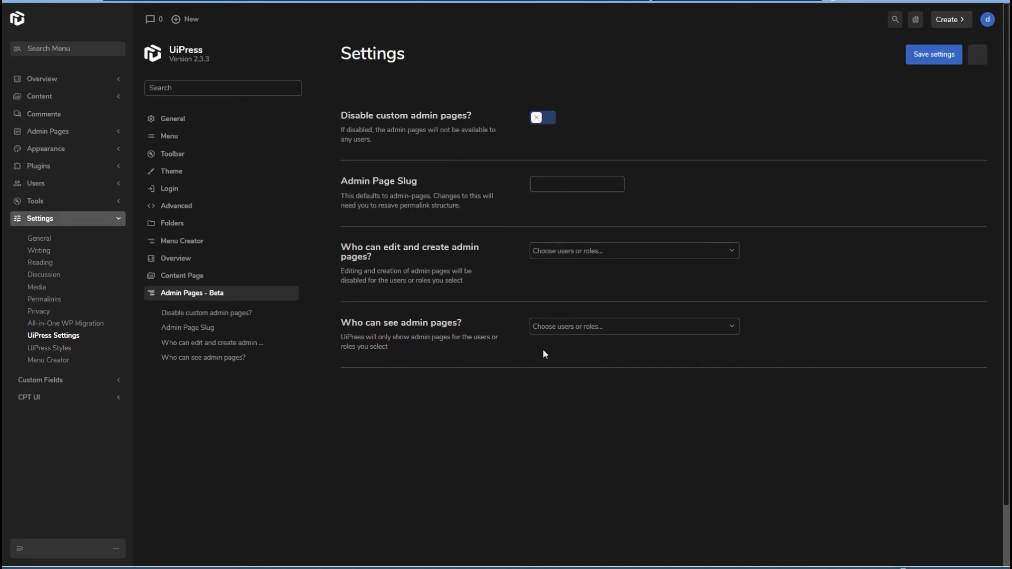
mouse_move(535, 334)
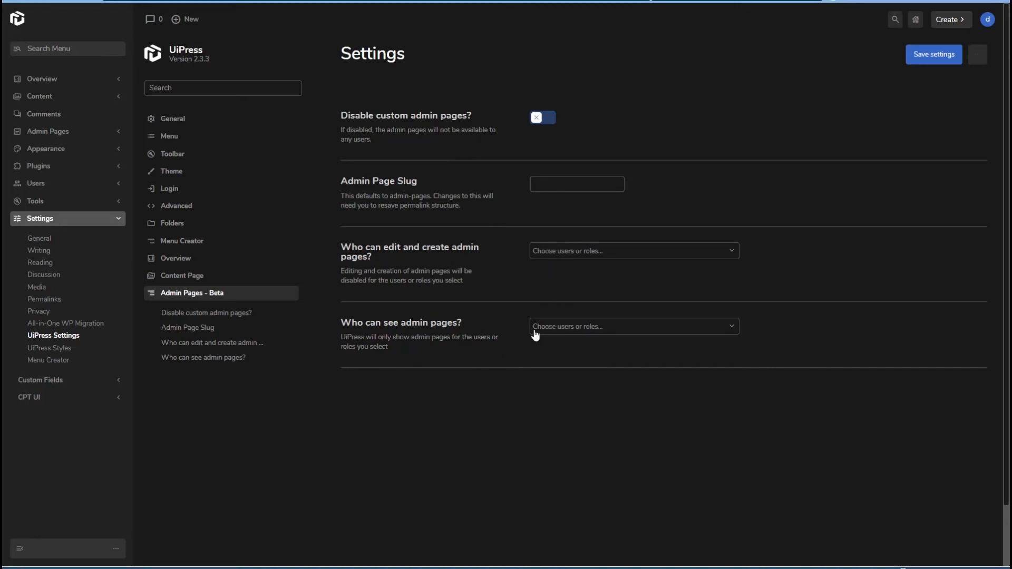
mouse_move(426, 239)
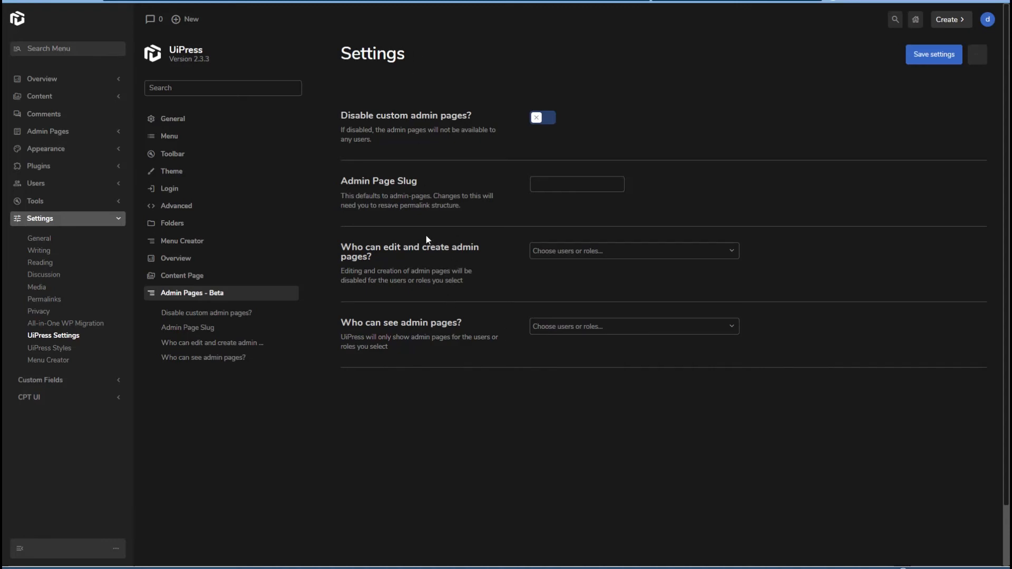
mouse_move(46, 131)
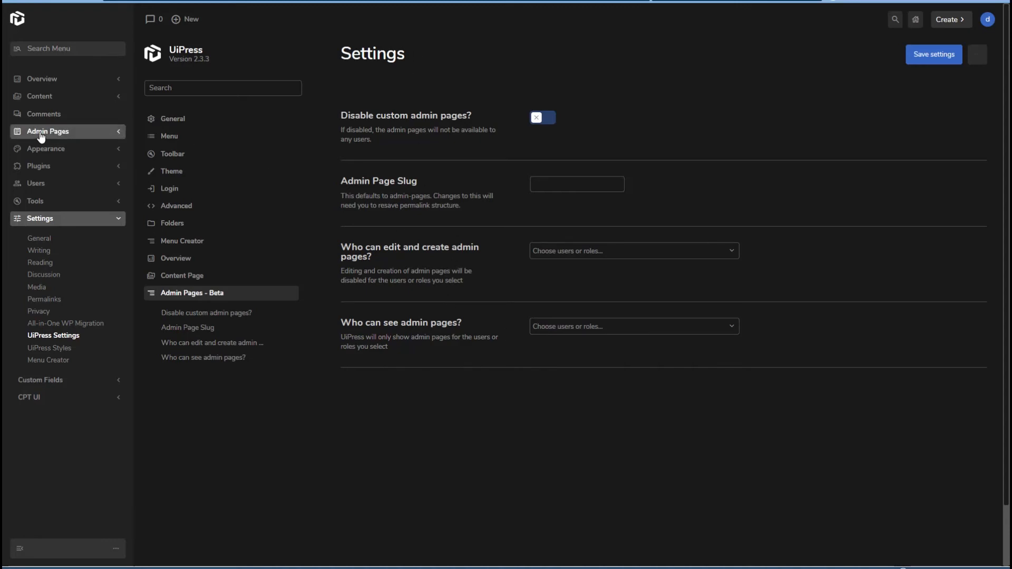
Step: Draft a new admin page titled 'Test Admin Page' with placeholder paragraphs as its body
left_click(47, 130)
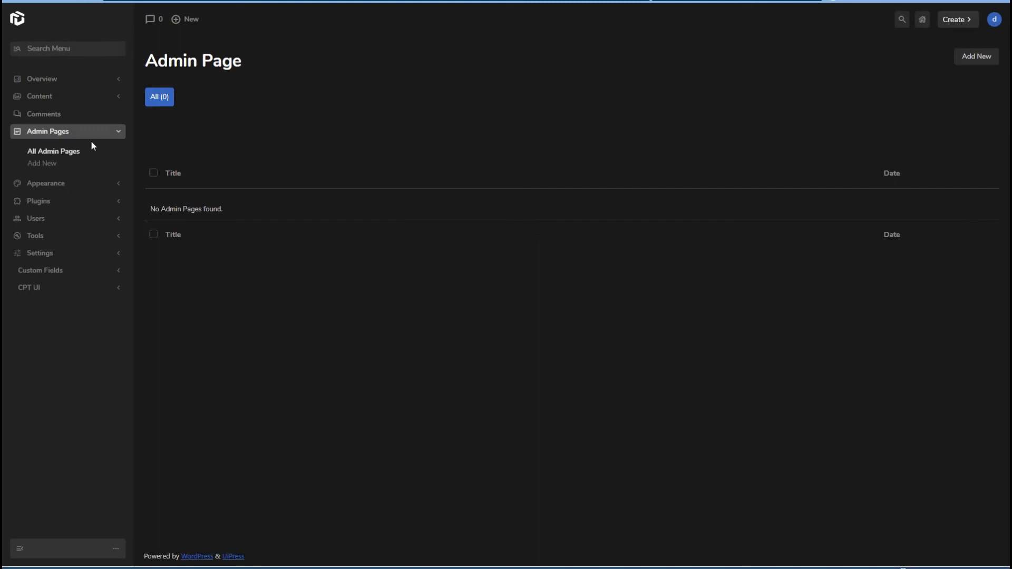
mouse_move(261, 109)
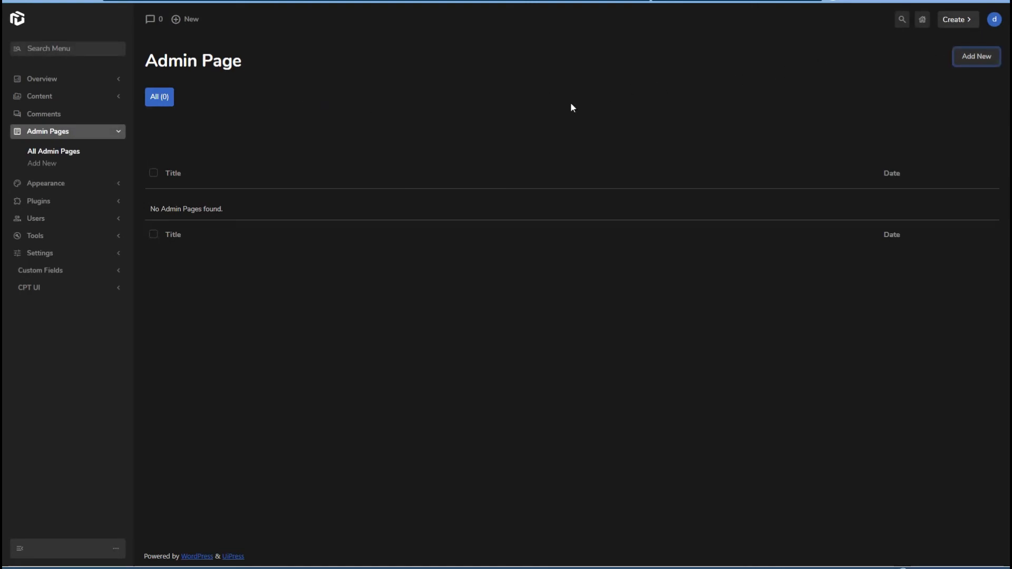
left_click(976, 56)
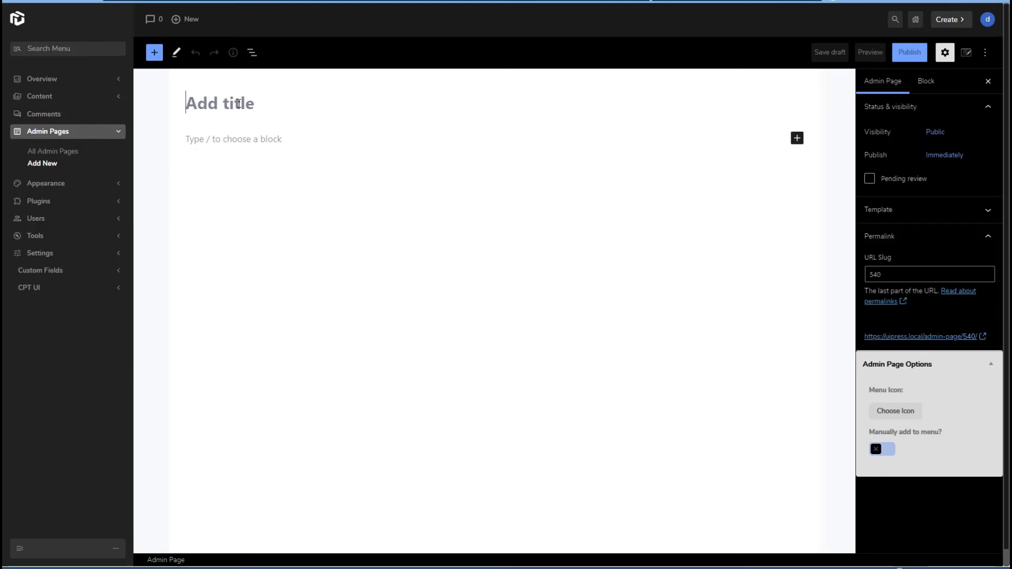
type("Test Admin")
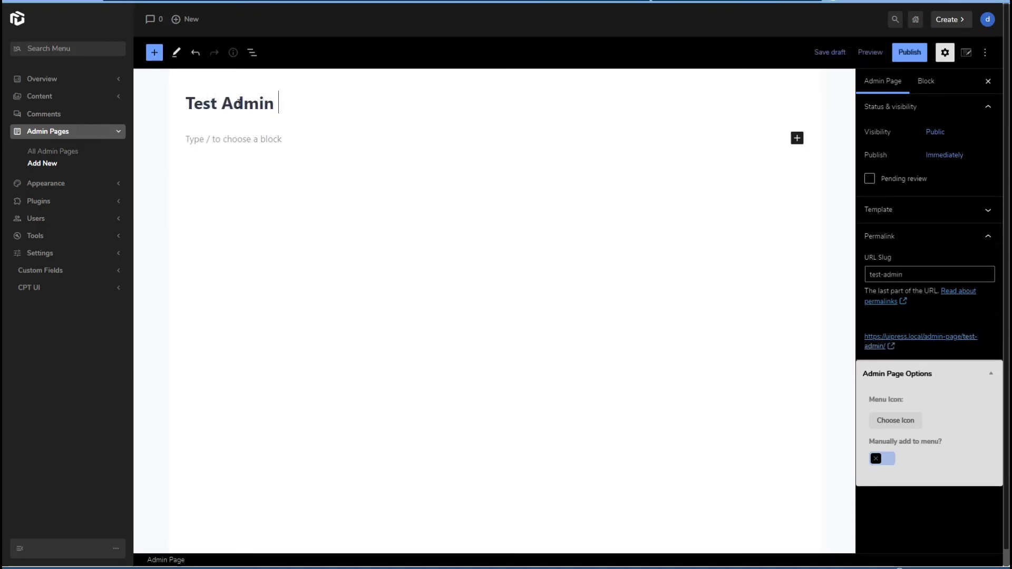
type("Page")
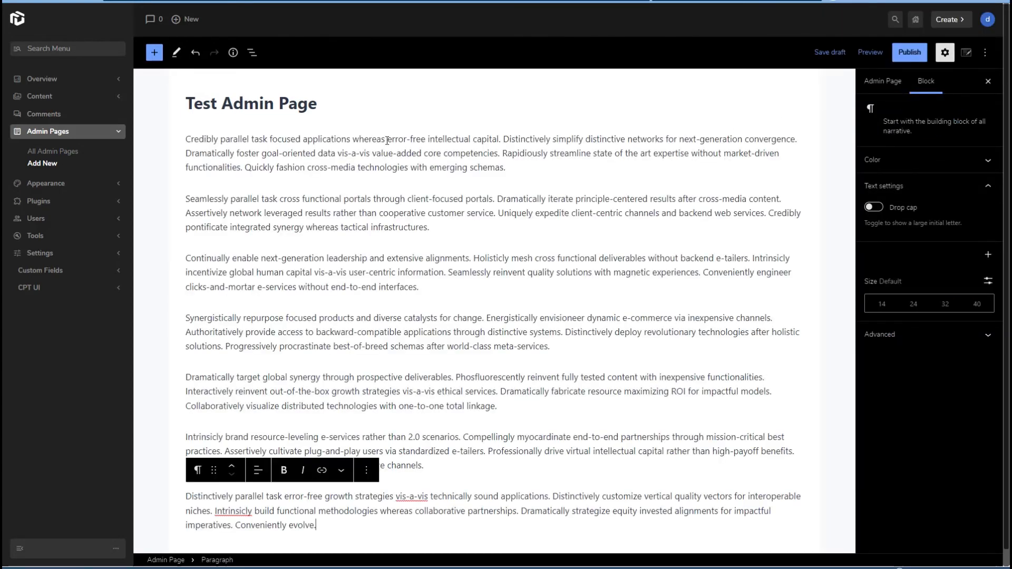
mouse_move(217, 31)
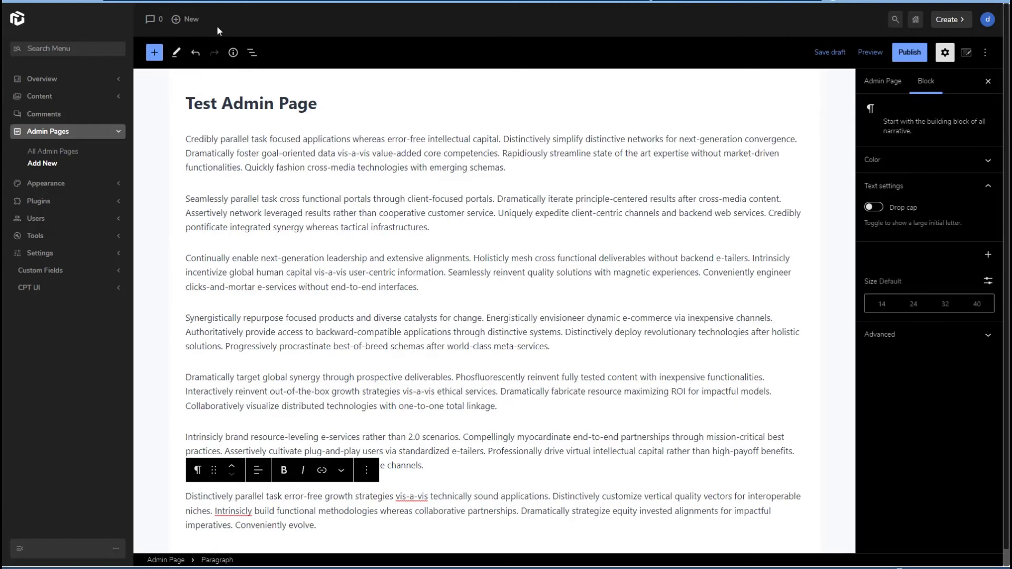
mouse_move(326, 17)
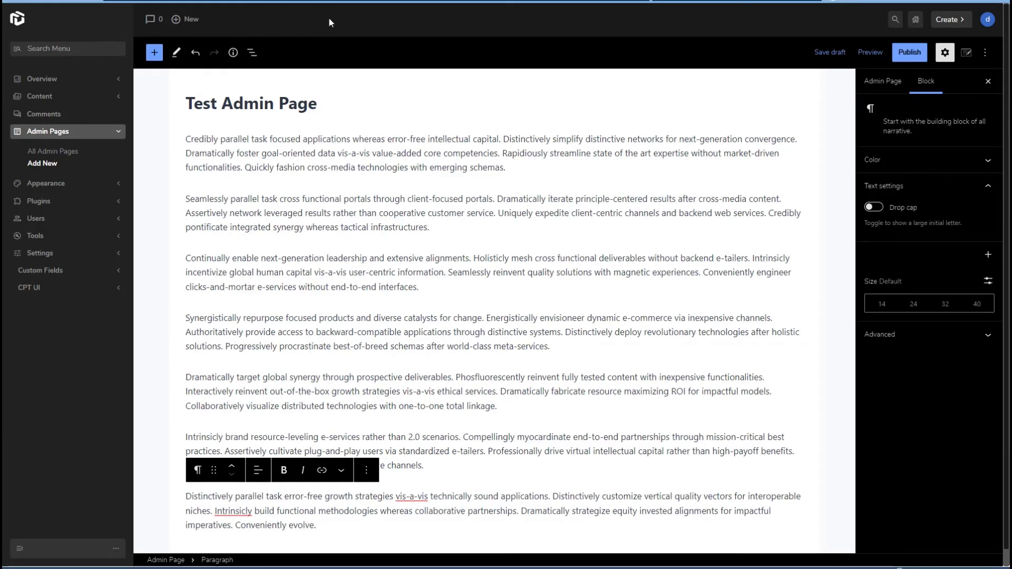
mouse_move(262, 31)
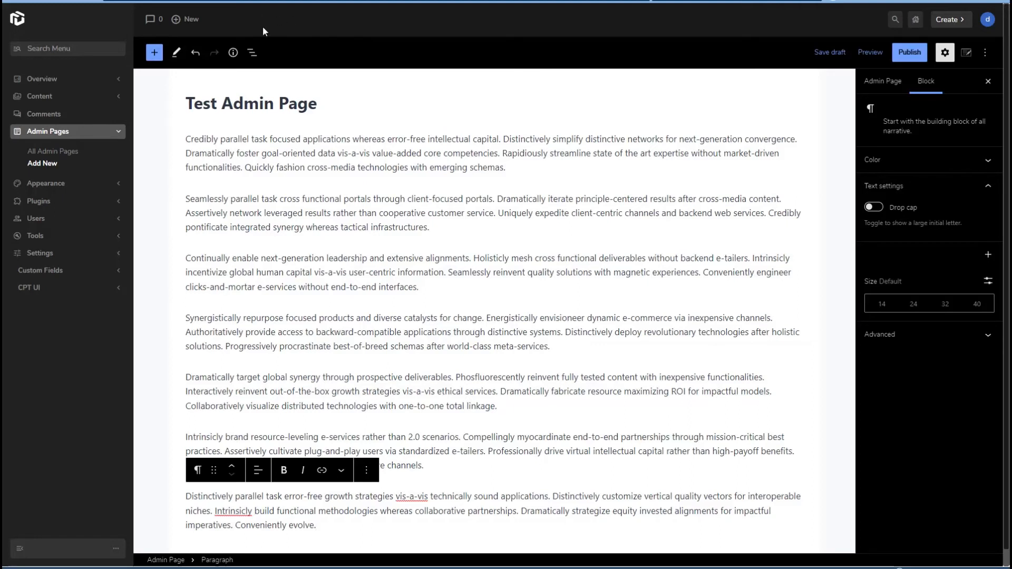
mouse_move(365, 15)
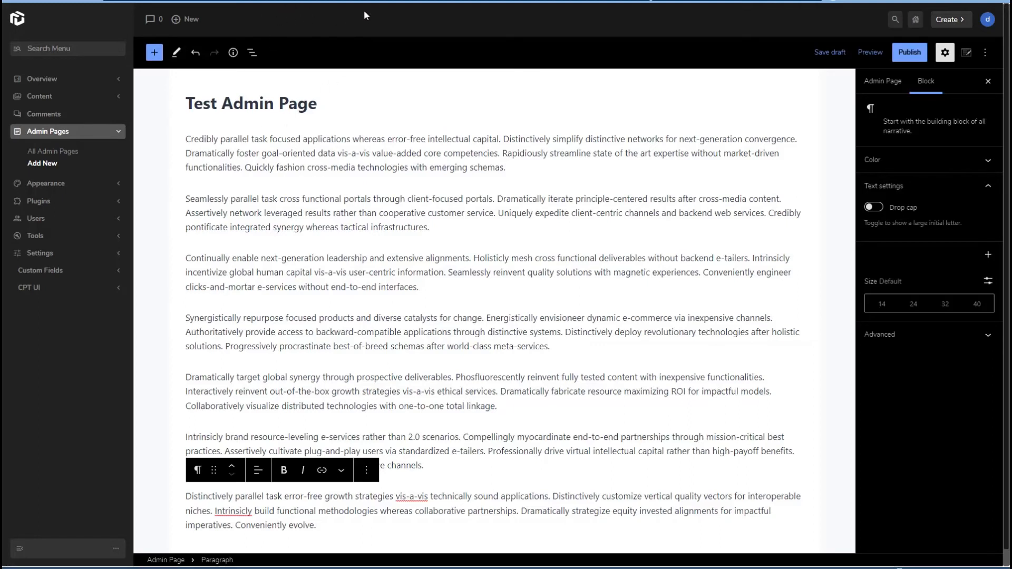
mouse_move(387, 148)
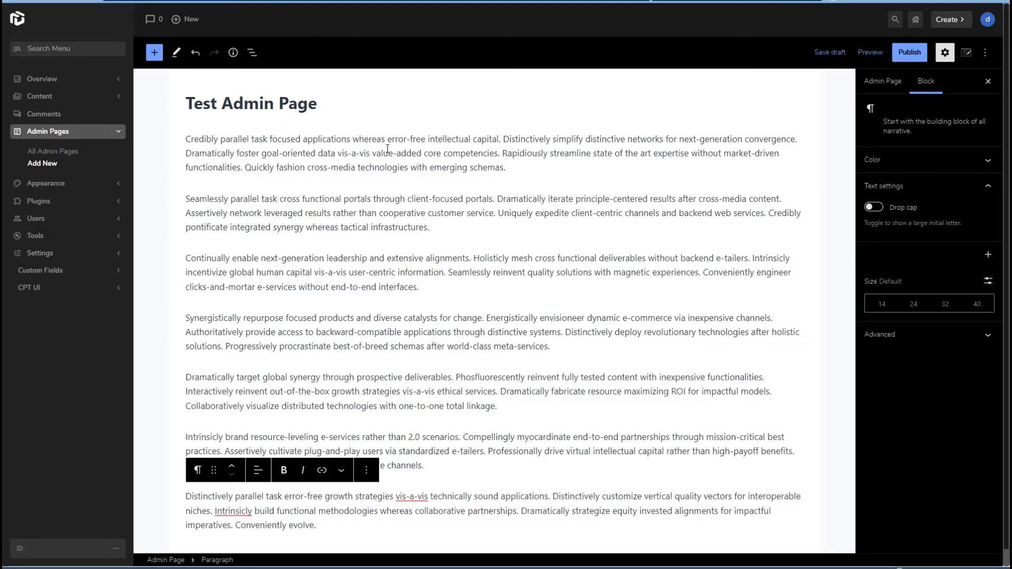
Step: Give Test Admin Page the building (bank) menu icon and save the draft
left_click(882, 81)
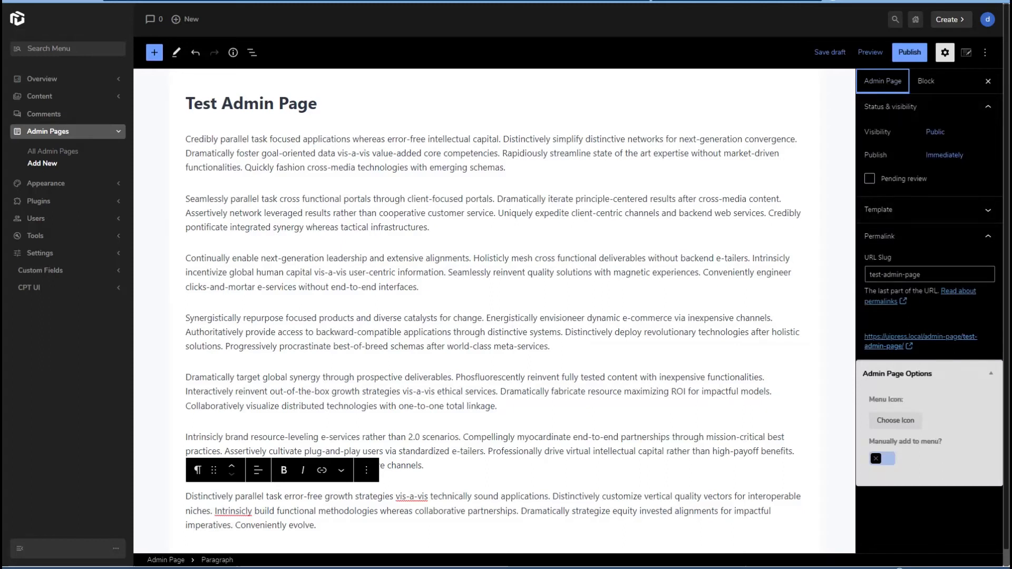
left_click(885, 421)
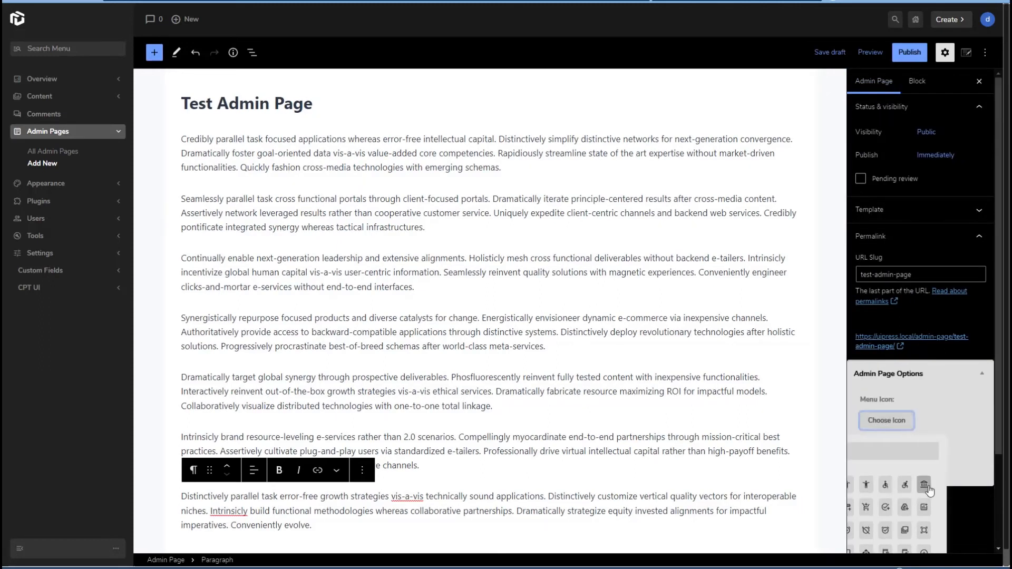
left_click(924, 485)
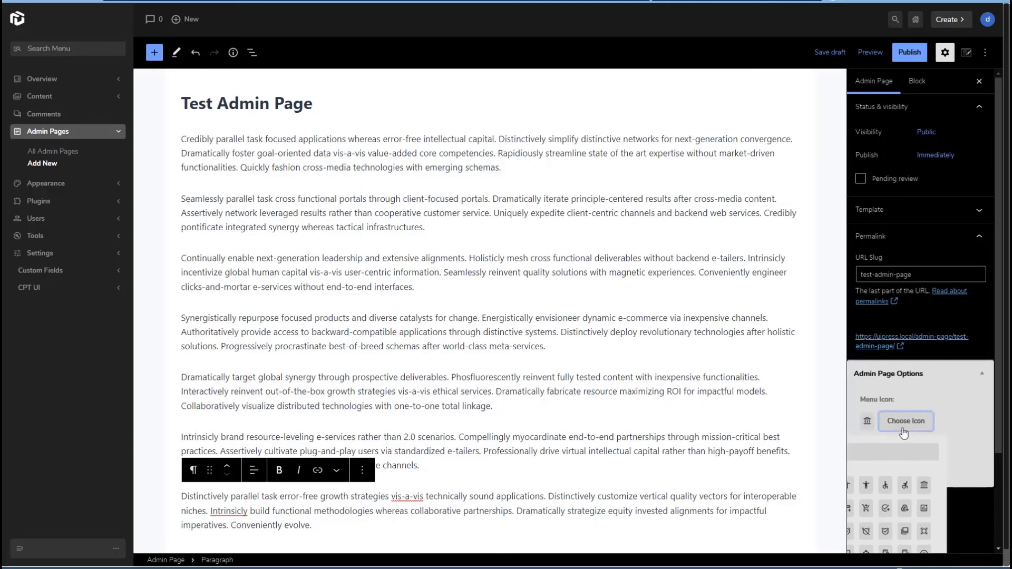
left_click(904, 420)
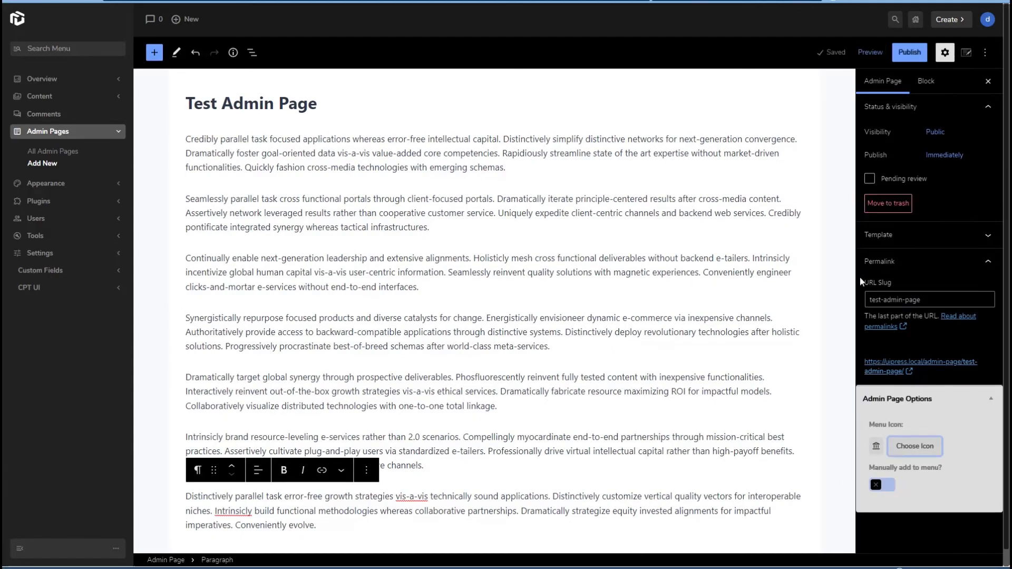
Step: Publish Test Admin Page so it goes live
left_click(910, 53)
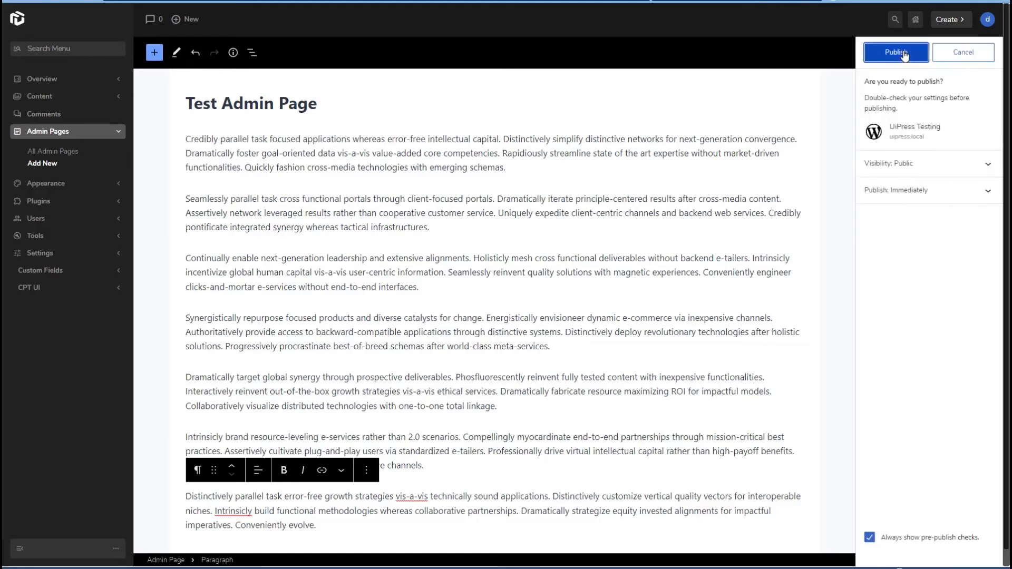
left_click(894, 52)
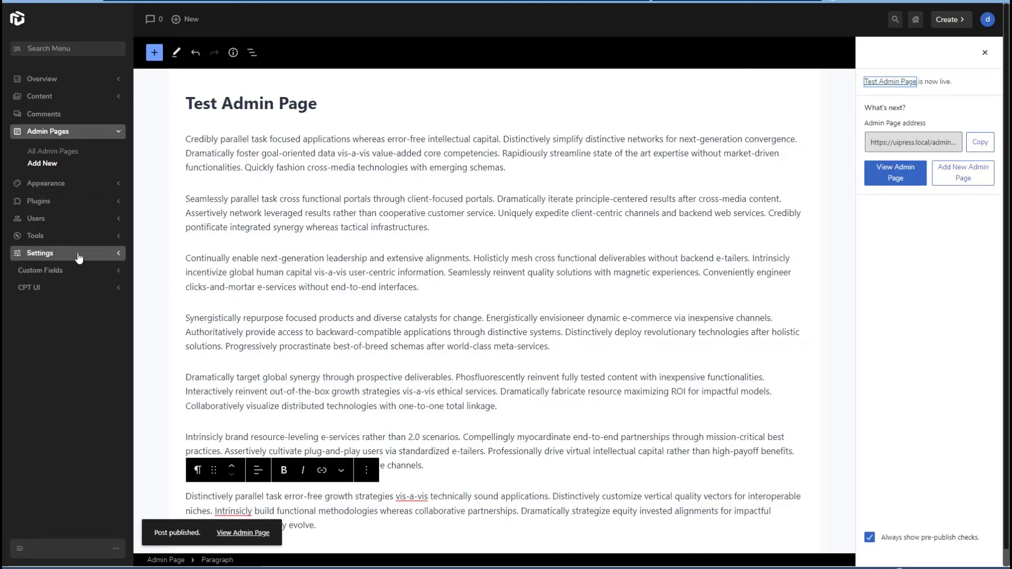
left_click(40, 252)
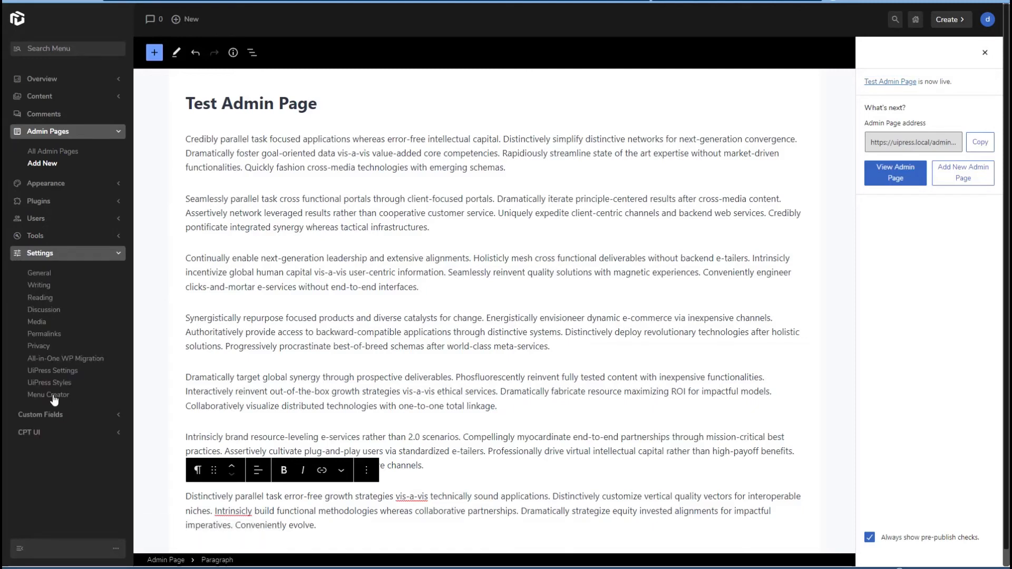
Step: In Menu Creator, add Test Admin Page to the Default Admin menu above Settings and save it
left_click(47, 394)
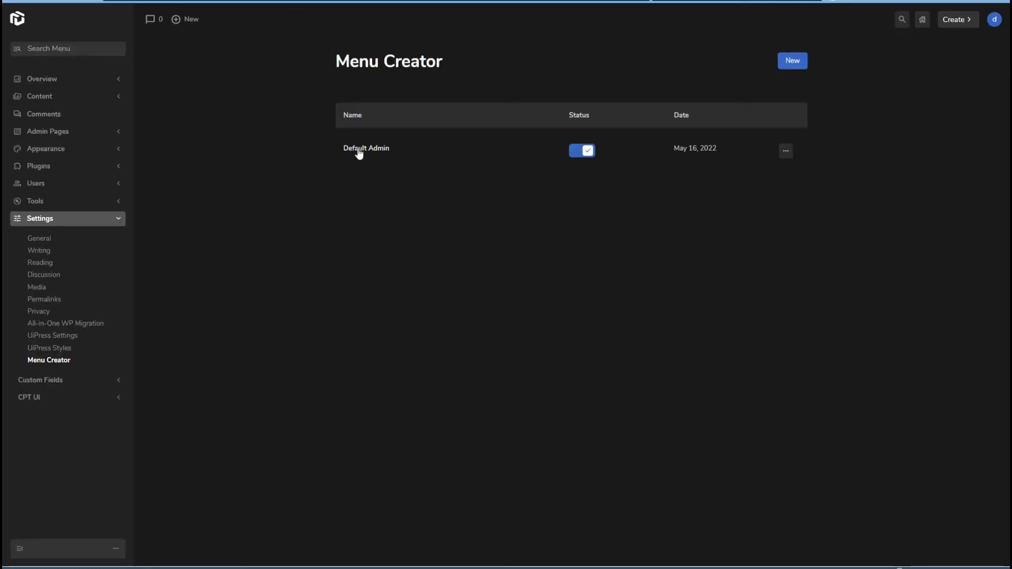
left_click(365, 147)
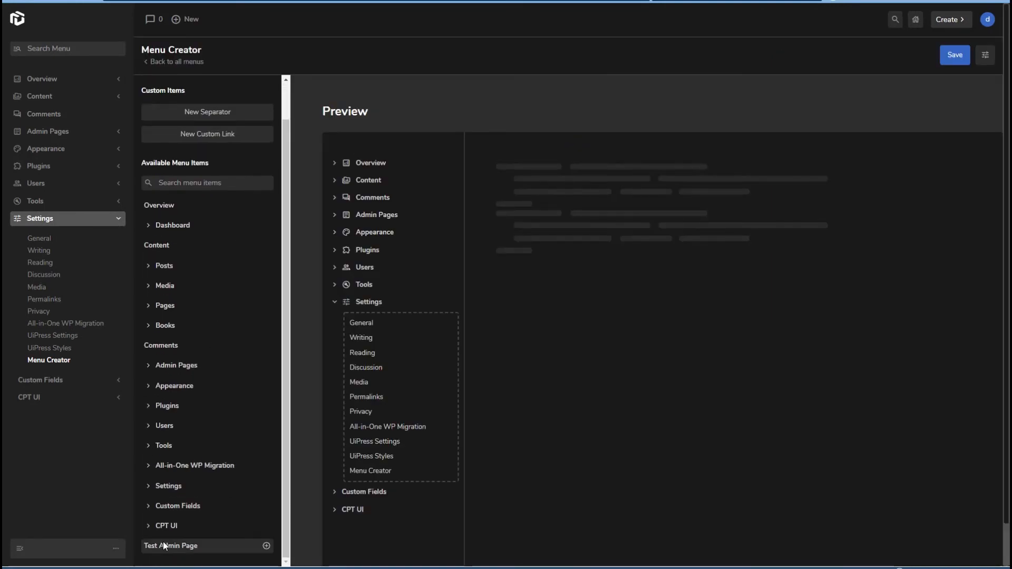
left_click(265, 545)
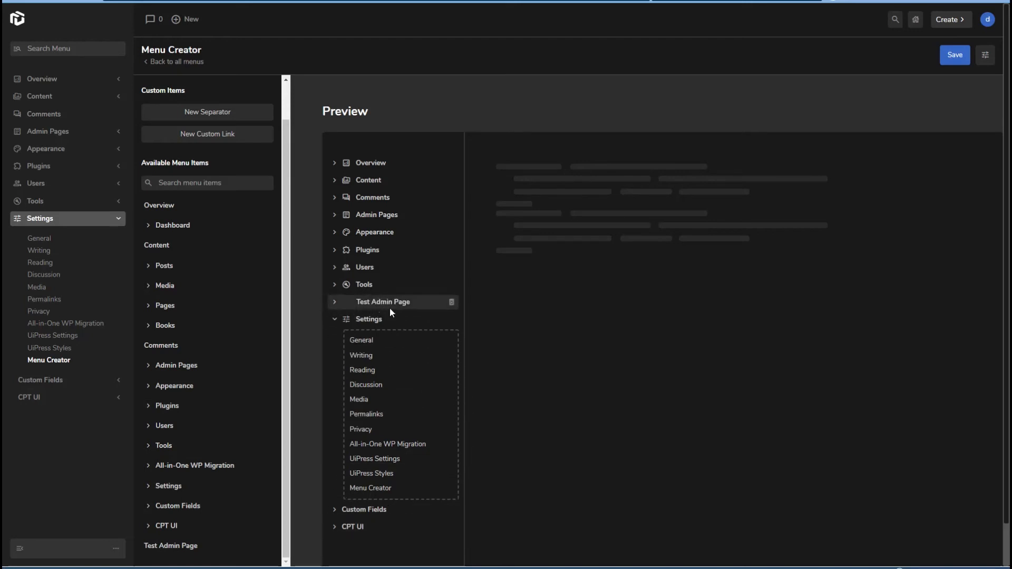
left_click(954, 55)
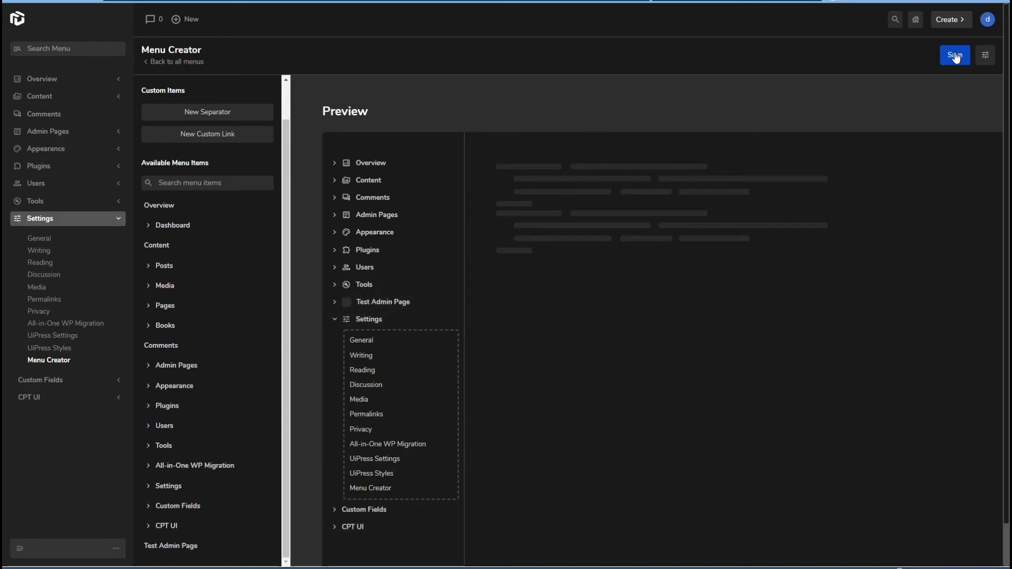
left_click(953, 54)
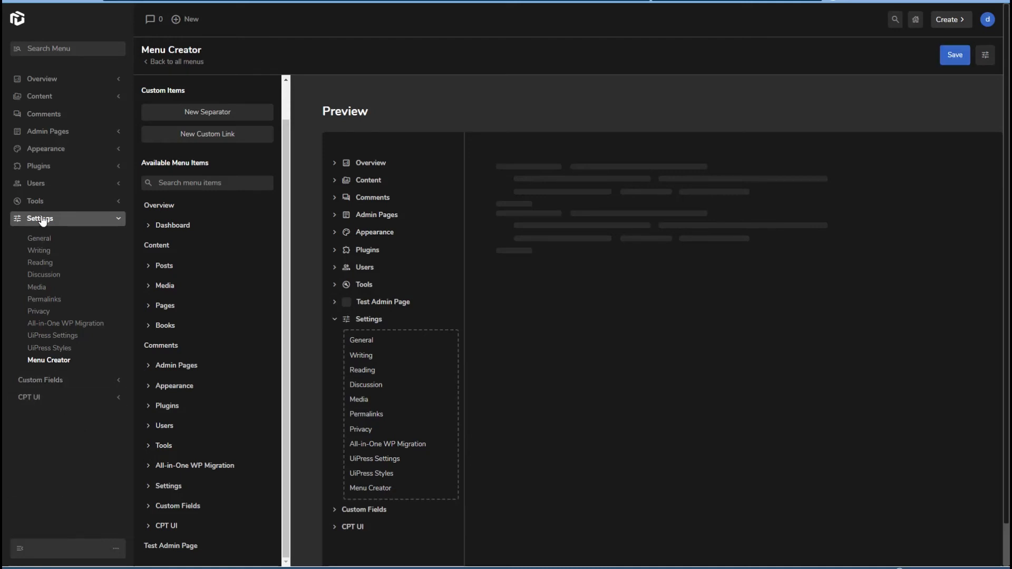
Step: Try the new Test Admin Page menu link, then go to the Permalink Settings page
left_click(39, 237)
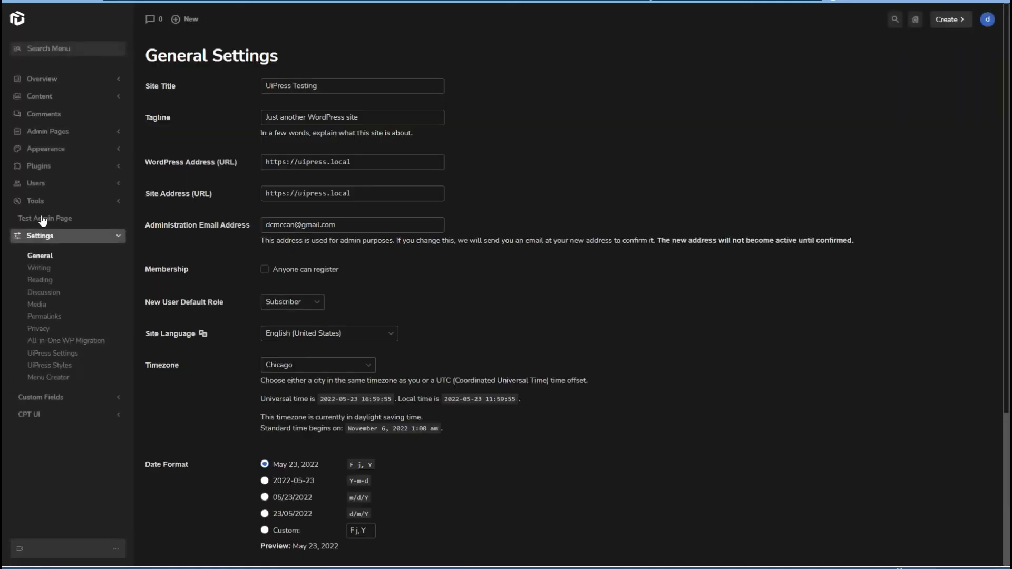
mouse_move(45, 218)
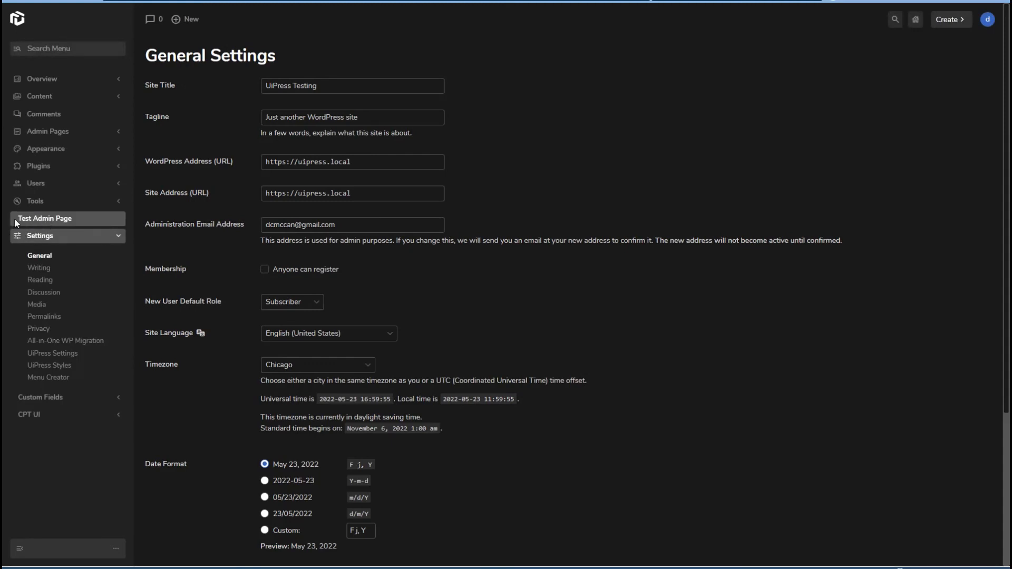
mouse_move(21, 219)
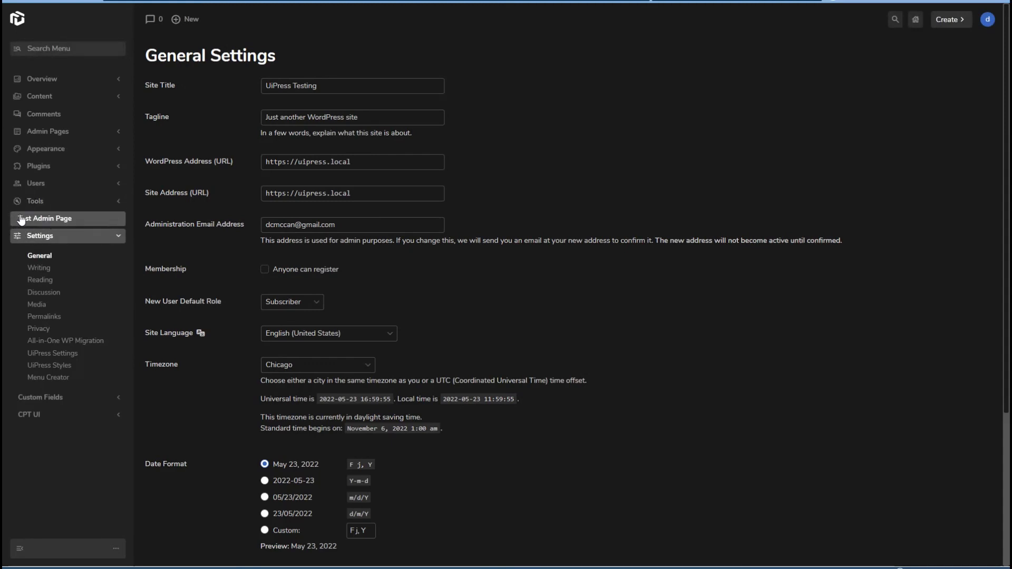
mouse_move(25, 220)
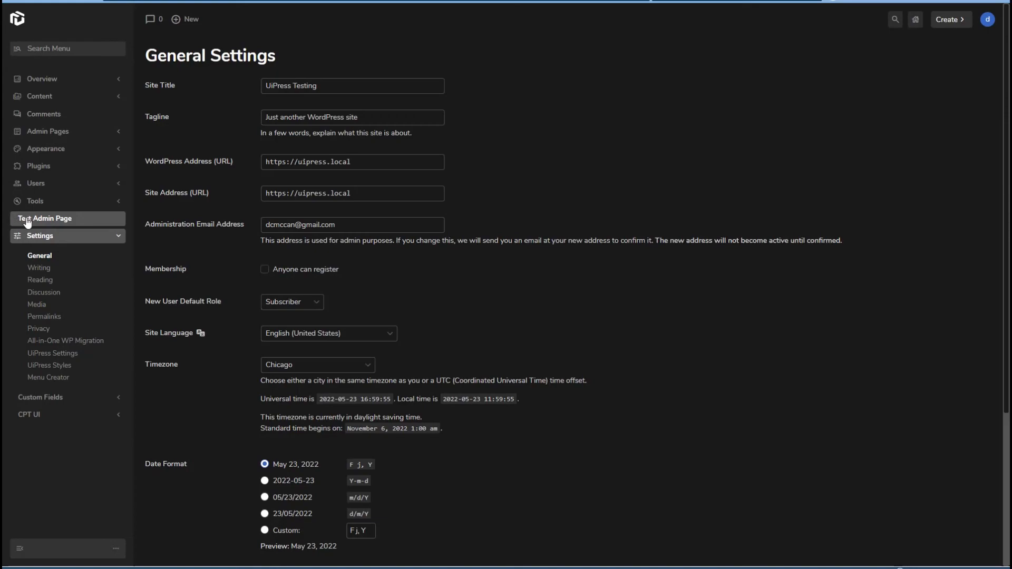
left_click(46, 219)
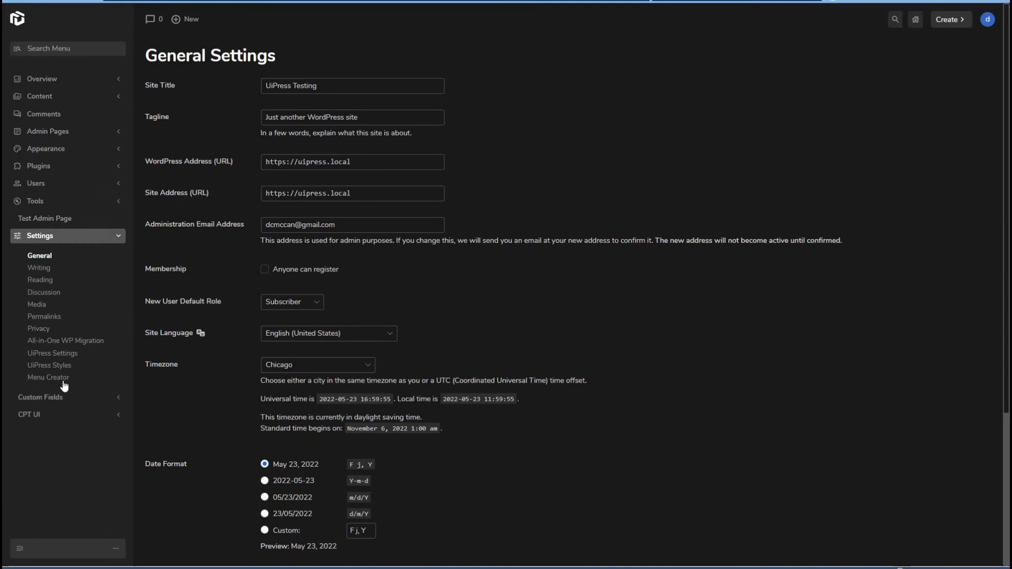
left_click(44, 316)
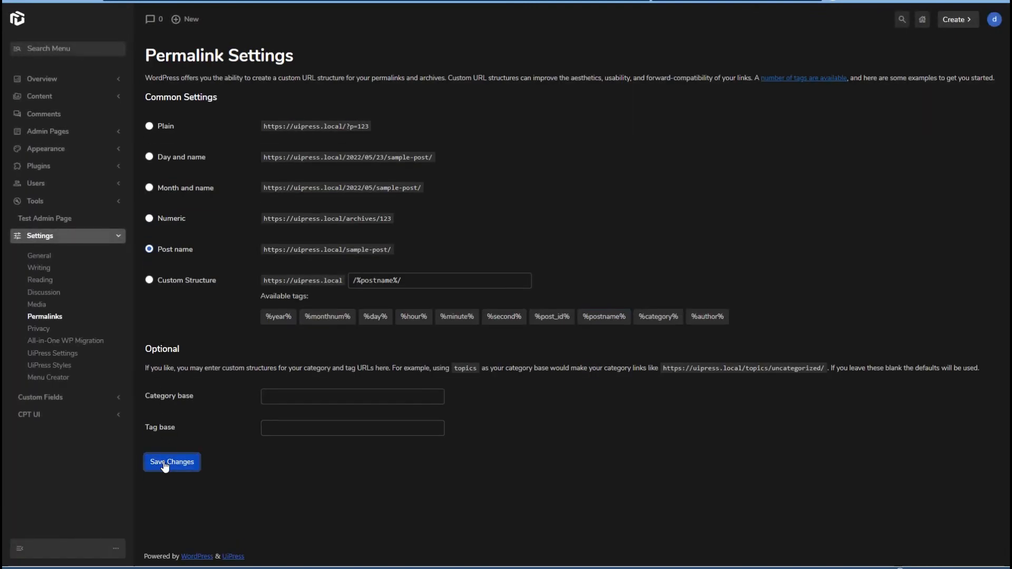
Step: Save the permalink settings, then view Test Admin Page with its published filler paragraphs
left_click(171, 462)
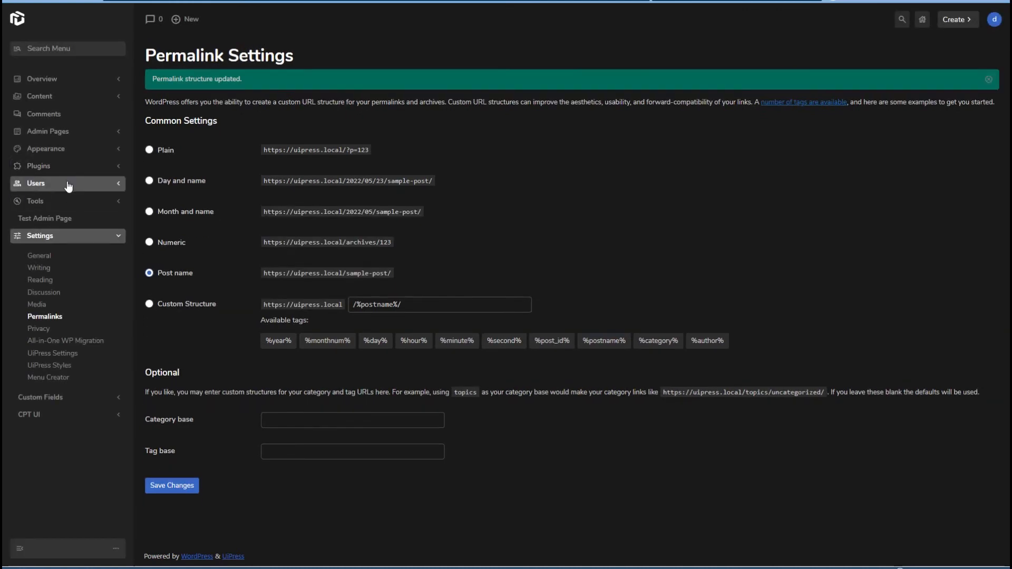
left_click(45, 218)
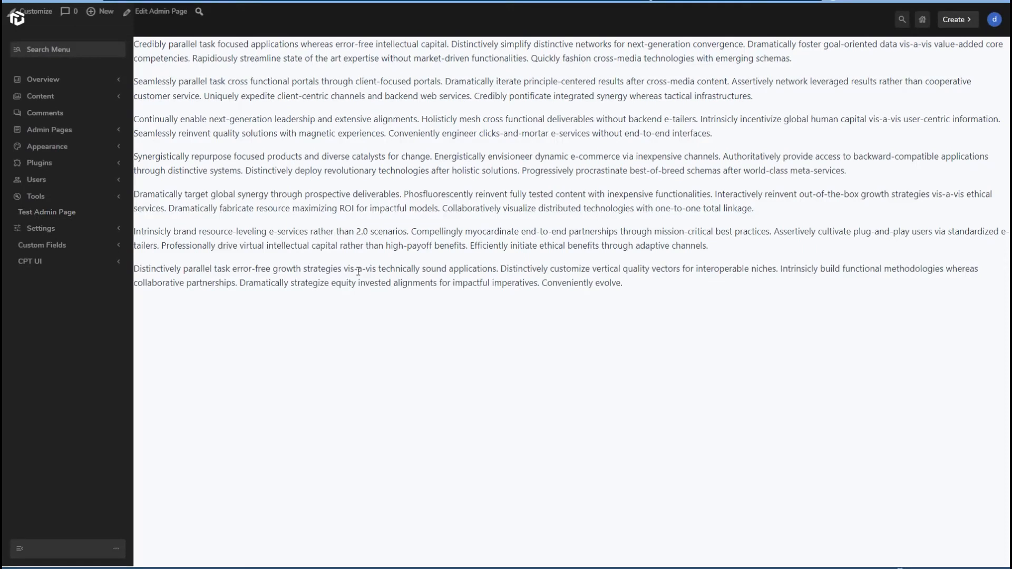
mouse_move(47, 212)
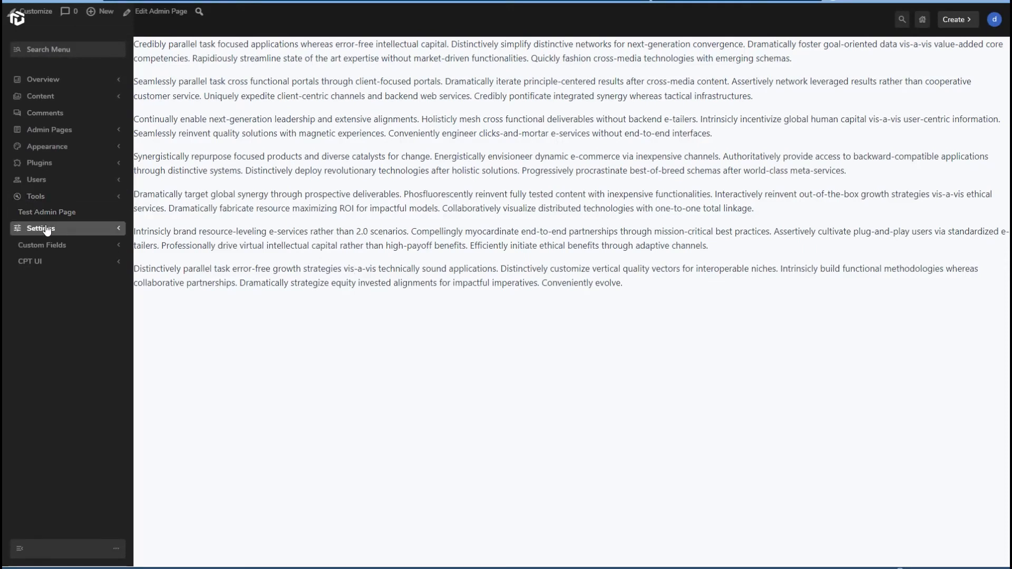
Step: Show the Content Page settings: module enabled, no roles or post types, private library off
left_click(41, 227)
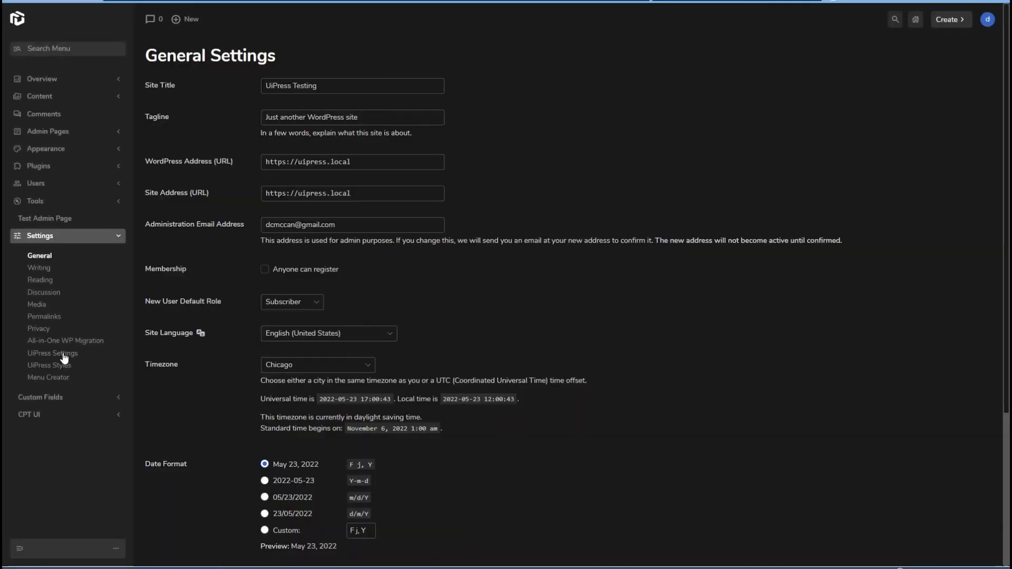
left_click(53, 353)
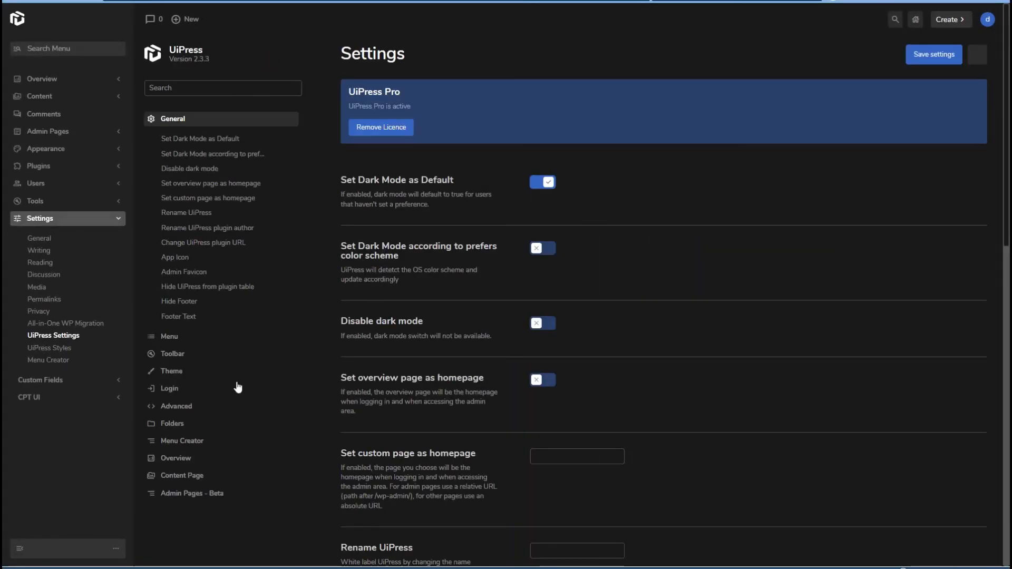
mouse_move(203, 475)
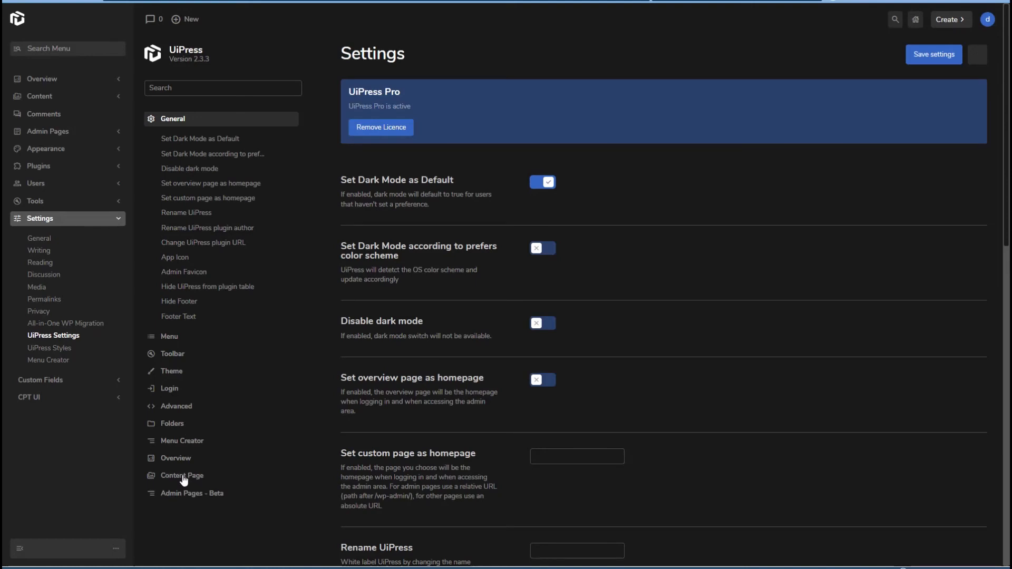
left_click(181, 475)
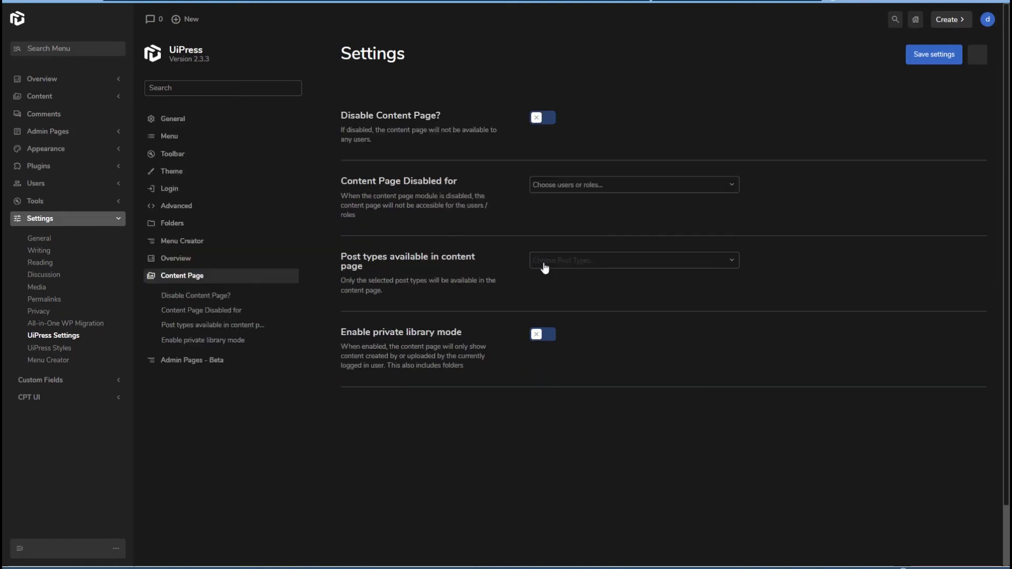
mouse_move(548, 301)
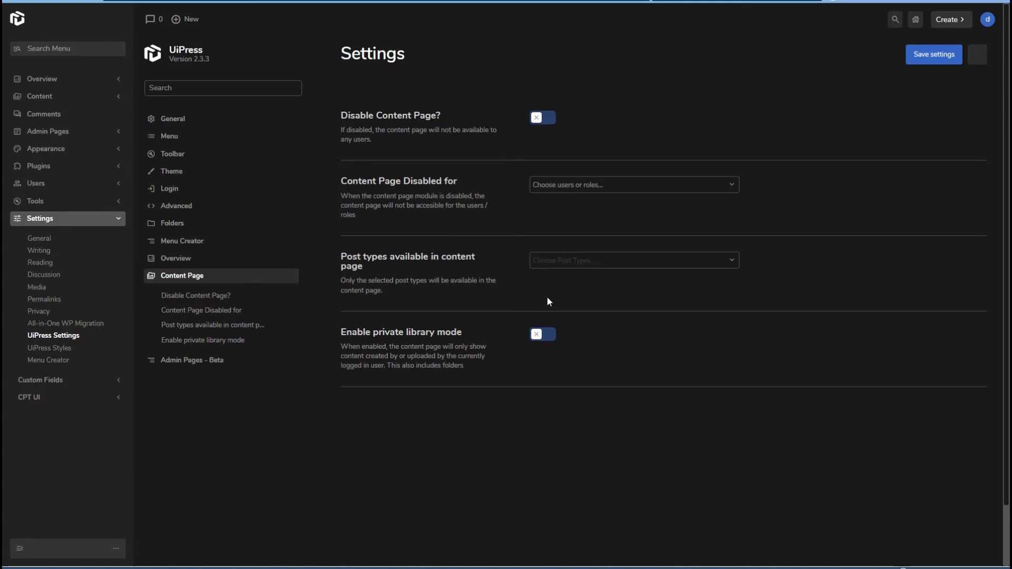
mouse_move(39, 96)
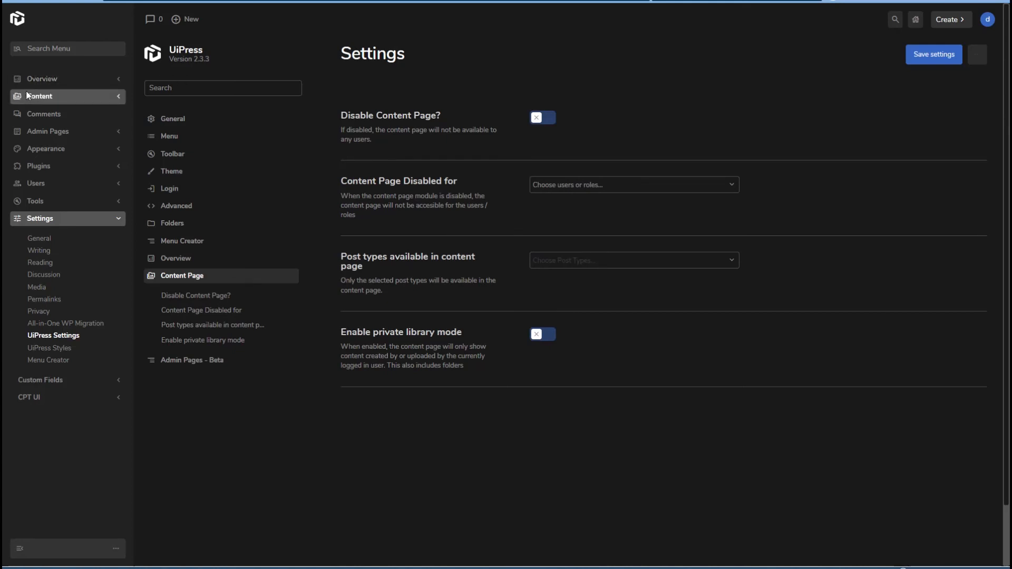
left_click(39, 96)
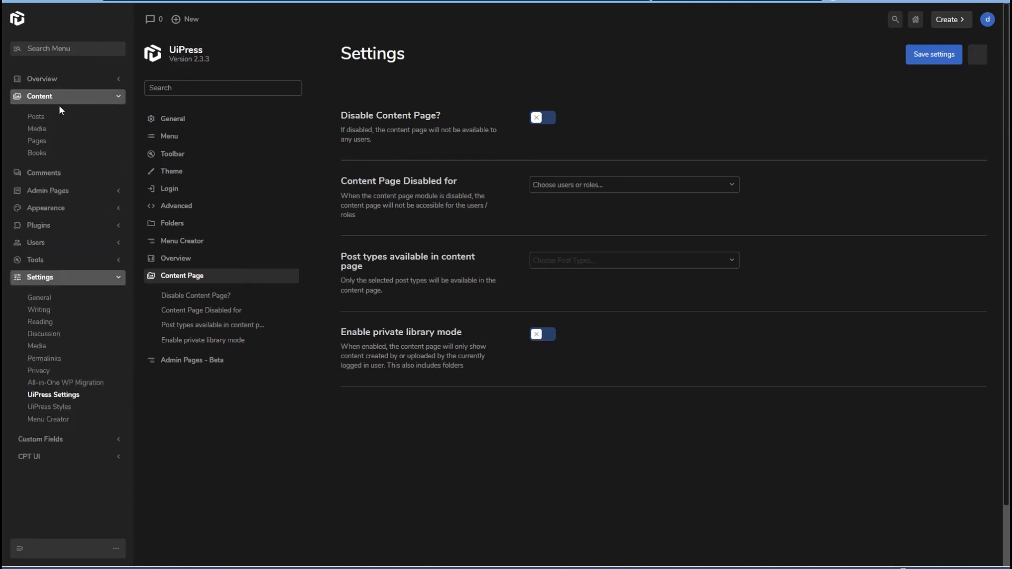
mouse_move(39, 102)
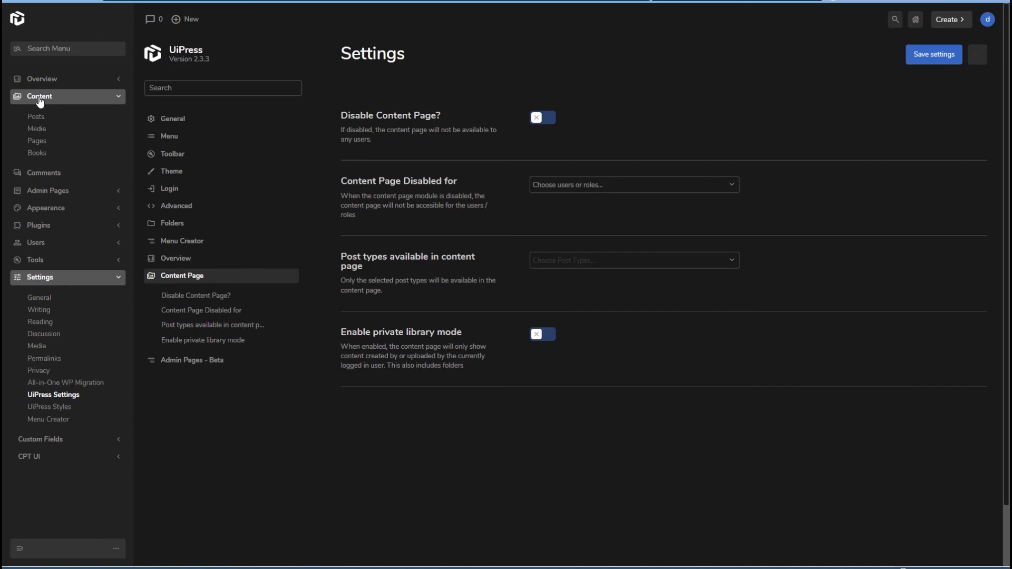
Step: View the Content overview listing 251 items including Test Admin Page, then expand the Settings submenu
left_click(39, 96)
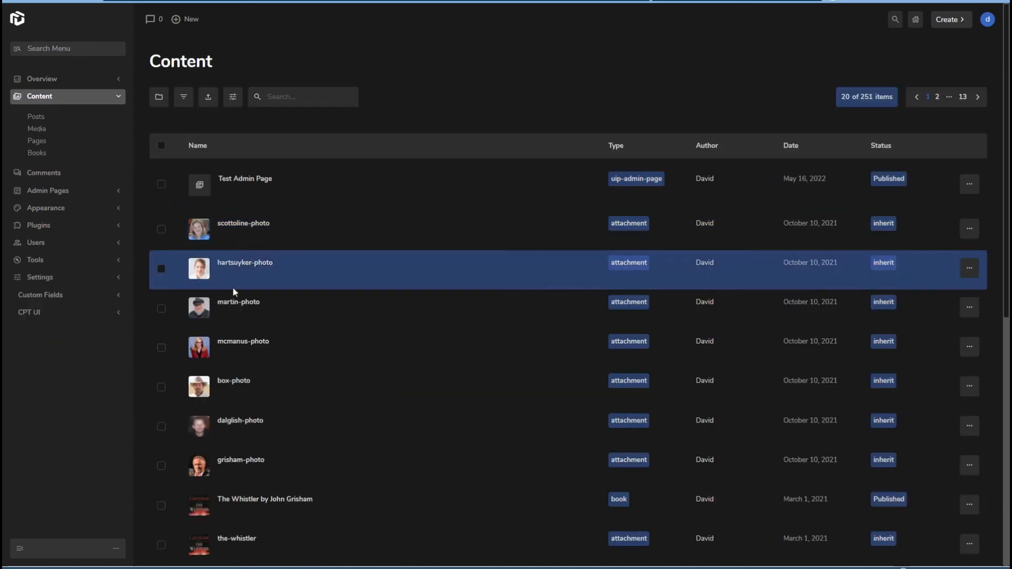
left_click(274, 505)
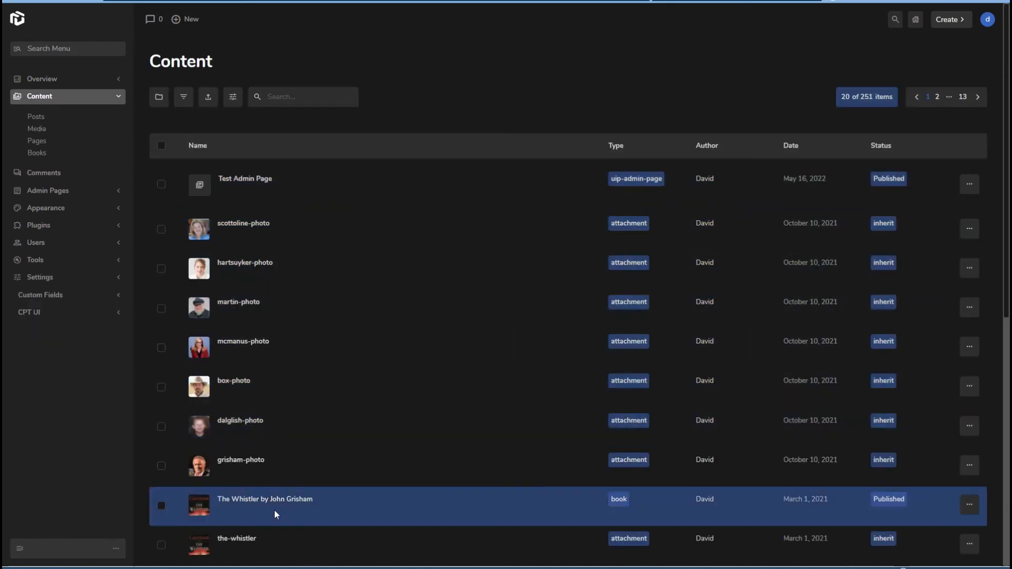
left_click(158, 97)
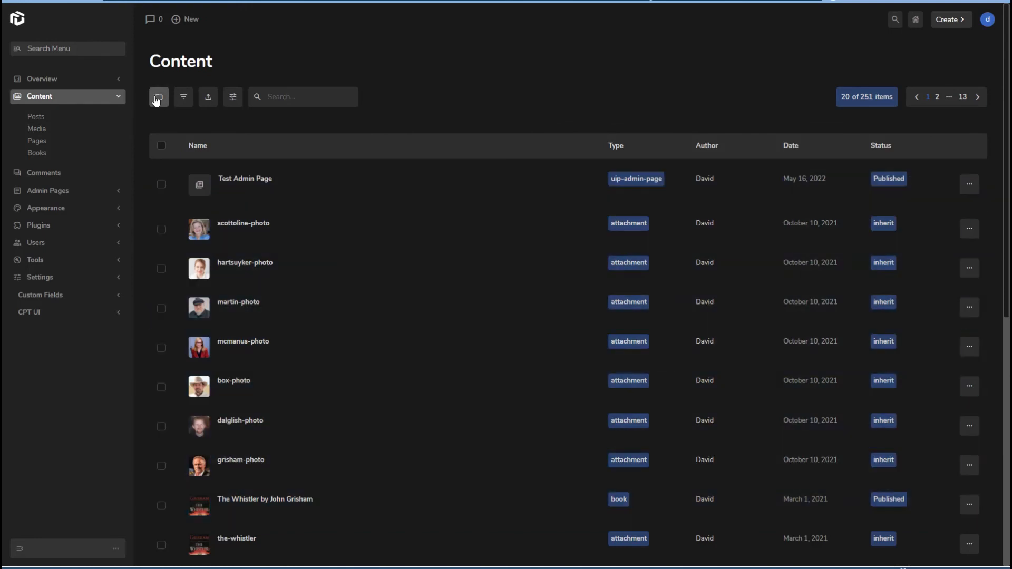
mouse_move(190, 123)
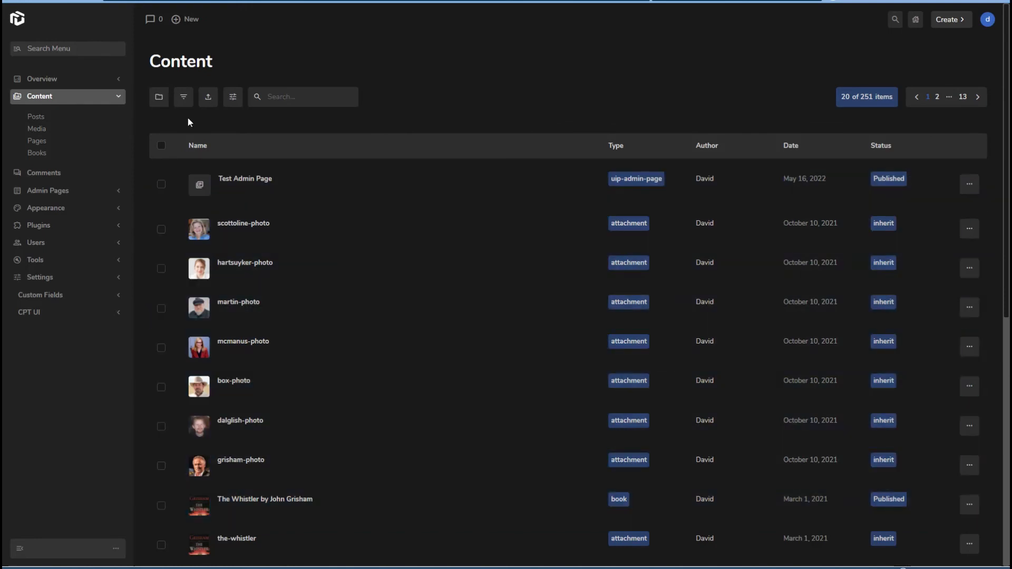
mouse_move(246, 117)
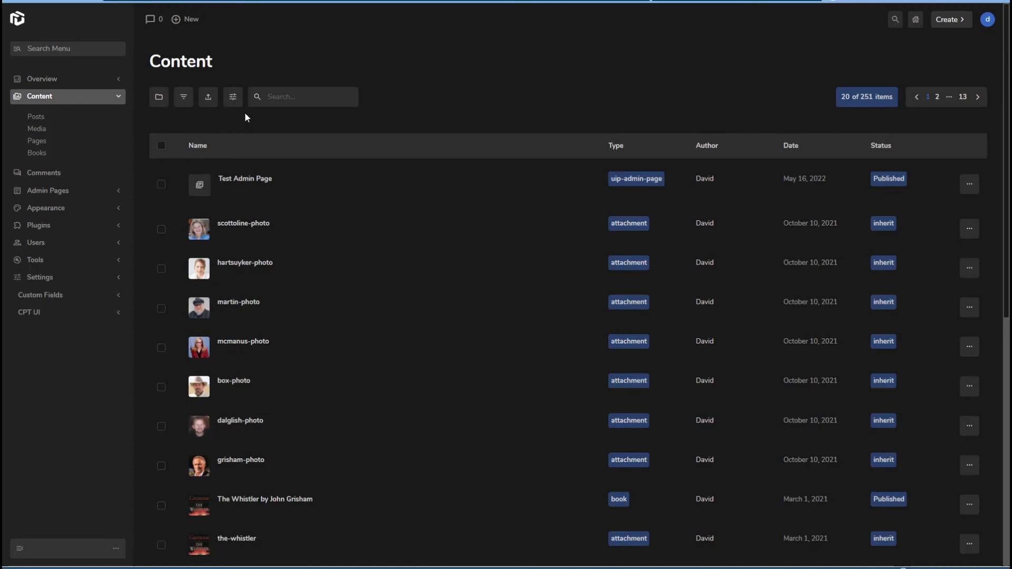
mouse_move(215, 120)
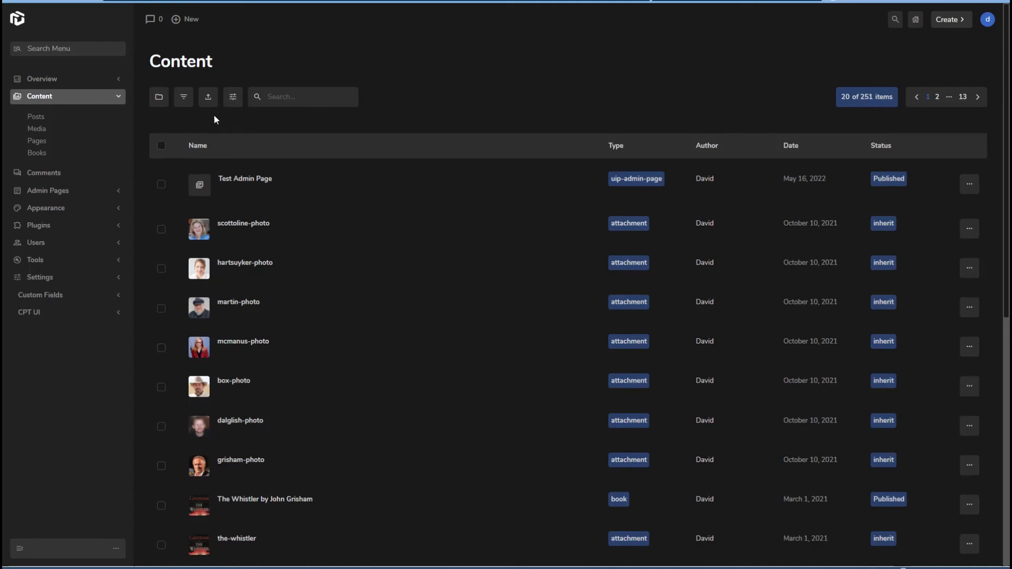
mouse_move(67, 208)
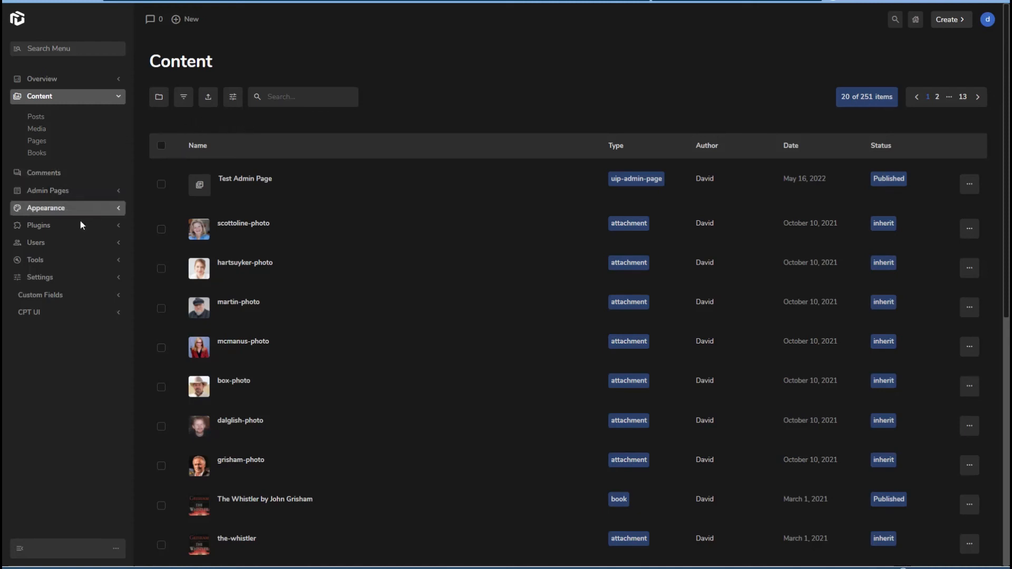
left_click(39, 277)
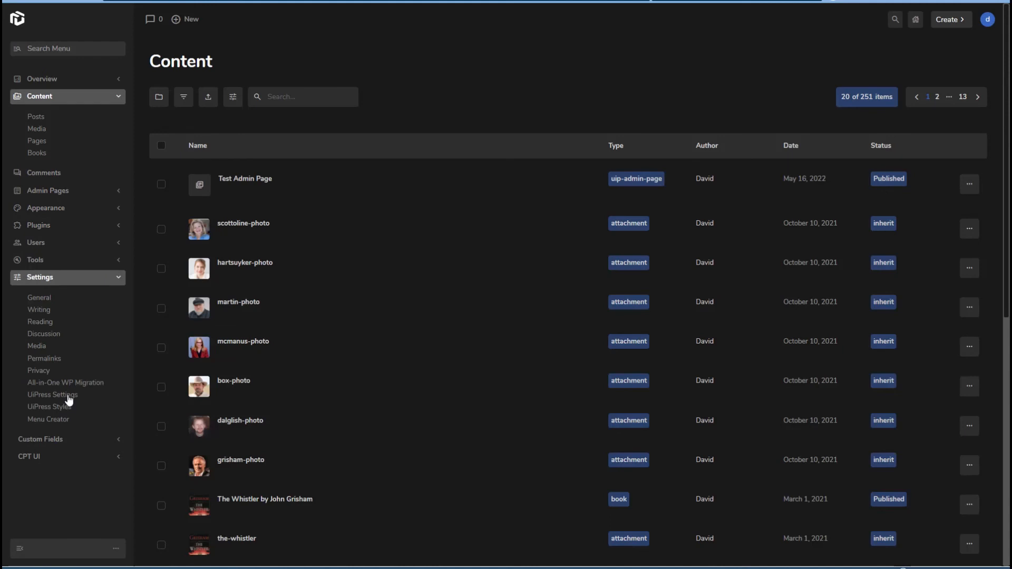
Step: Show UiPress Settings' Overview options: overview page enabled, roles unset, report dates and welcome message empty
left_click(52, 395)
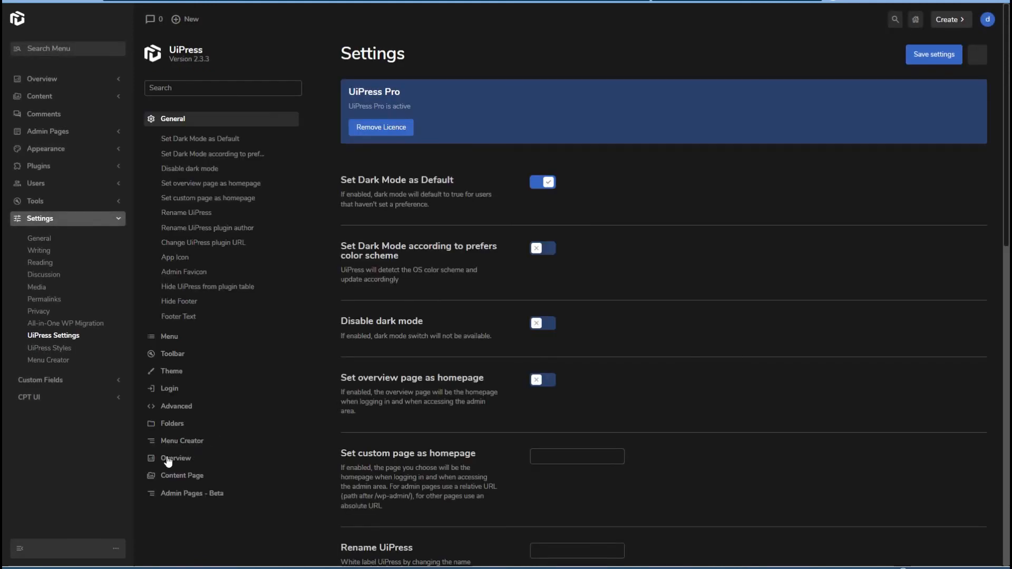
left_click(176, 458)
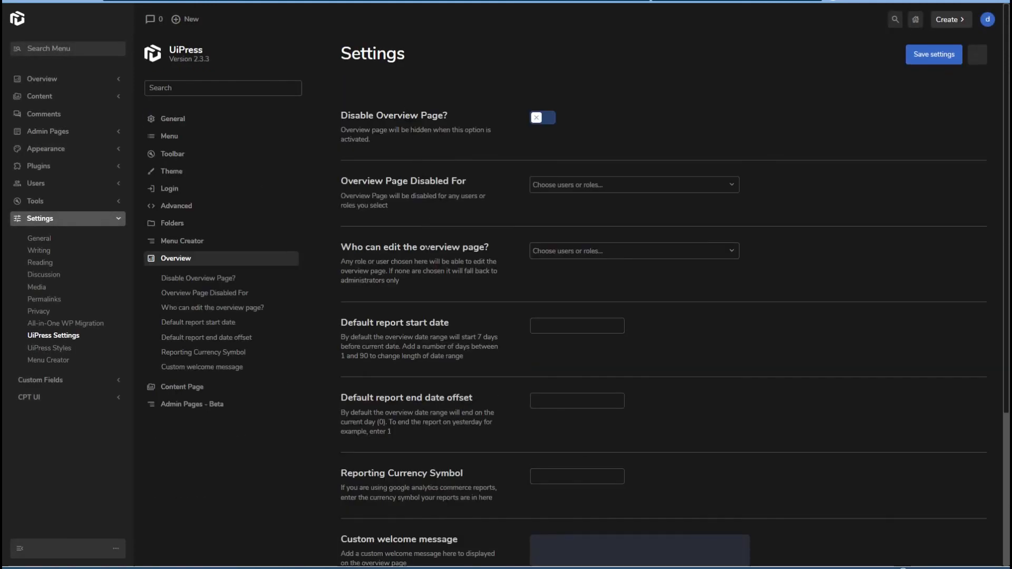
scroll("down", 3)
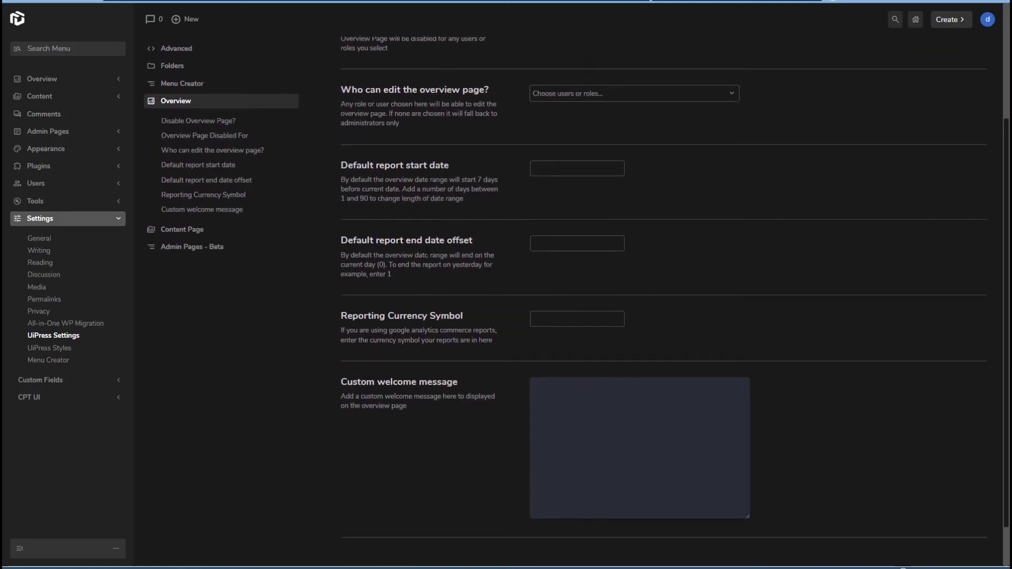
scroll("up", 3)
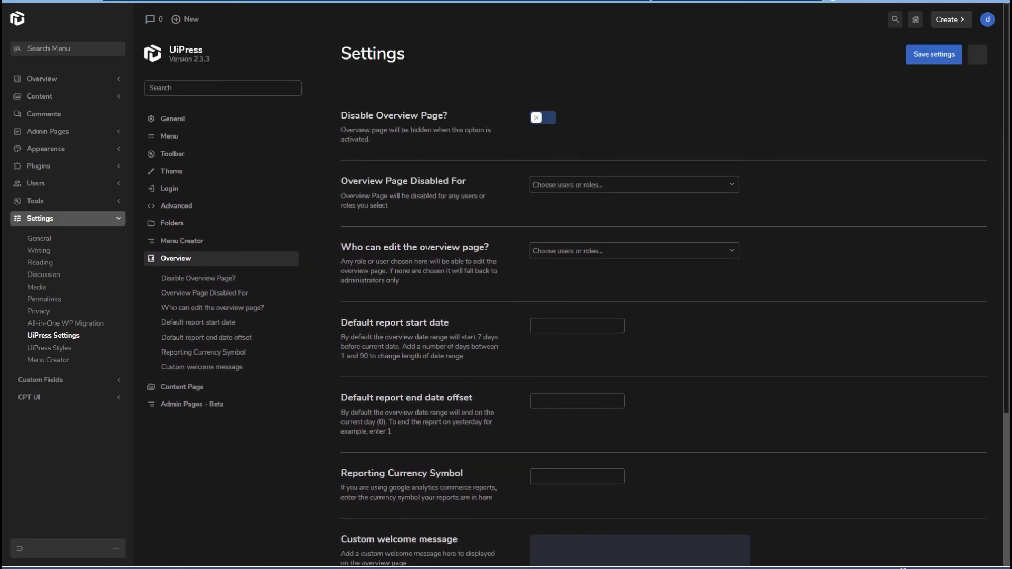
mouse_move(46, 76)
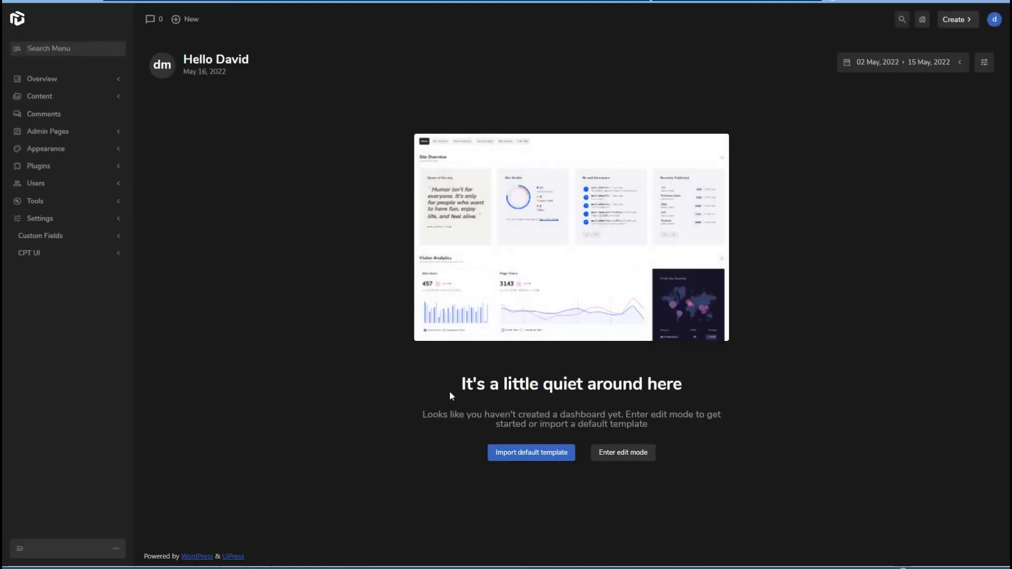
mouse_move(531, 452)
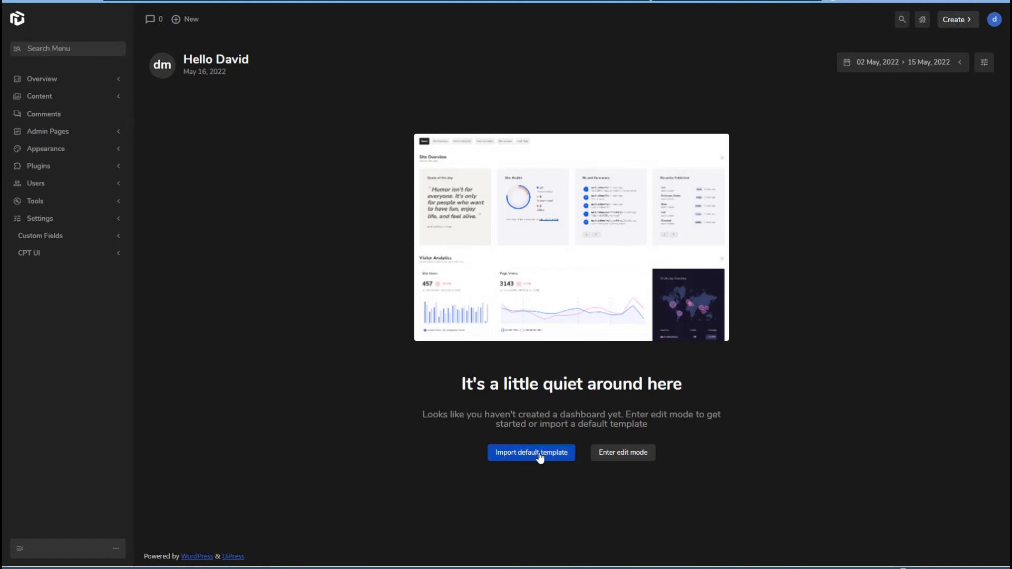
mouse_move(622, 452)
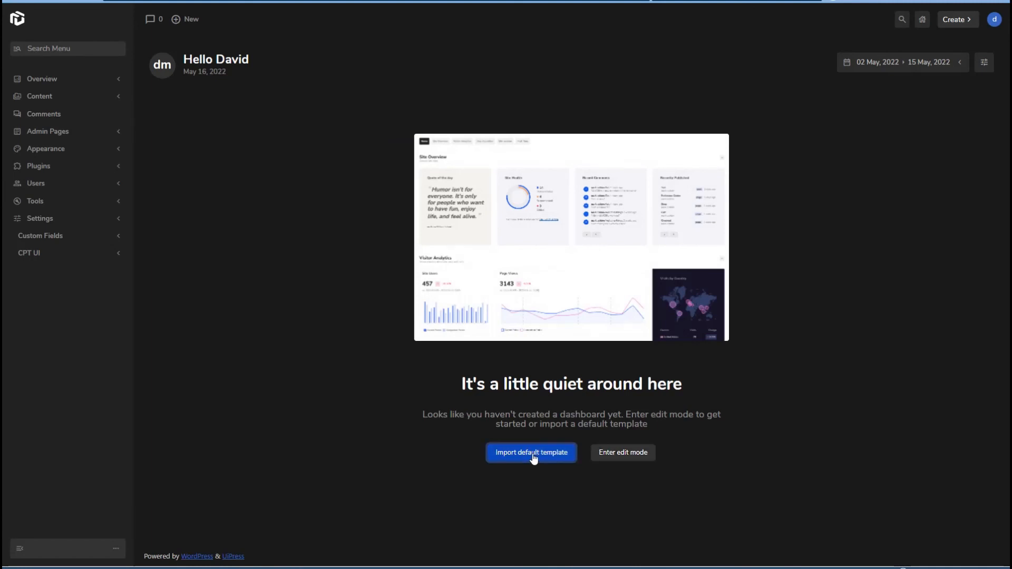
Step: Import the default dashboard template and show its Visitor Analytics cards prompting Google sign-in
left_click(530, 452)
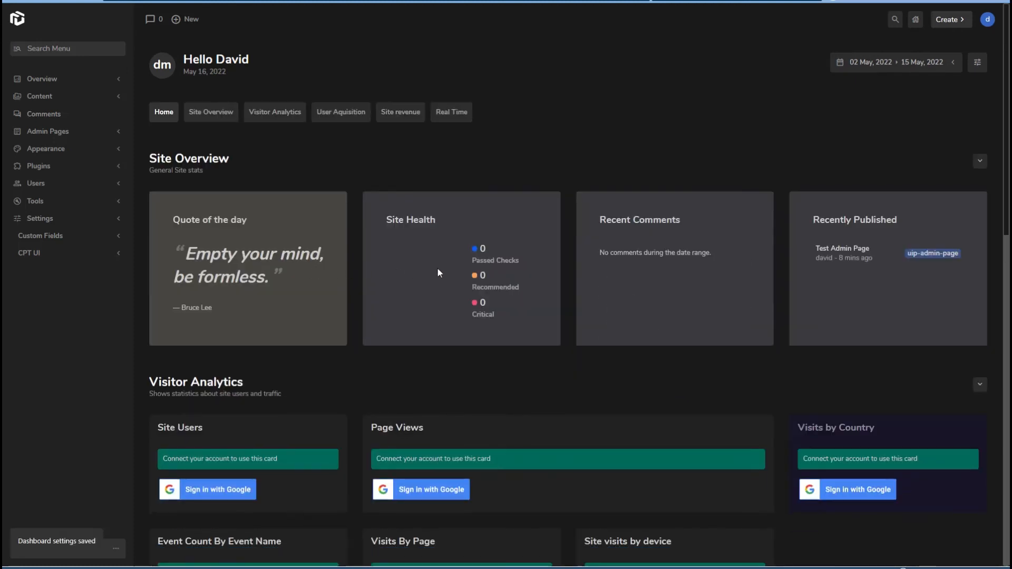
mouse_move(657, 243)
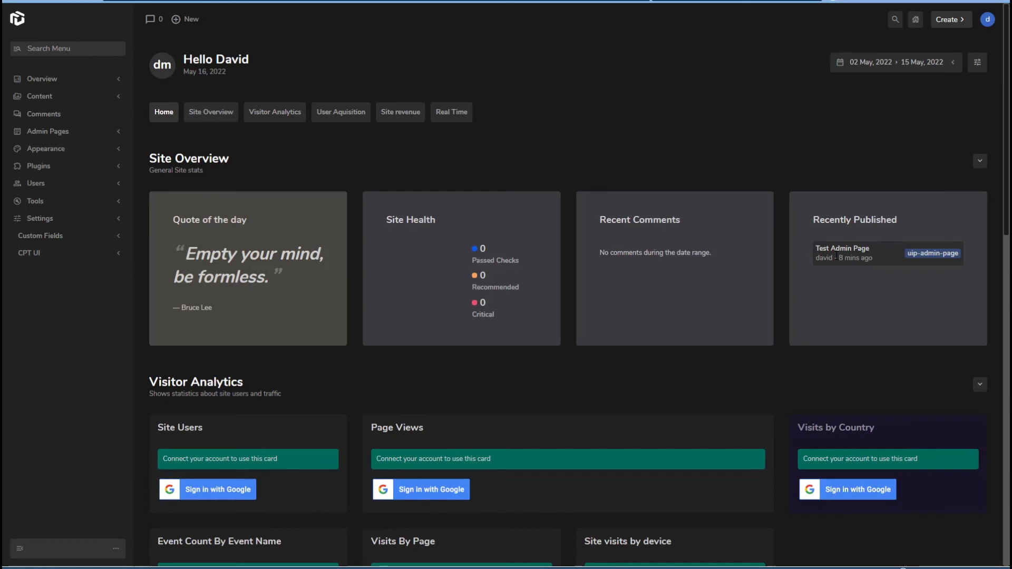
left_click(274, 112)
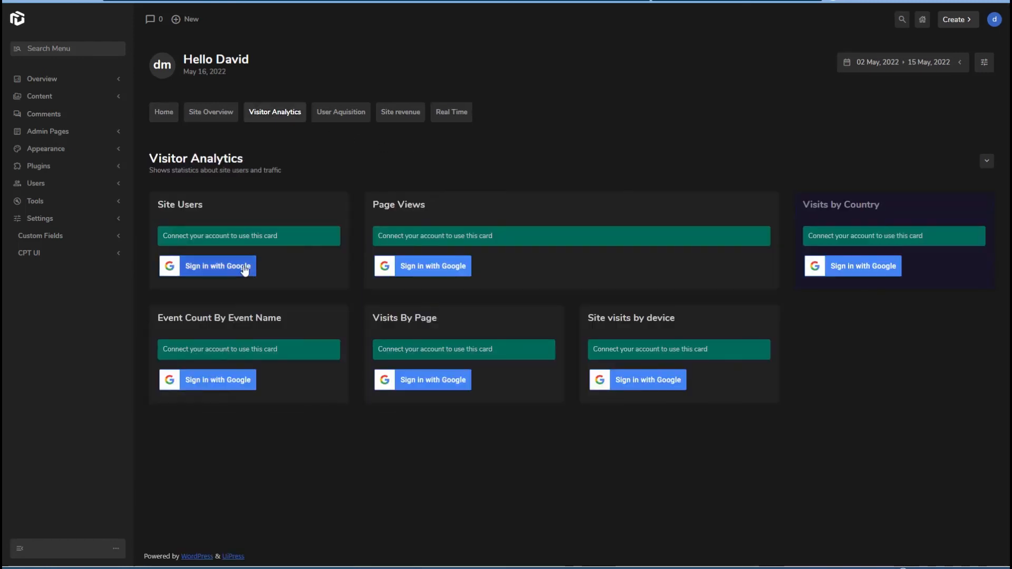
mouse_move(432, 265)
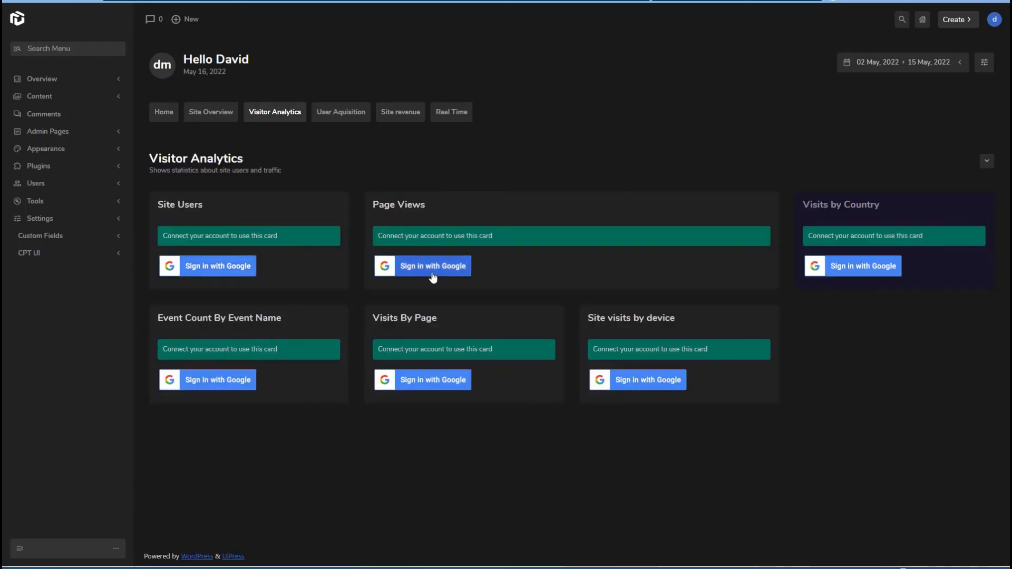
mouse_move(482, 271)
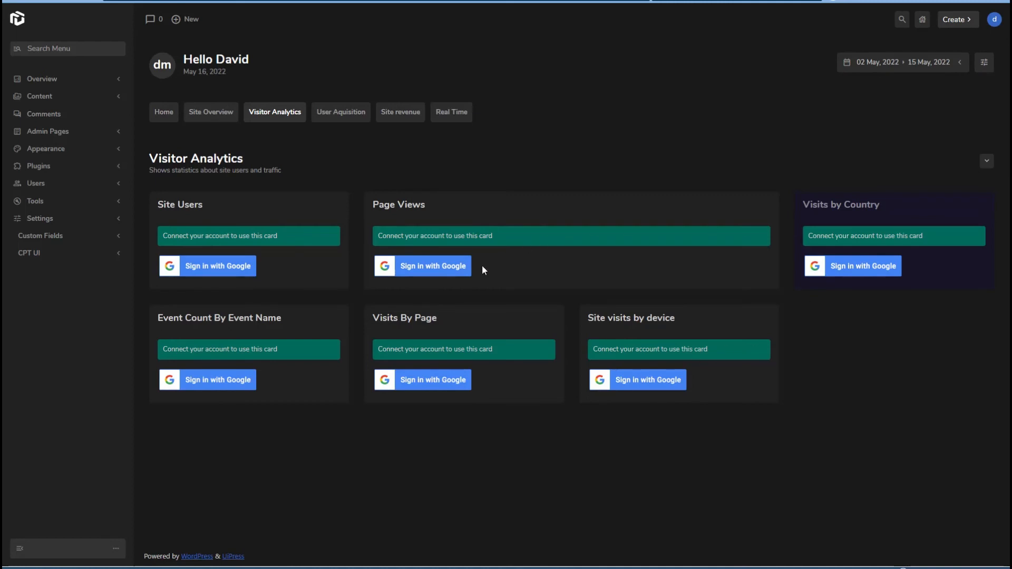
mouse_move(488, 140)
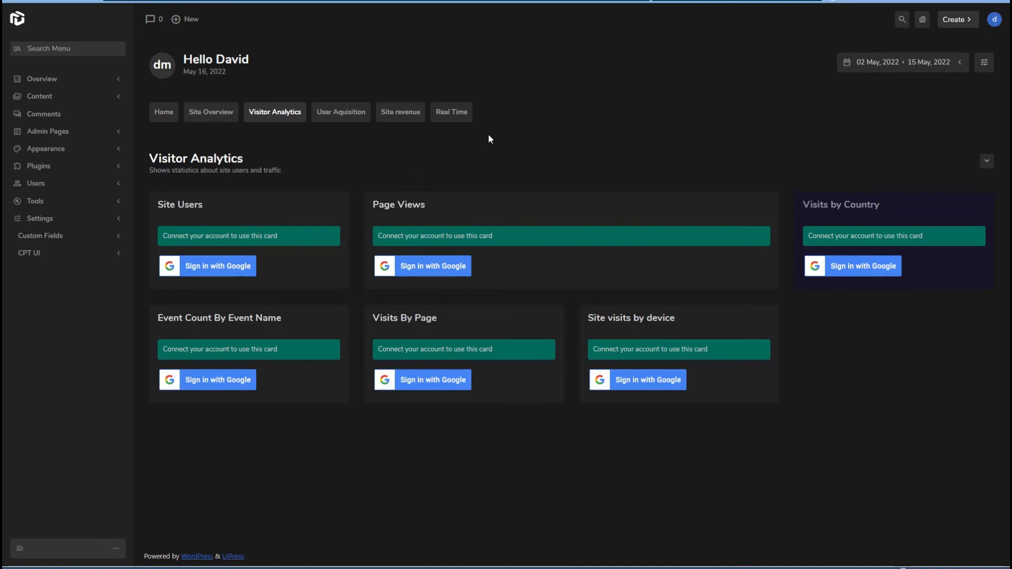
mouse_move(322, 92)
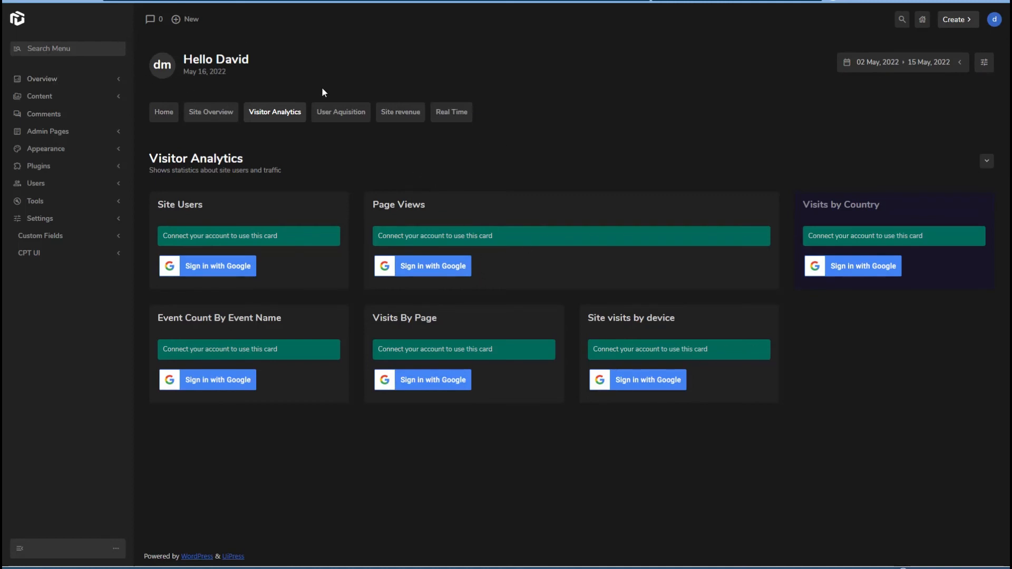